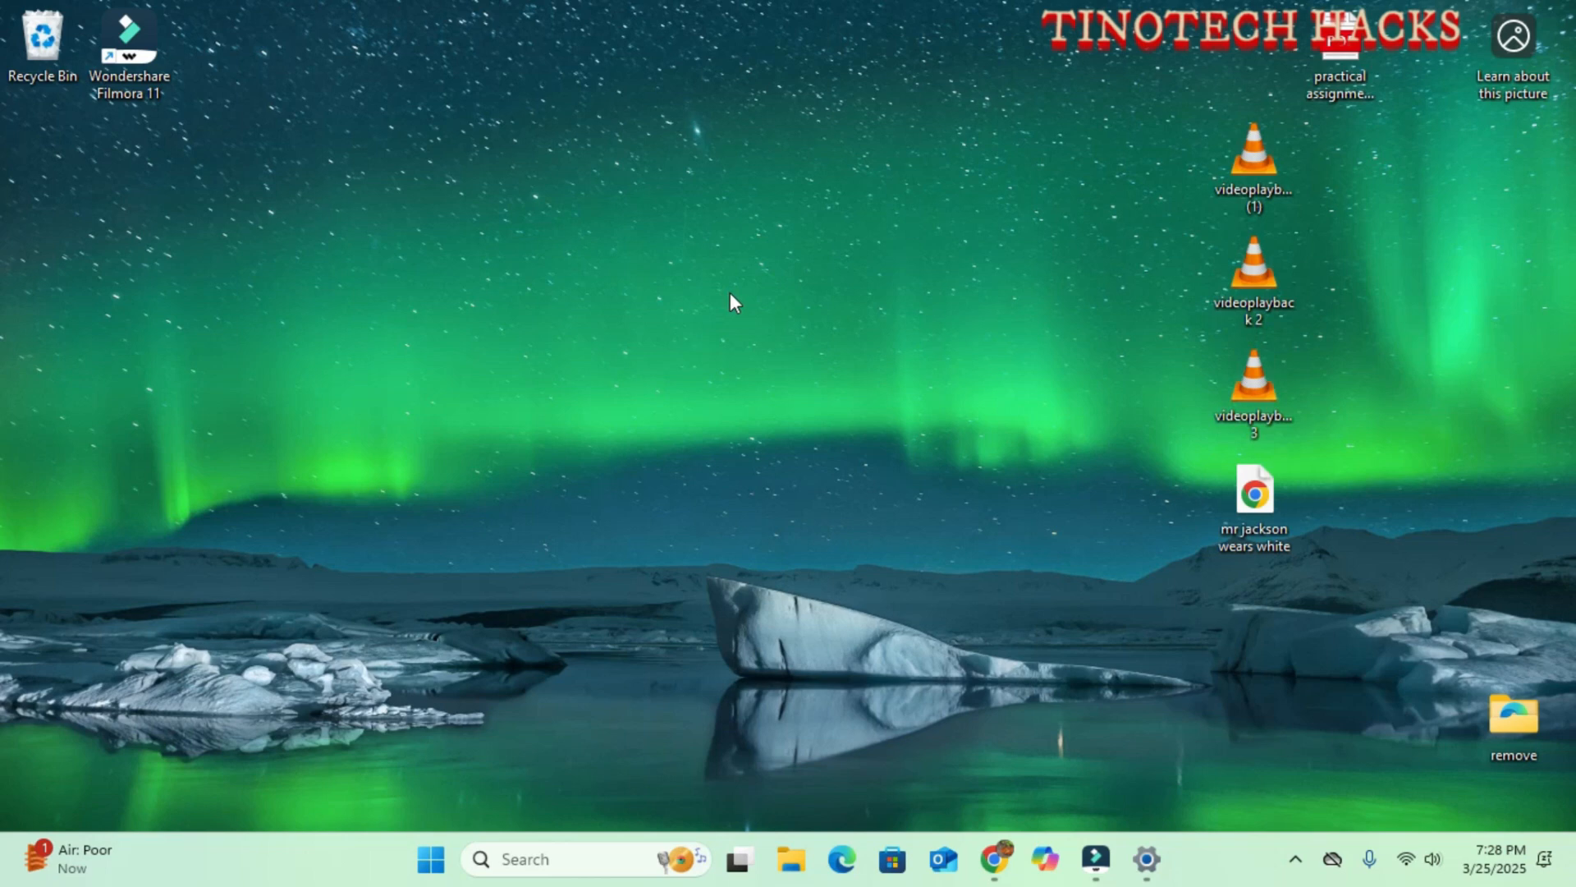
pyautogui.moveTo(900, 442)
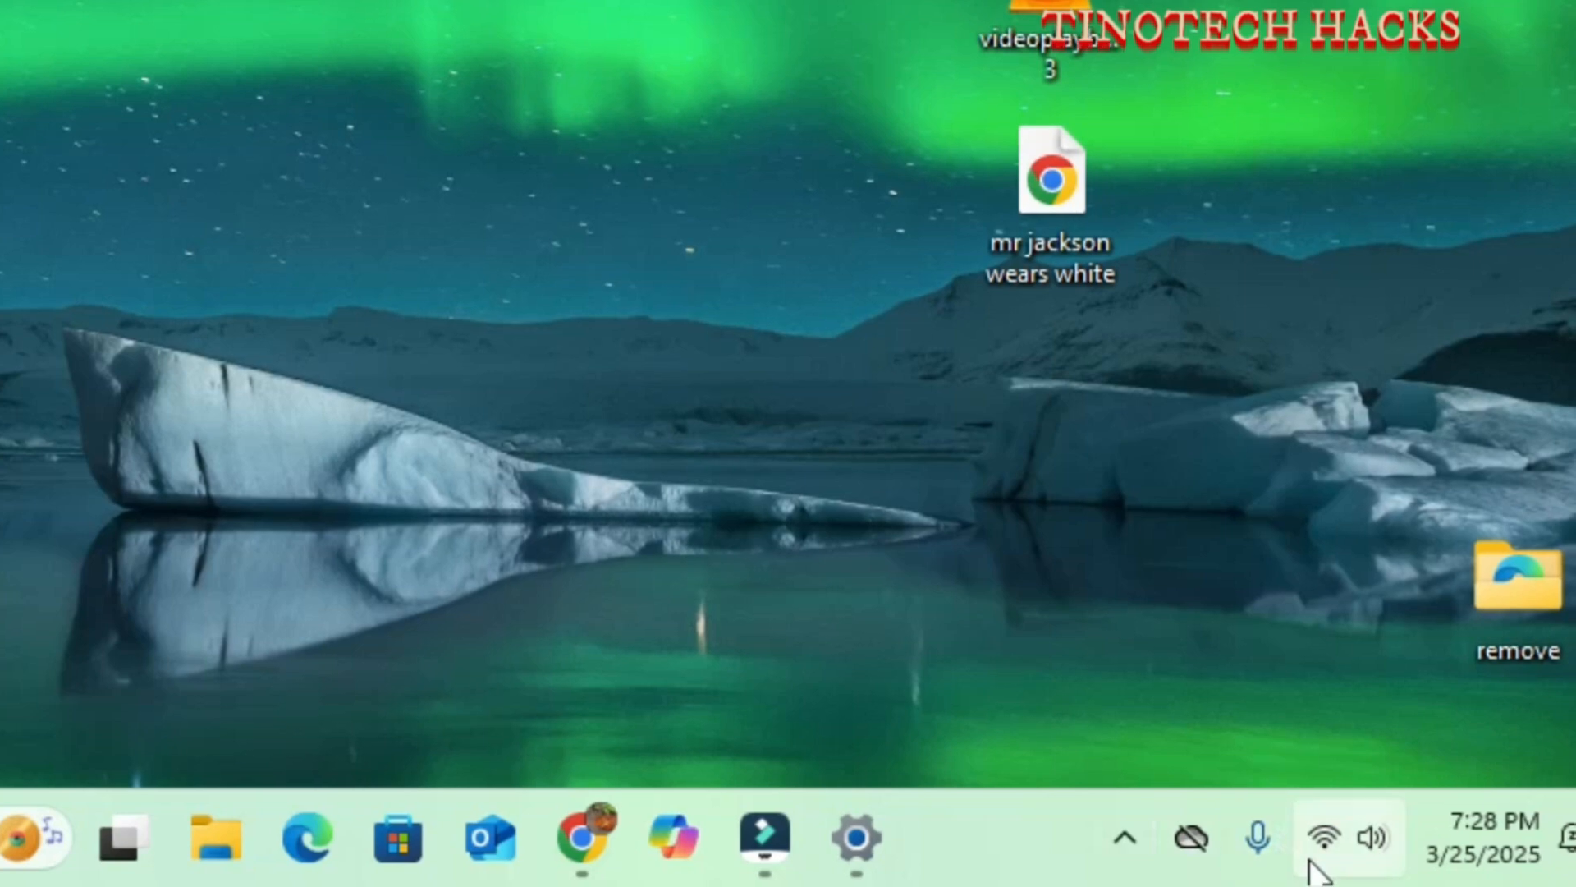
# Check the available Wi-Fi networks from the system tray and select the connected one
pyautogui.click(1322, 836)
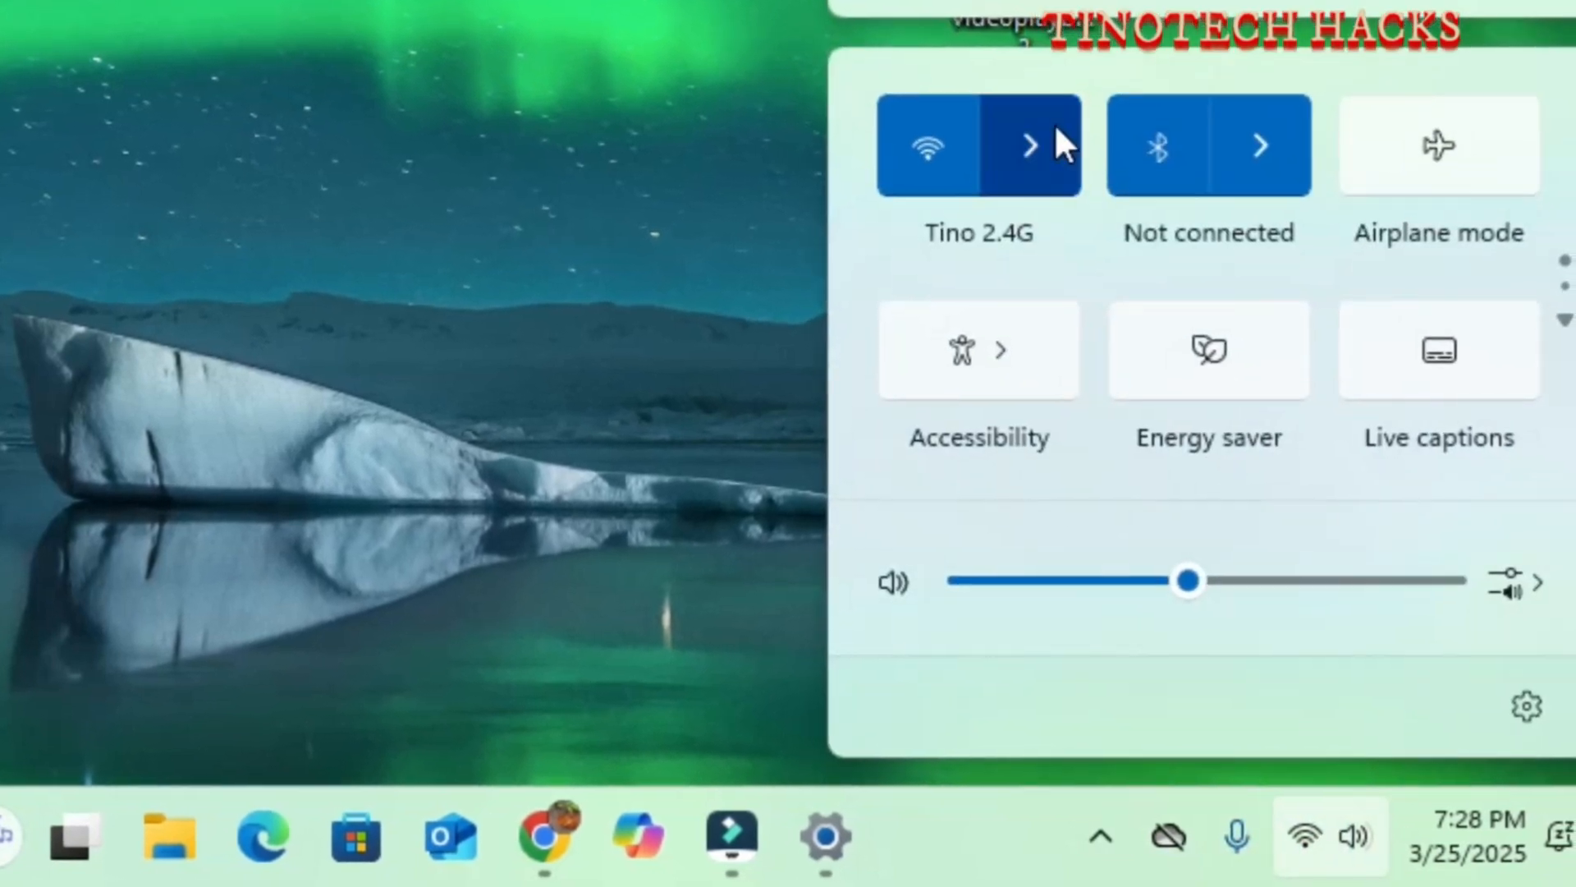
pyautogui.click(1028, 146)
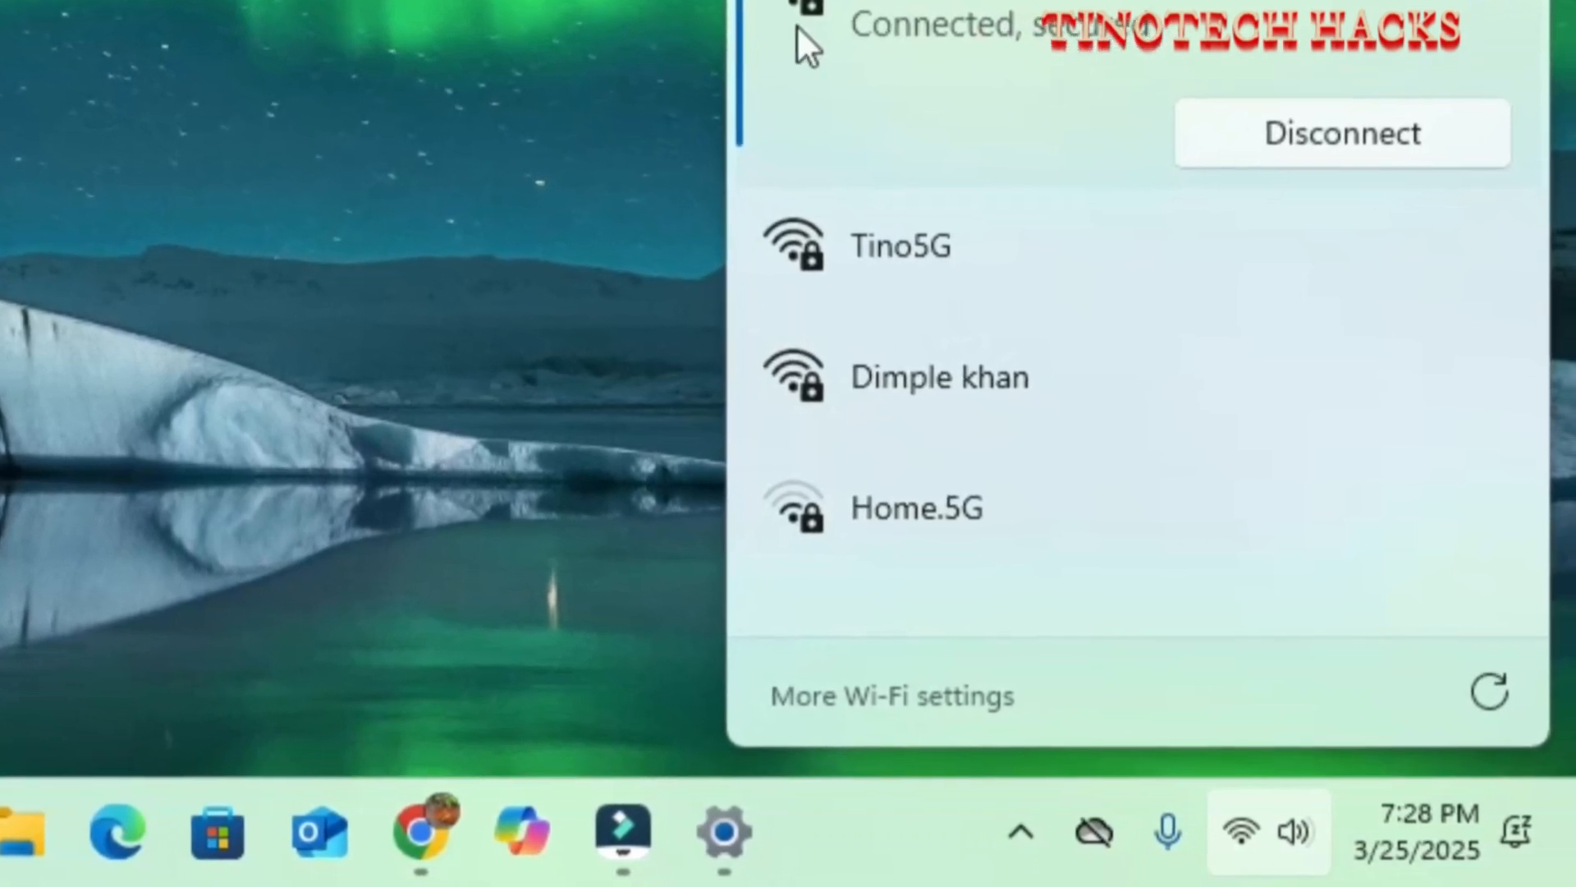
pyautogui.click(946, 670)
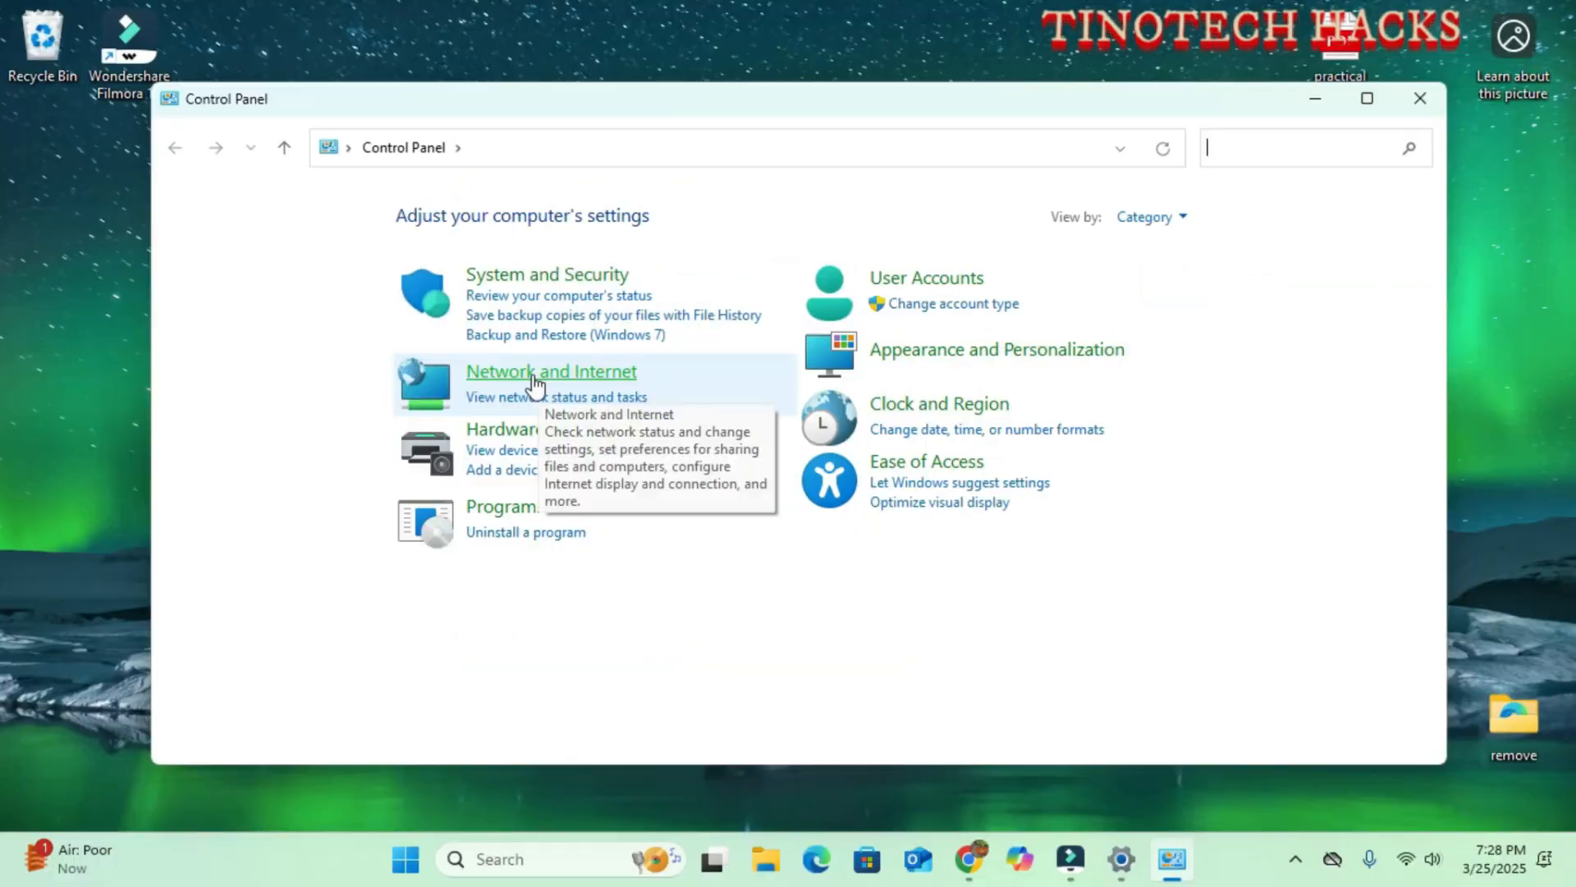
# Go to Network and Internet > Network and Sharing Center to see the active connection
pyautogui.click(552, 371)
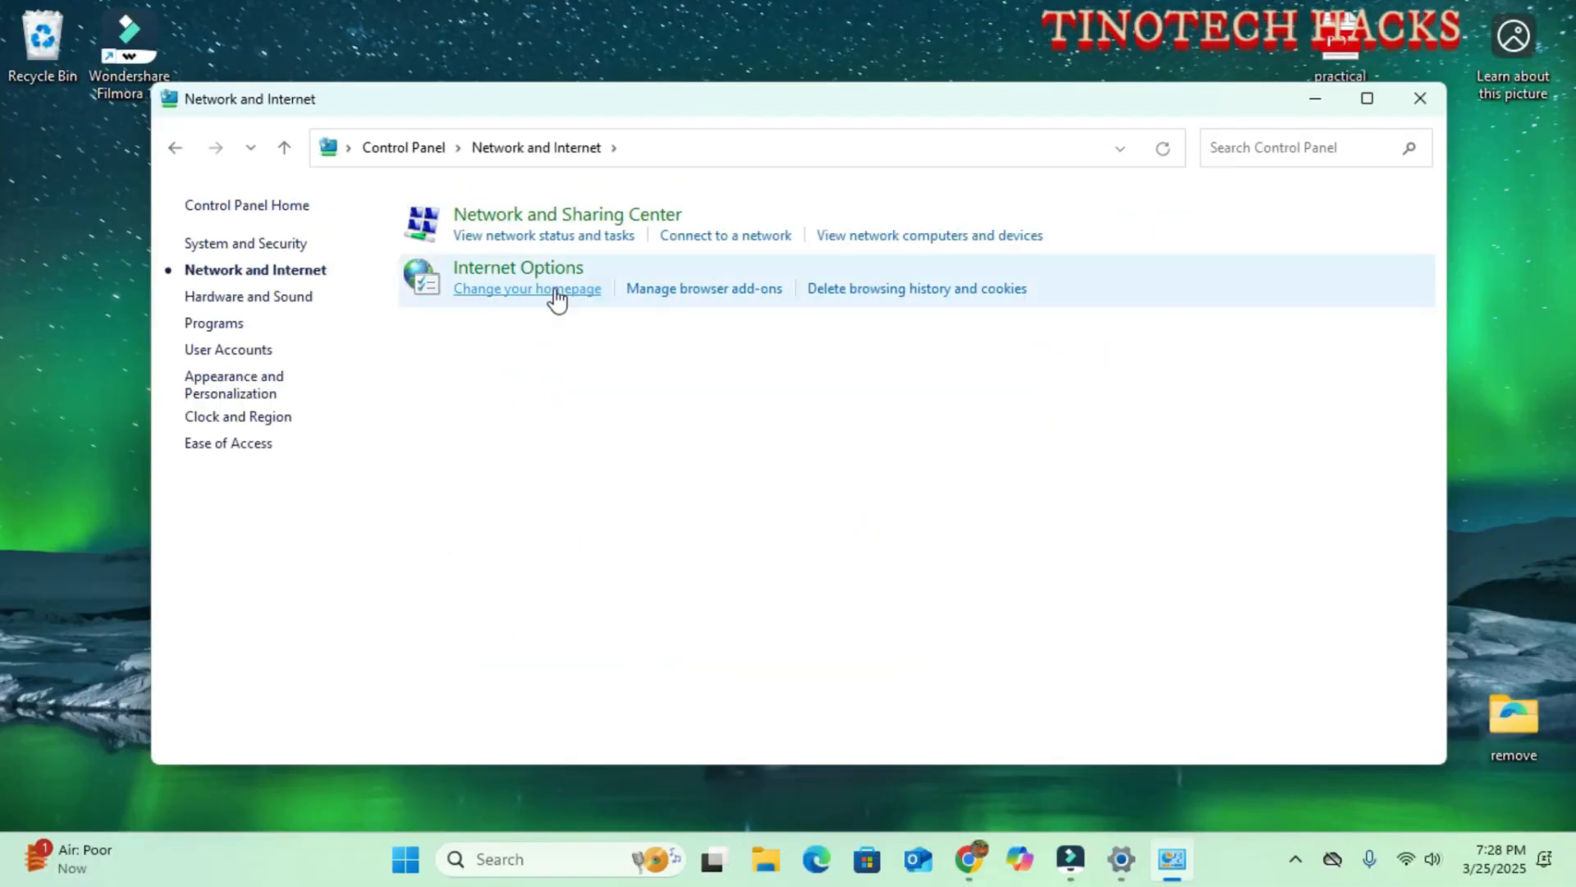
pyautogui.moveTo(567, 213)
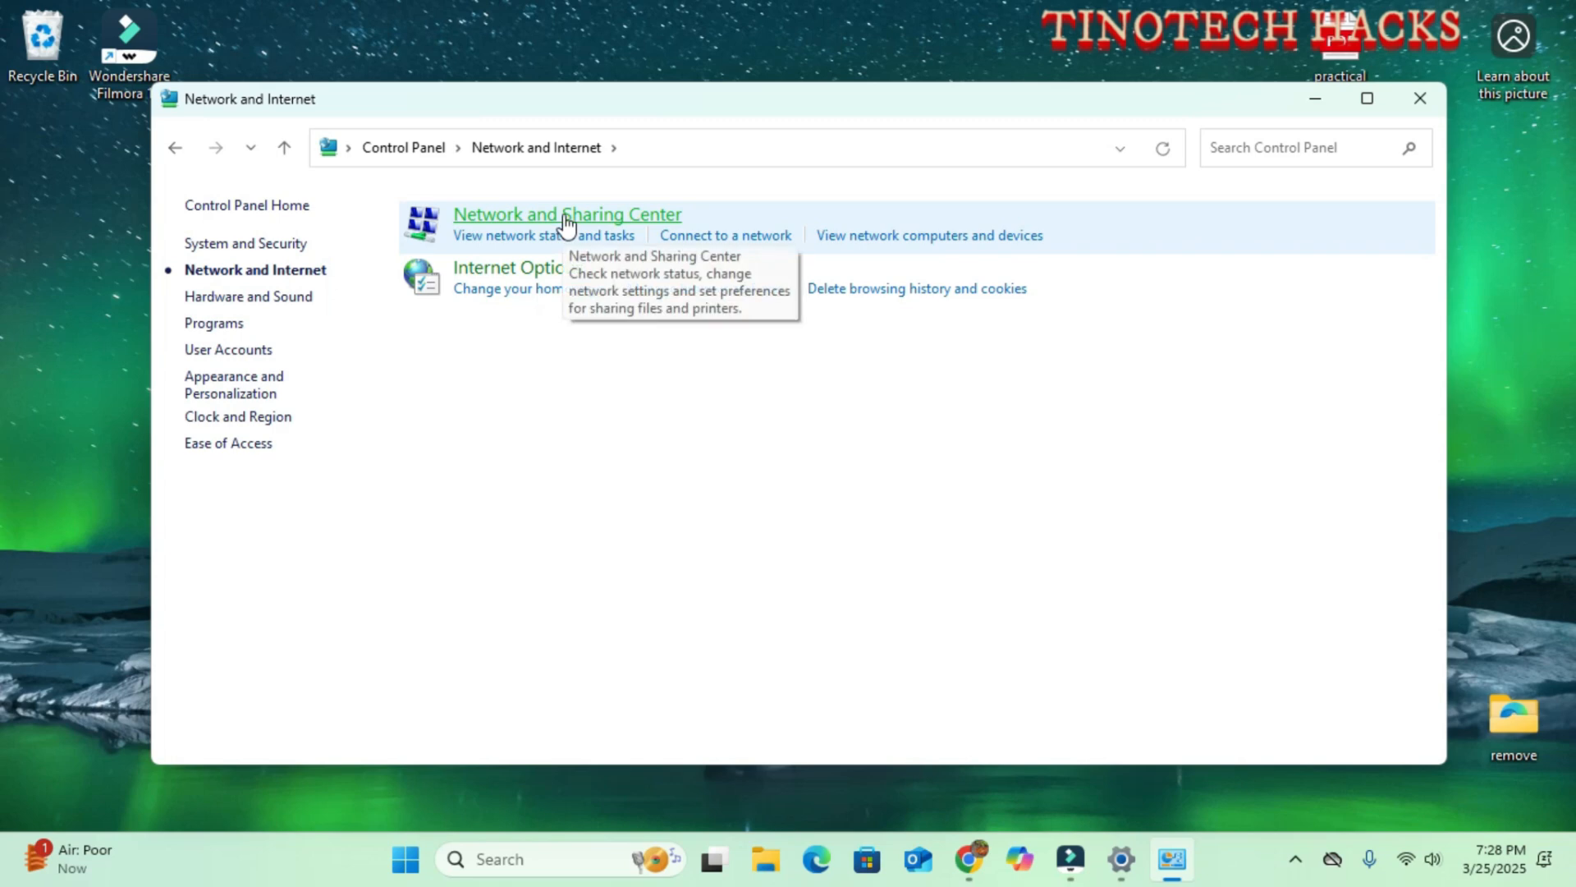
pyautogui.click(566, 213)
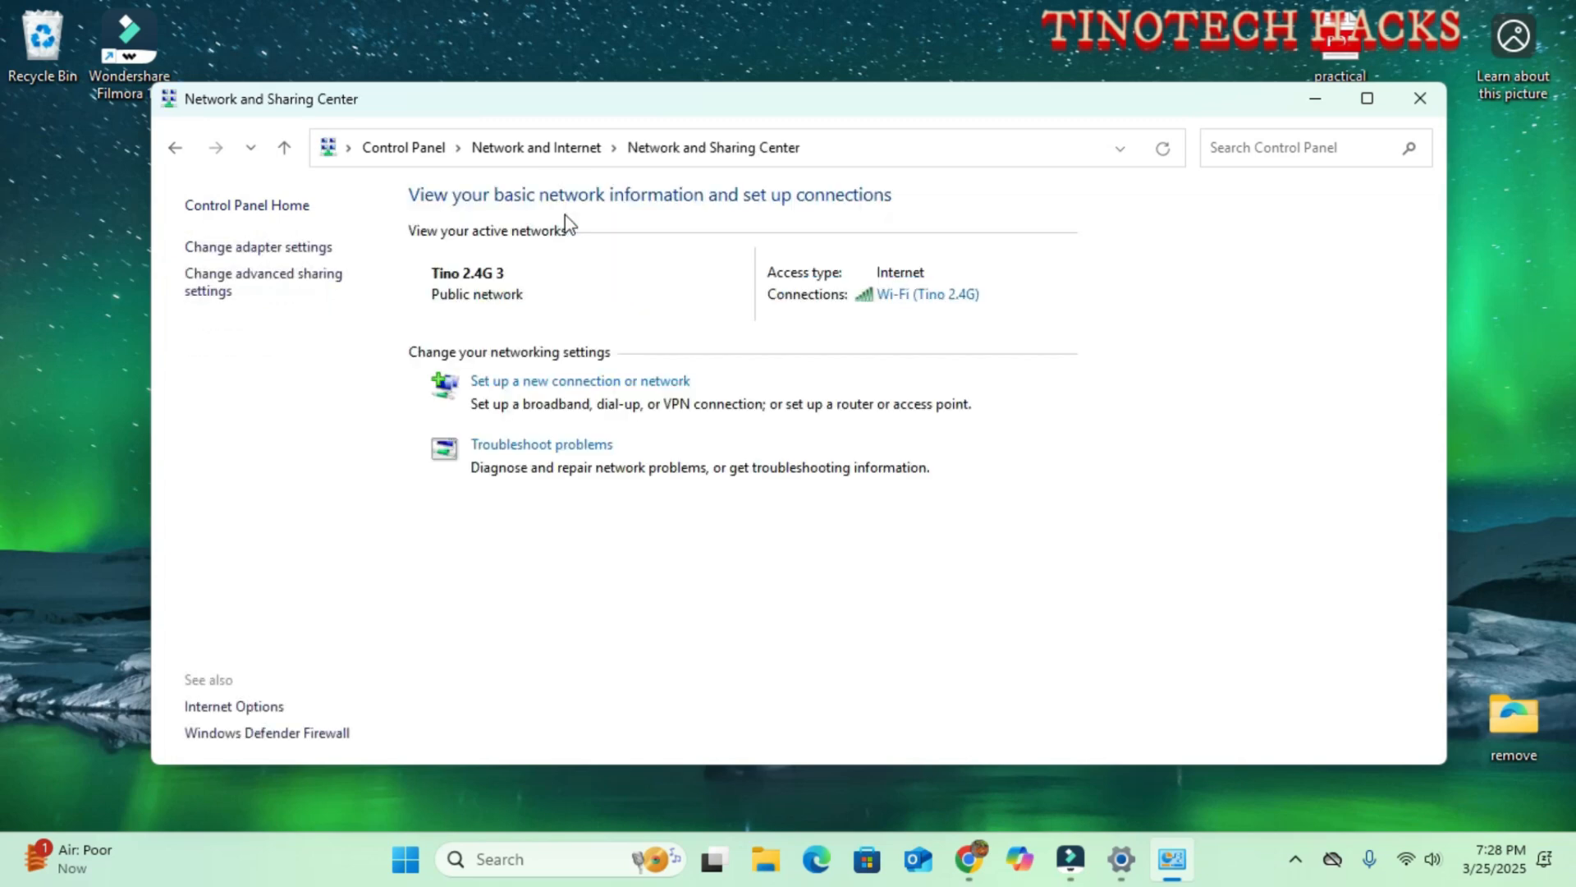
pyautogui.moveTo(271, 360)
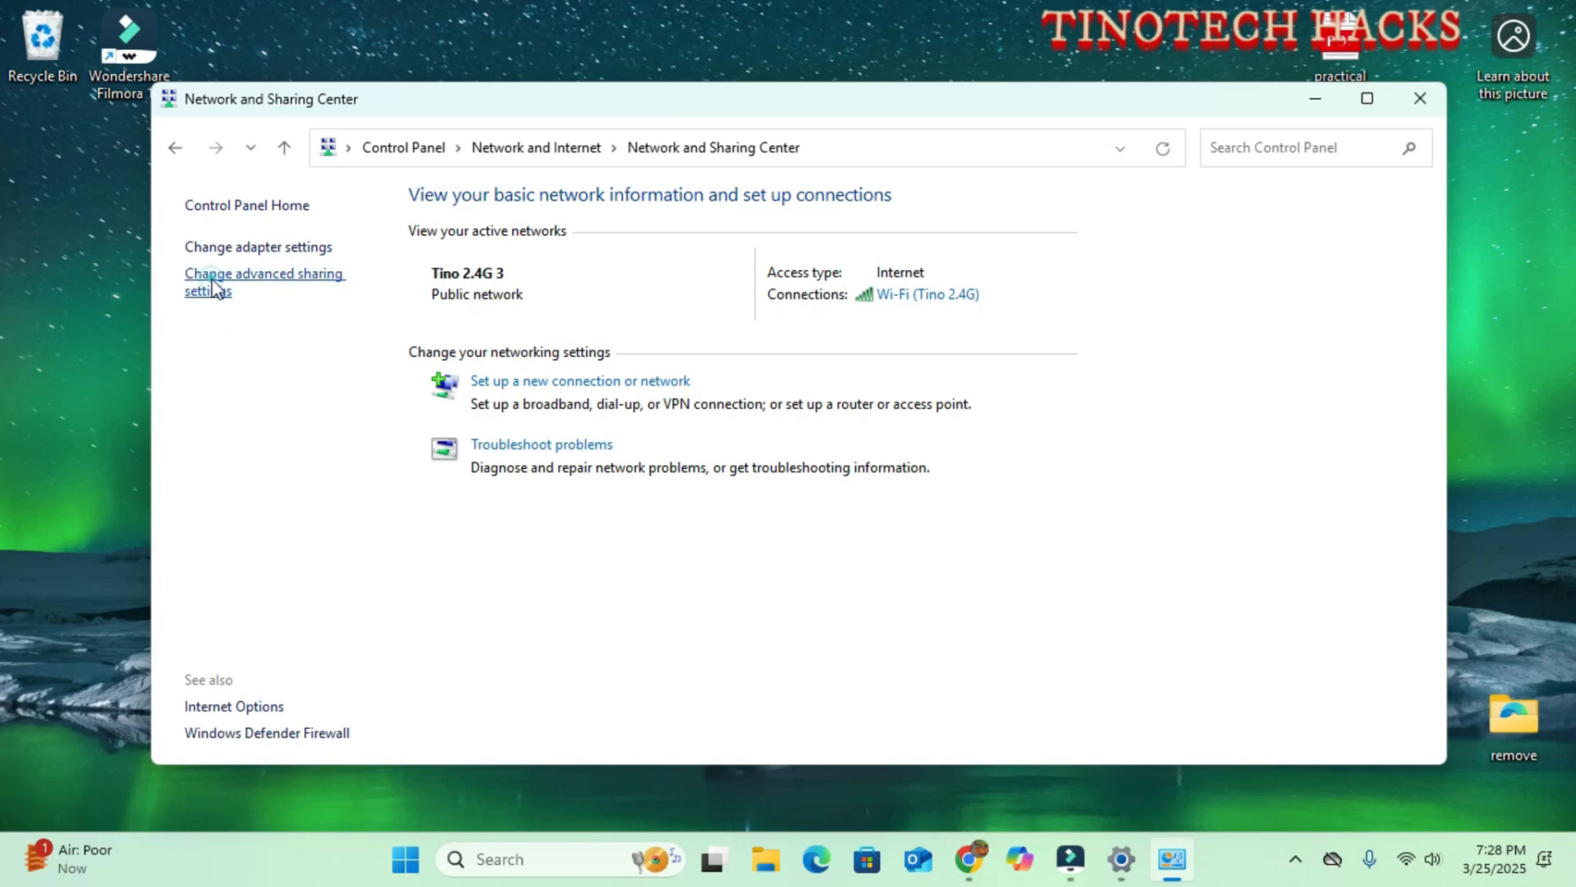
# Turn on network discovery and file and printer sharing for private networks
pyautogui.click(262, 281)
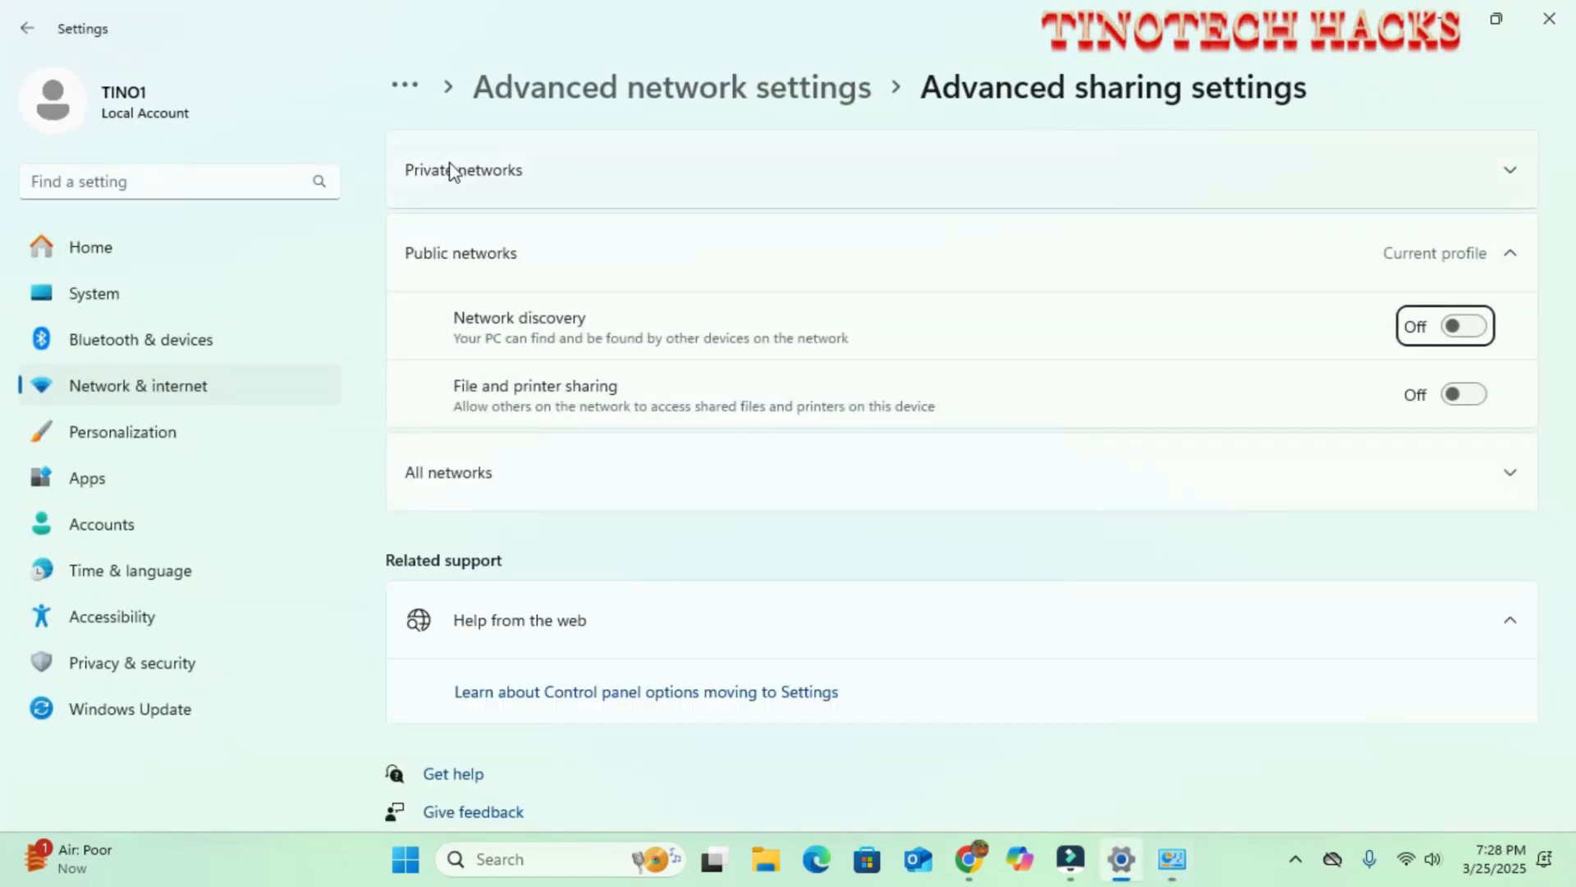
pyautogui.click(463, 169)
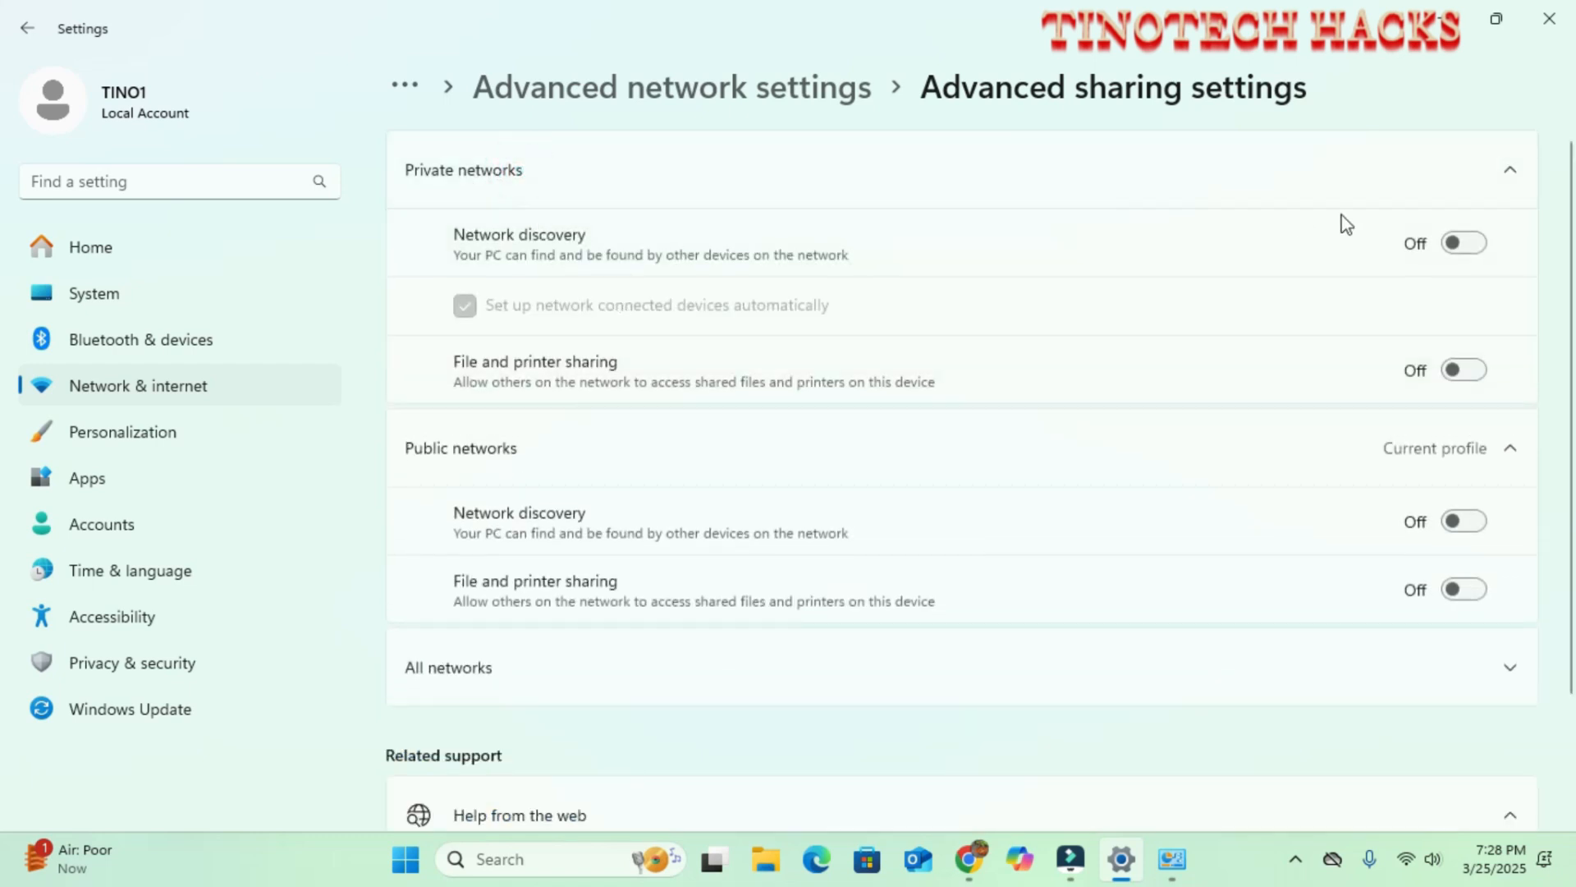
pyautogui.moveTo(624, 244)
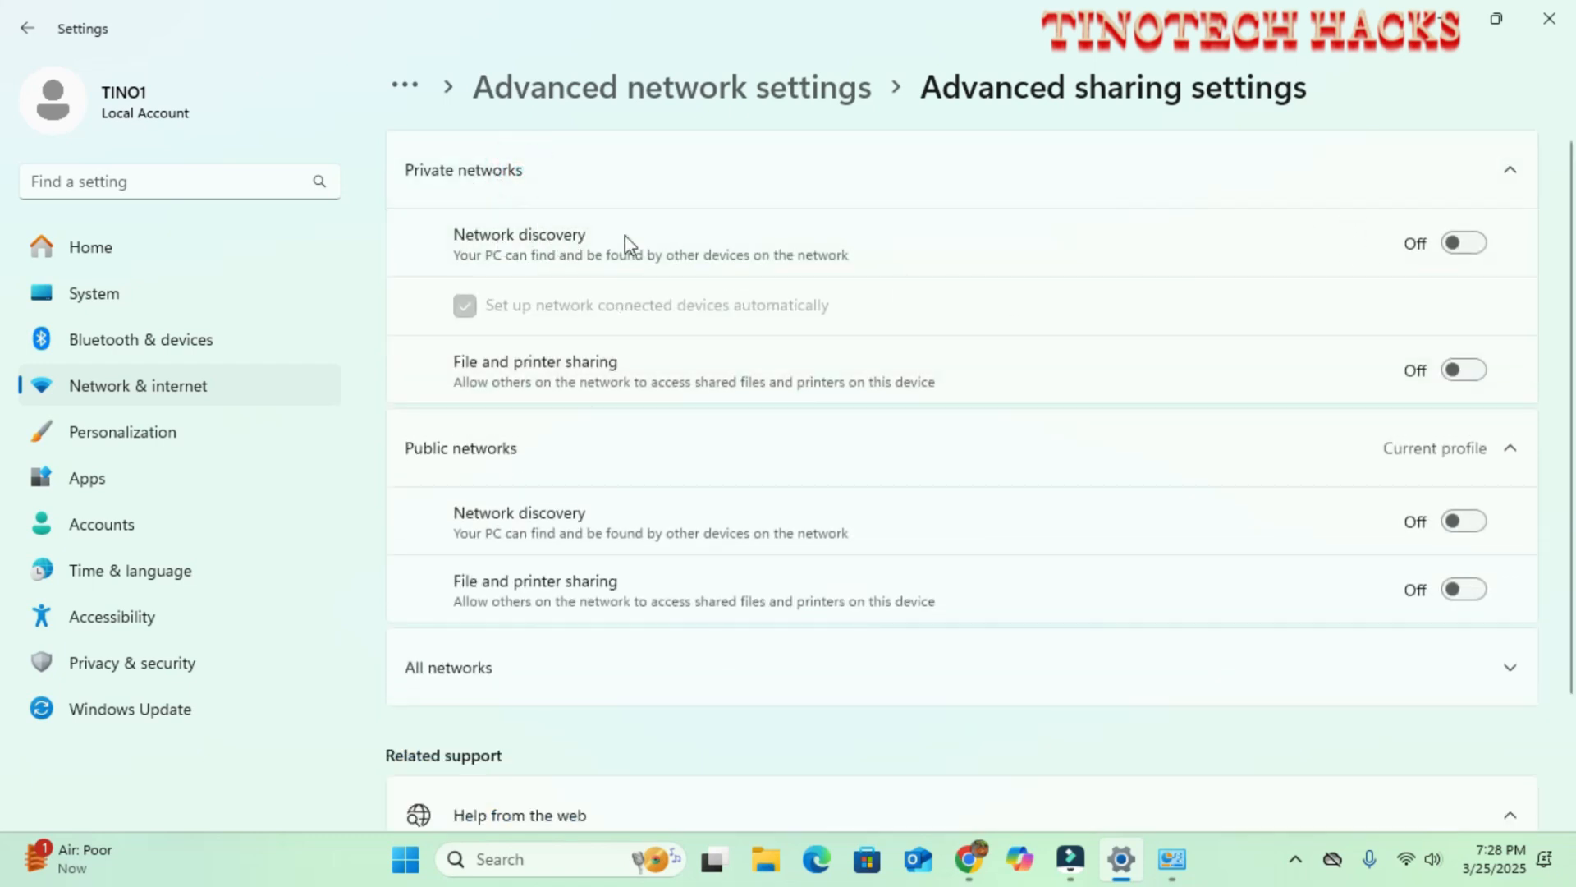
pyautogui.click(1463, 244)
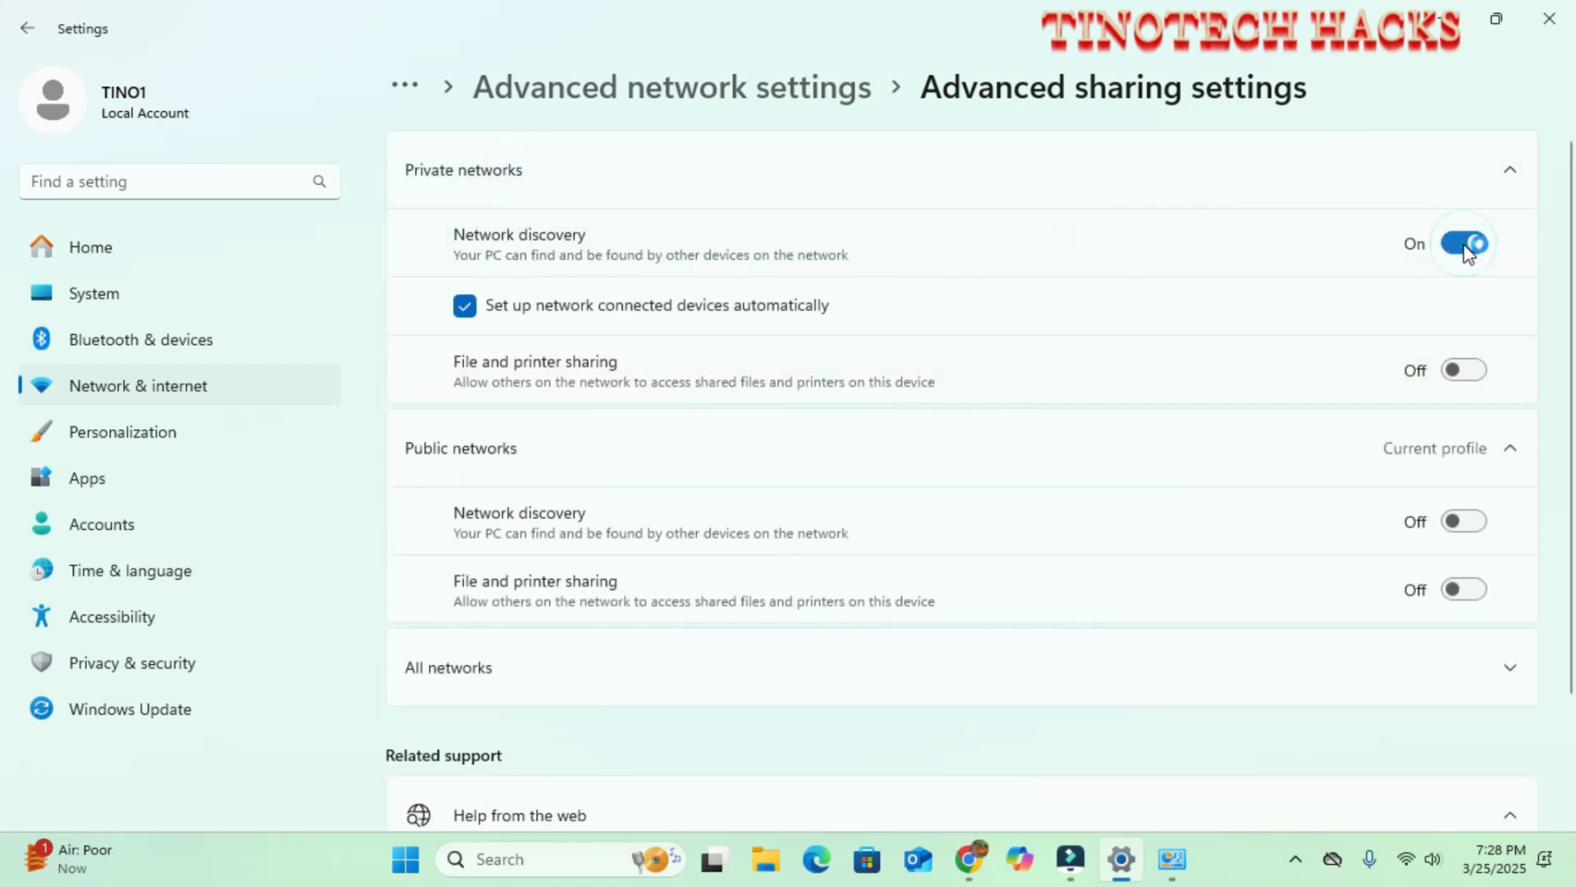
pyautogui.click(1464, 243)
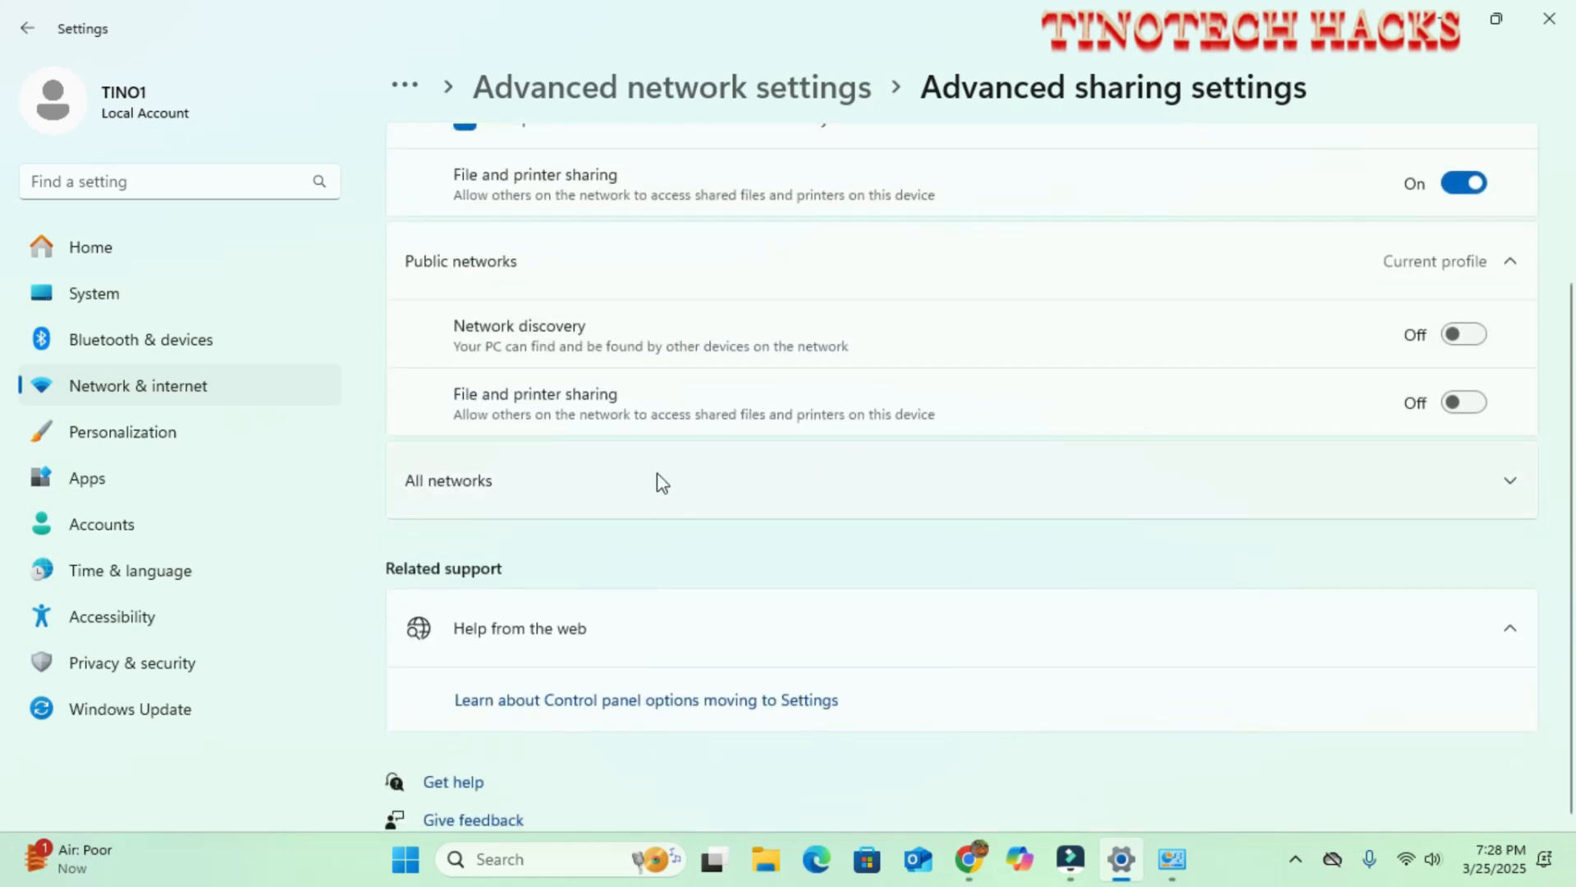
# Under All networks, turn off password protected sharing
pyautogui.click(447, 479)
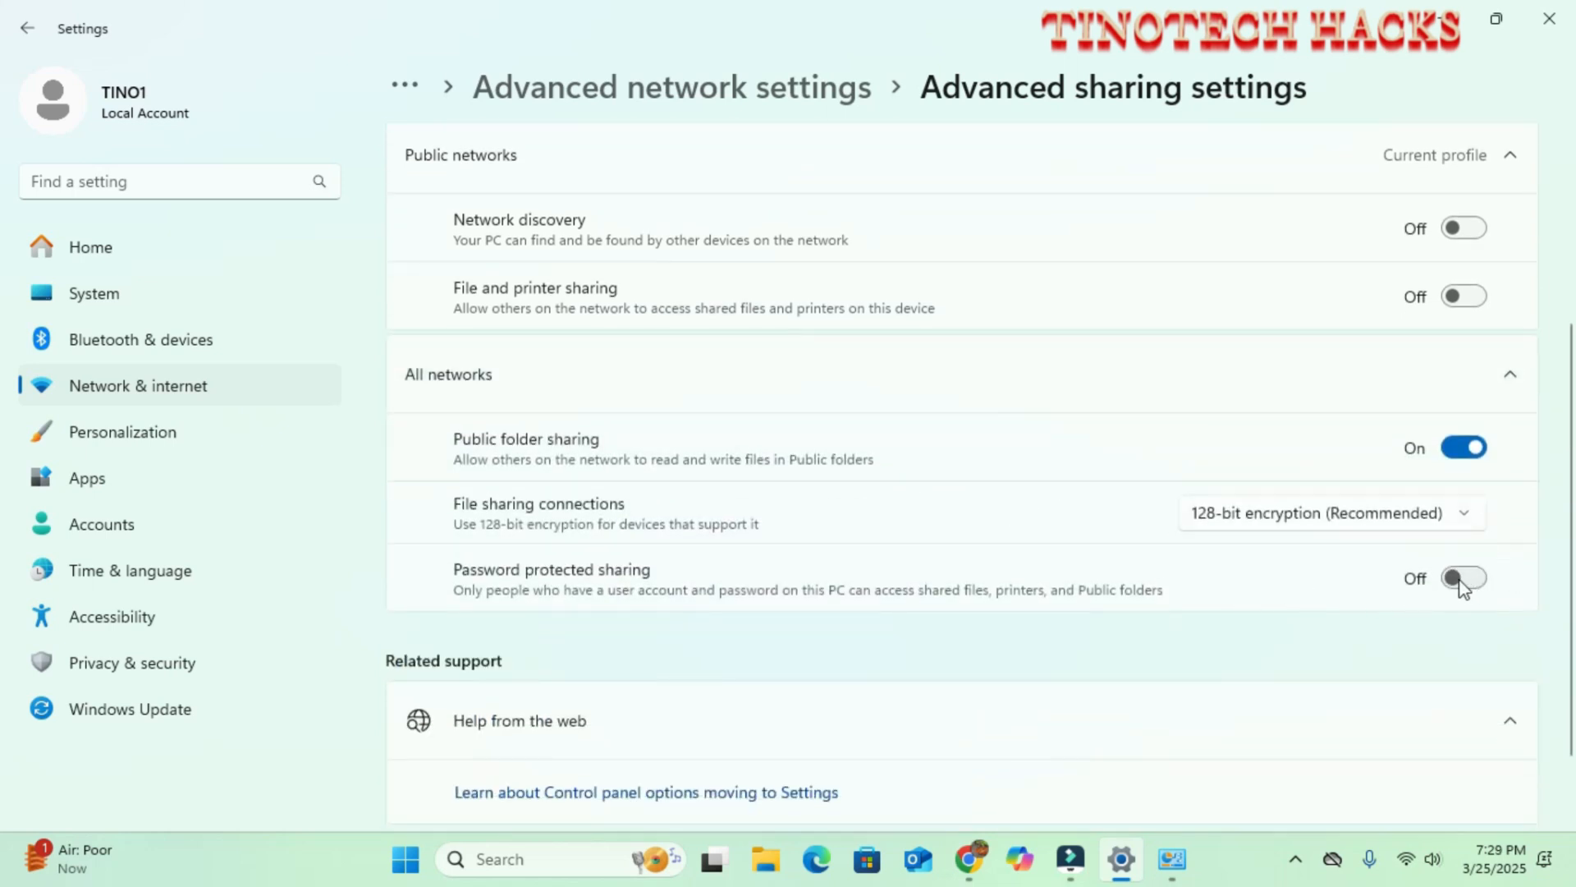
pyautogui.click(1463, 578)
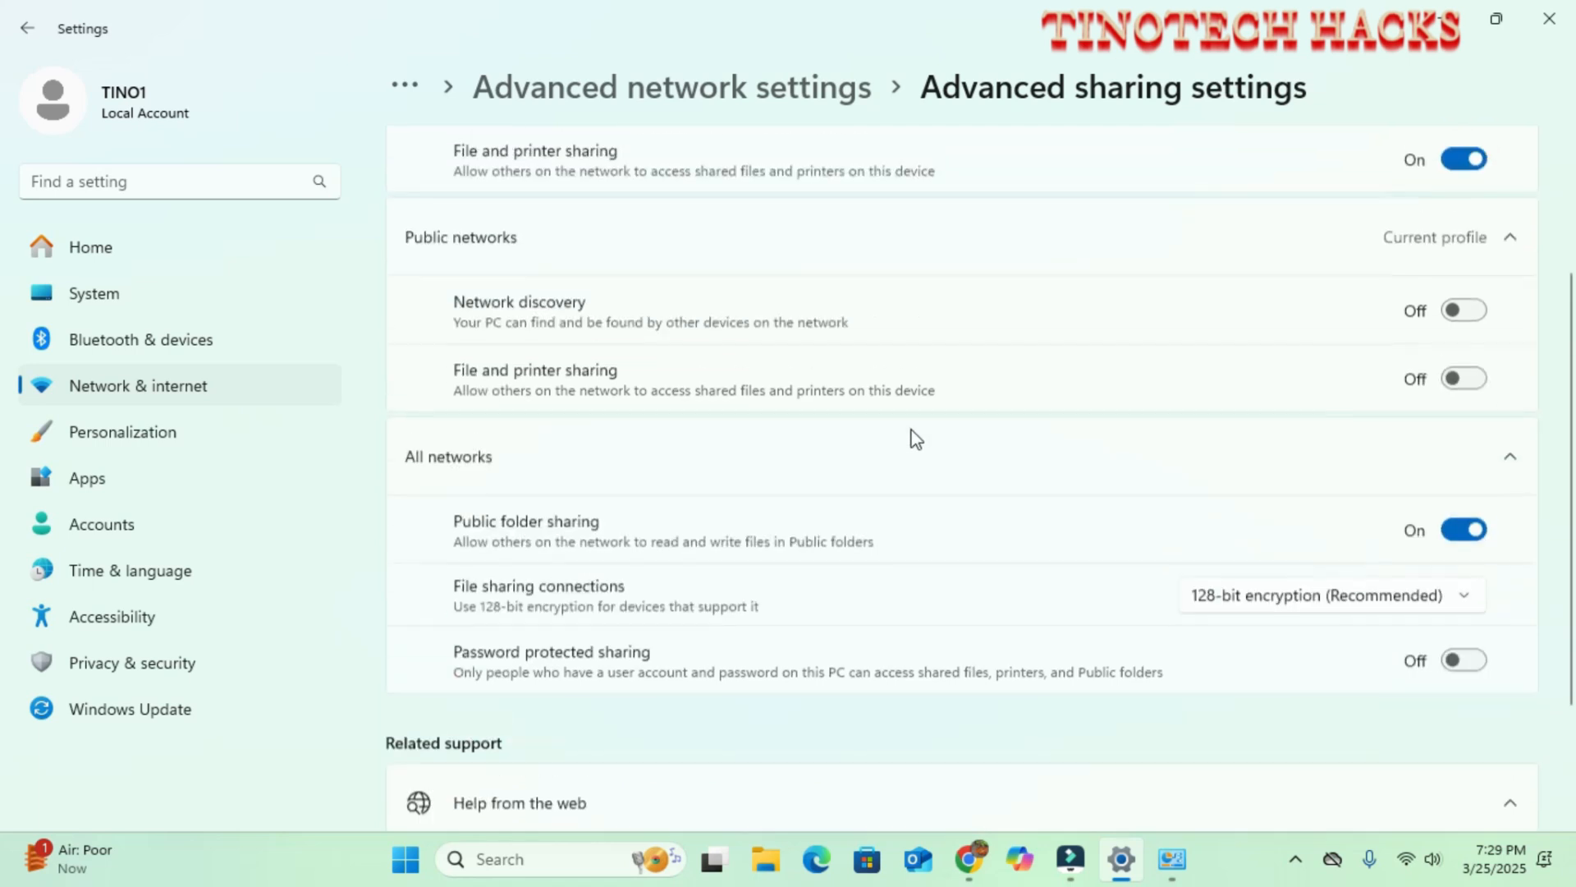
pyautogui.scroll(-3)
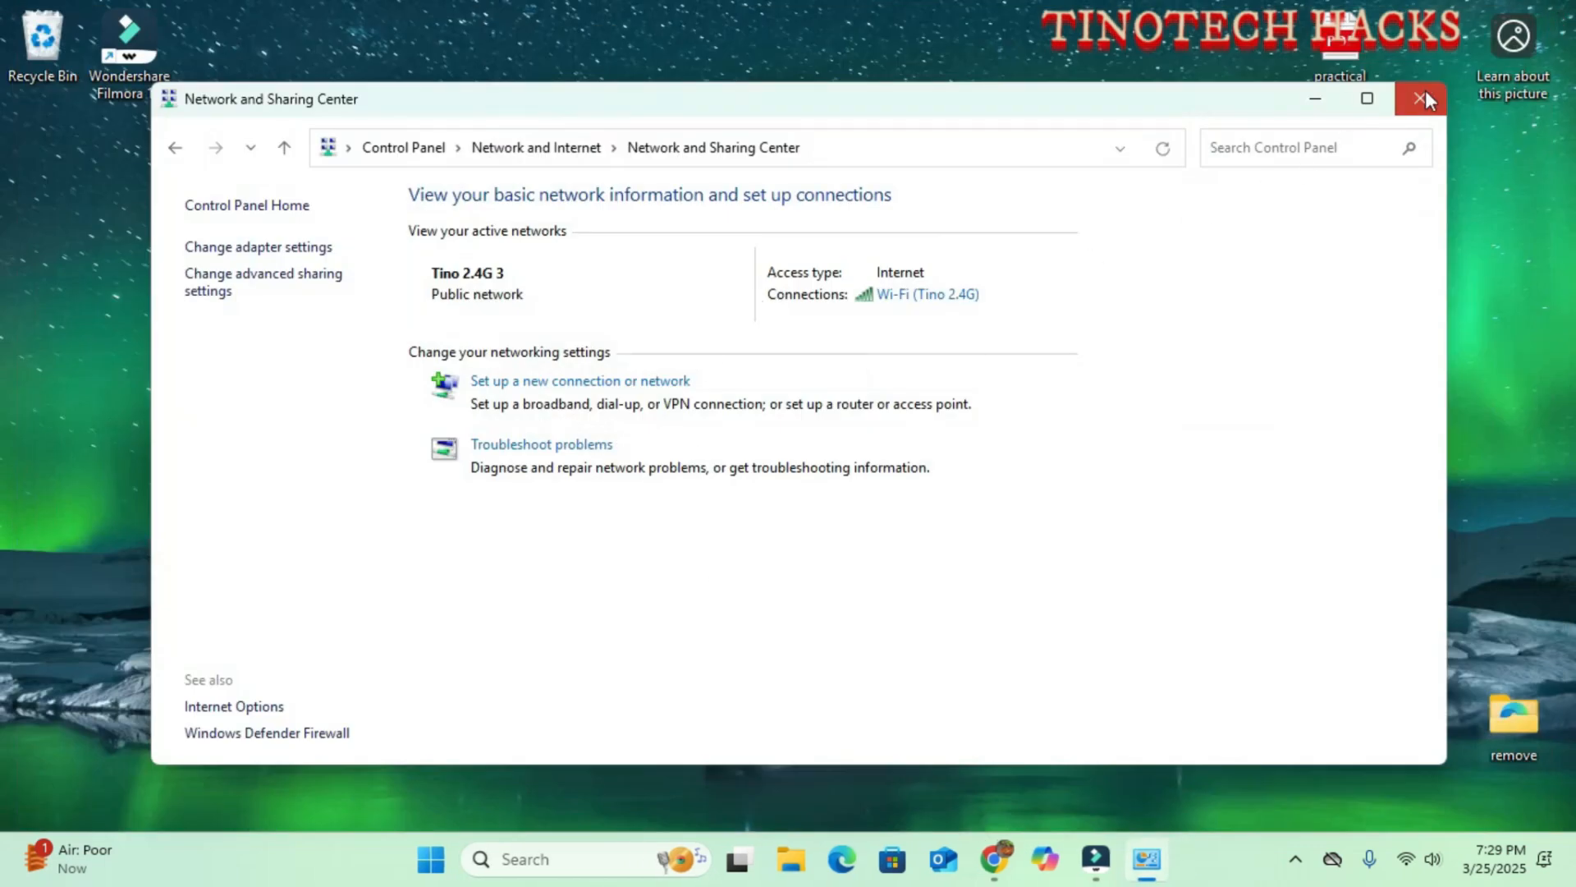
# Close the Network and Sharing Center, returning to the desktop
pyautogui.click(1422, 99)
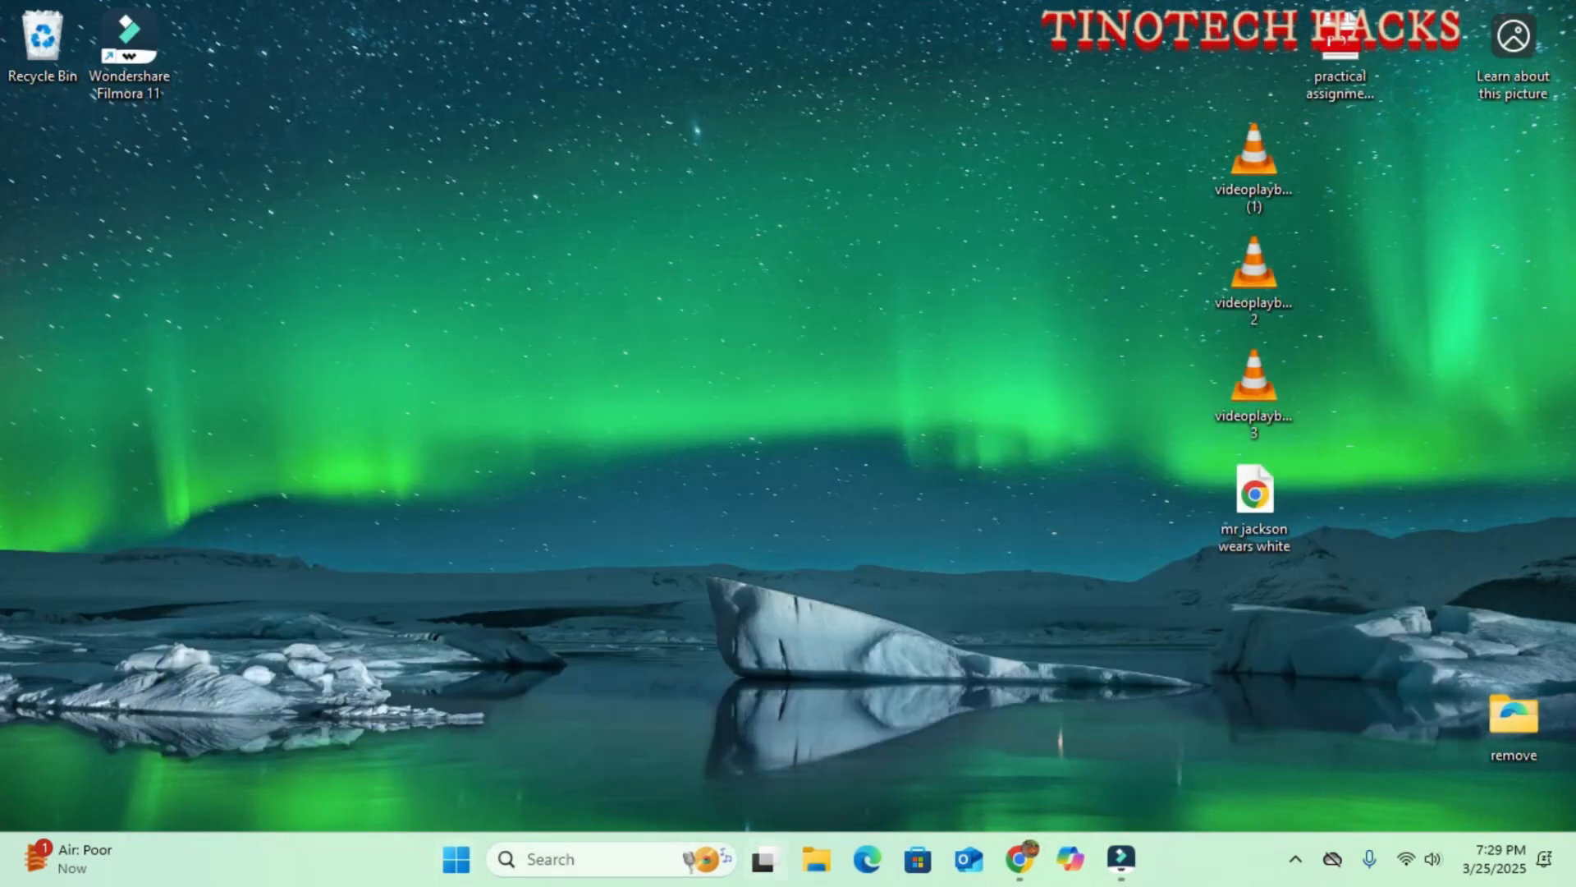
pyautogui.moveTo(626, 496)
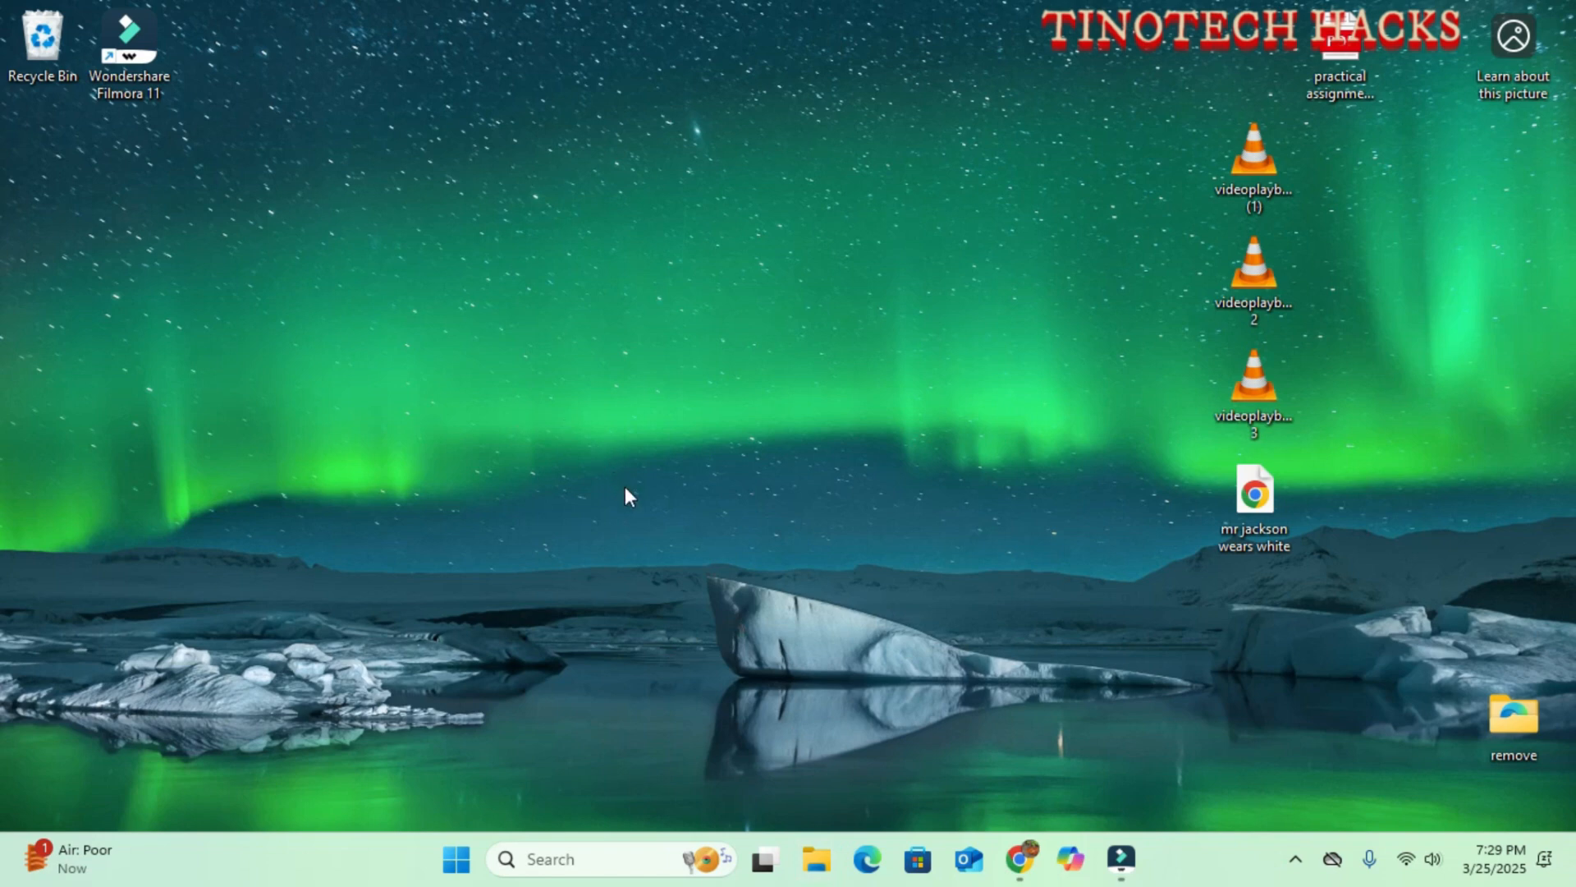
pyautogui.moveTo(625, 422)
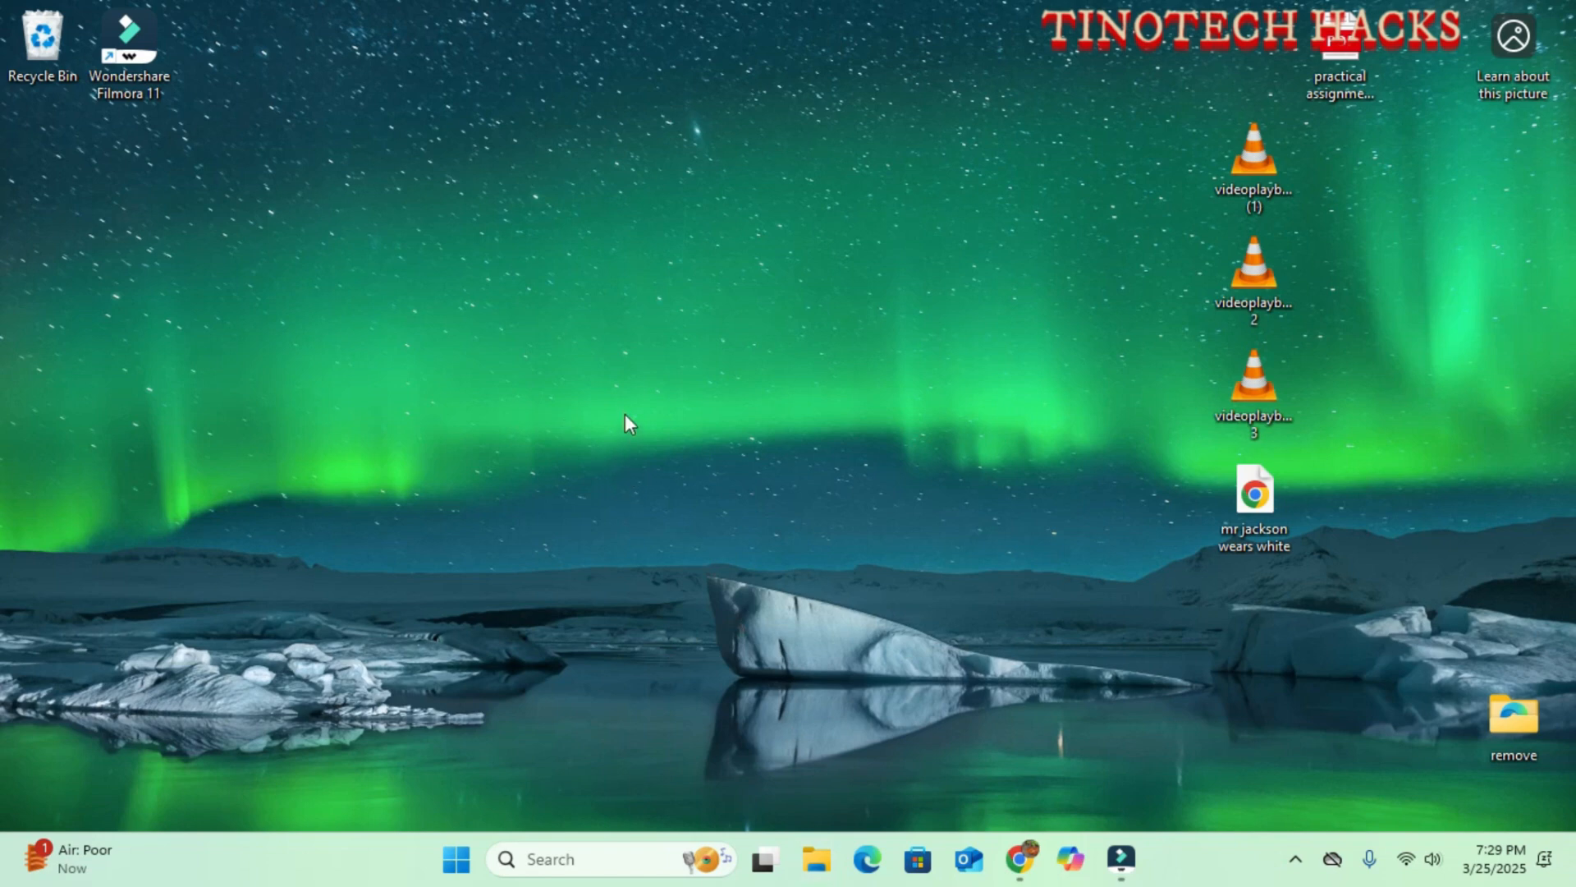
pyautogui.moveTo(642, 419)
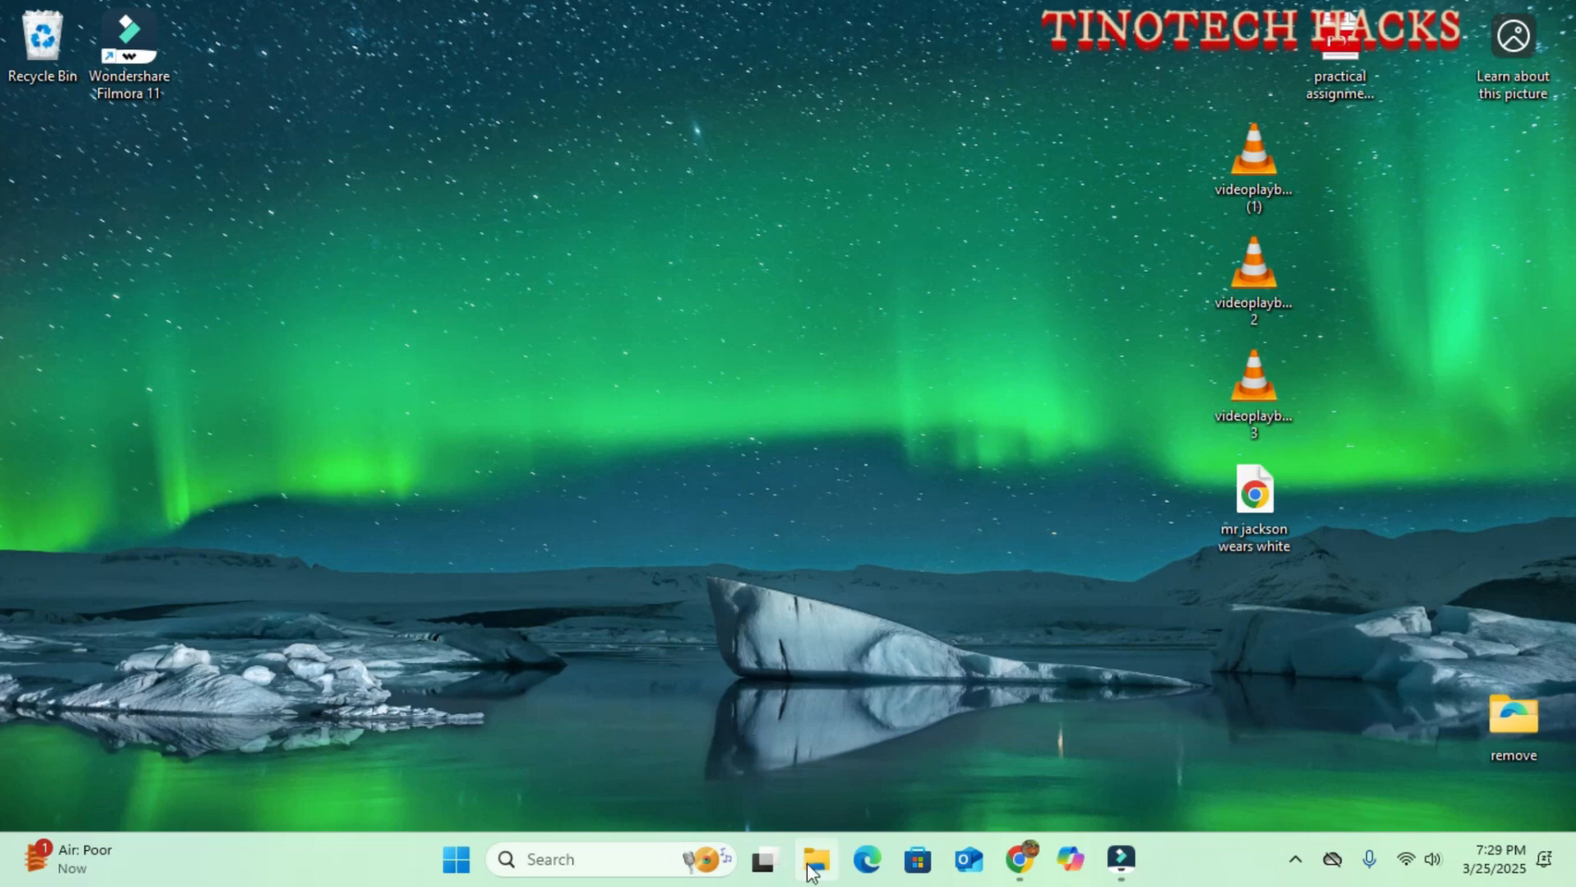
# Create a new folder on the Desktop via File Explorer, then close the window
pyautogui.click(816, 858)
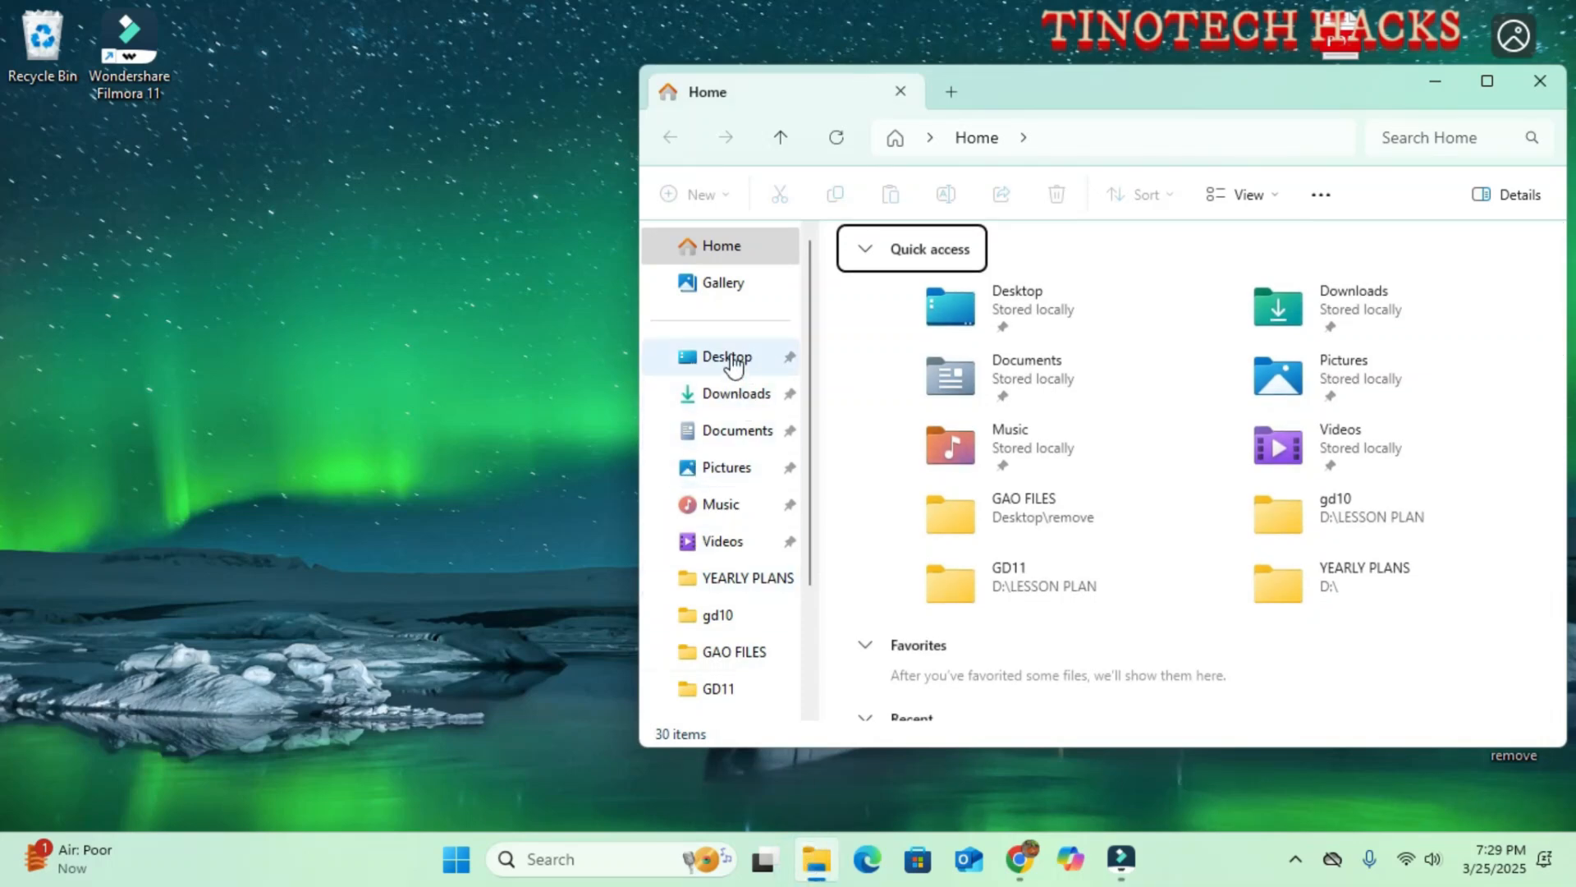
pyautogui.click(726, 356)
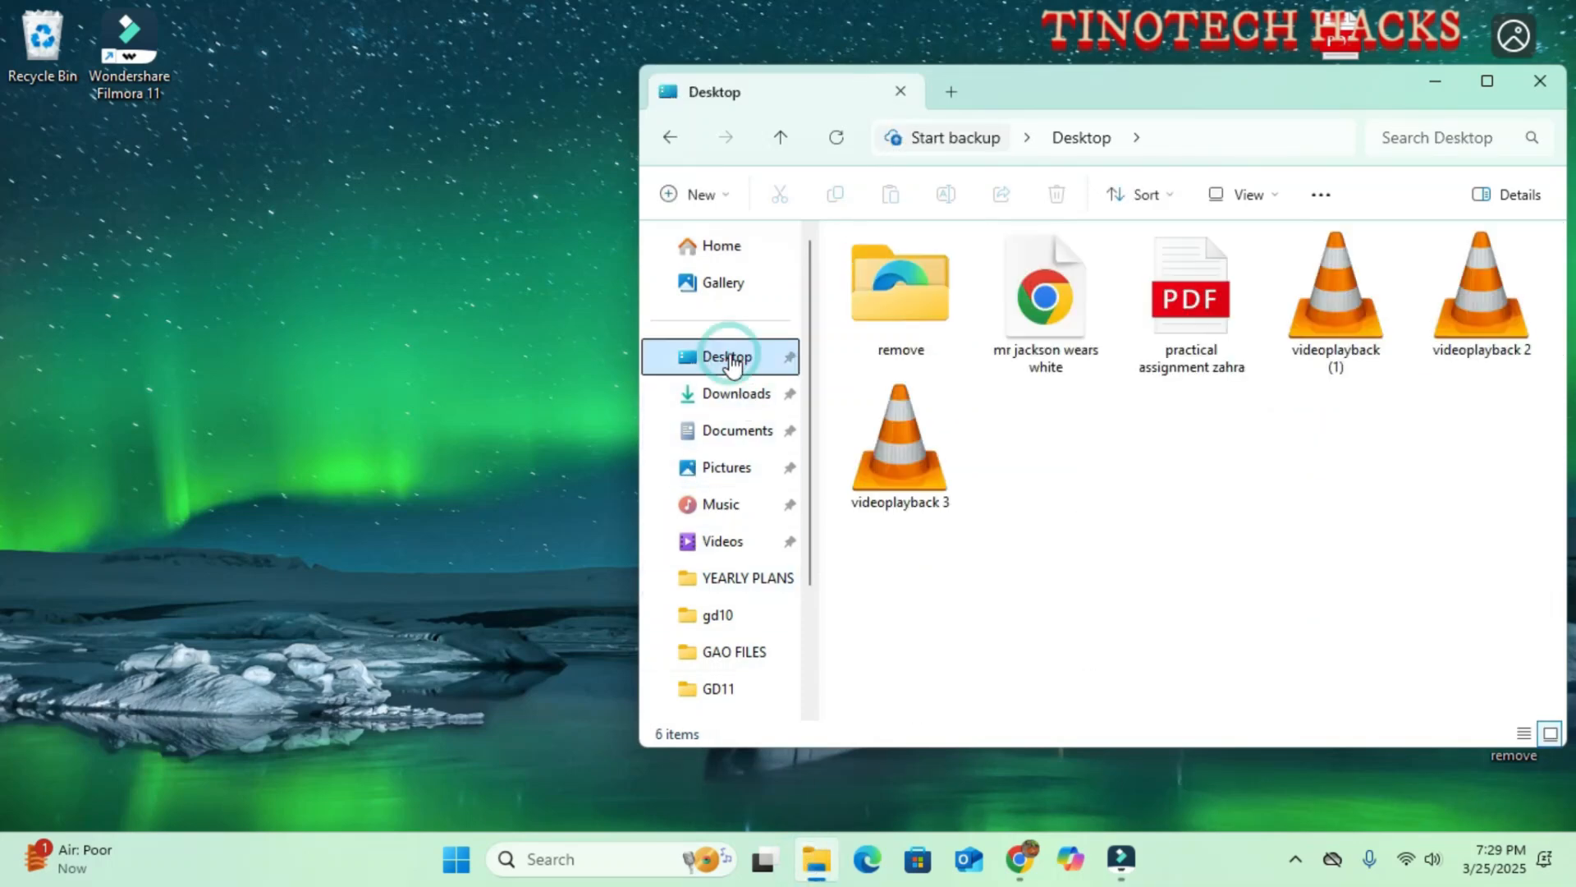
pyautogui.click(693, 194)
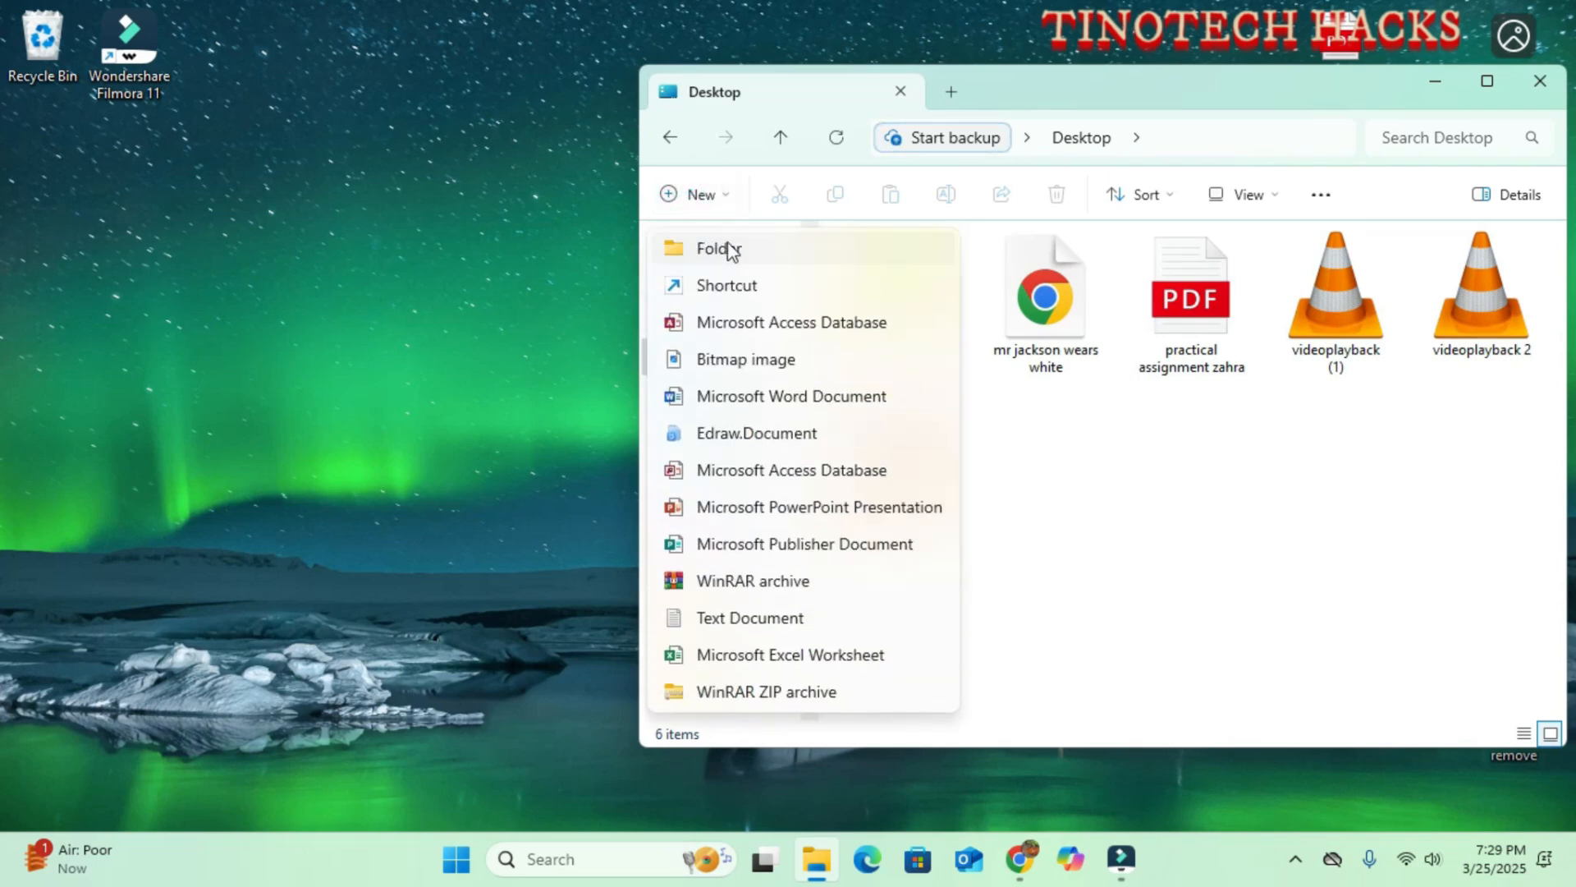
pyautogui.click(717, 248)
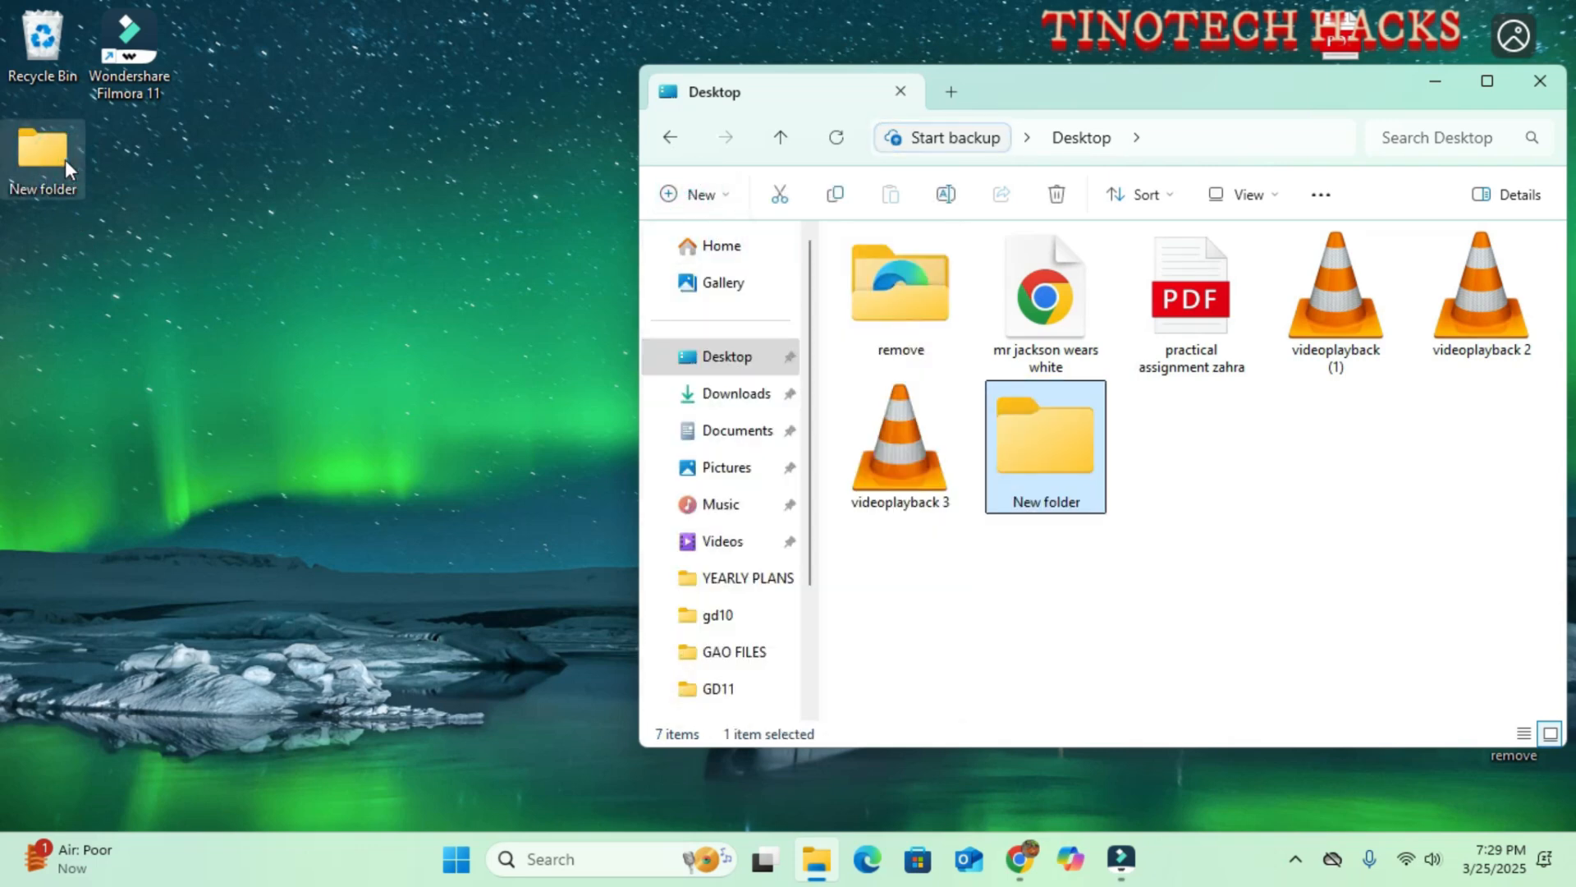
pyautogui.click(1541, 82)
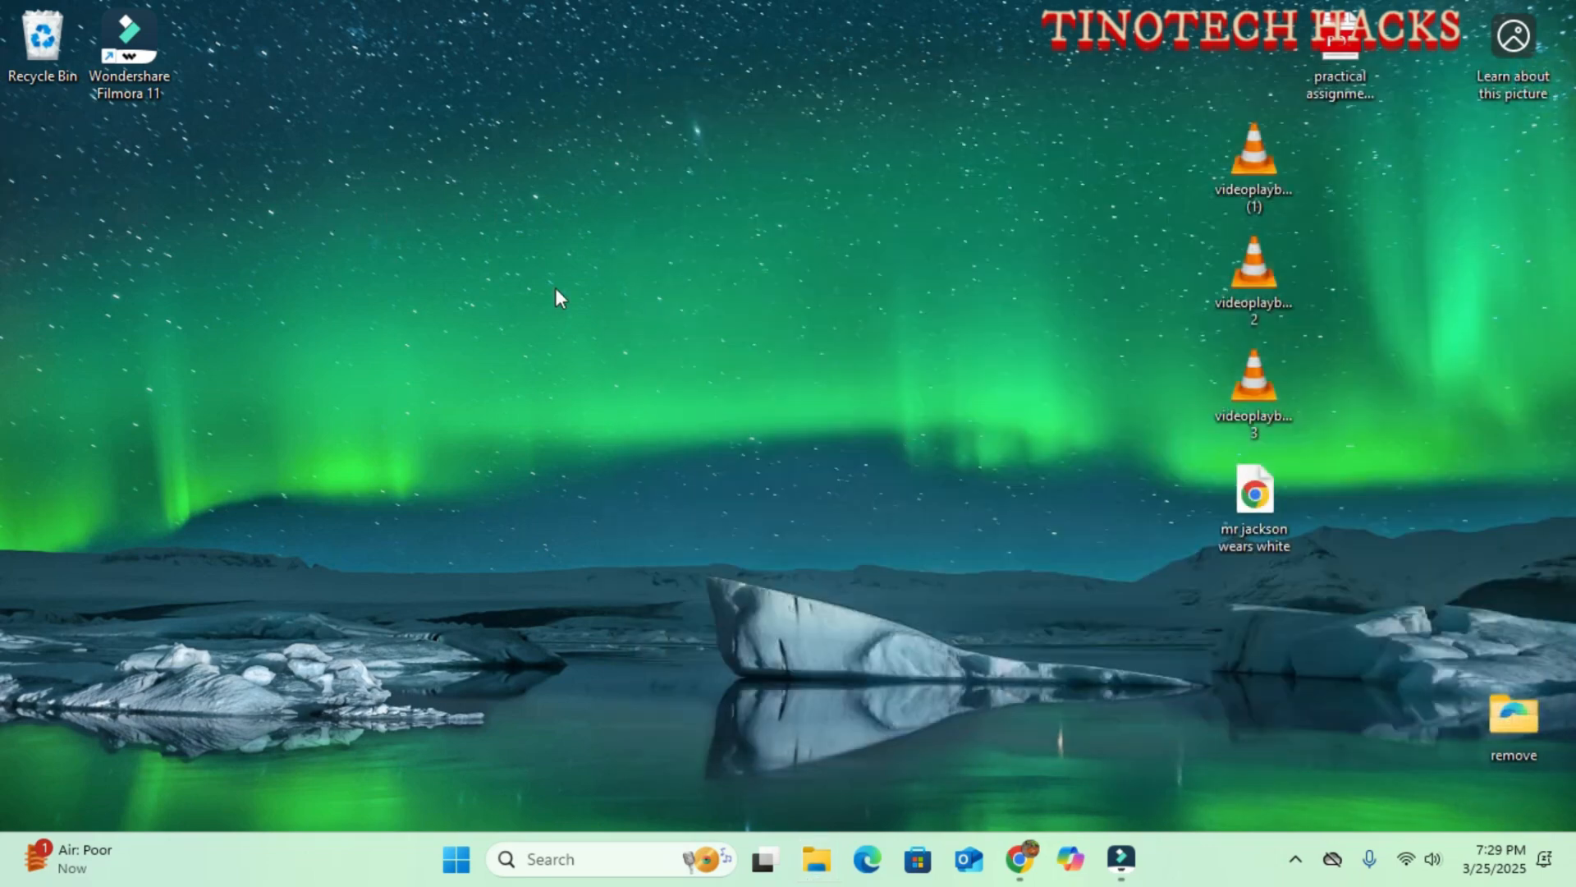
# Restore the deleted 'shared' folder and show its full context menu options
pyautogui.rightClick(560, 297)
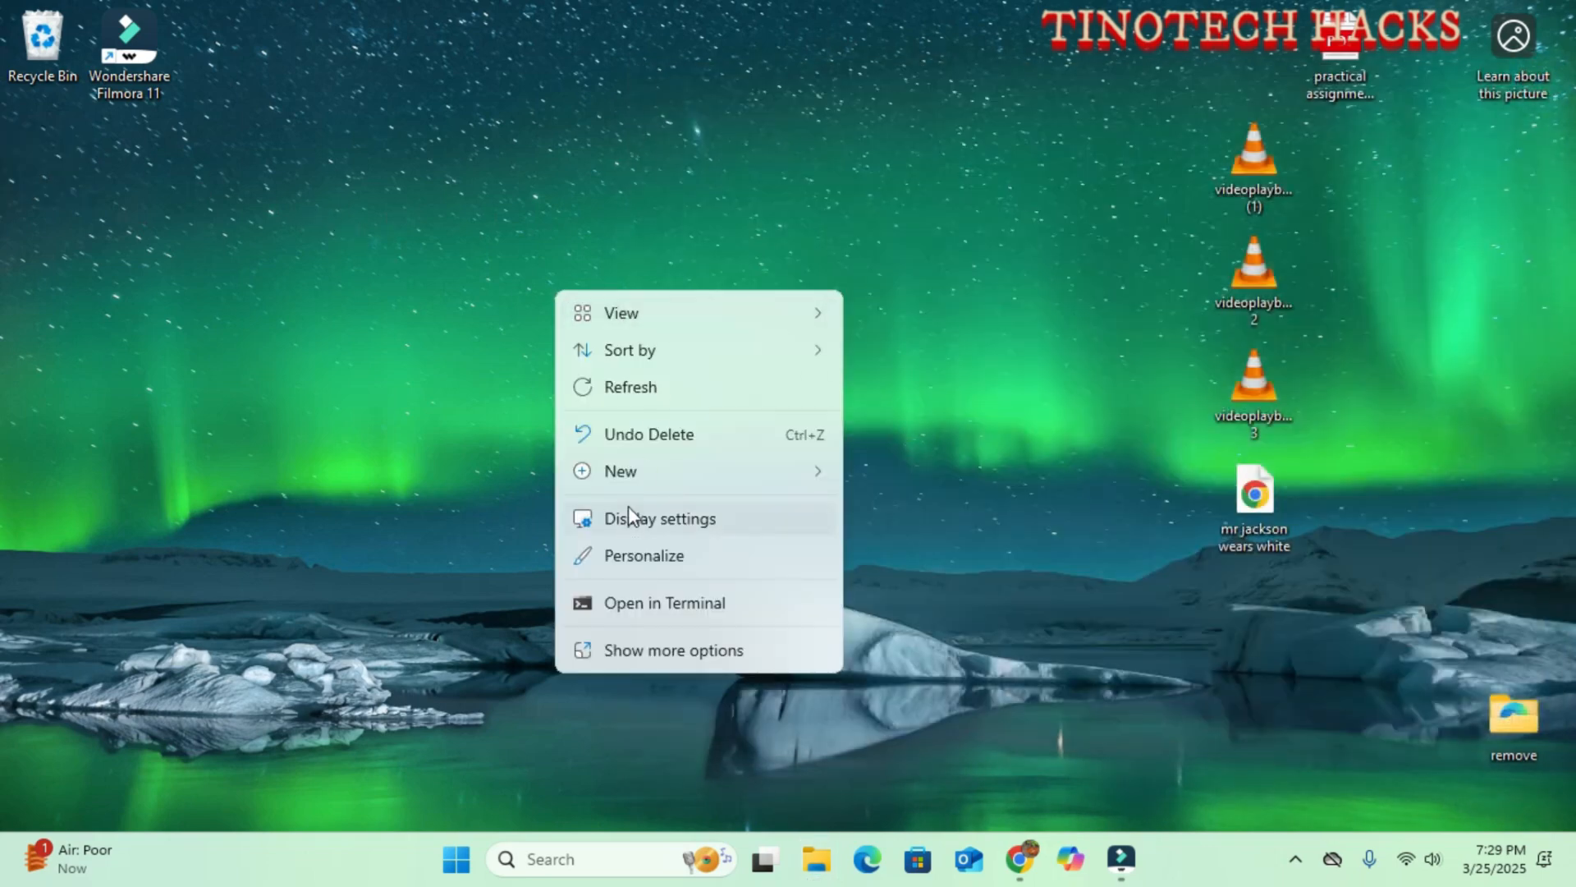
pyautogui.click(621, 471)
pyautogui.write('shared')
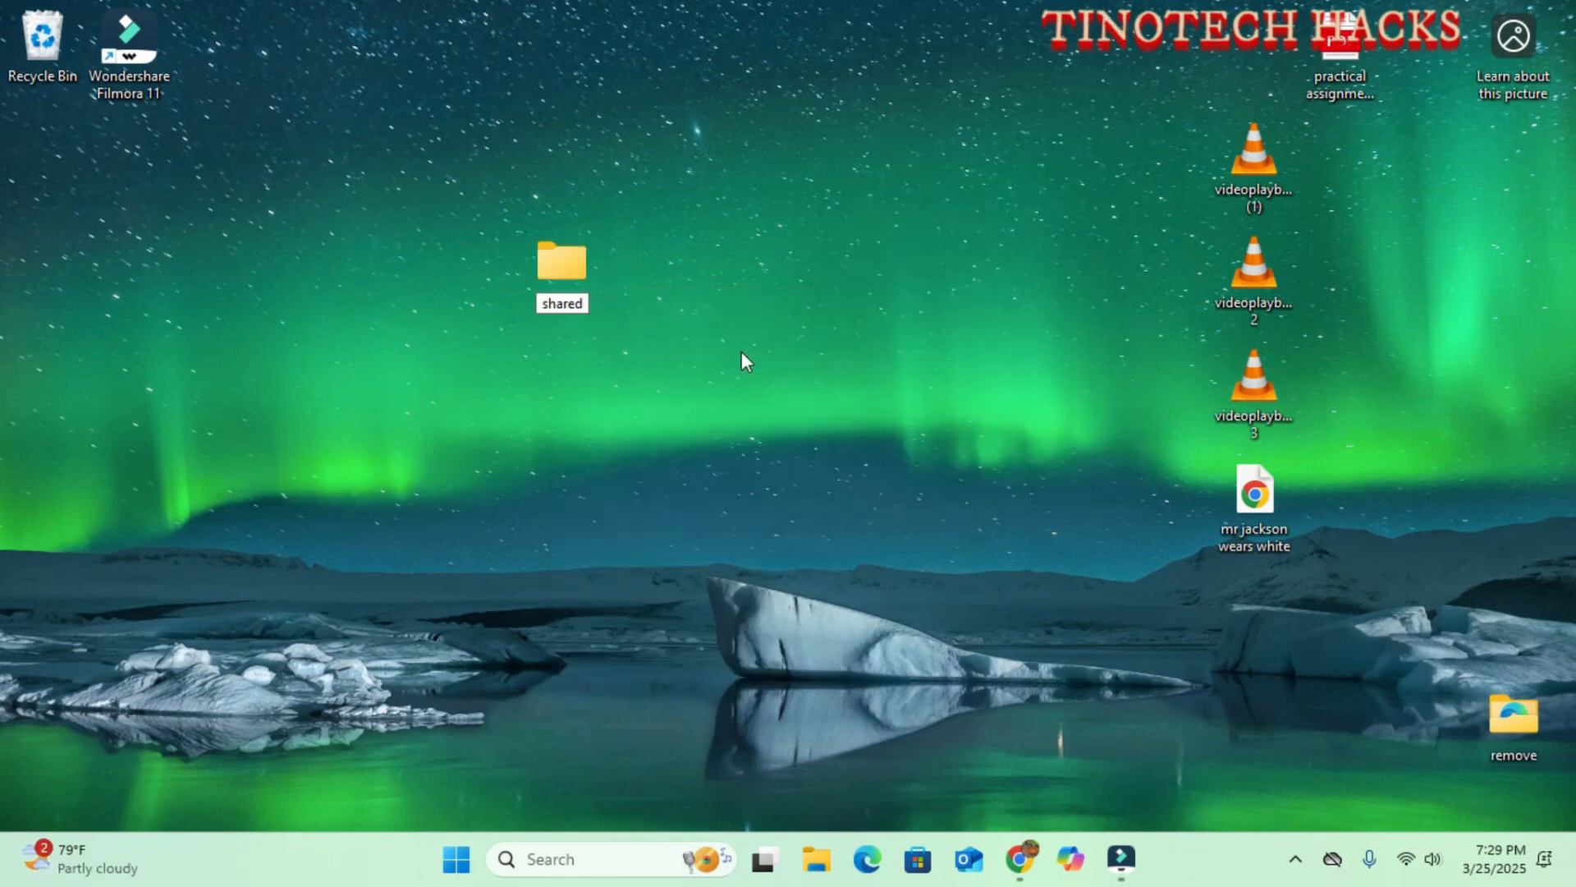
pyautogui.rightClick(561, 261)
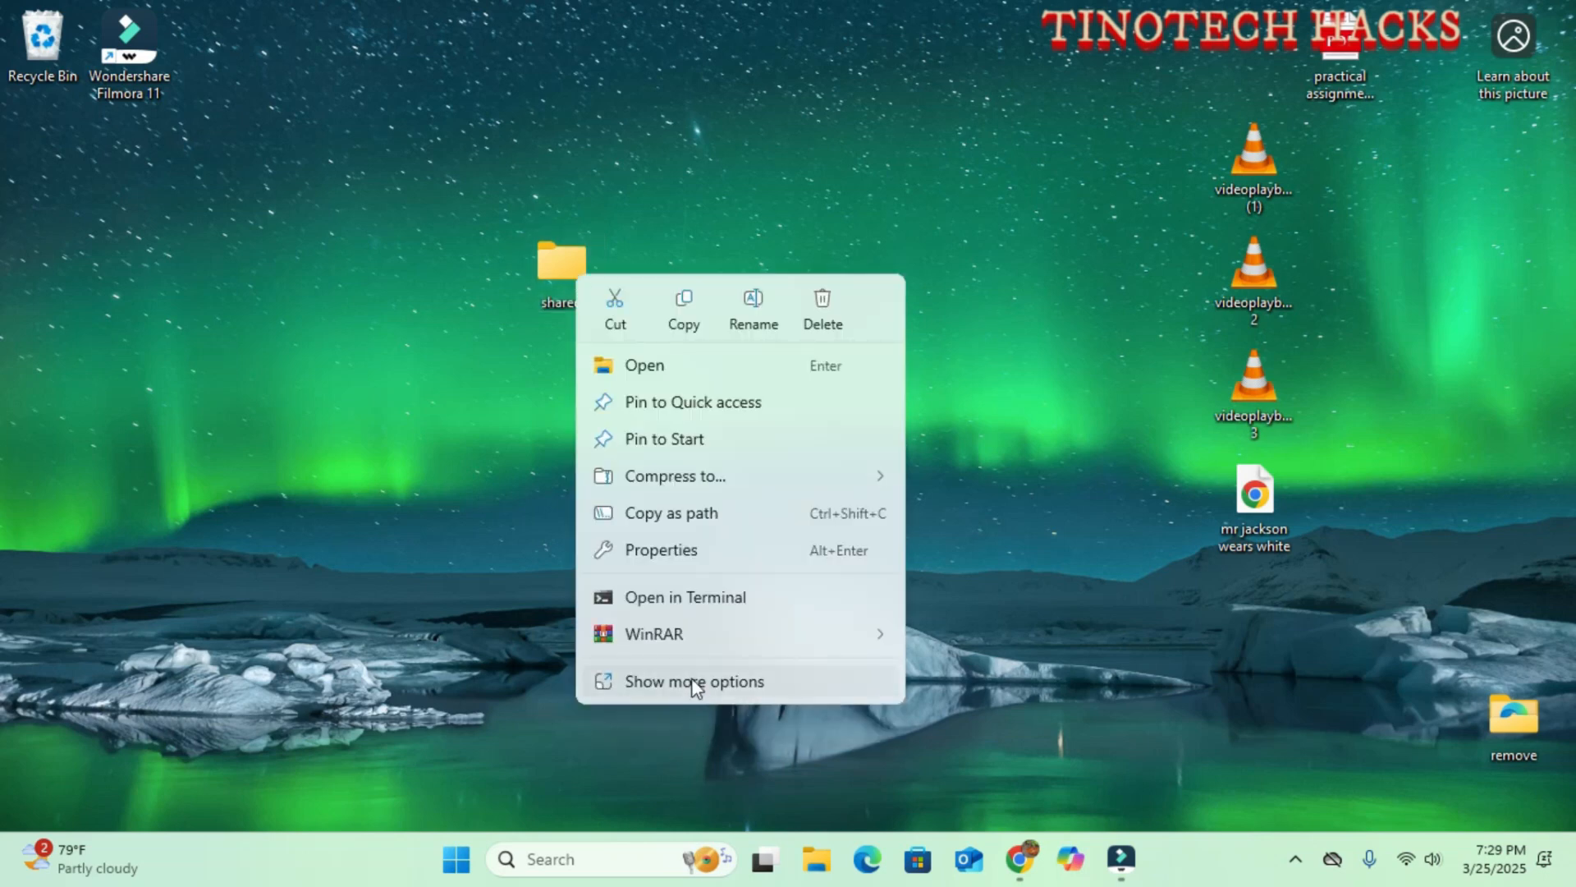
pyautogui.click(693, 679)
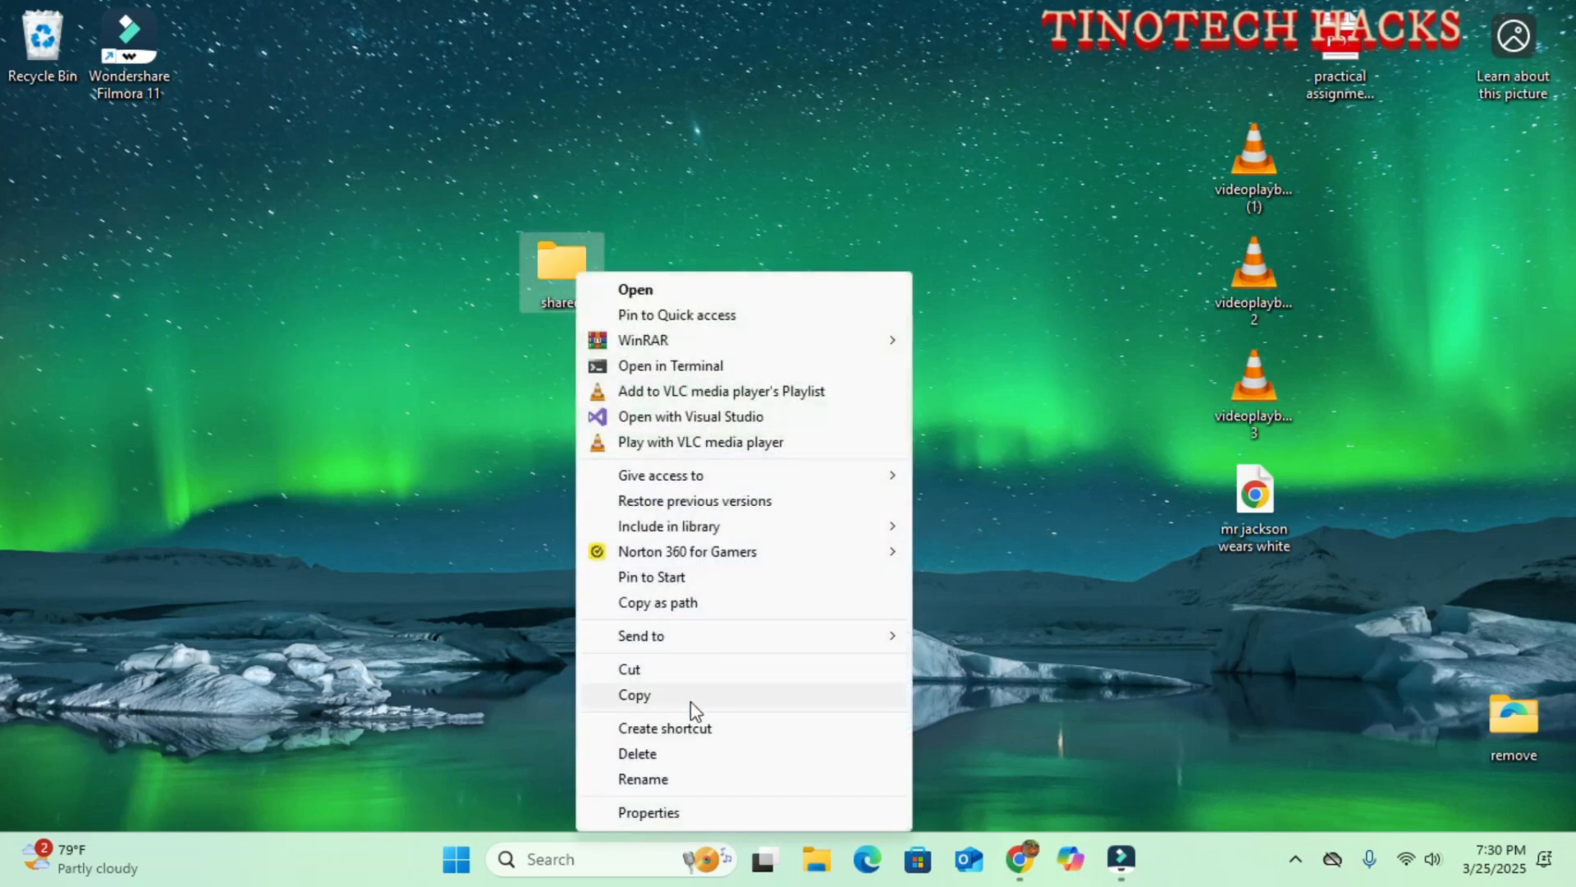
pyautogui.moveTo(660, 474)
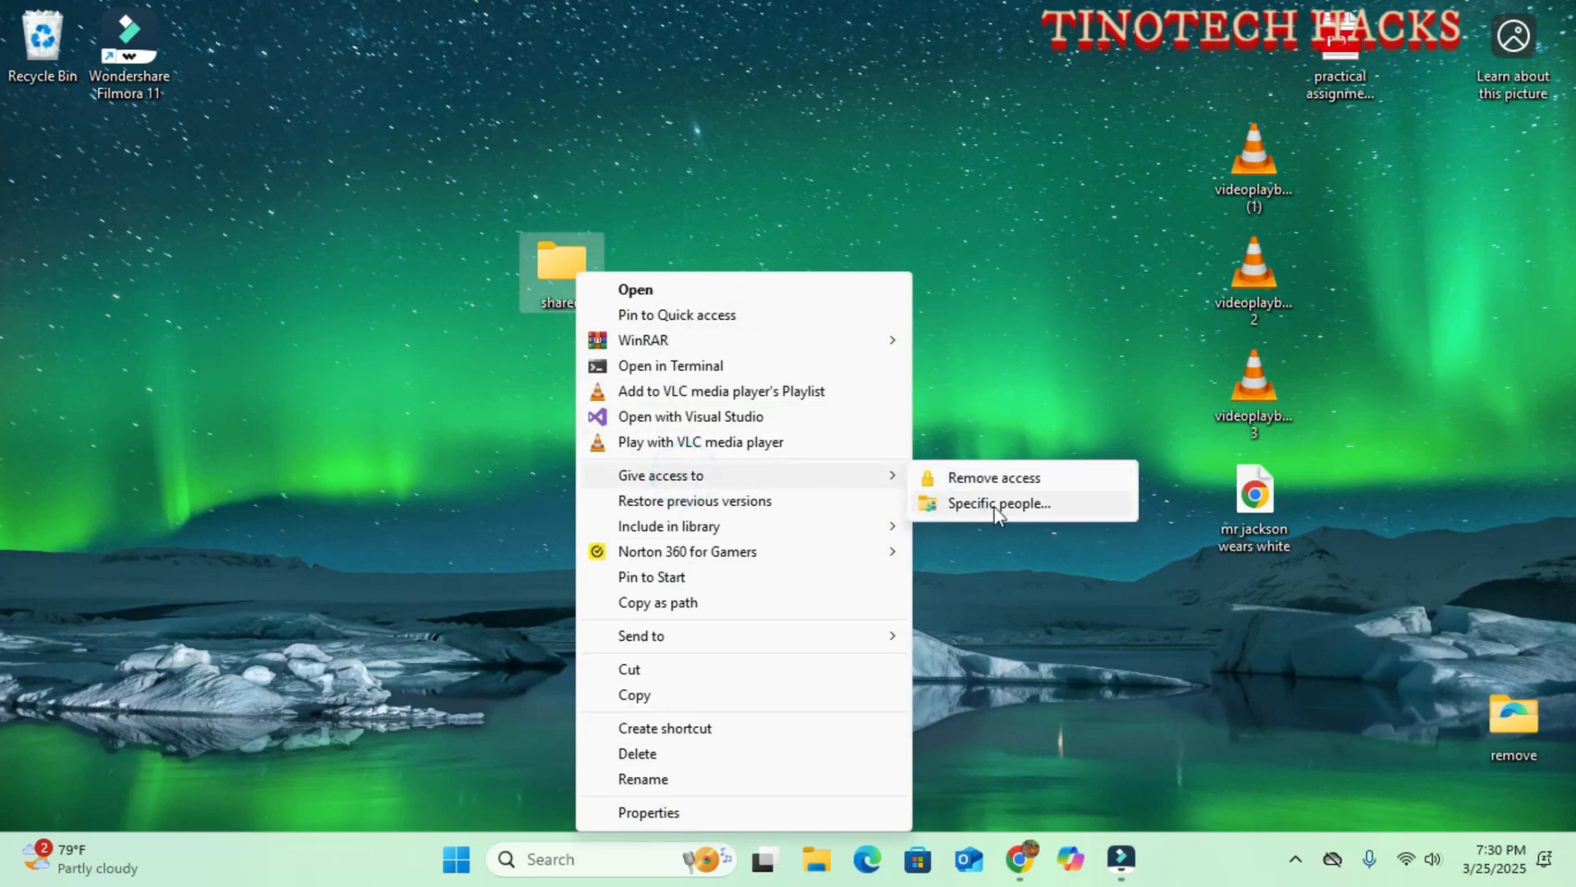
# Add Everyone to the sharing list for the 'shared' folder
pyautogui.click(996, 503)
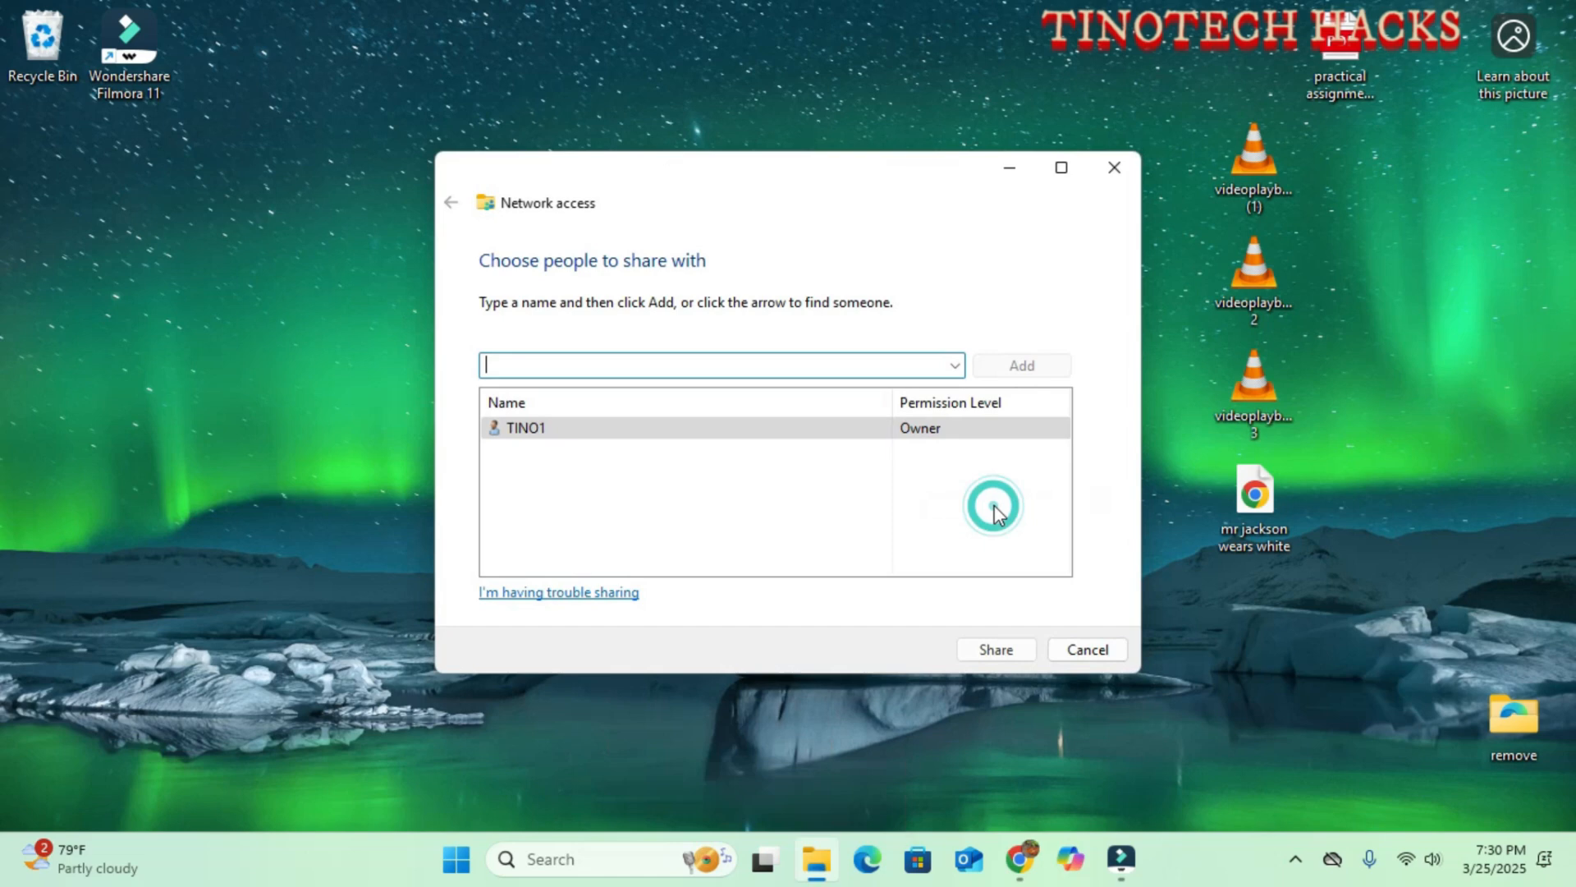
pyautogui.click(951, 365)
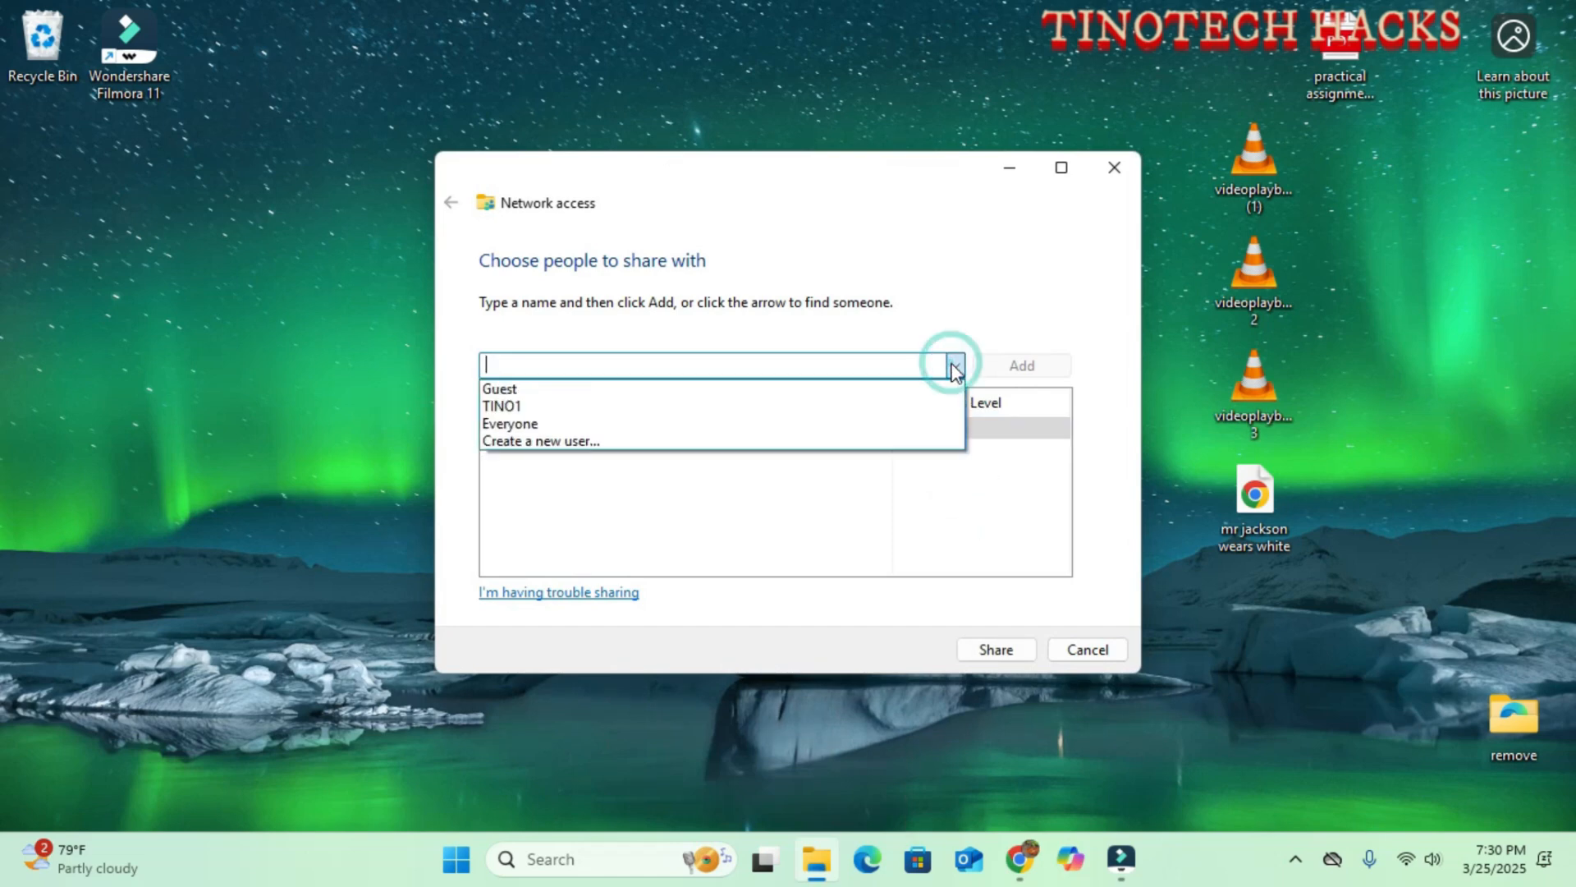
pyautogui.click(509, 424)
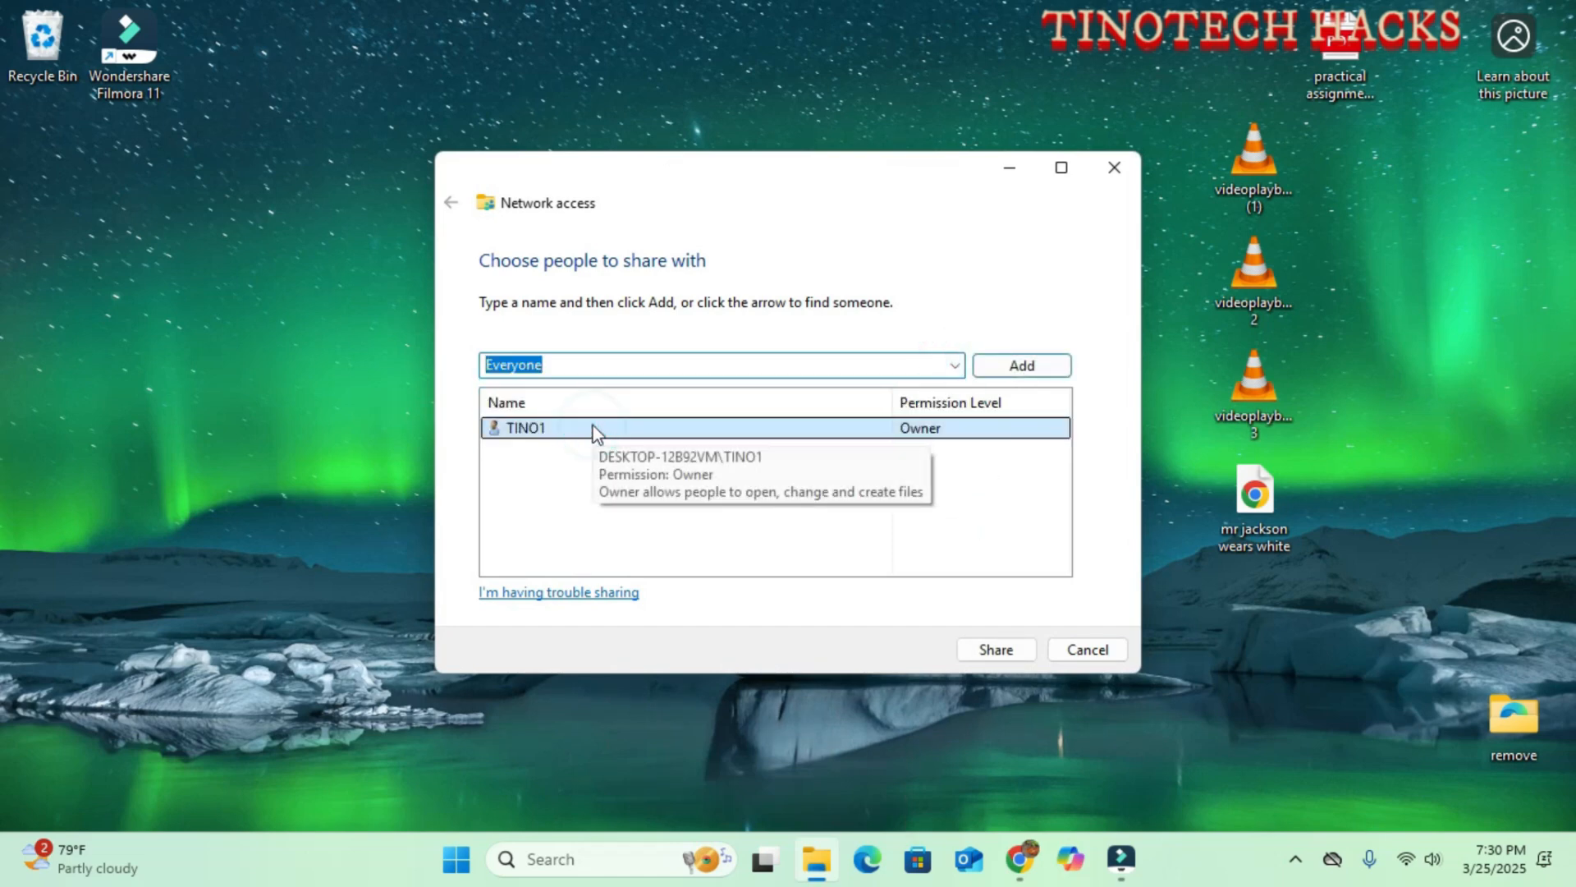
pyautogui.click(1020, 364)
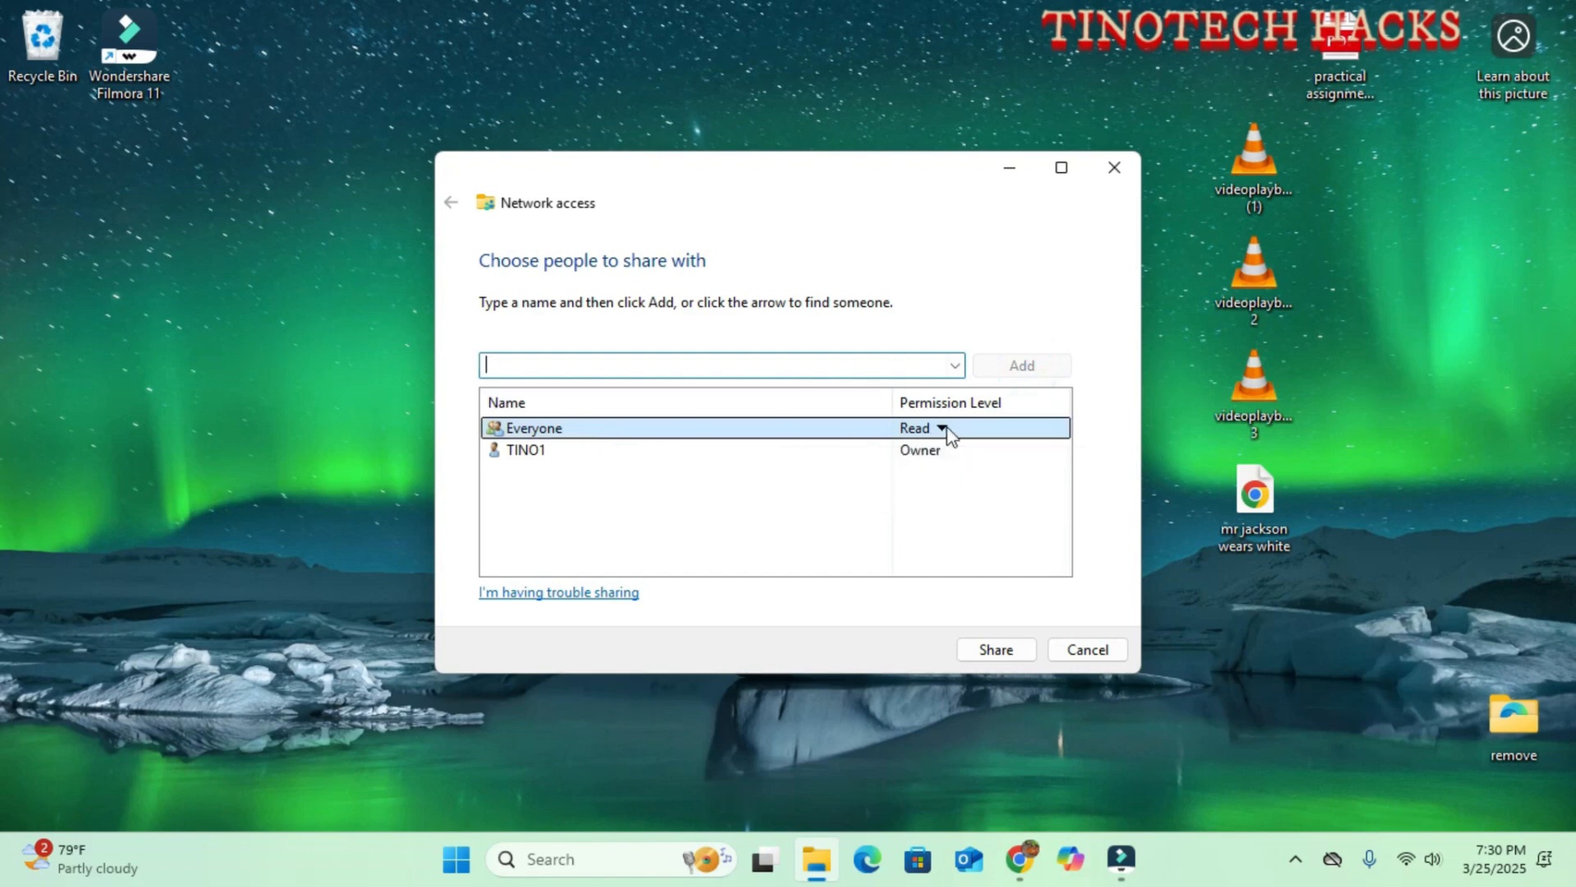
# Grant Everyone Read/Write permission, share the folder and dismiss the confirmation
pyautogui.click(939, 427)
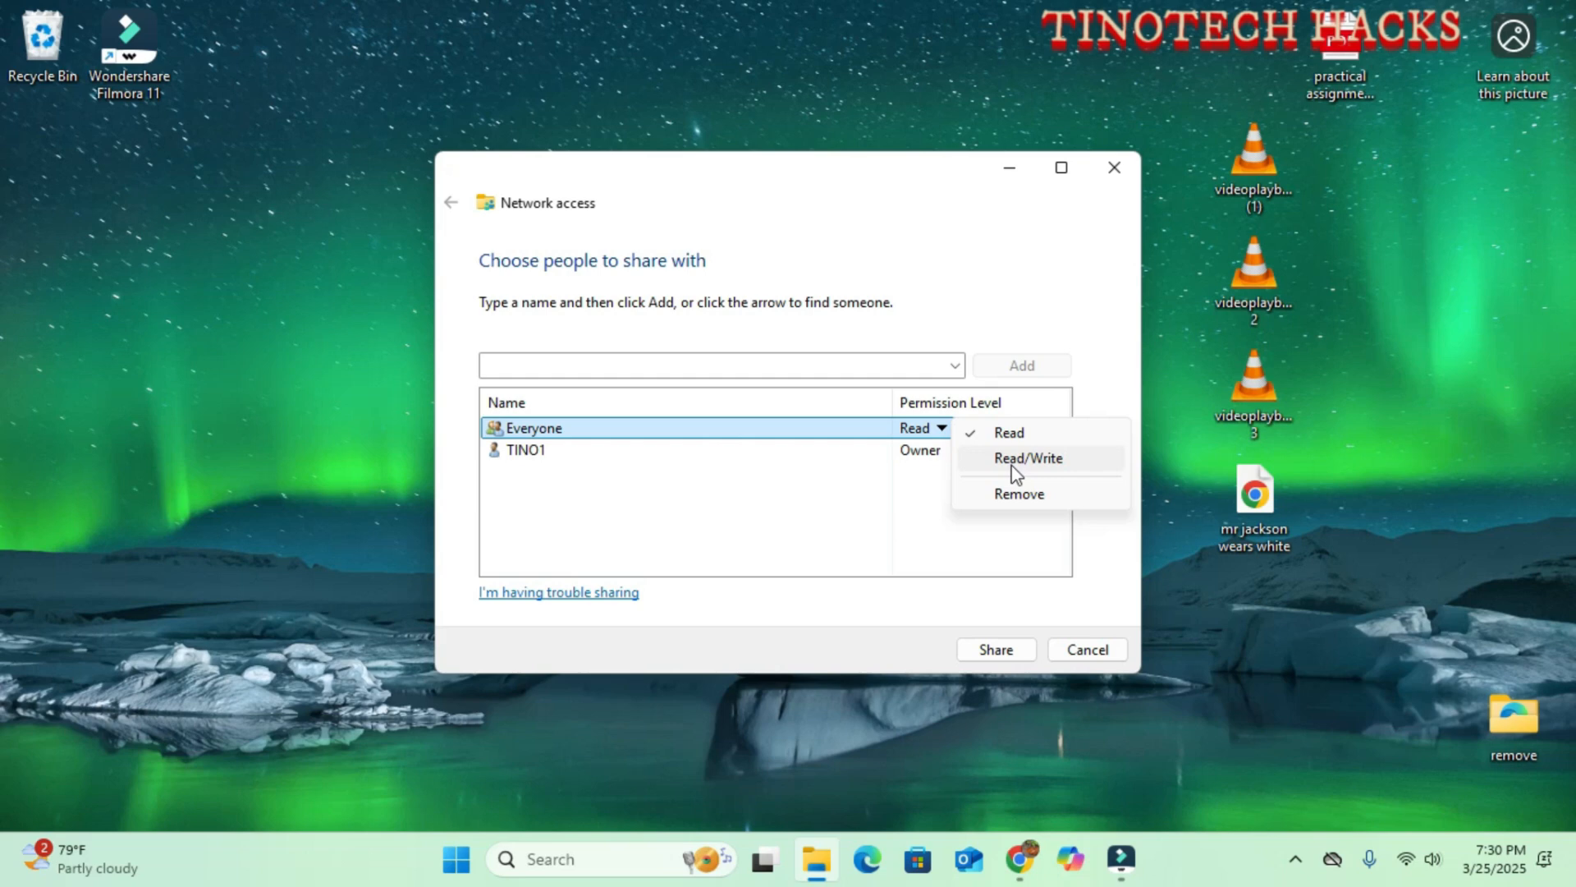
pyautogui.click(1028, 458)
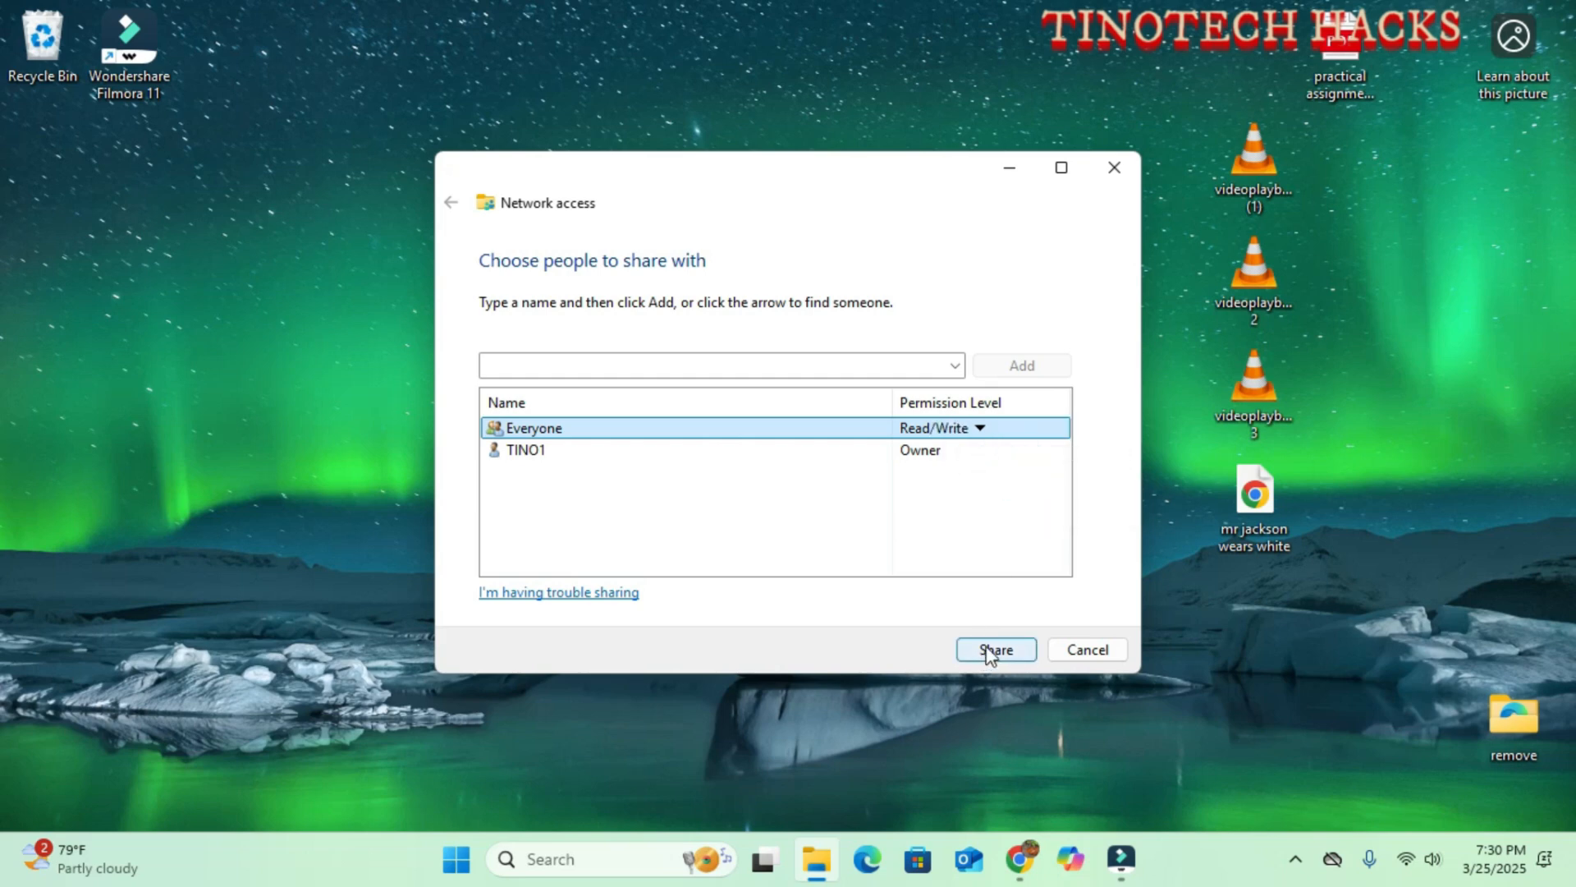
pyautogui.click(995, 650)
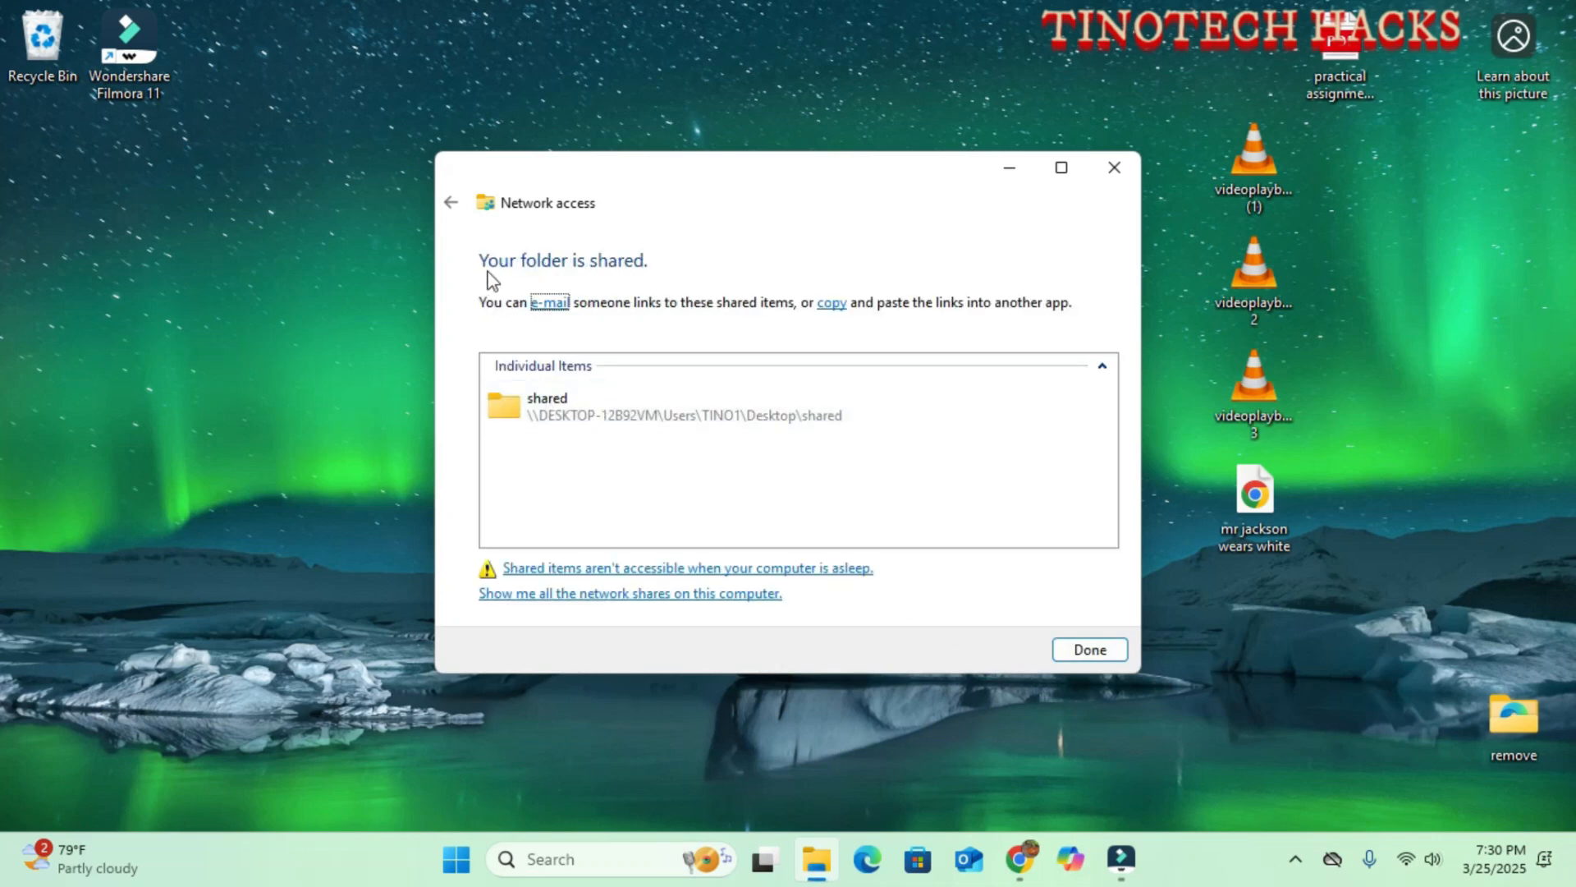
pyautogui.moveTo(620, 277)
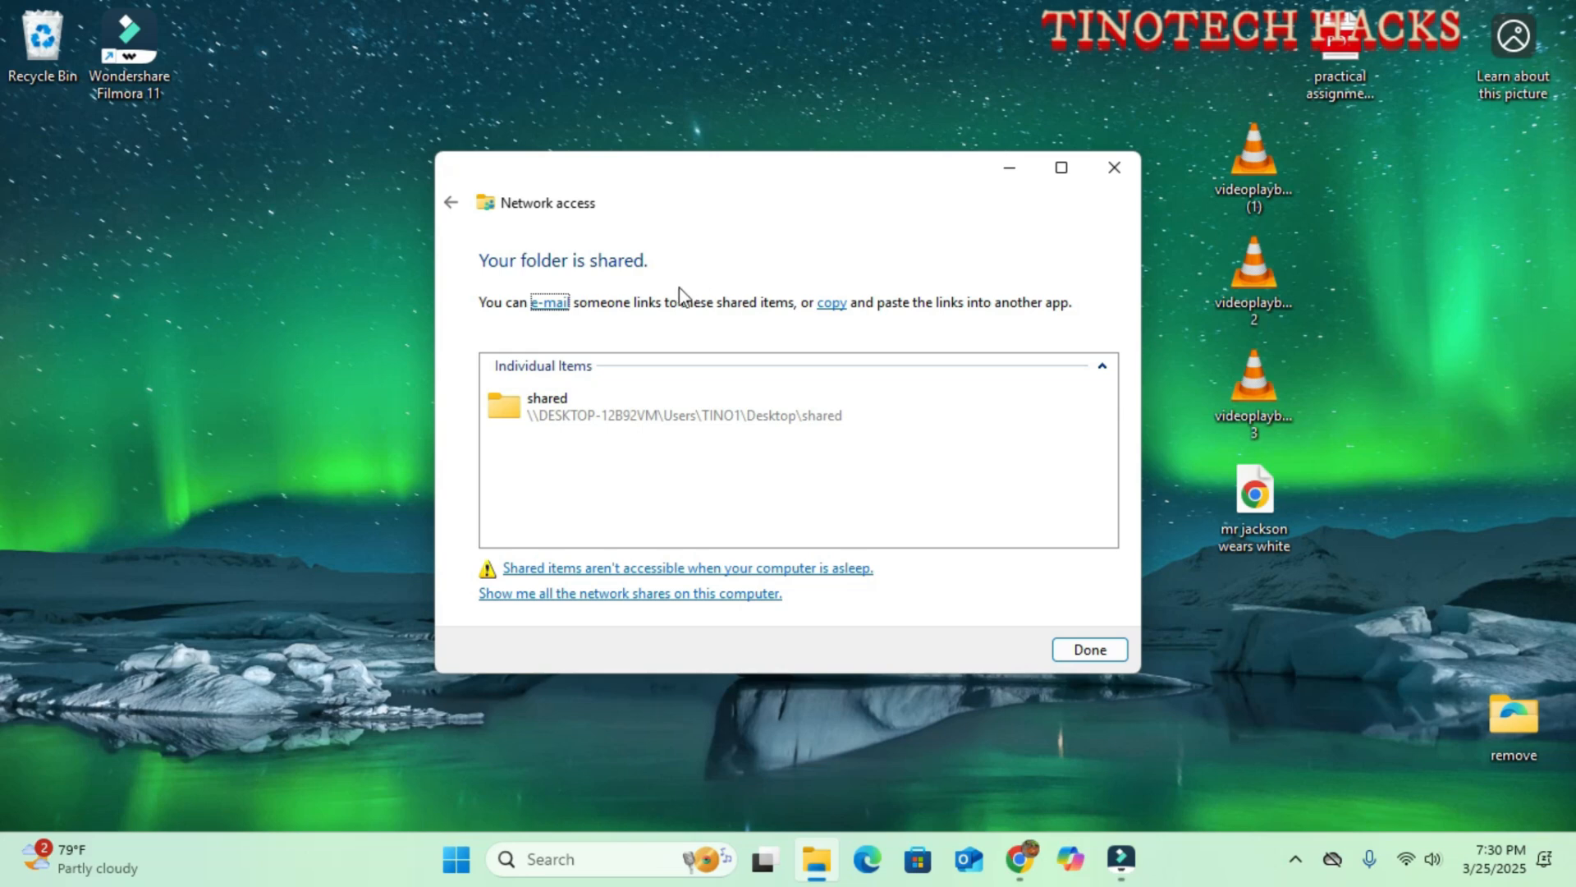
pyautogui.click(1087, 649)
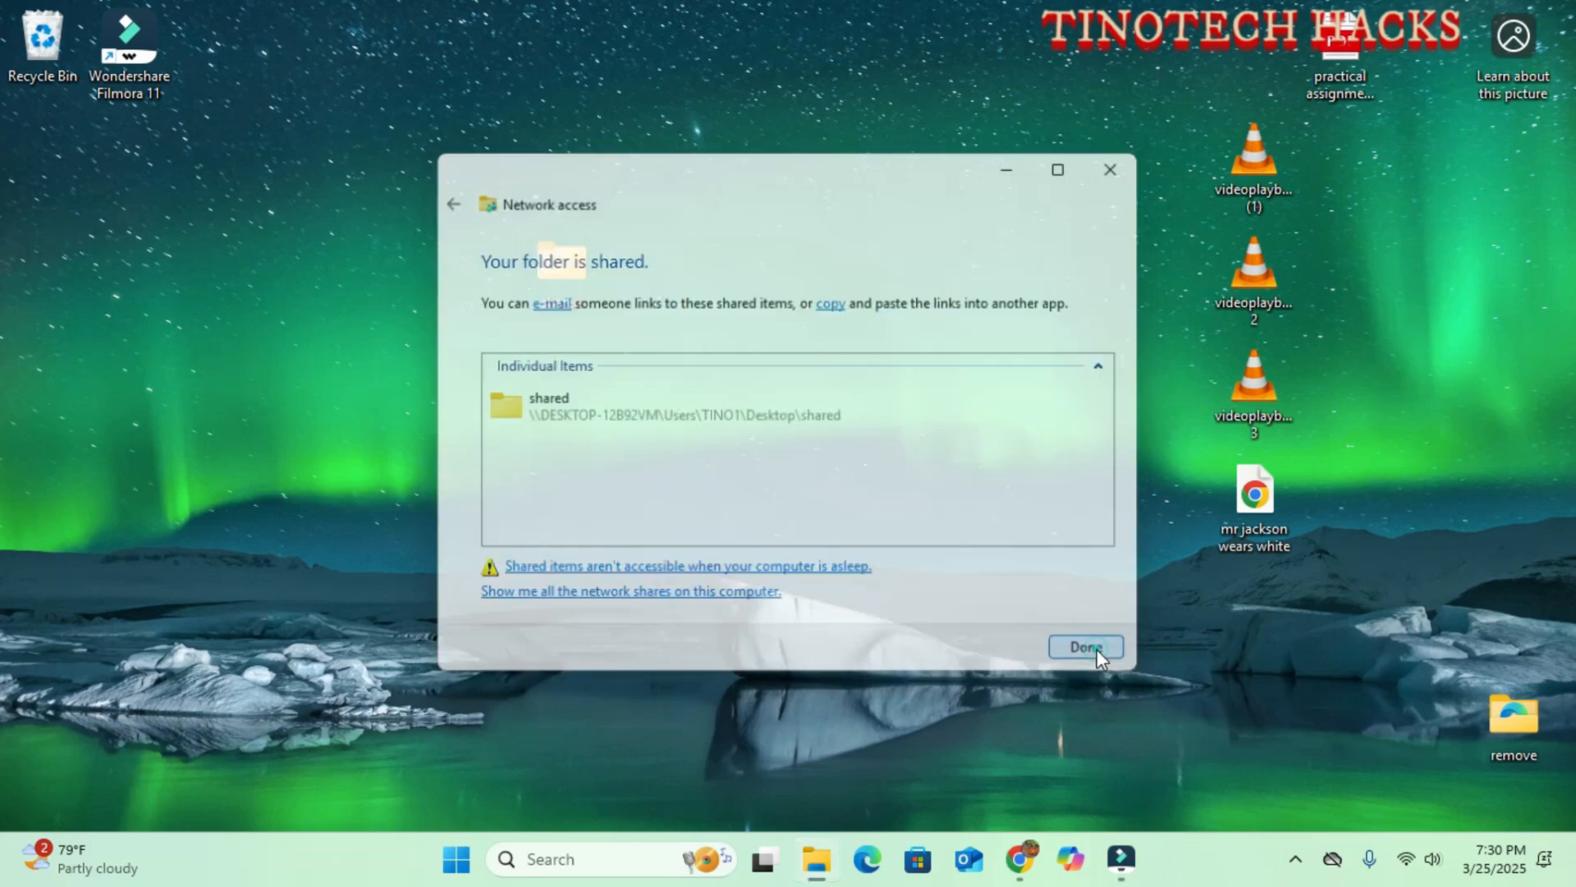
# Select all five files inside the 'shared' folder to review them, then close it
pyautogui.click(1085, 647)
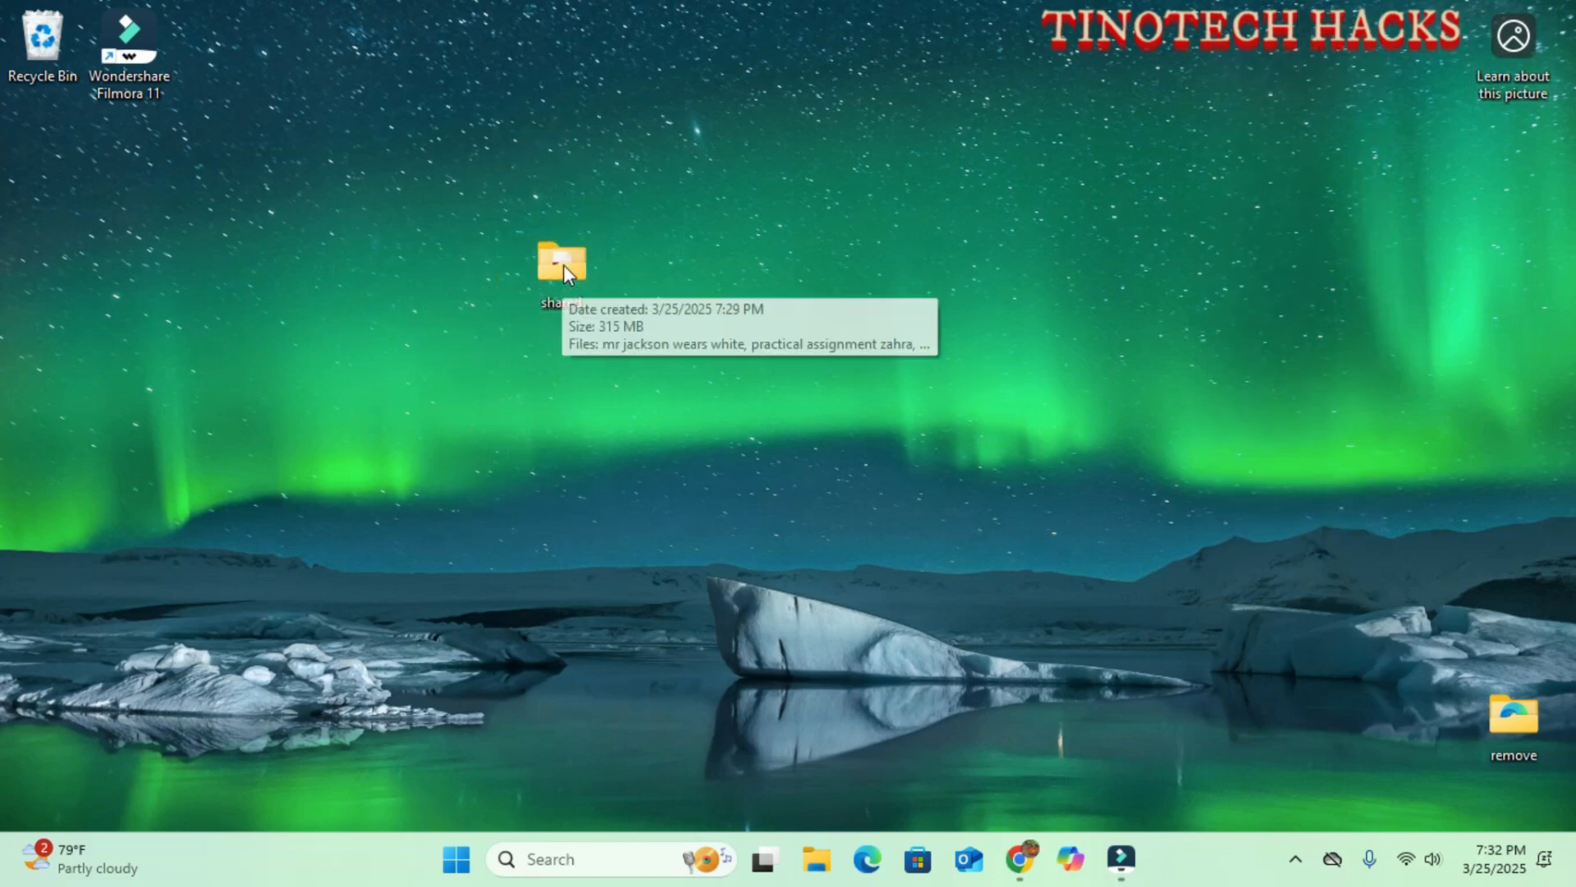
pyautogui.doubleClick(561, 261)
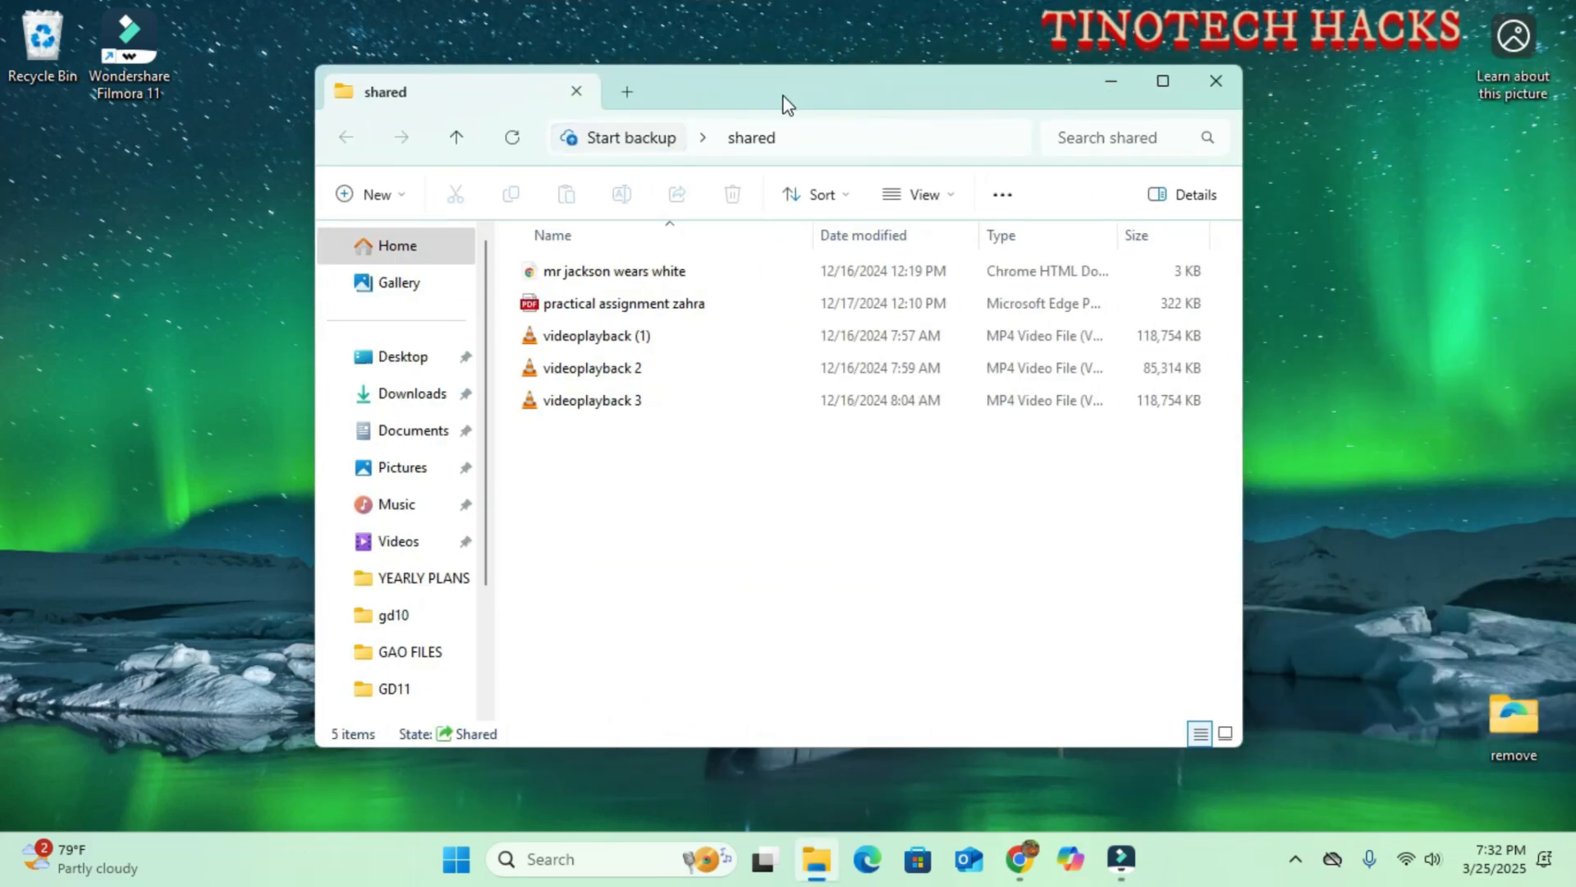
pyautogui.moveTo(738, 279)
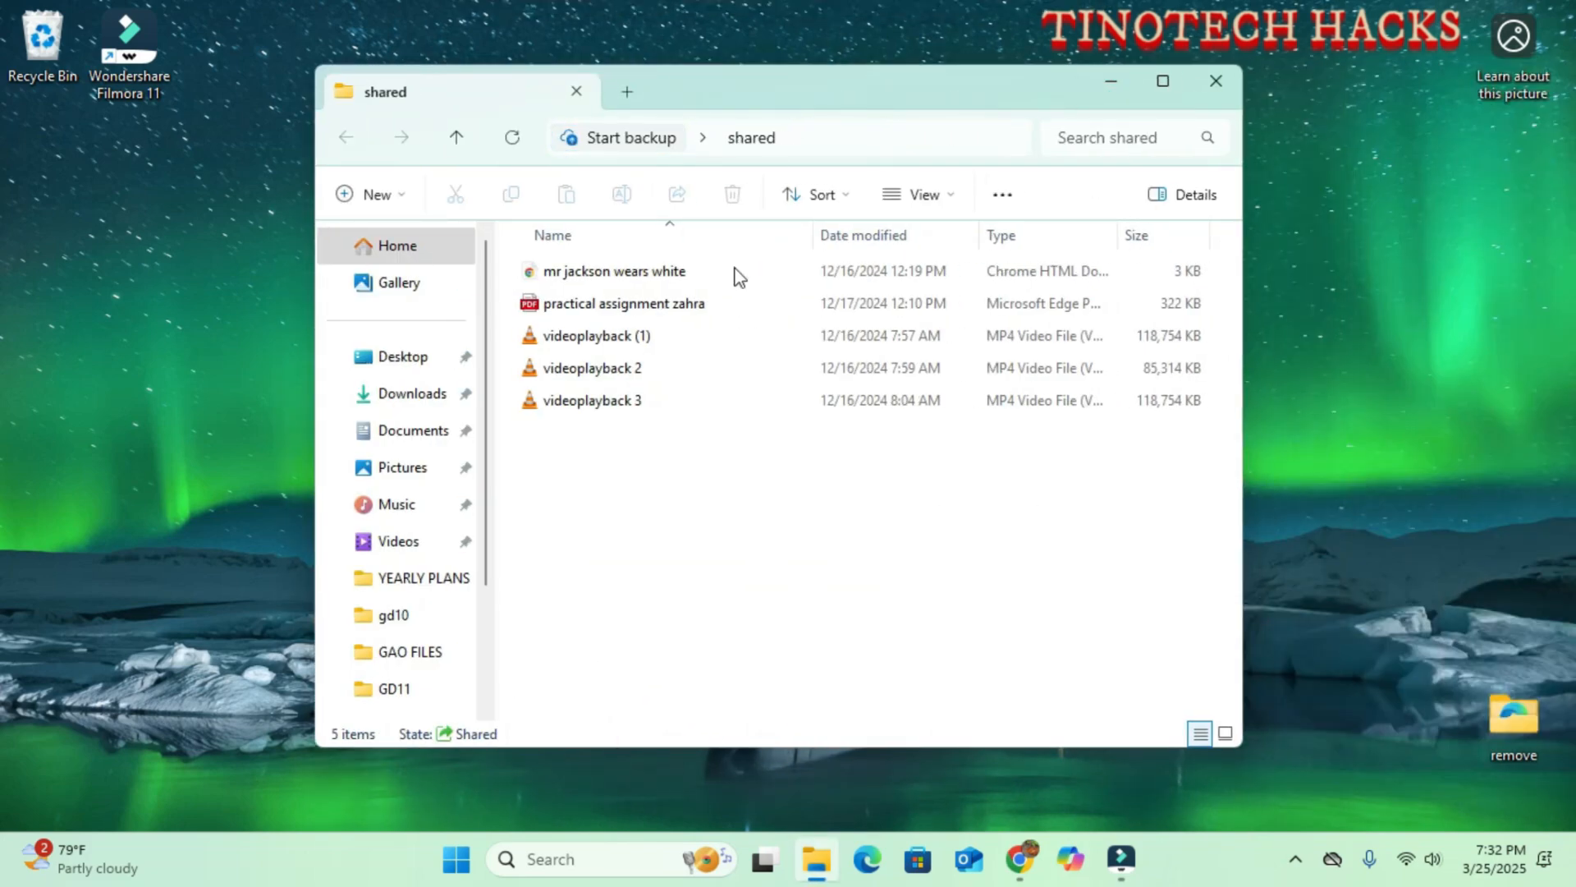
pyautogui.press('ctrl+a')
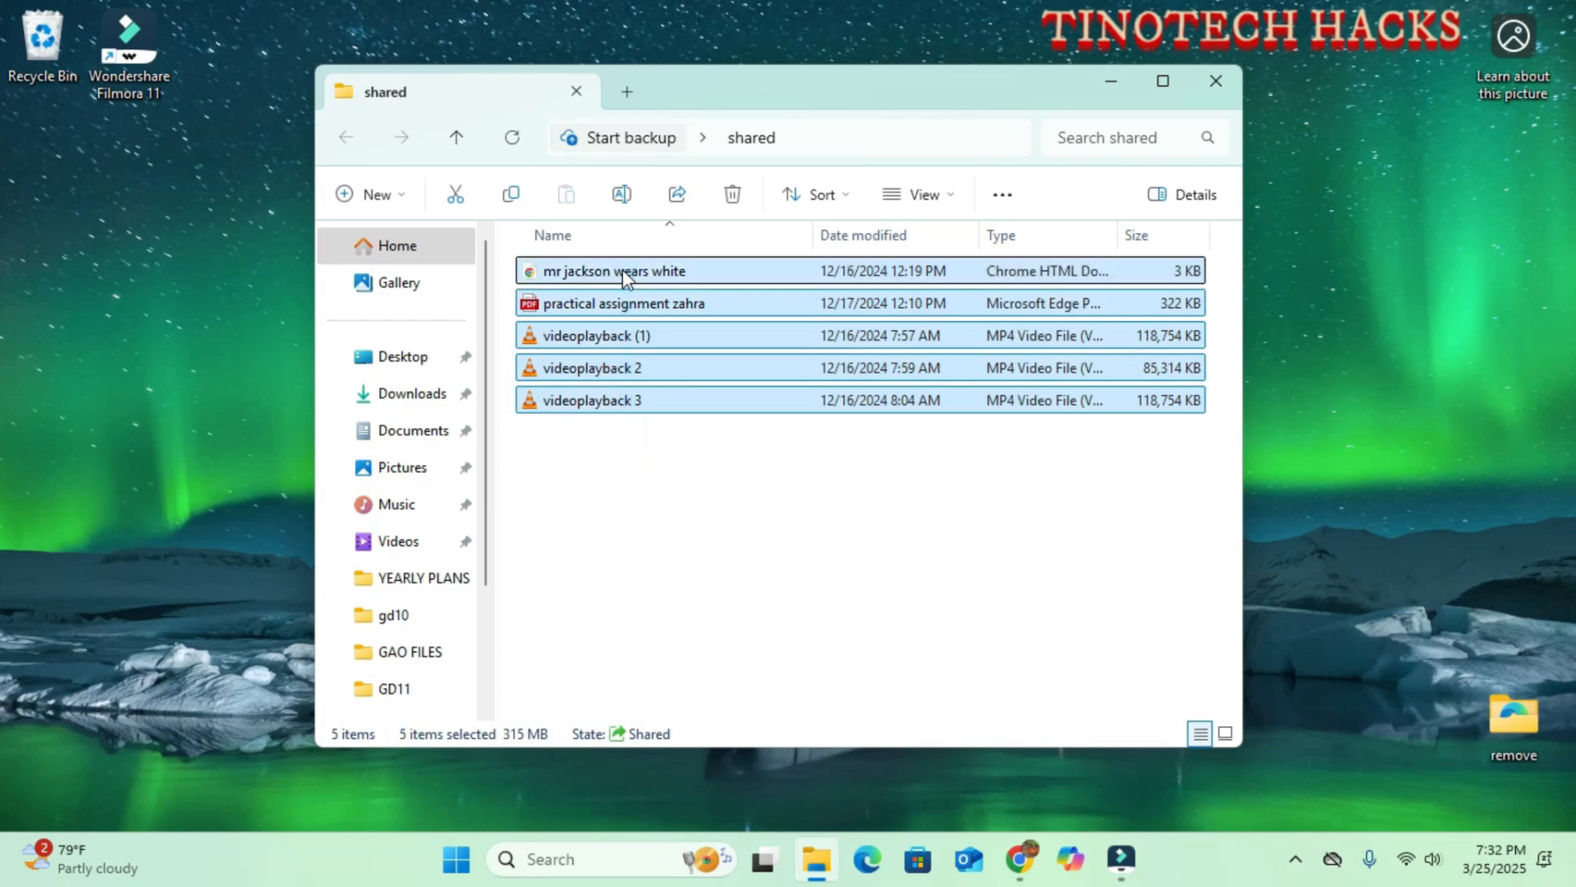
pyautogui.moveTo(1215, 82)
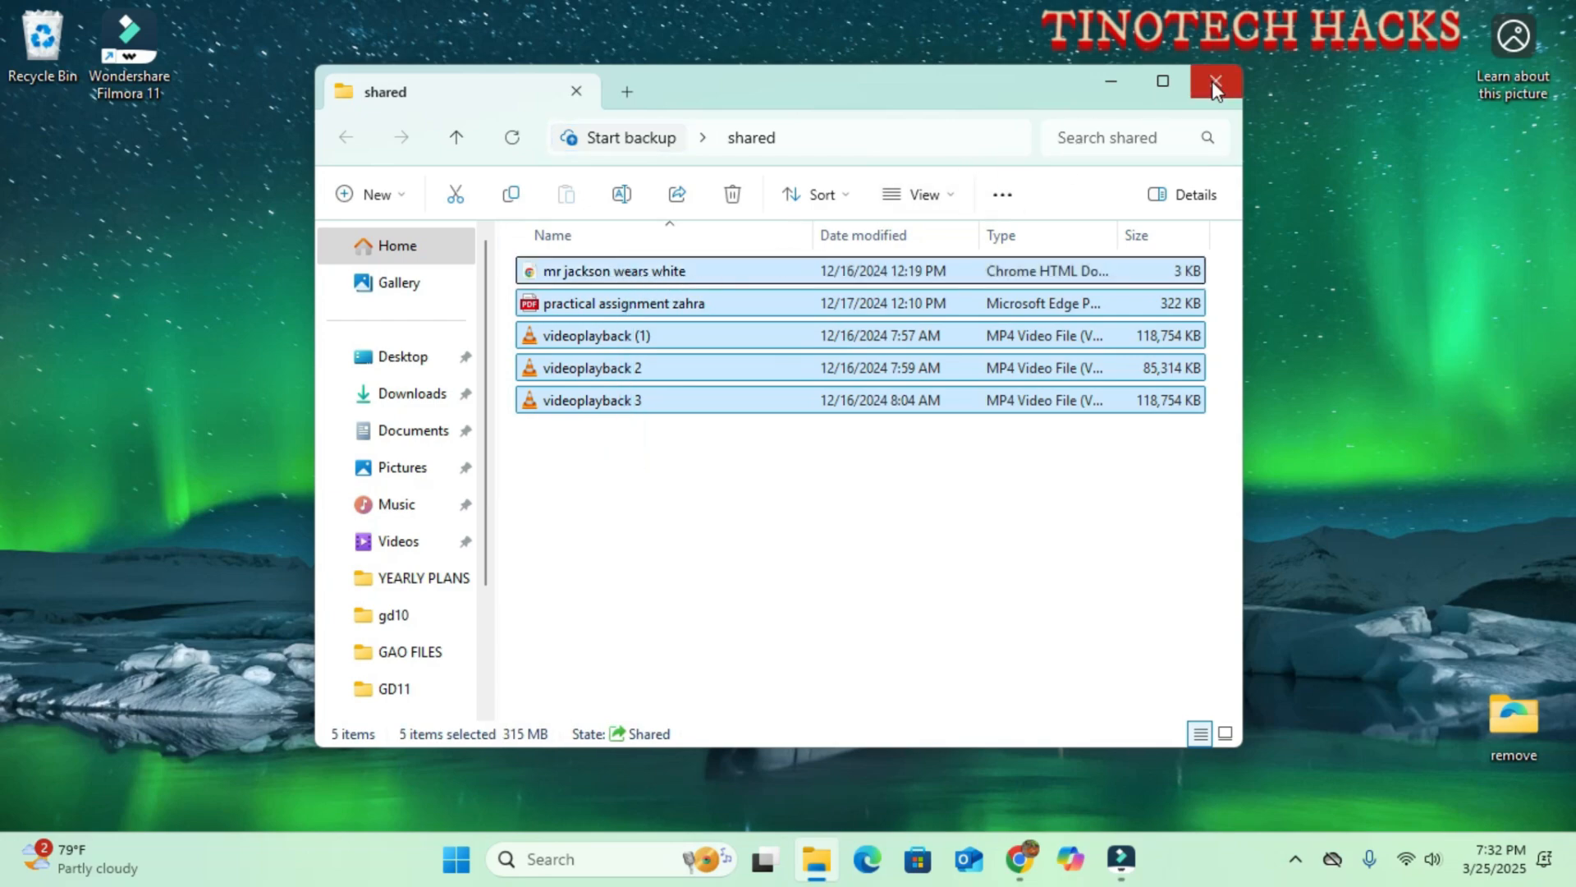
pyautogui.click(1215, 82)
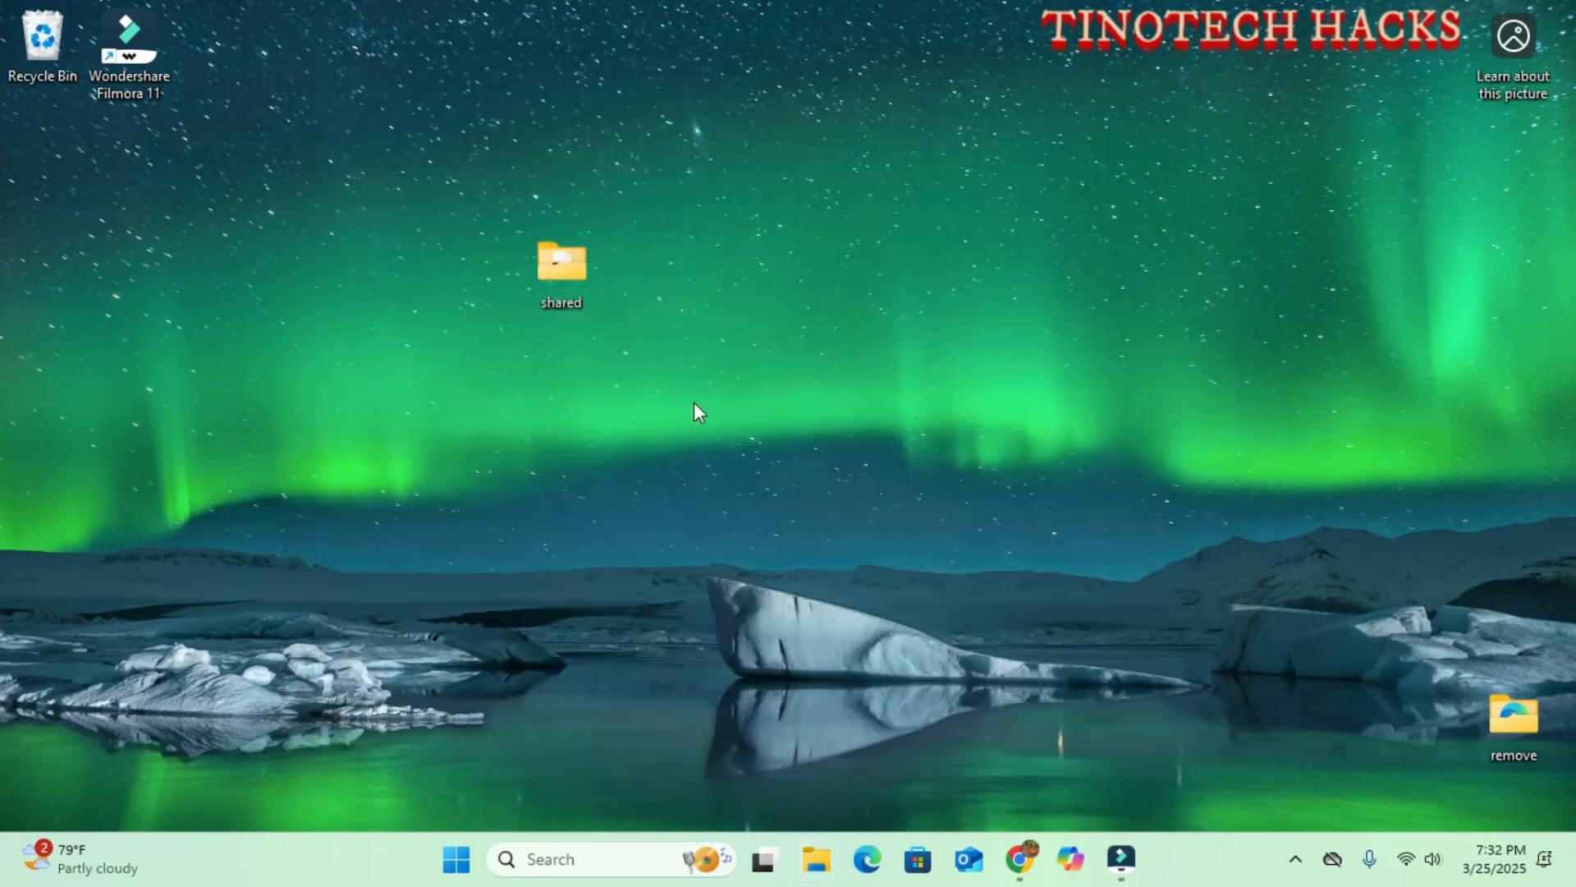
pyautogui.moveTo(700, 412)
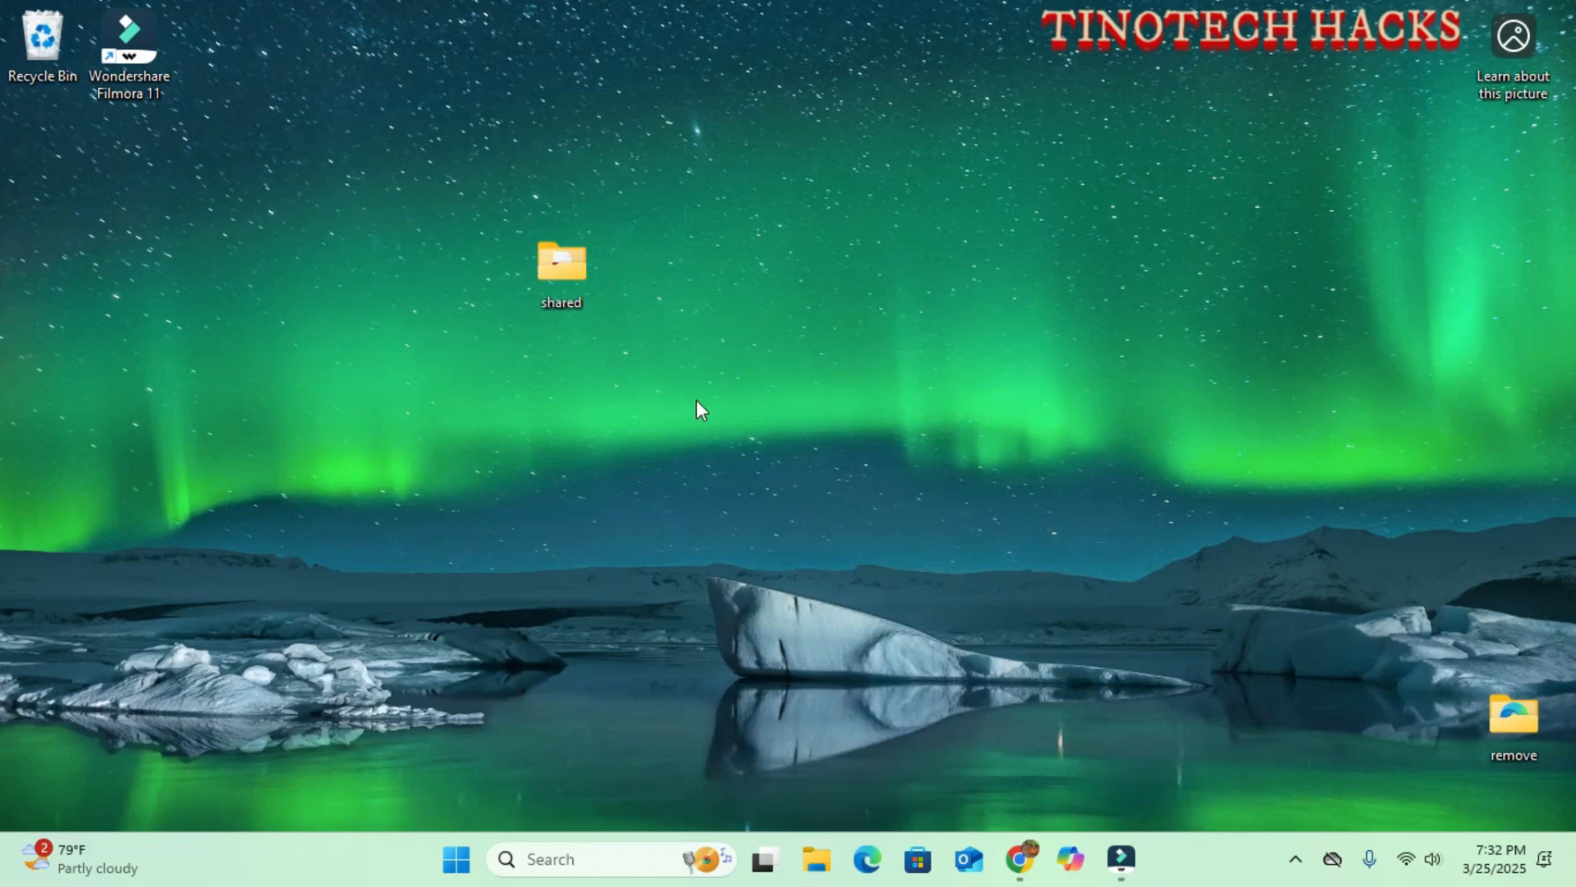
pyautogui.moveTo(704, 407)
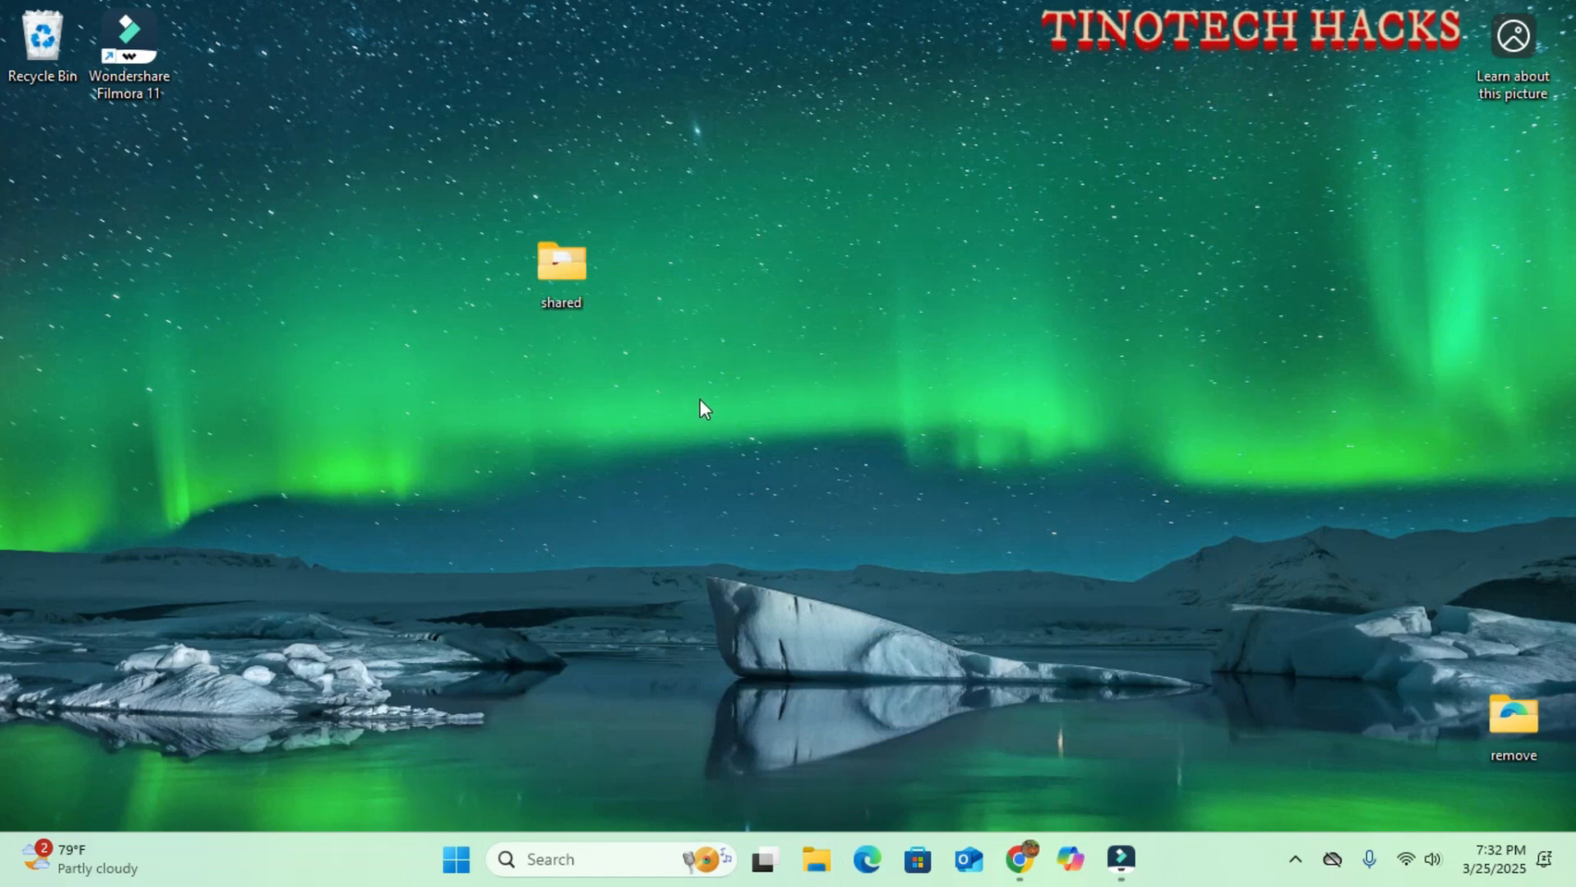
pyautogui.moveTo(709, 406)
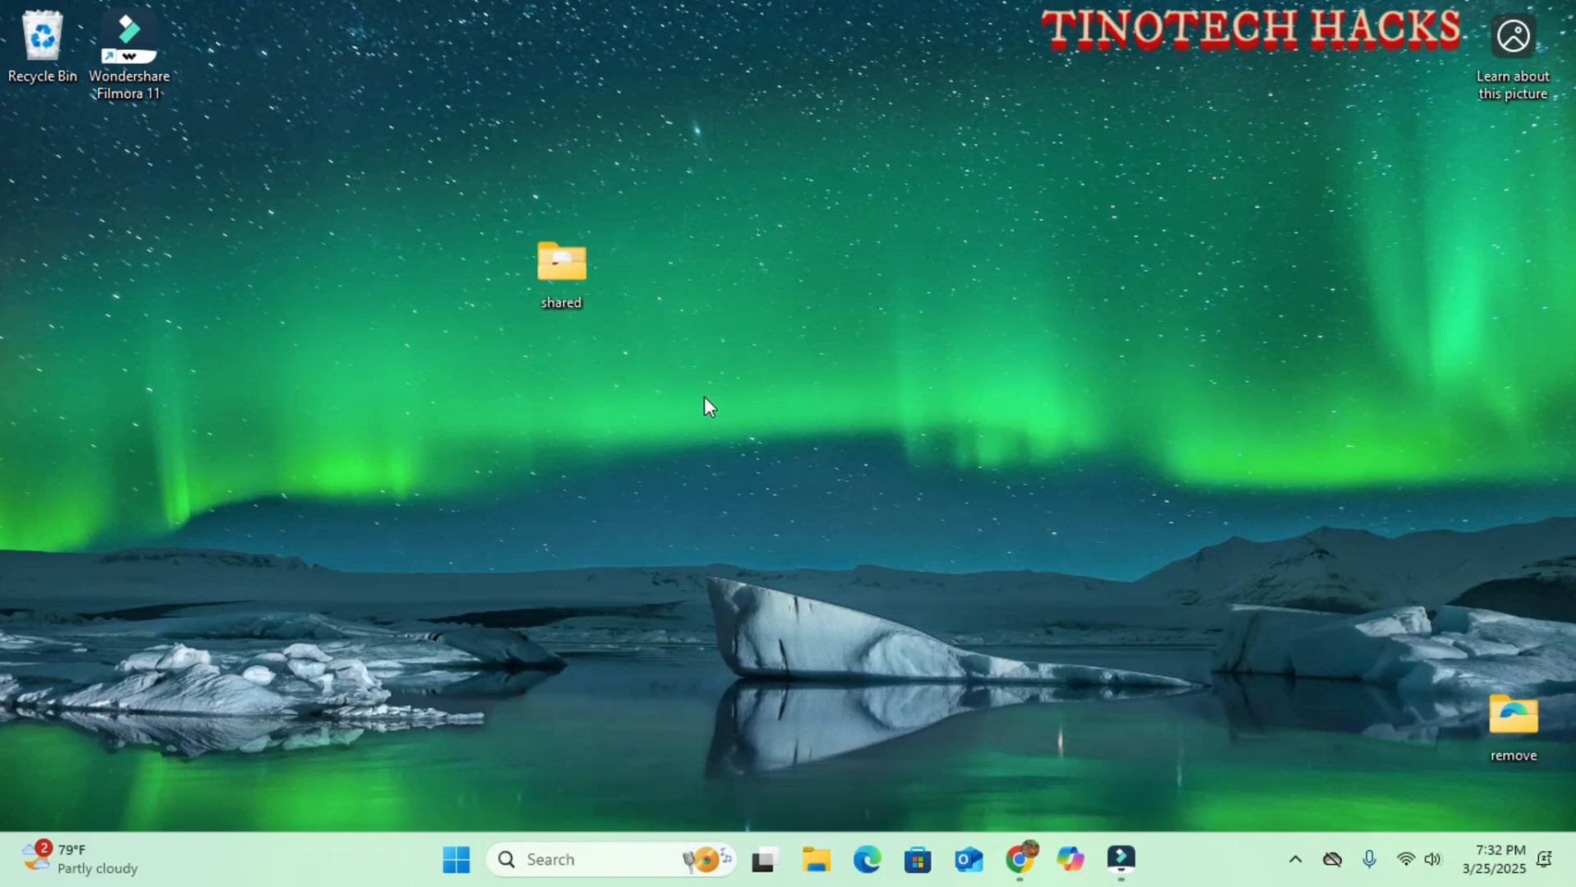
pyautogui.moveTo(877, 463)
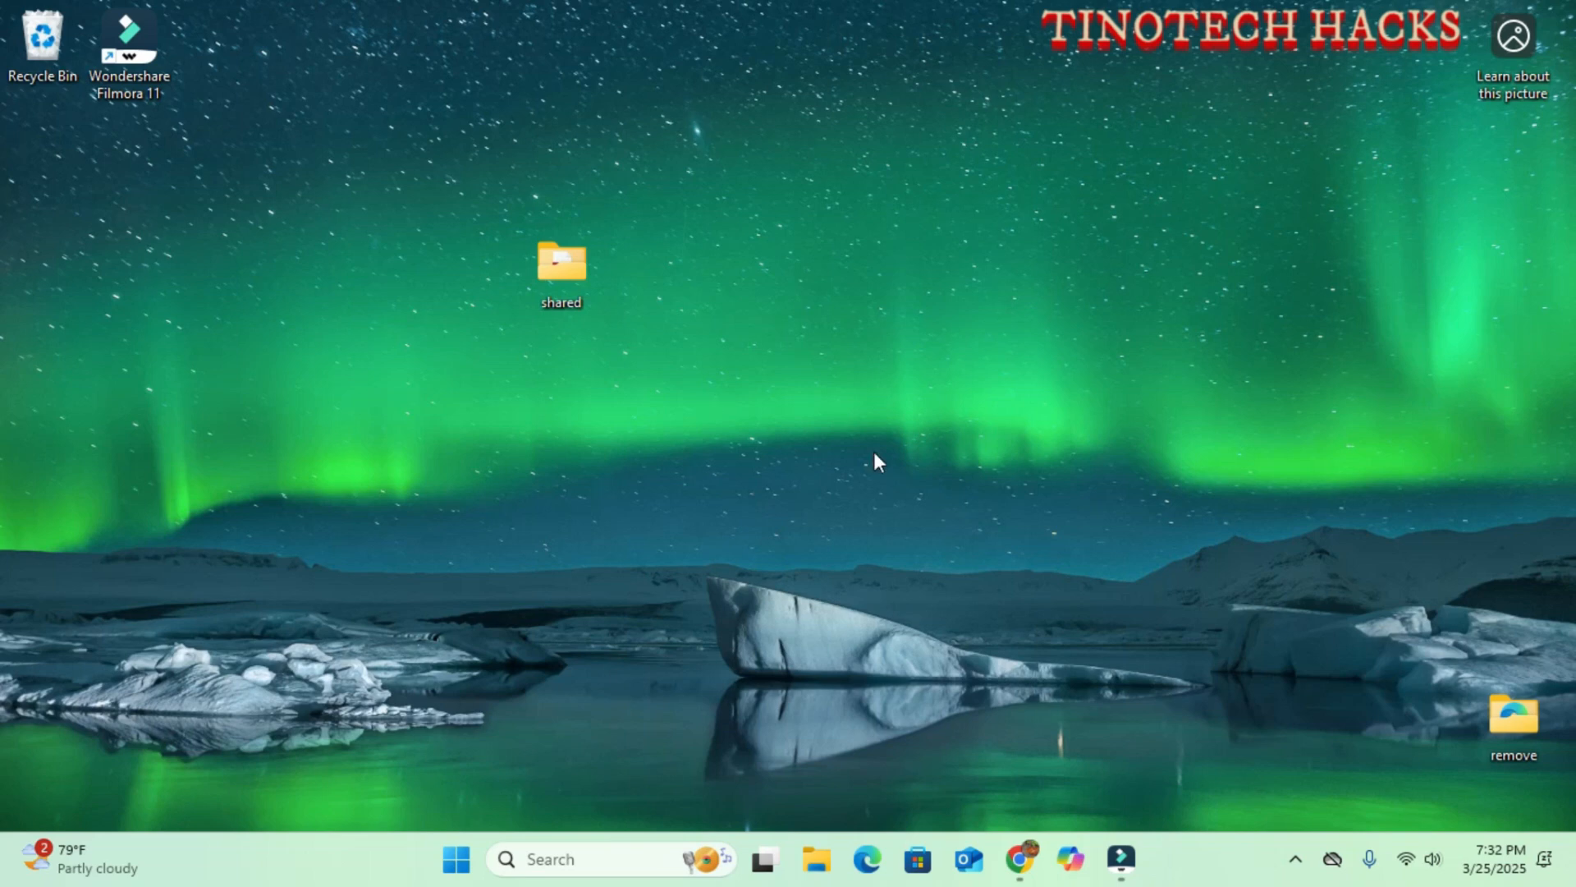
pyautogui.moveTo(1378, 831)
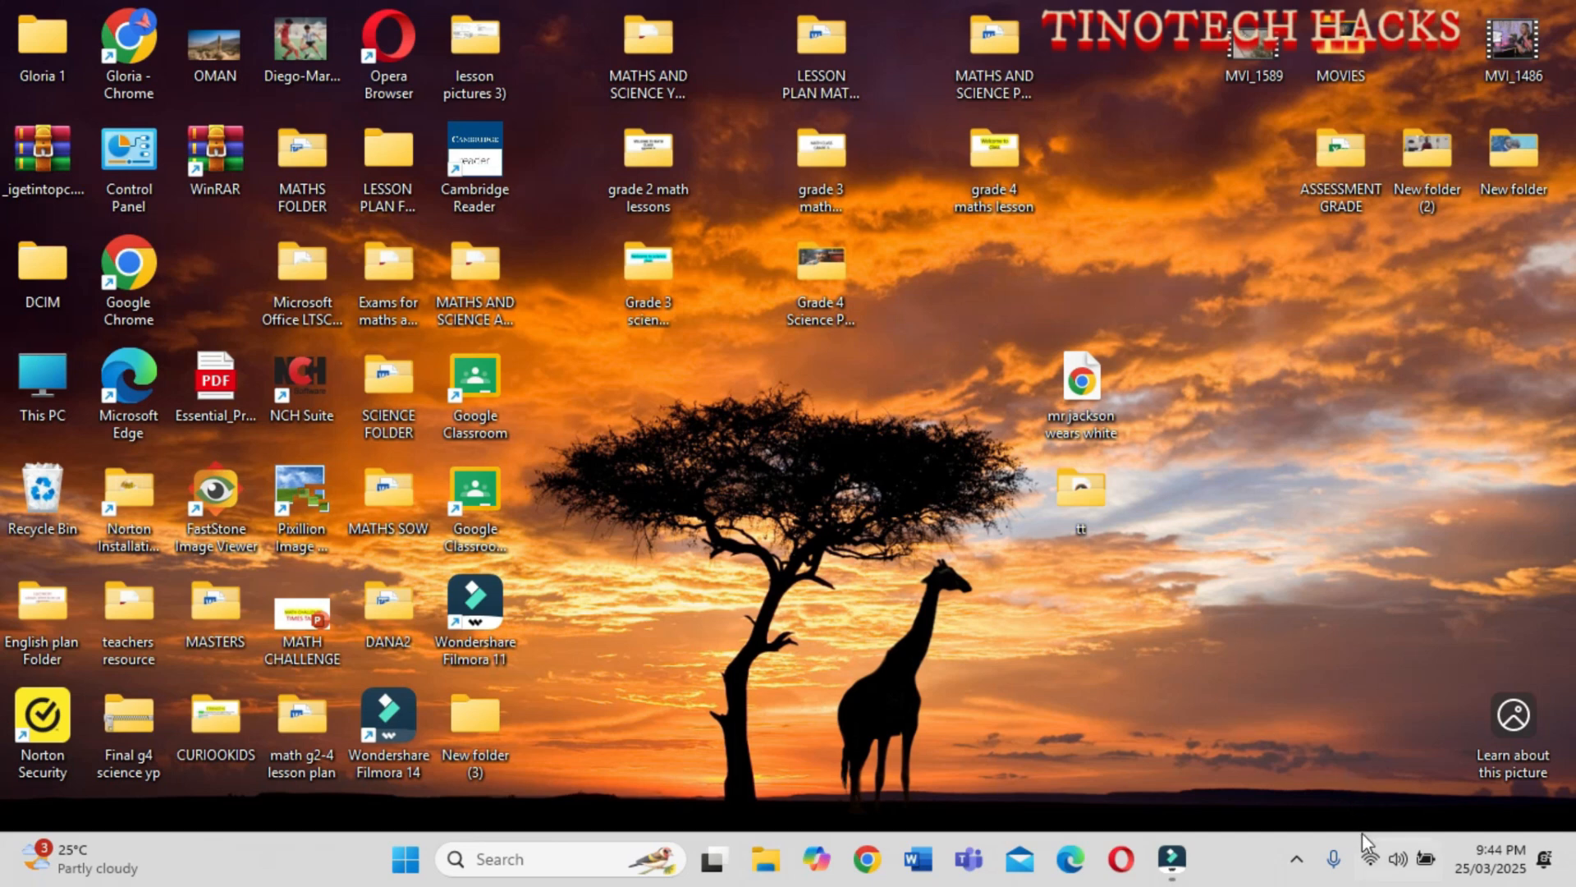
pyautogui.moveTo(1369, 859)
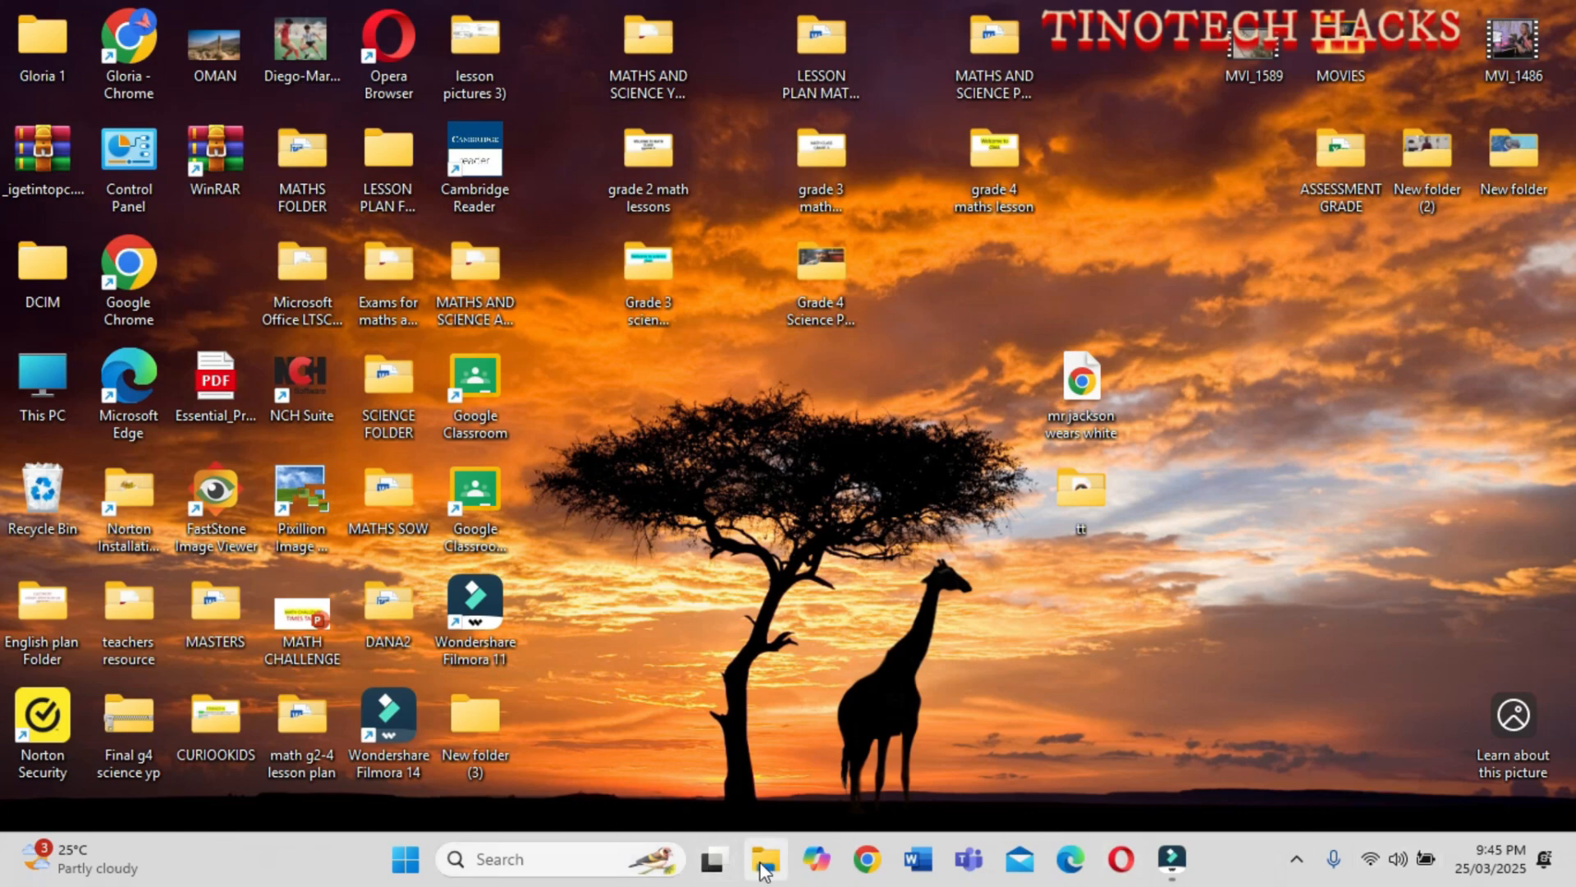
pyautogui.click(764, 859)
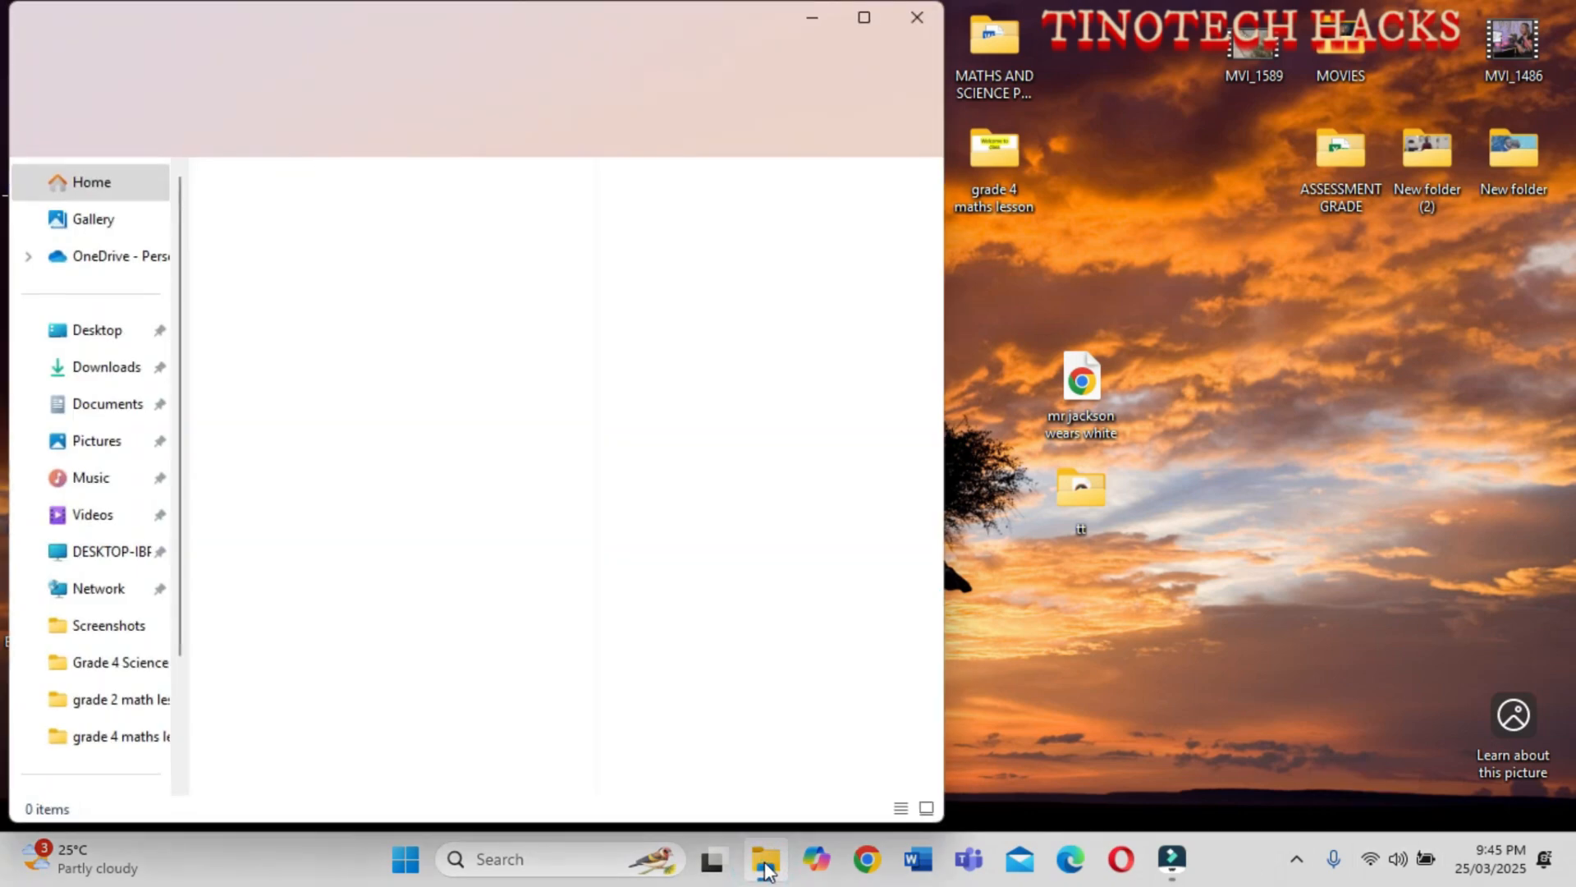
pyautogui.click(766, 859)
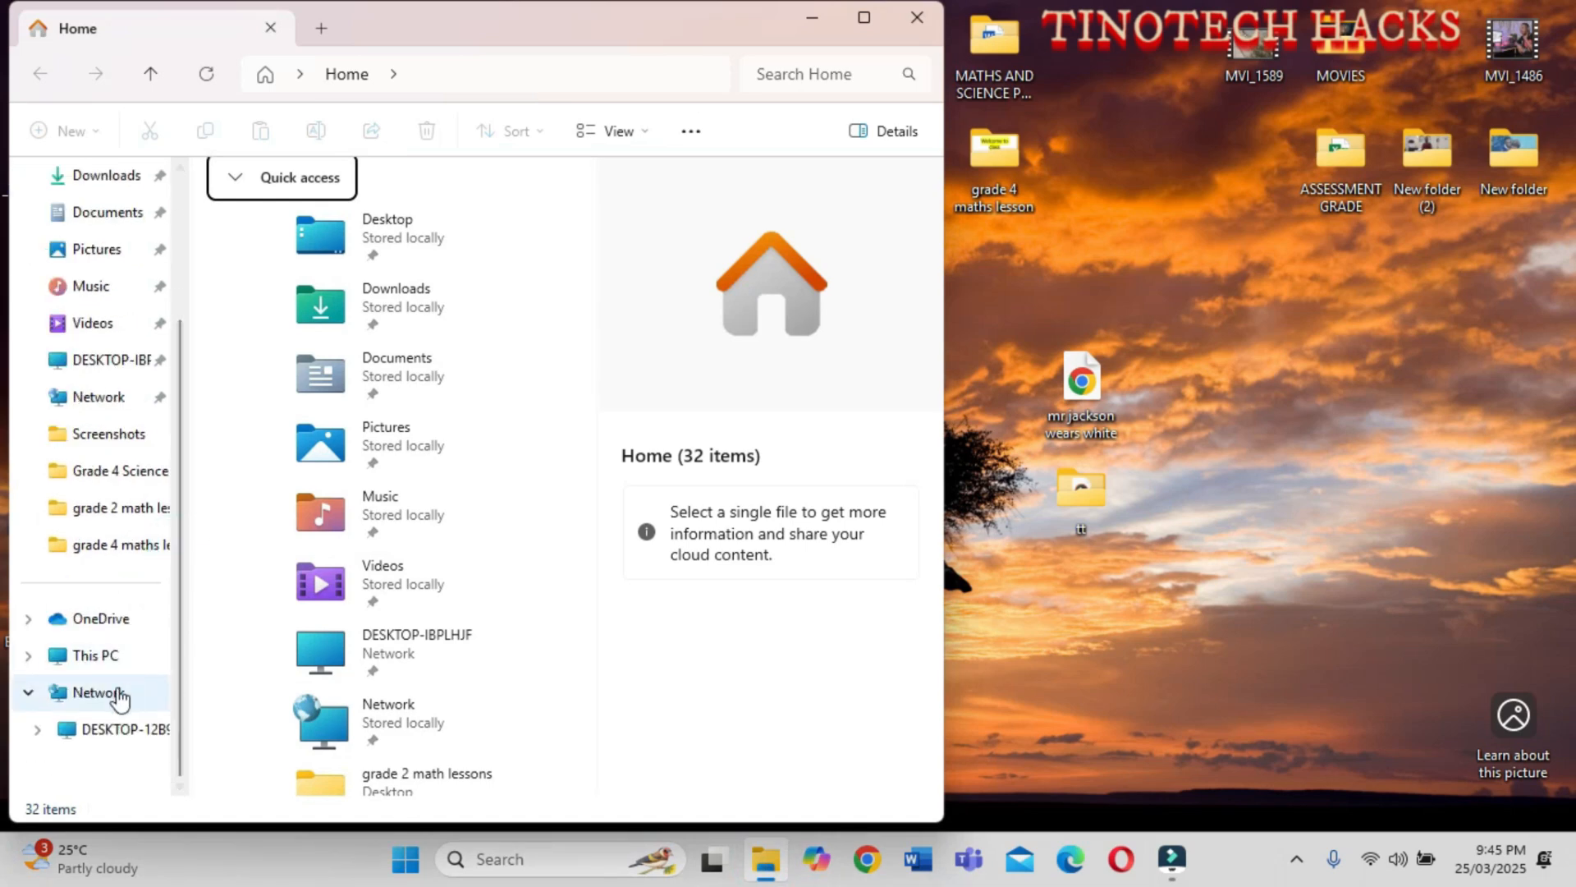
pyautogui.click(97, 692)
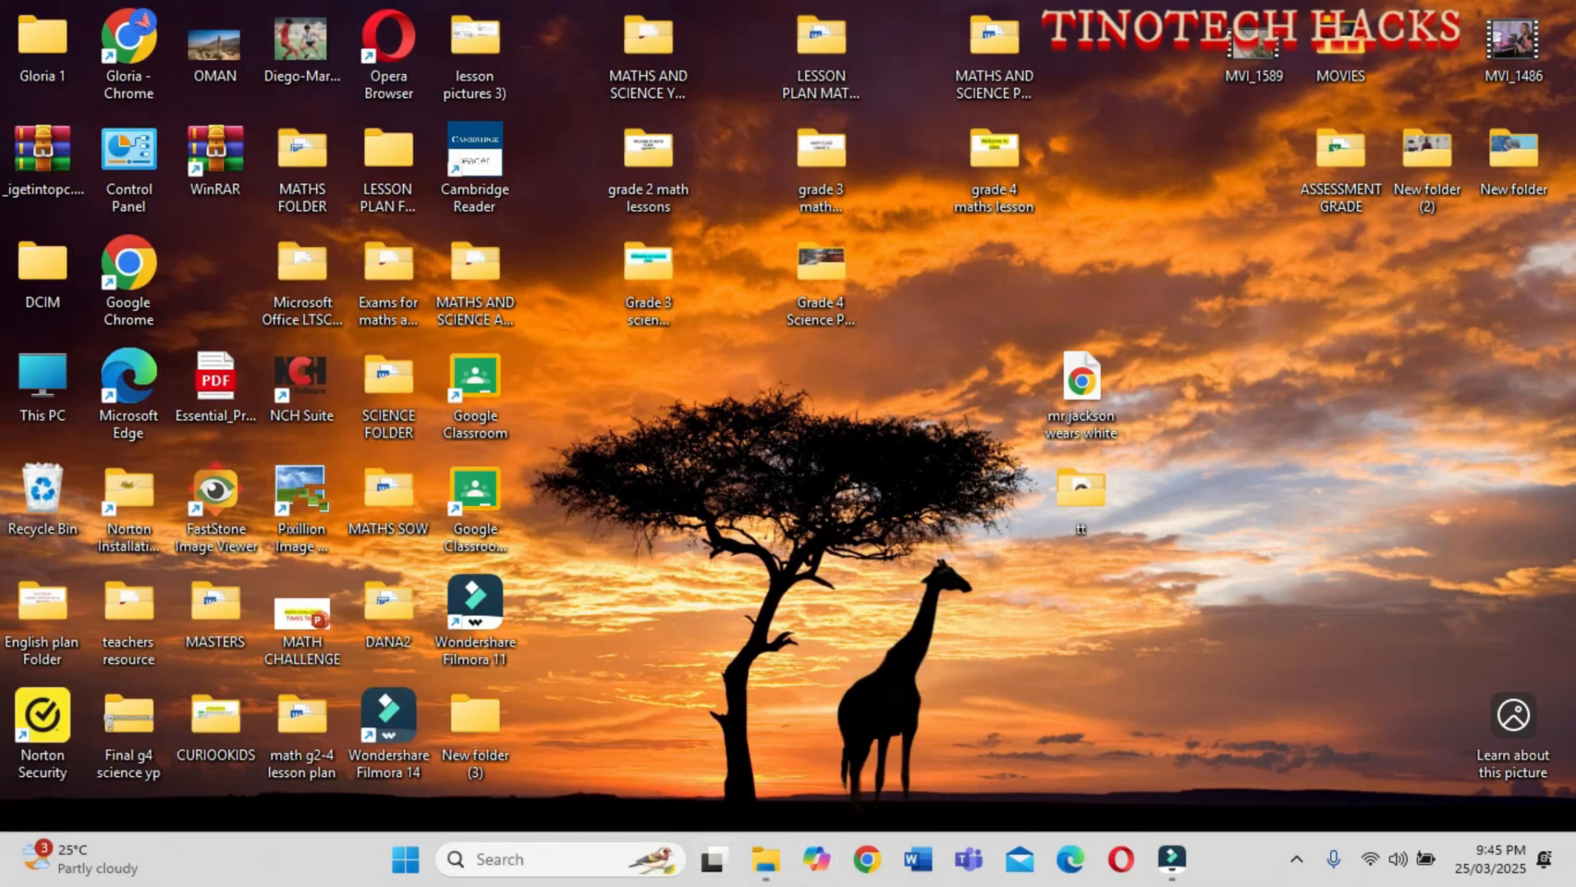
# Launch Control Panel and go to Network and Internet > Network and Sharing Center
pyautogui.click(548, 859)
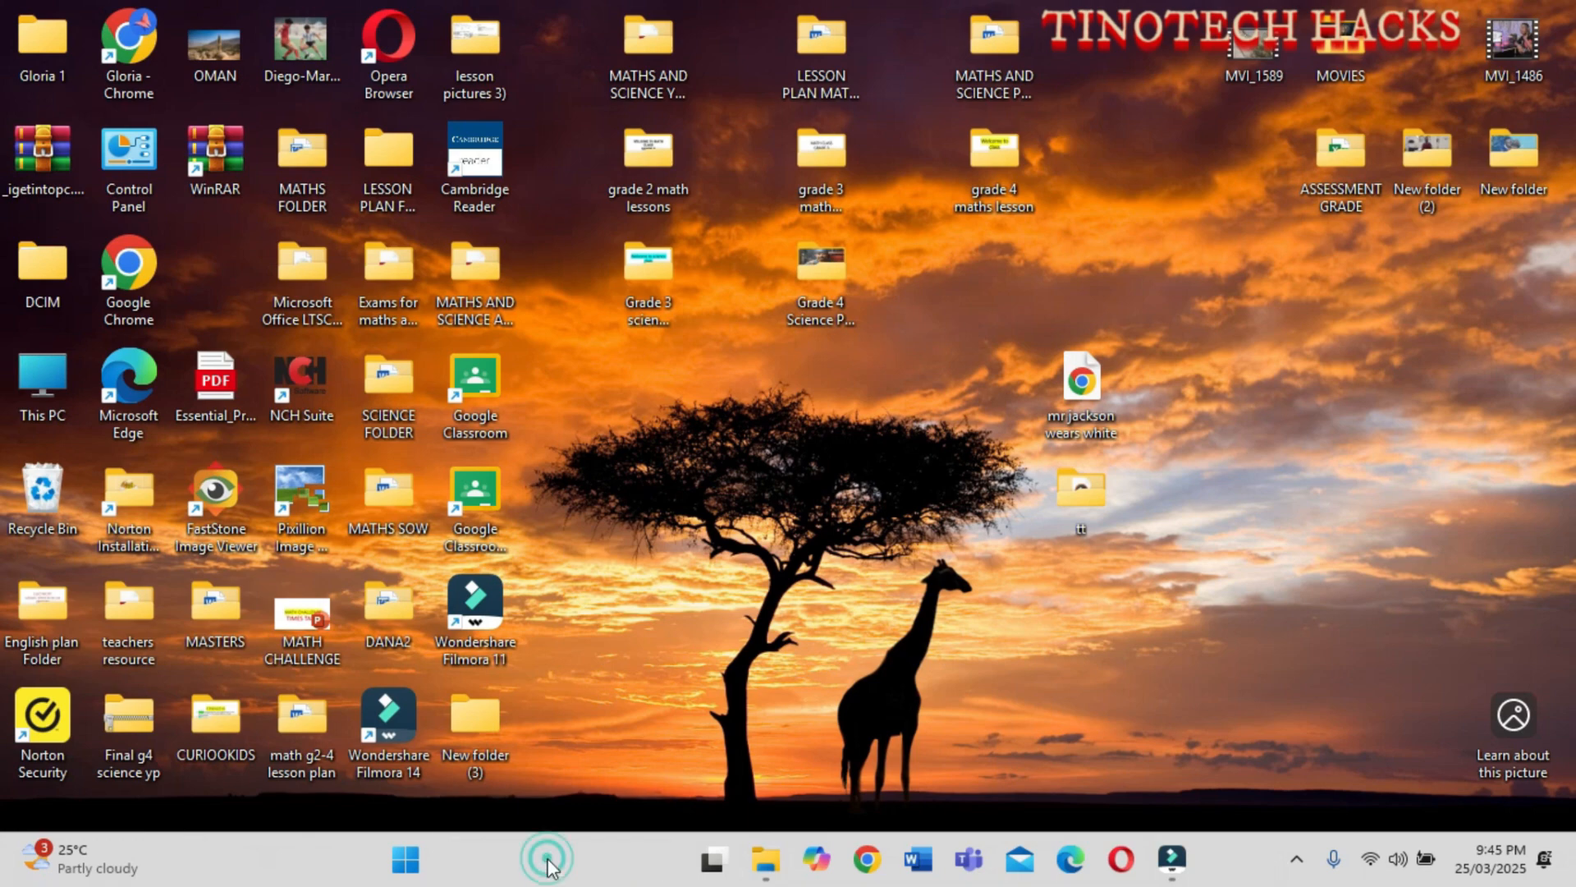
pyautogui.click(548, 859)
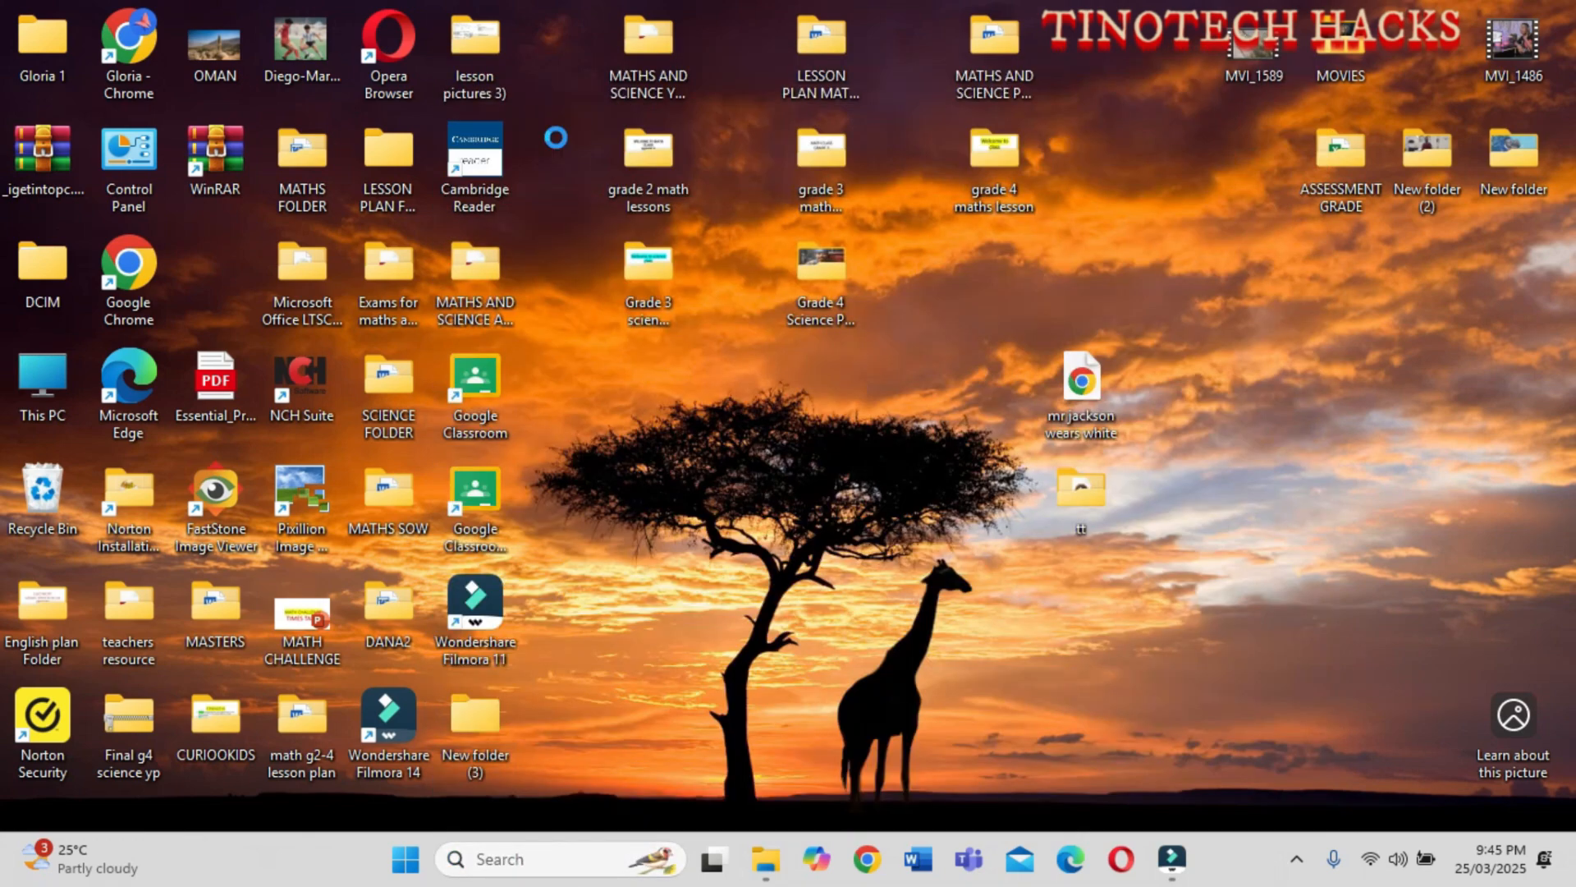
pyautogui.doubleClick(128, 151)
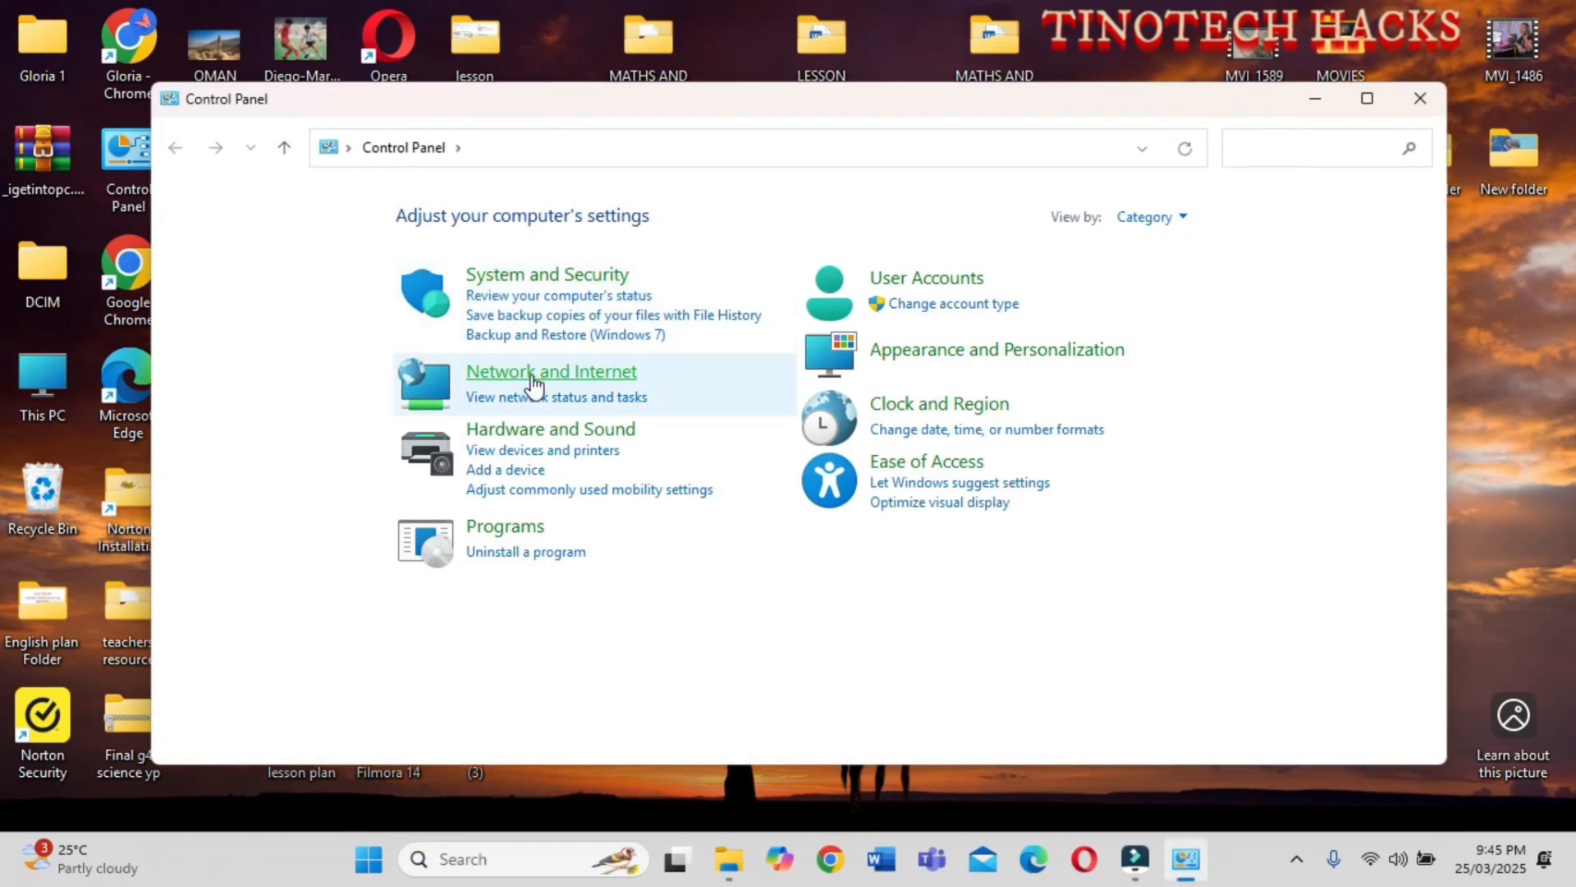
pyautogui.click(552, 372)
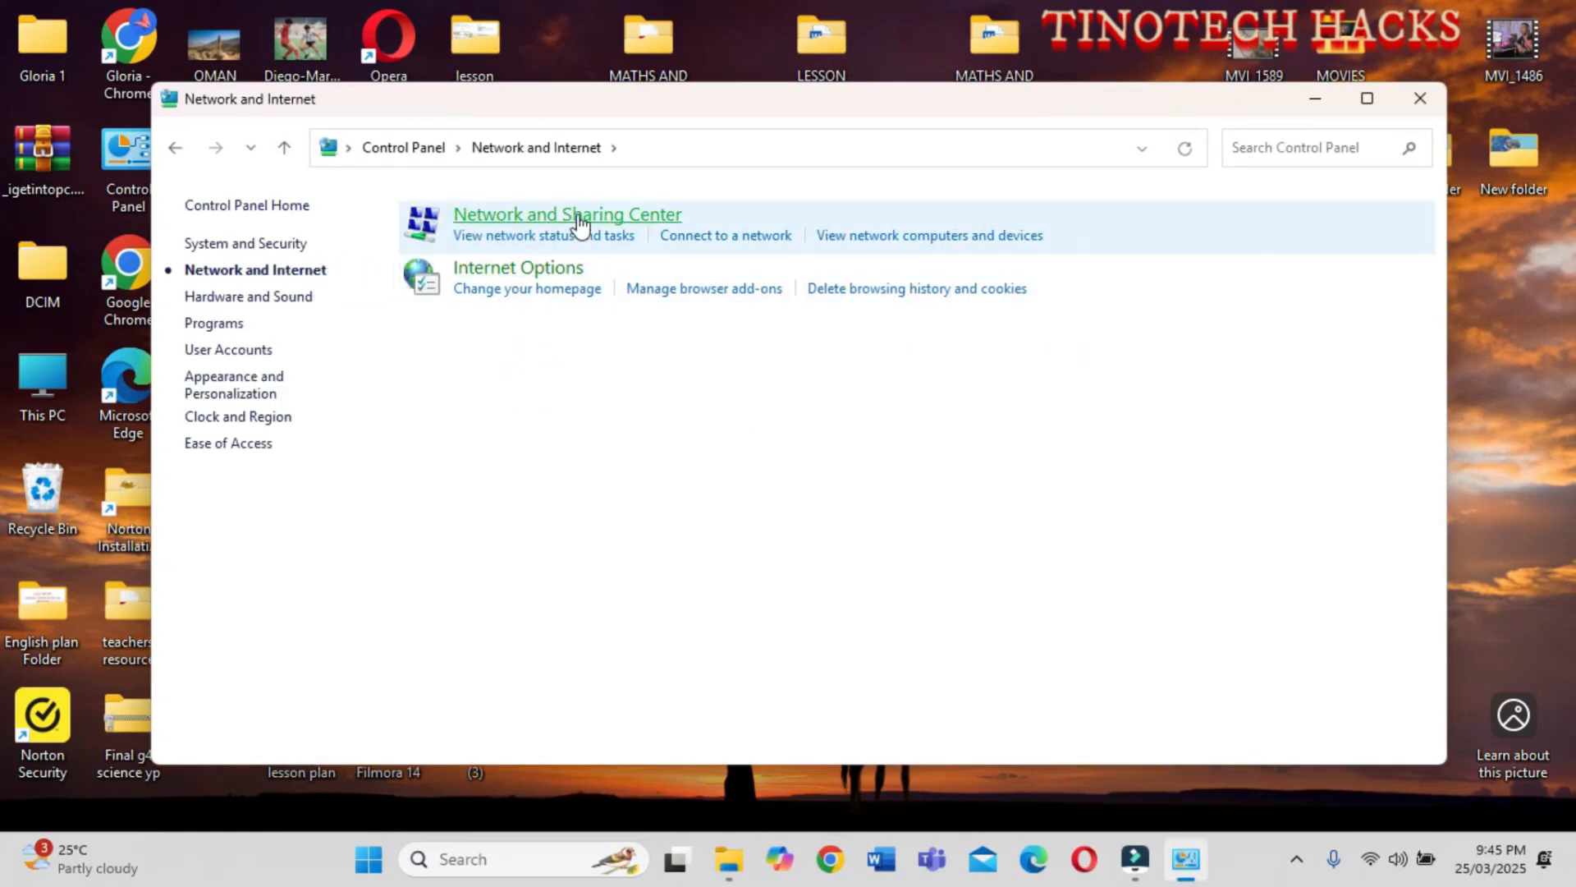
pyautogui.click(567, 213)
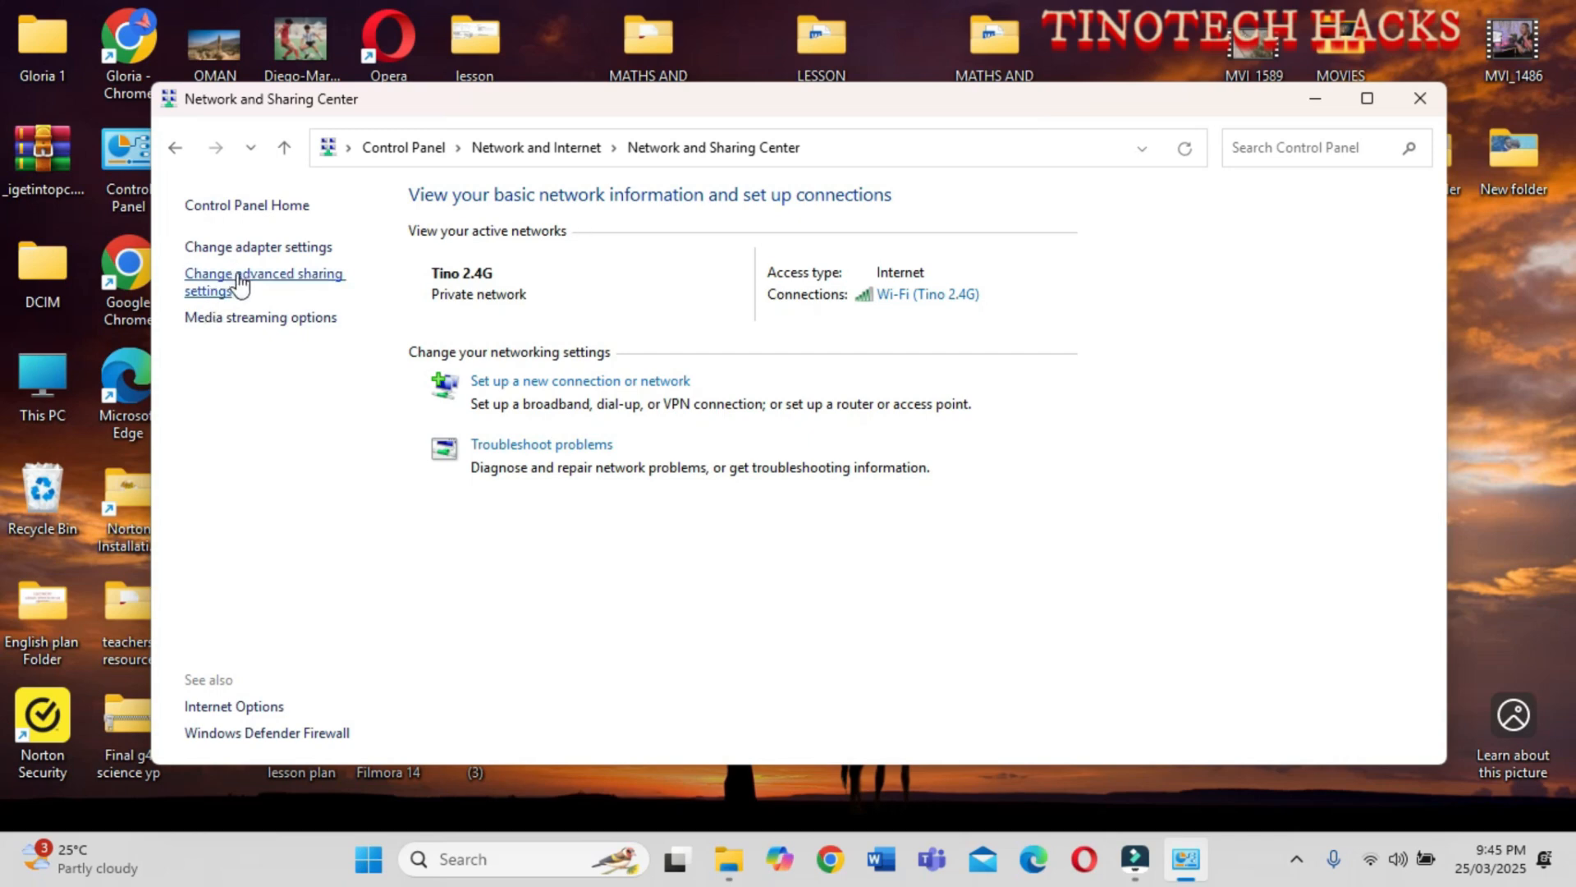
# Review the private and all-networks sharing toggles, then close the window
pyautogui.click(264, 281)
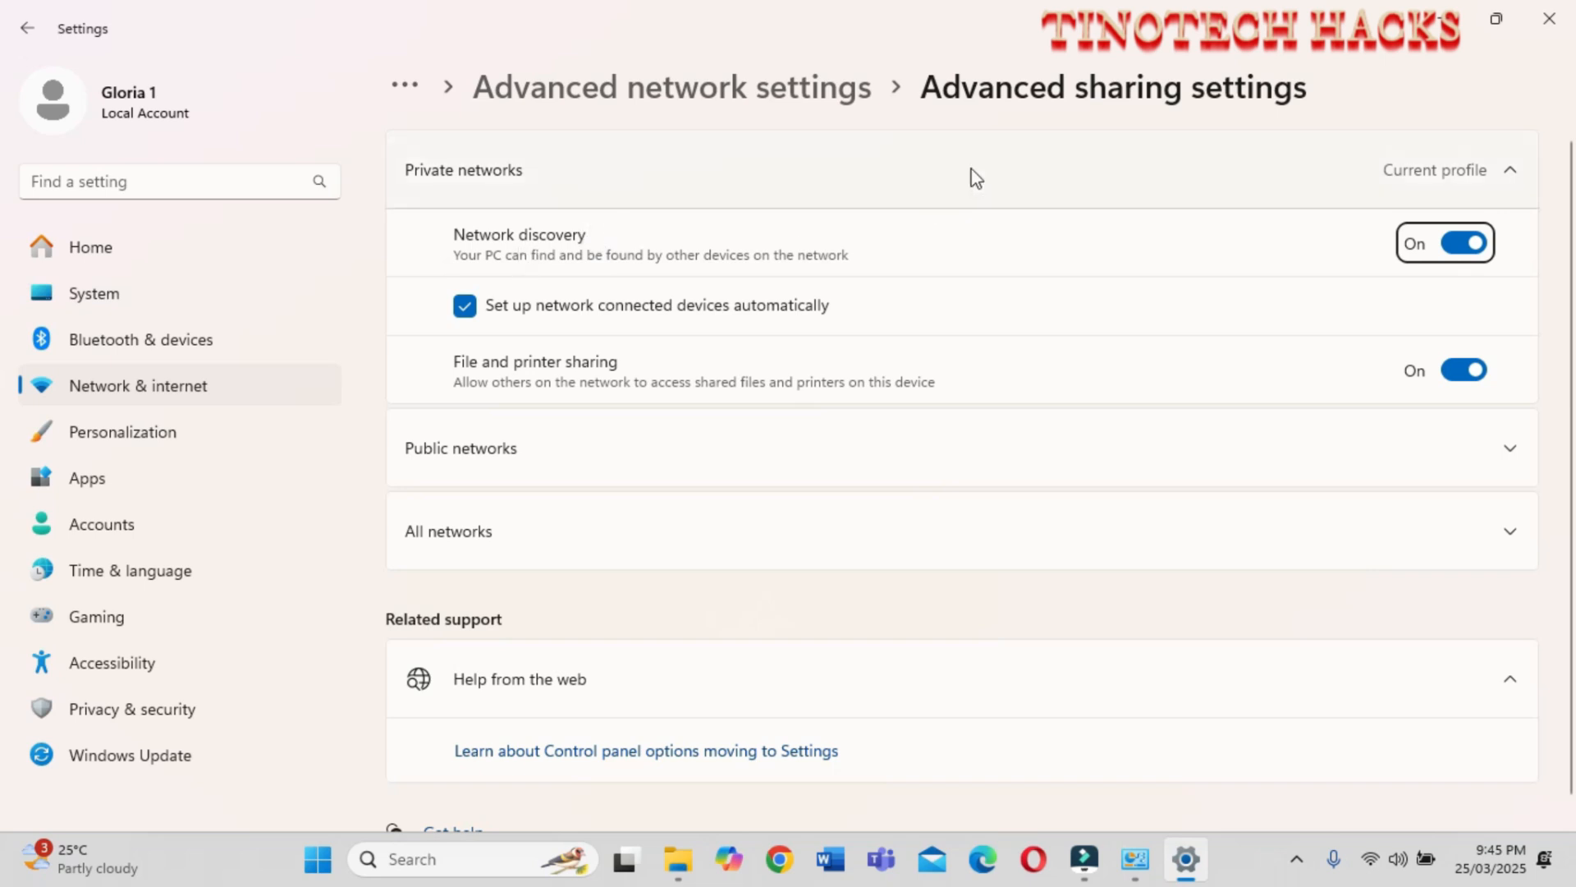
pyautogui.moveTo(597, 385)
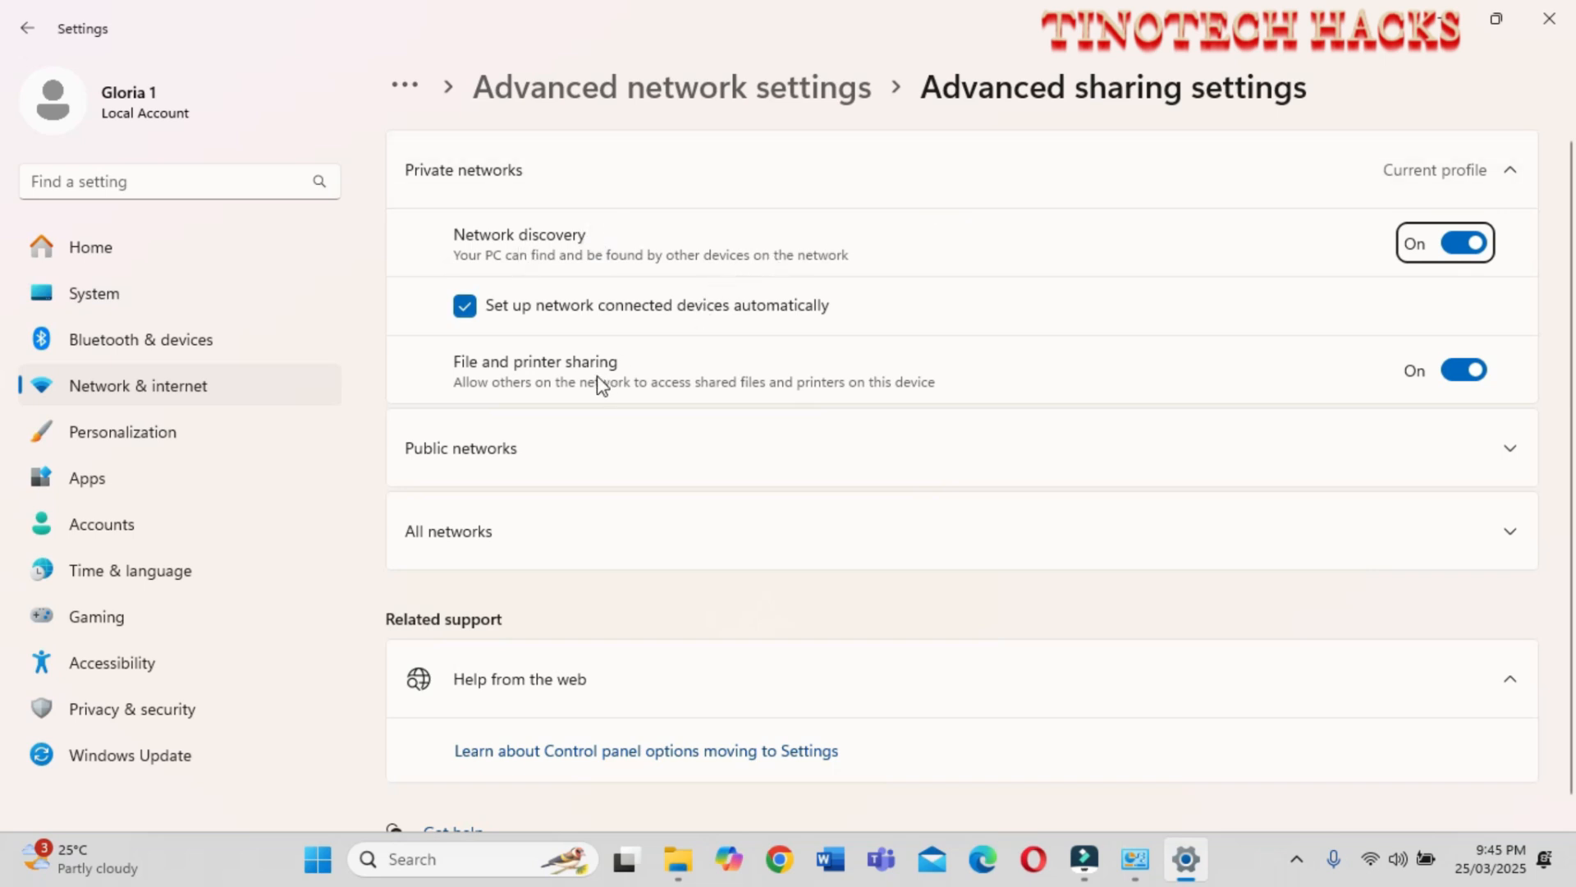
pyautogui.moveTo(1390, 619)
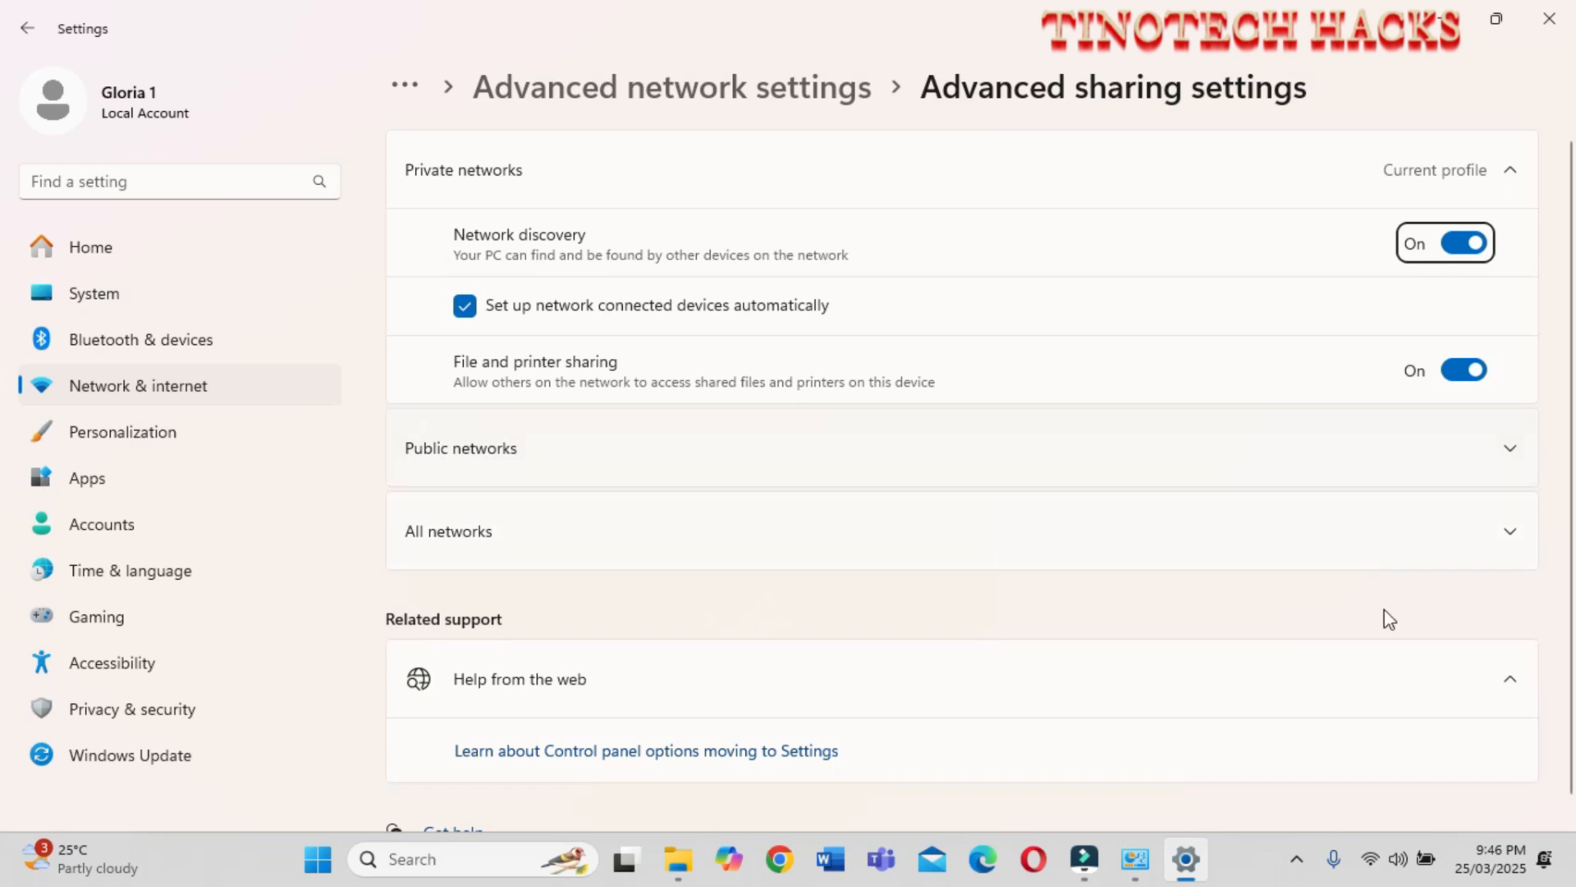
pyautogui.click(955, 531)
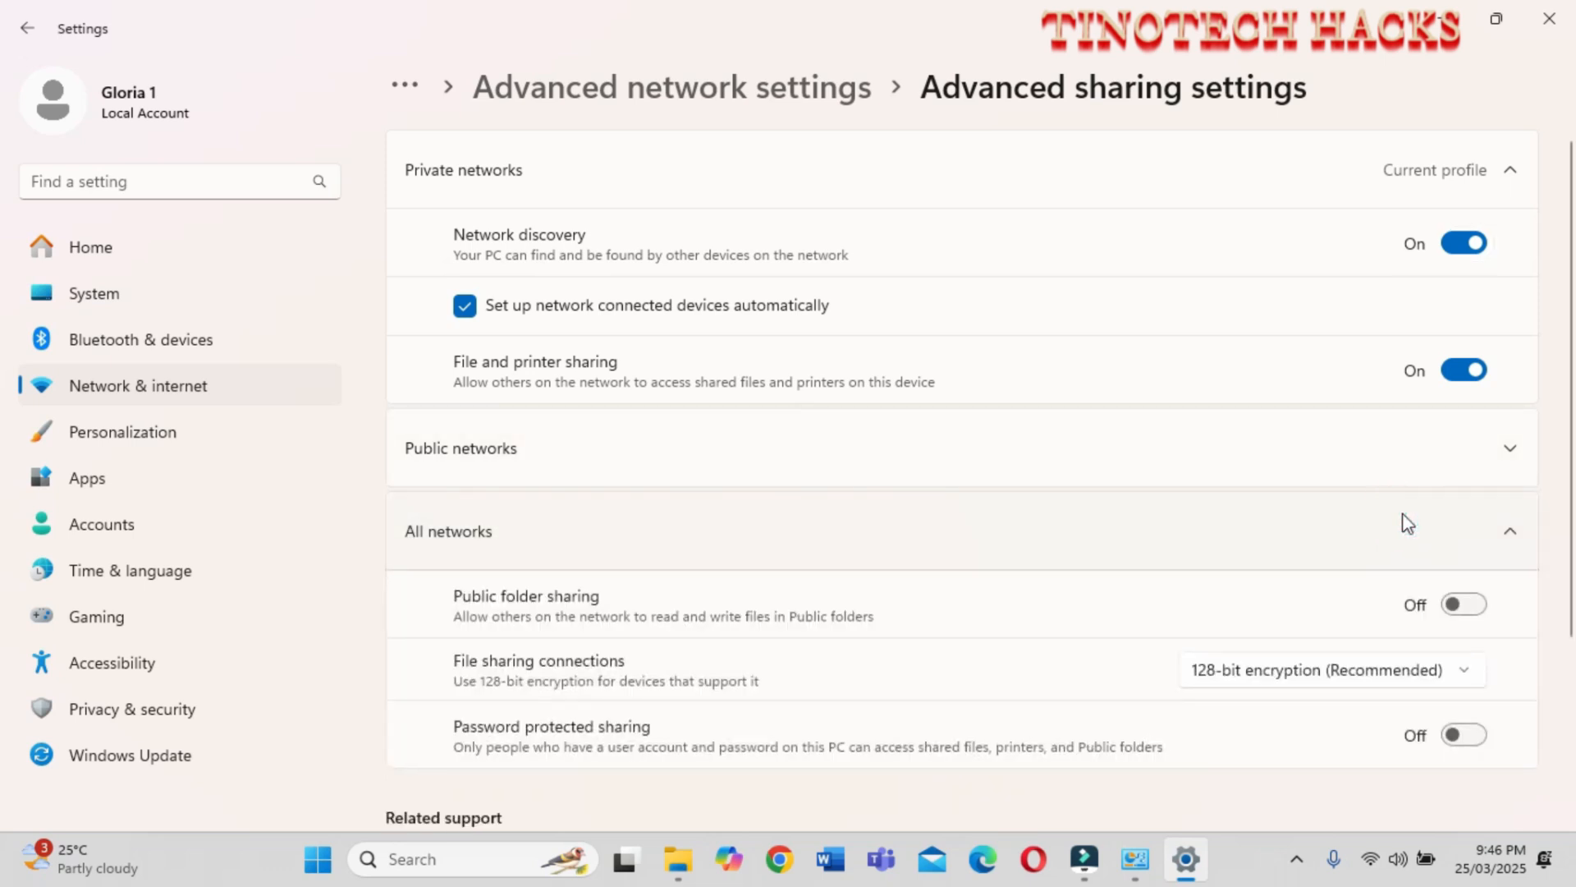
pyautogui.moveTo(1282, 688)
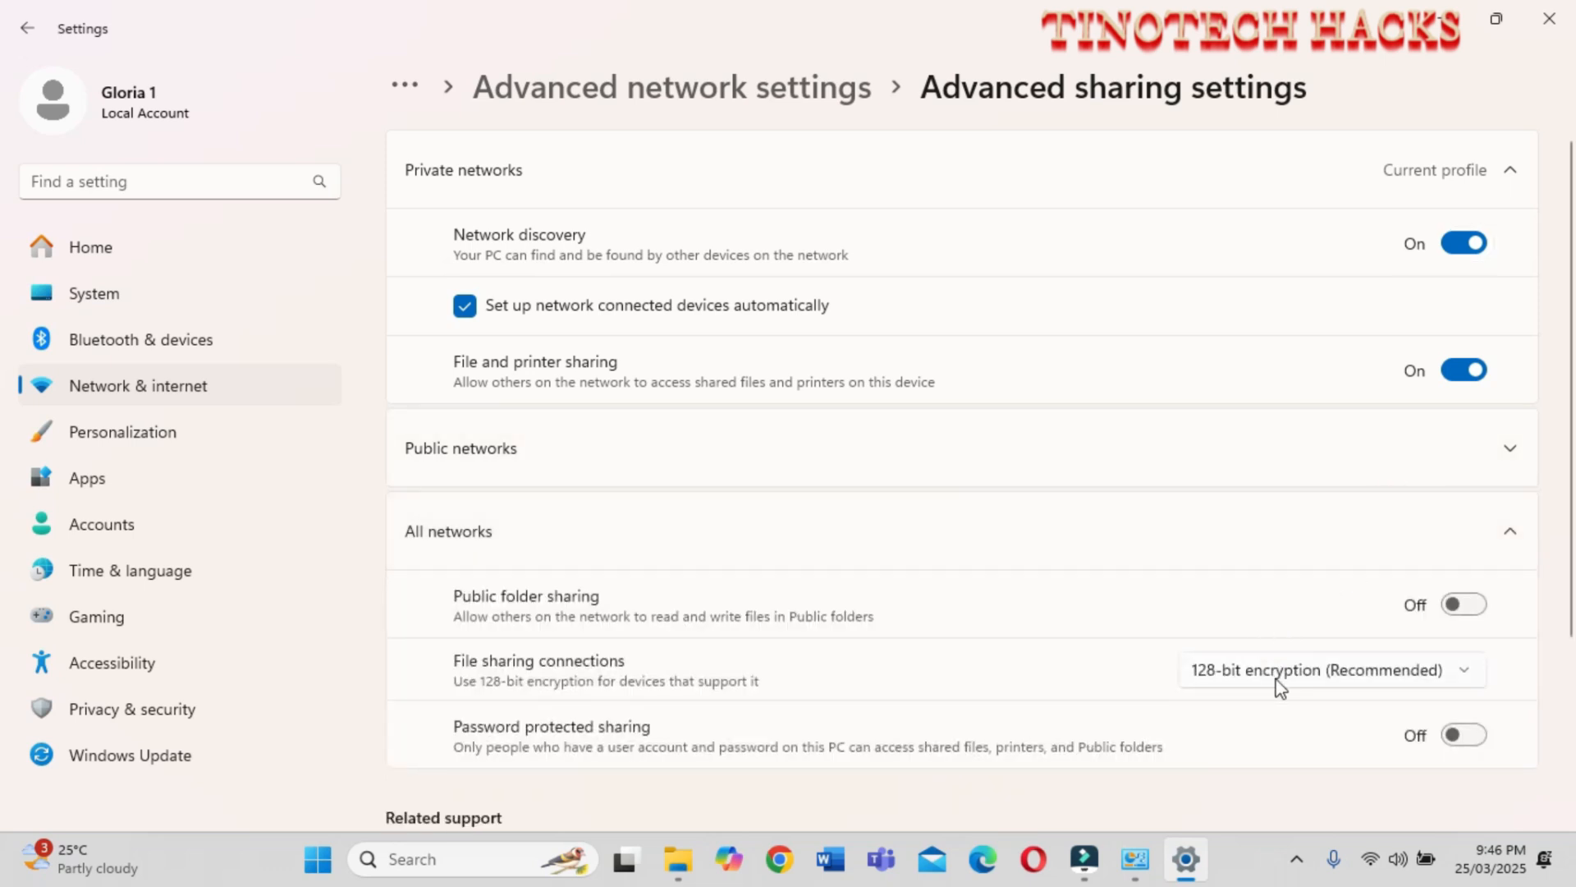
pyautogui.moveTo(1305, 691)
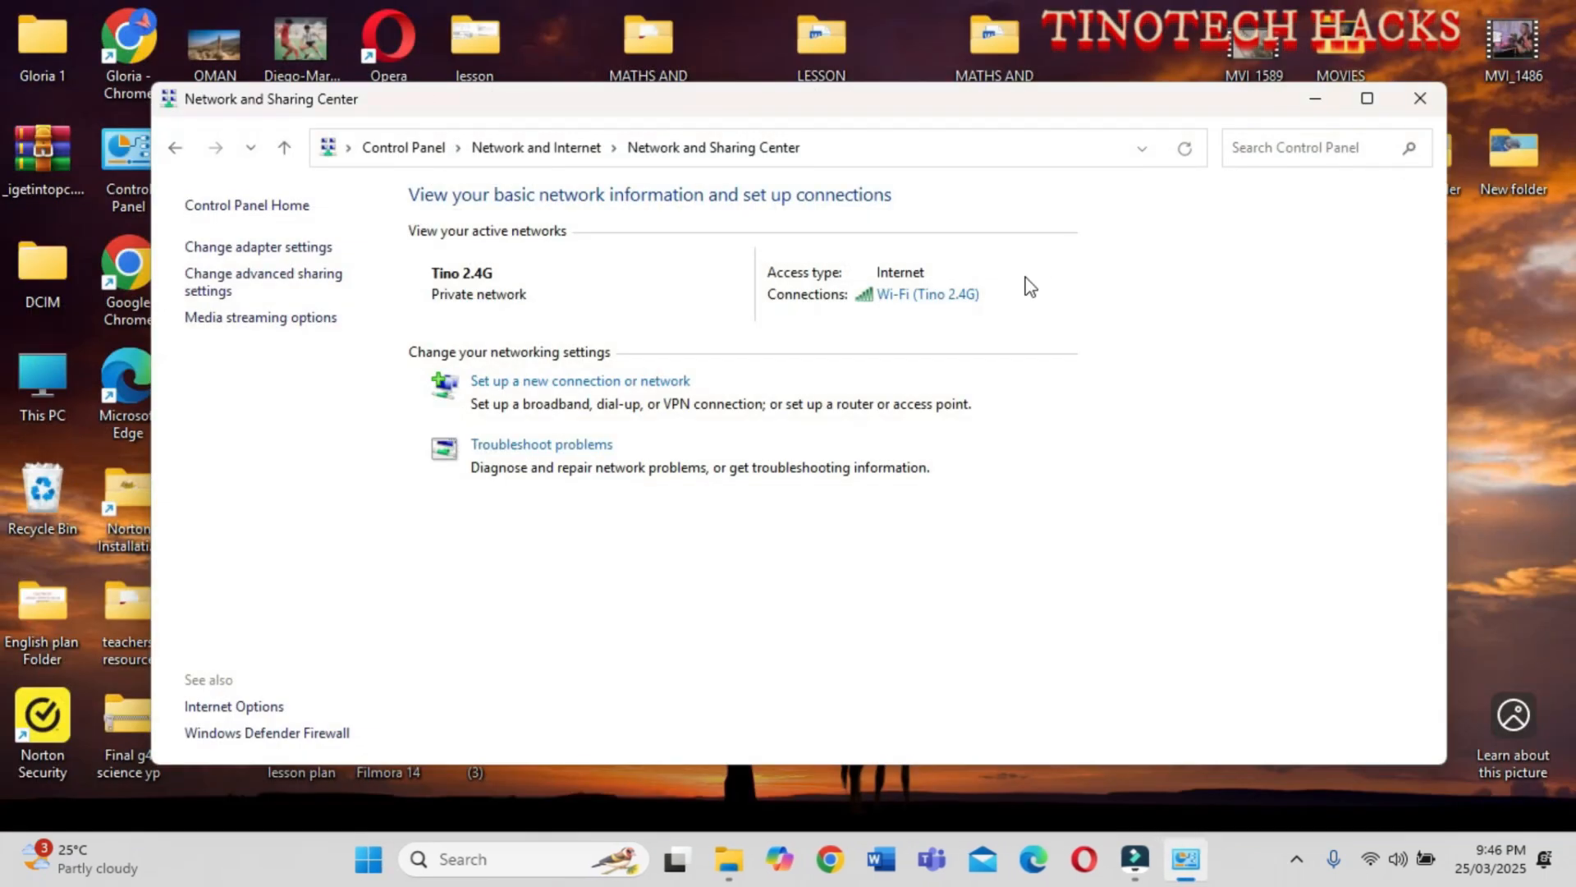
pyautogui.click(1419, 99)
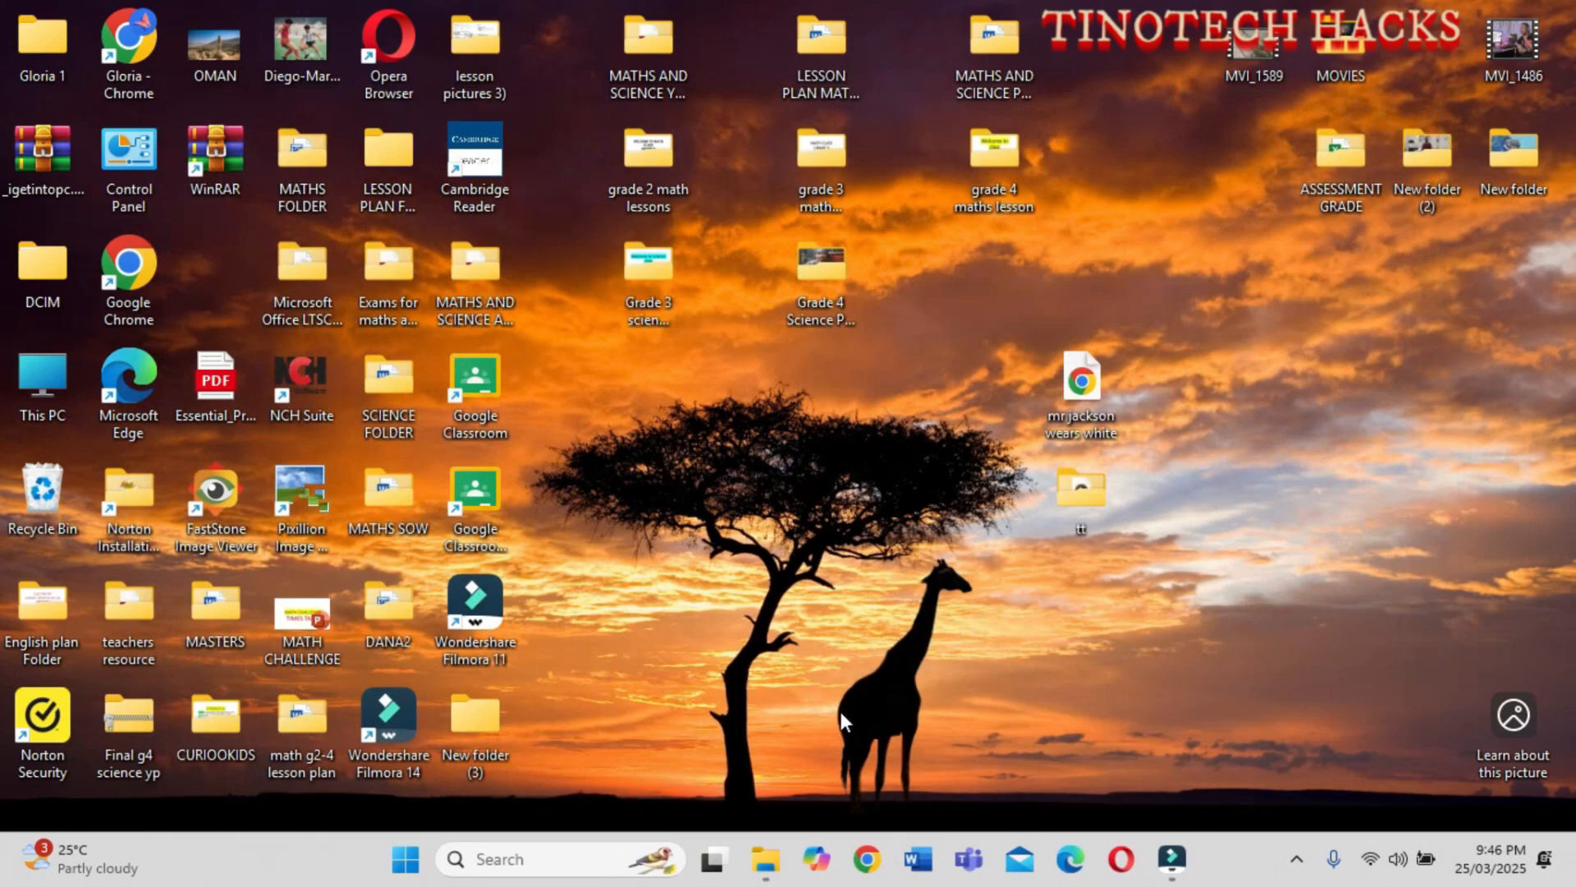
# Browse Network > DESKTOP-12B92VM > Users > user > Desktop > shared and select its files for copying
pyautogui.click(763, 858)
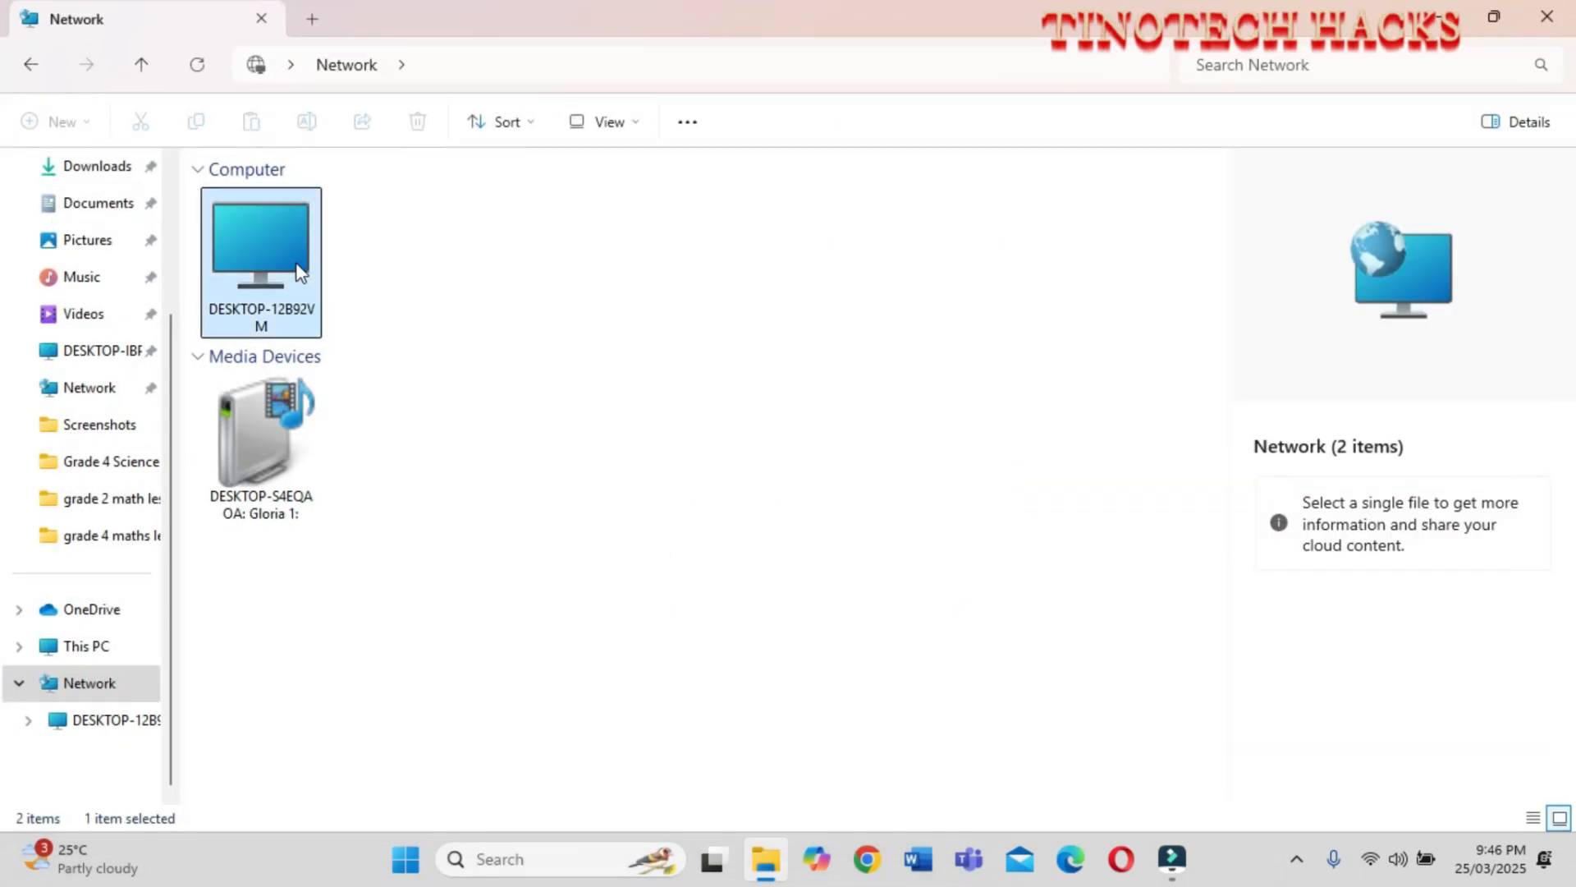
pyautogui.doubleClick(261, 247)
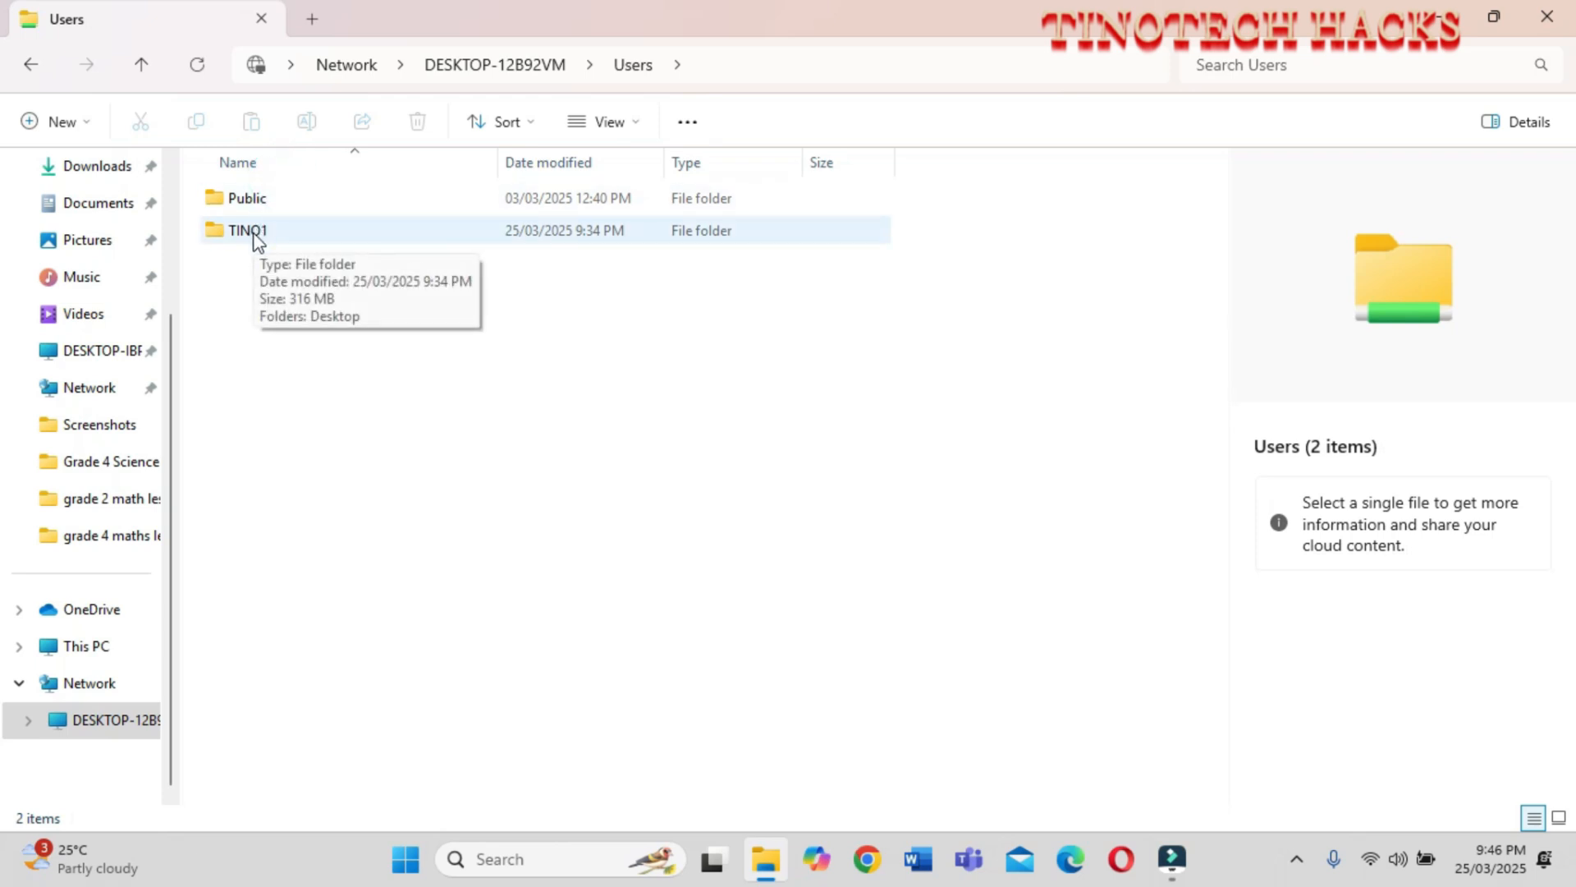
pyautogui.doubleClick(248, 230)
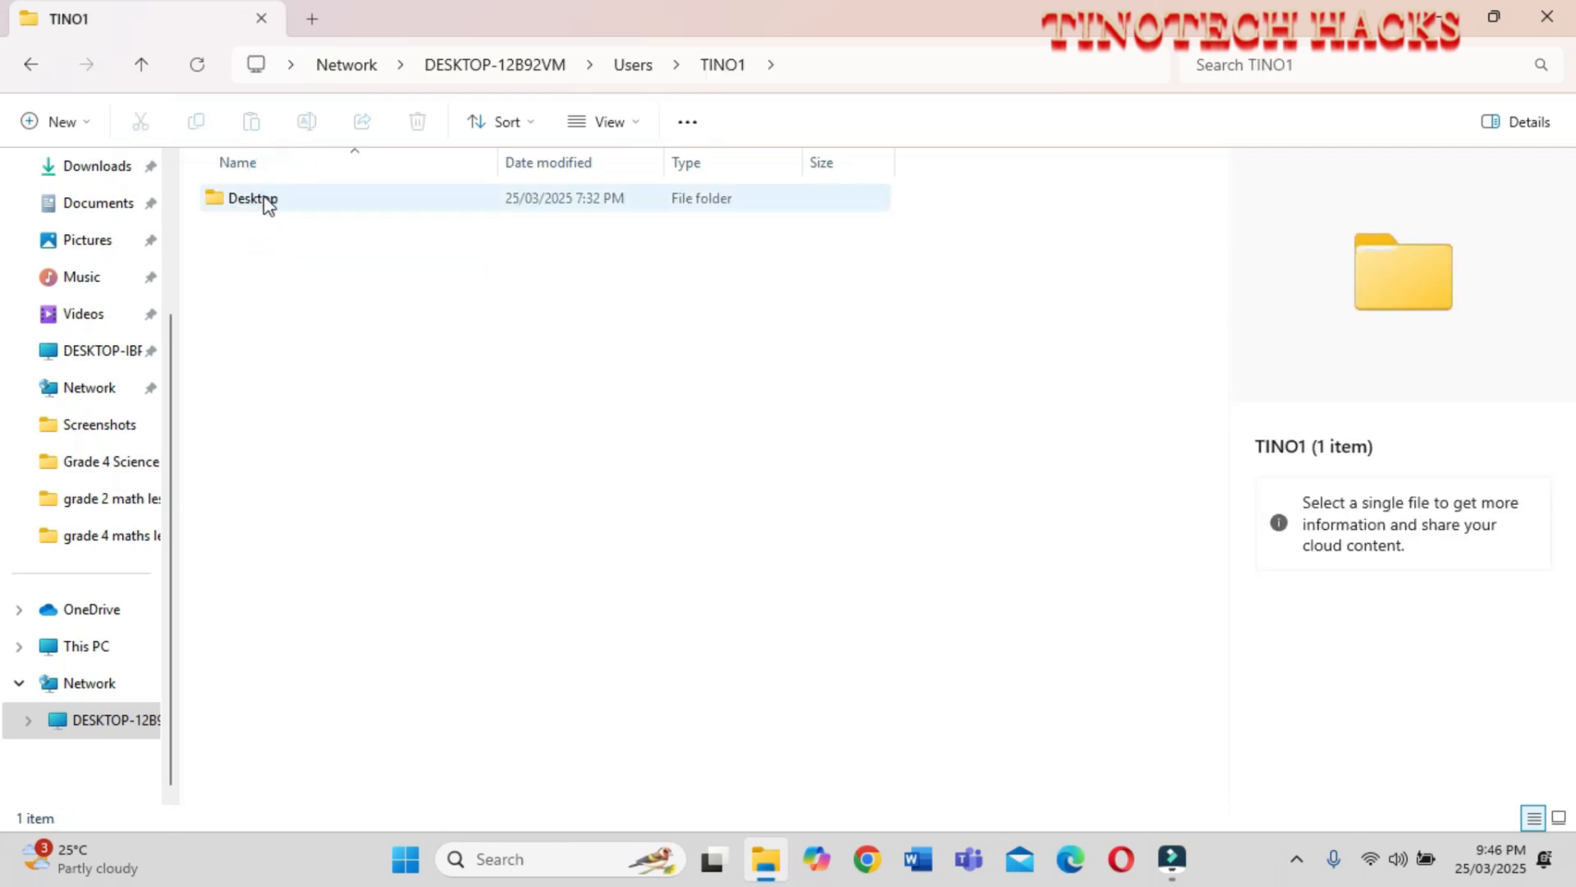
pyautogui.doubleClick(253, 199)
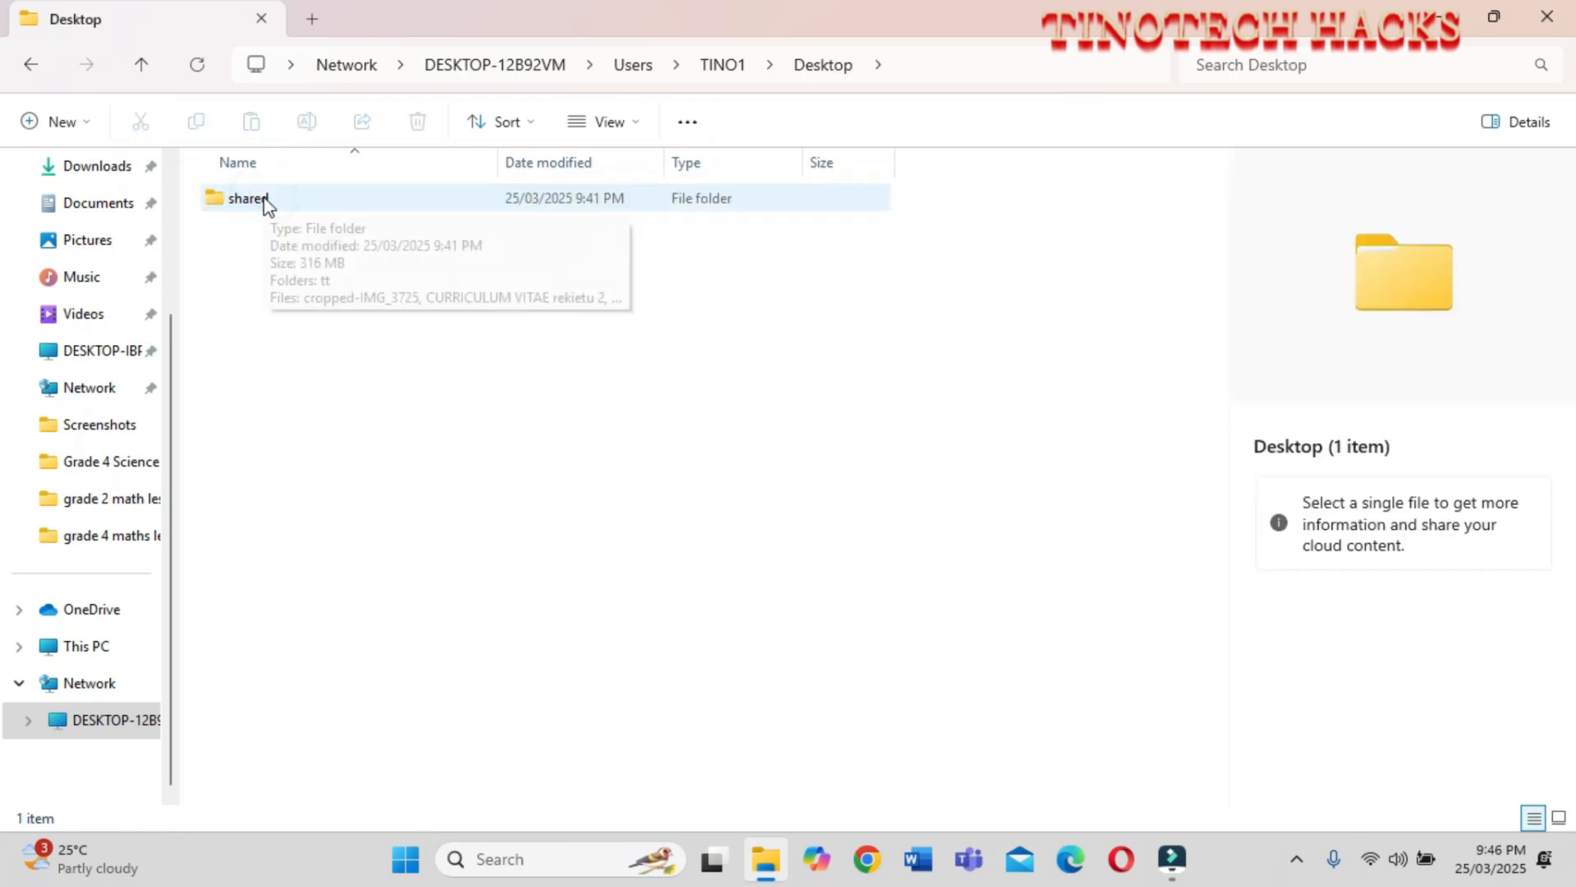
pyautogui.doubleClick(247, 199)
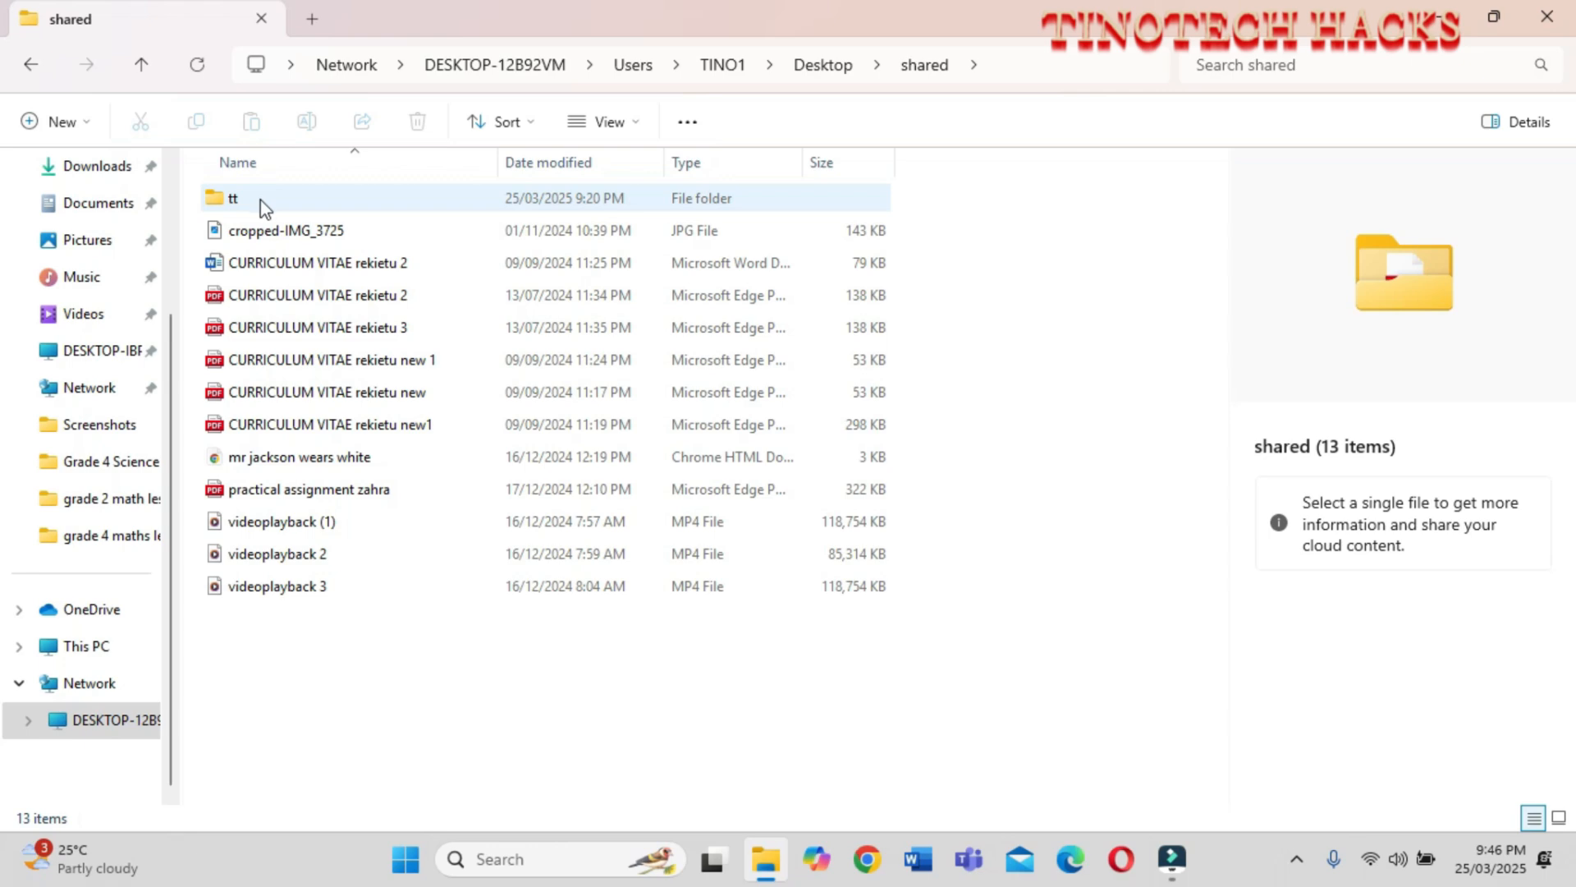
pyautogui.click(317, 262)
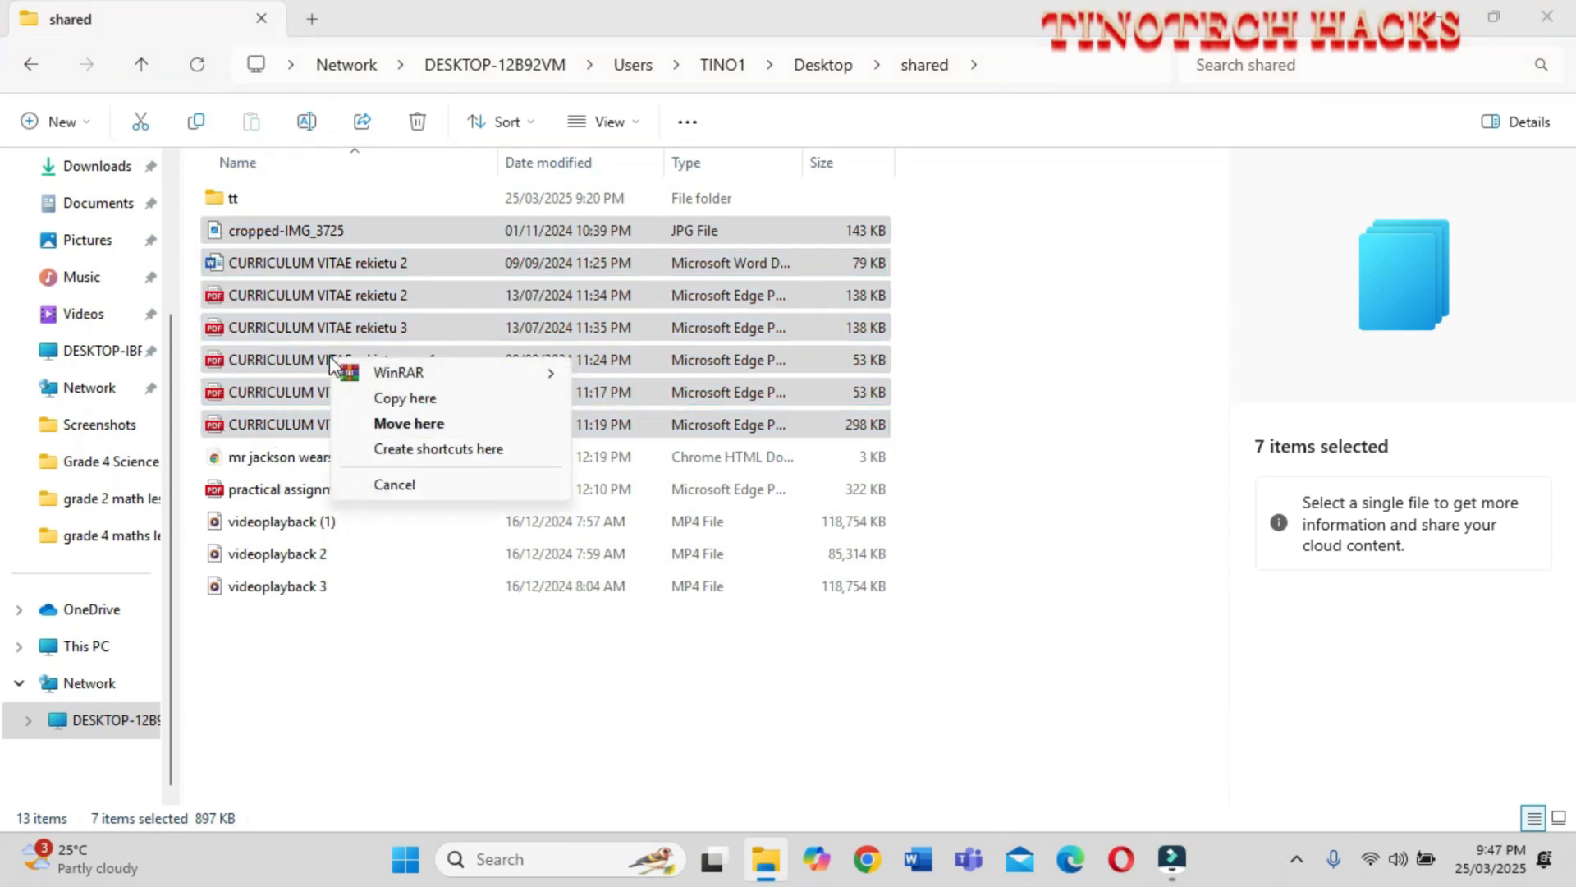
pyautogui.click(404, 397)
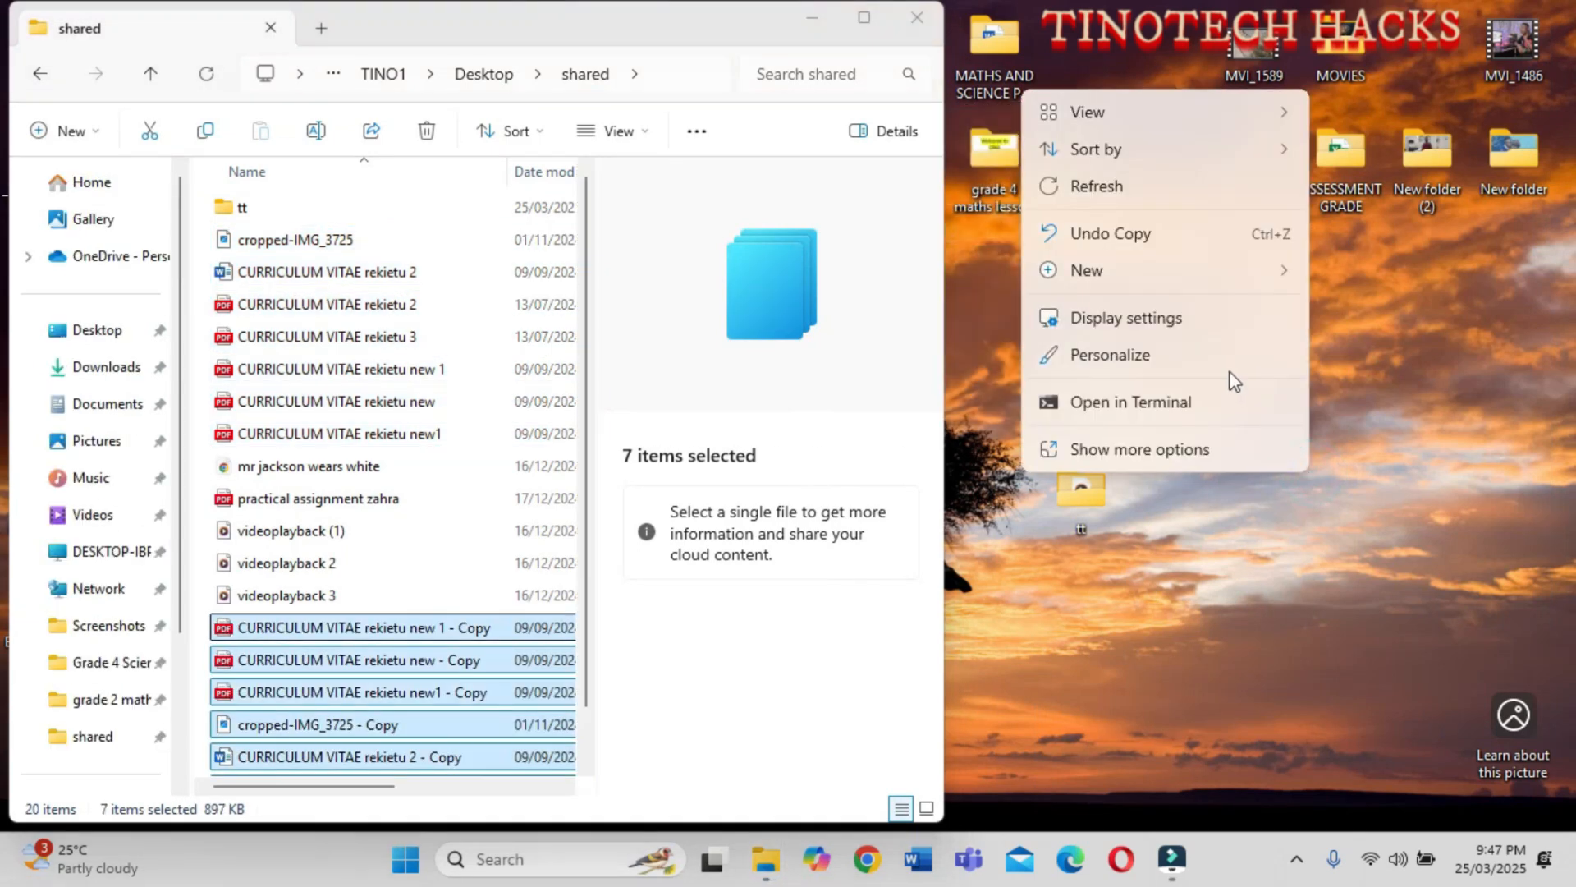
pyautogui.click(1087, 271)
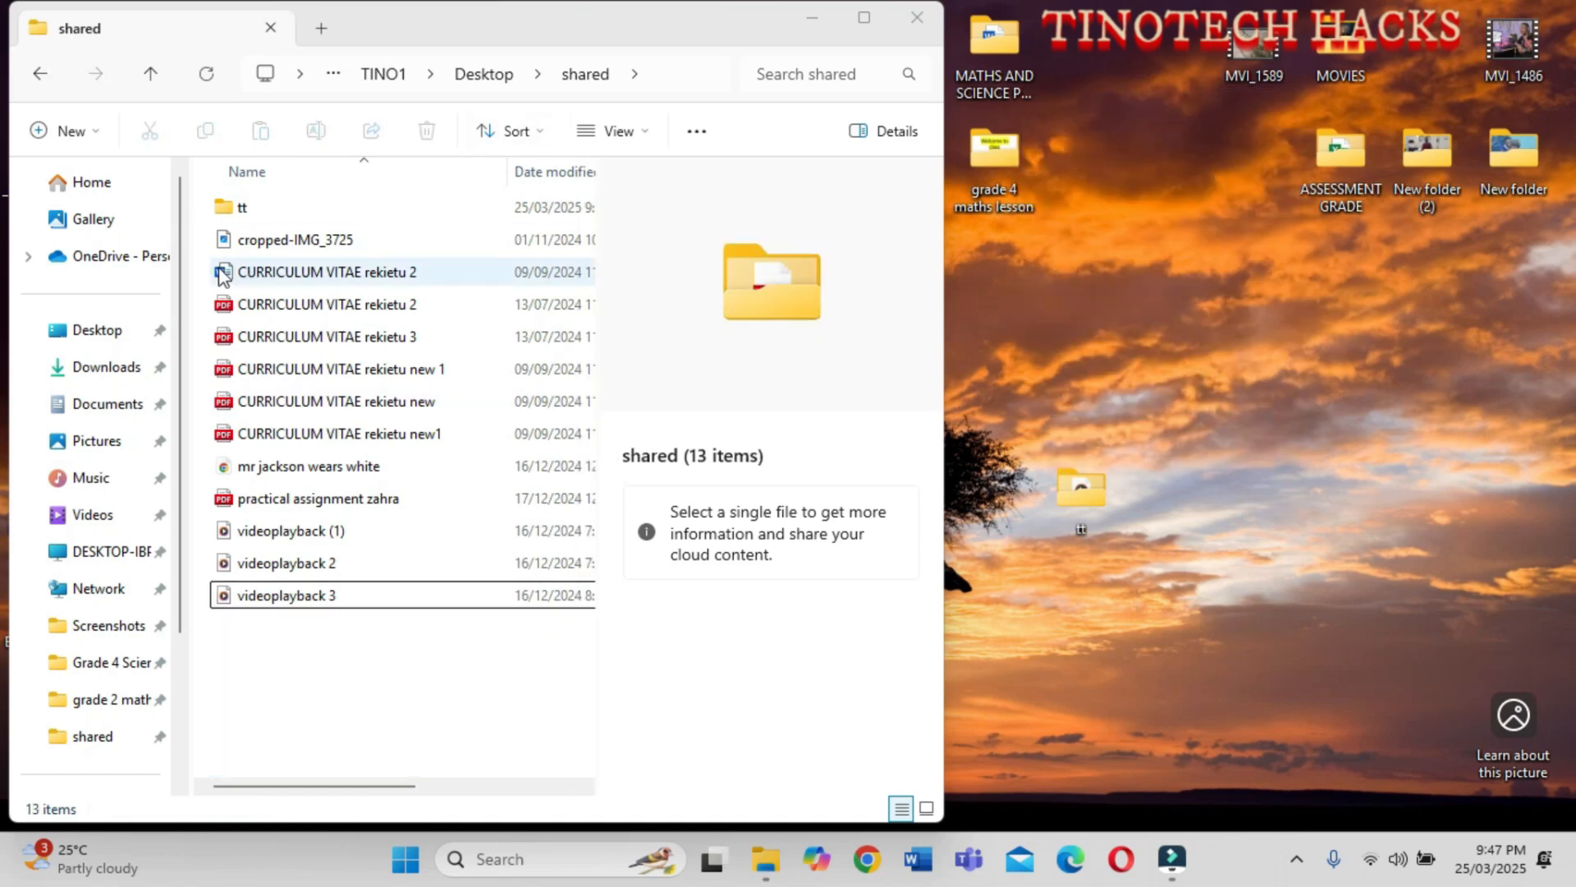
pyautogui.click(335, 433)
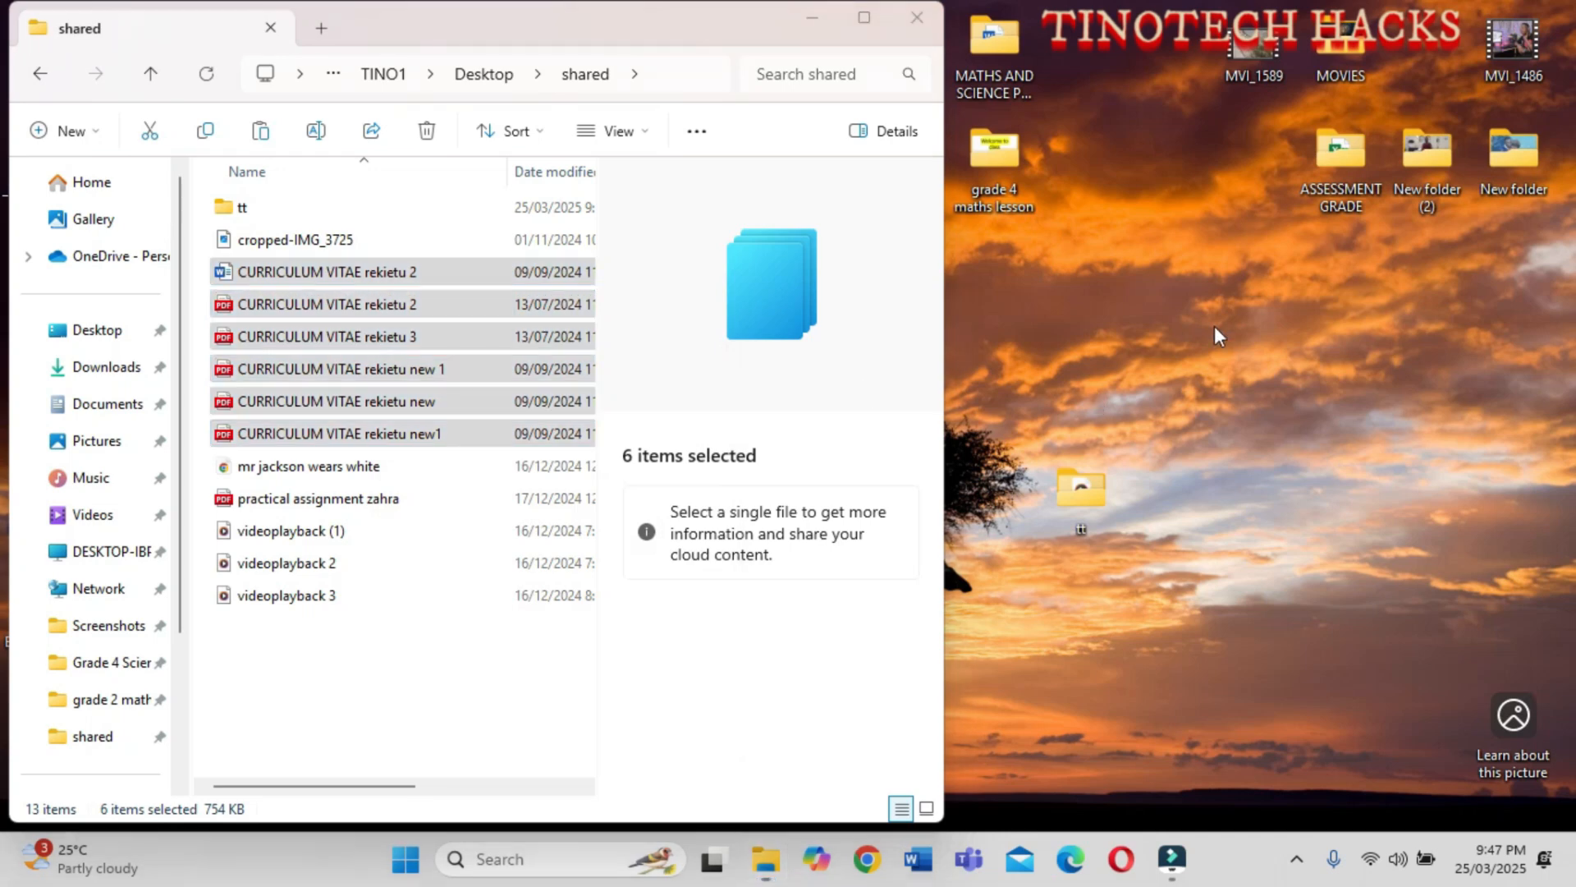
# Create a new folder on the desktop named 'NEE TT' for the copied CVs
pyautogui.rightClick(1217, 335)
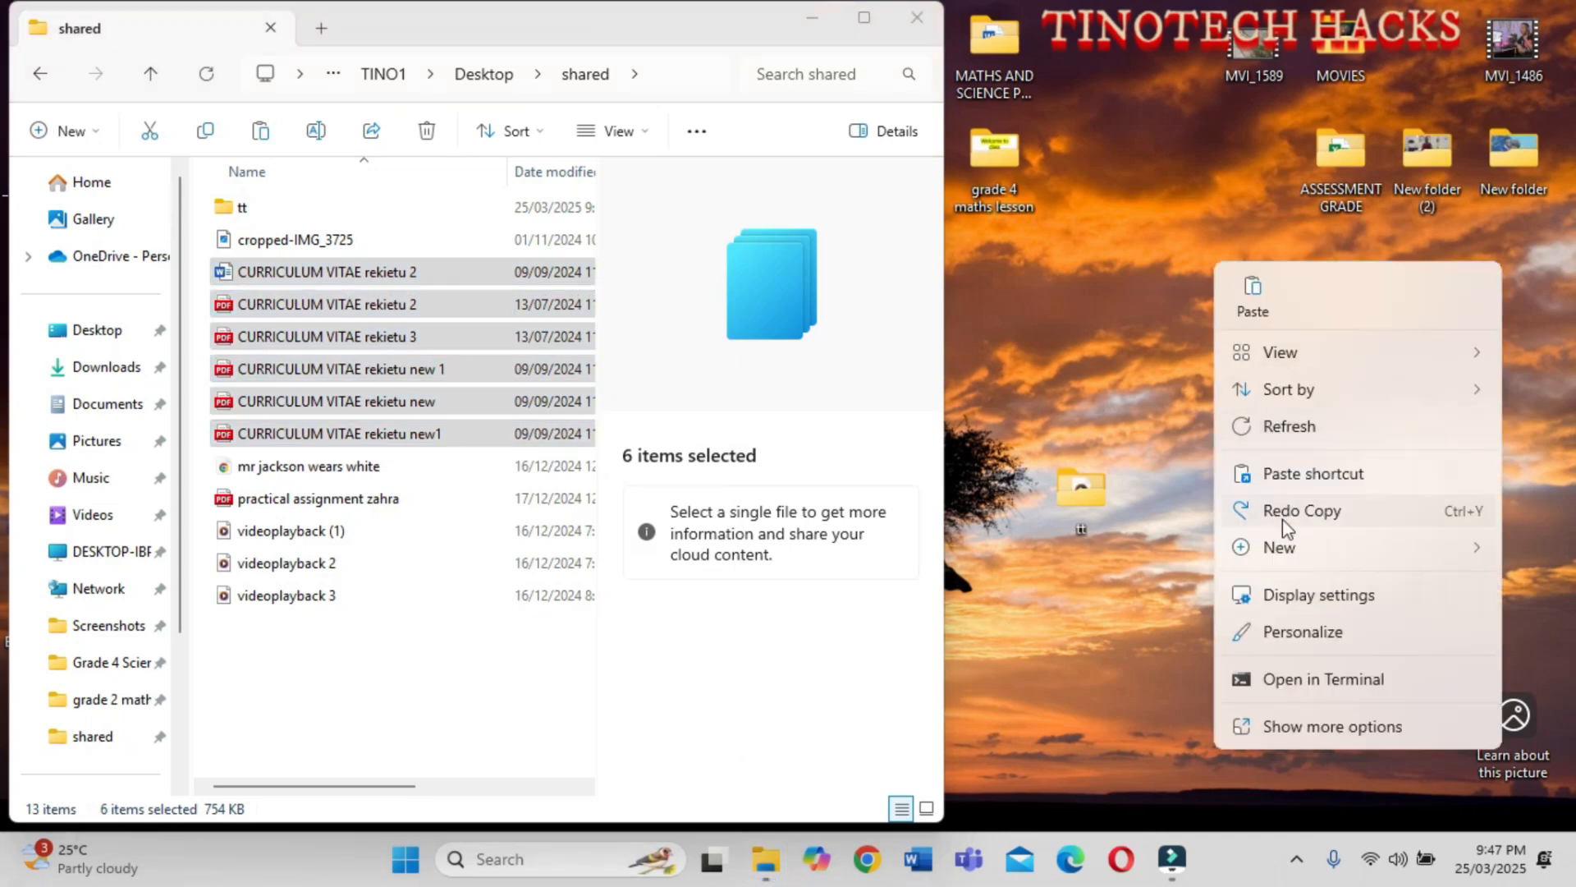
pyautogui.click(1279, 547)
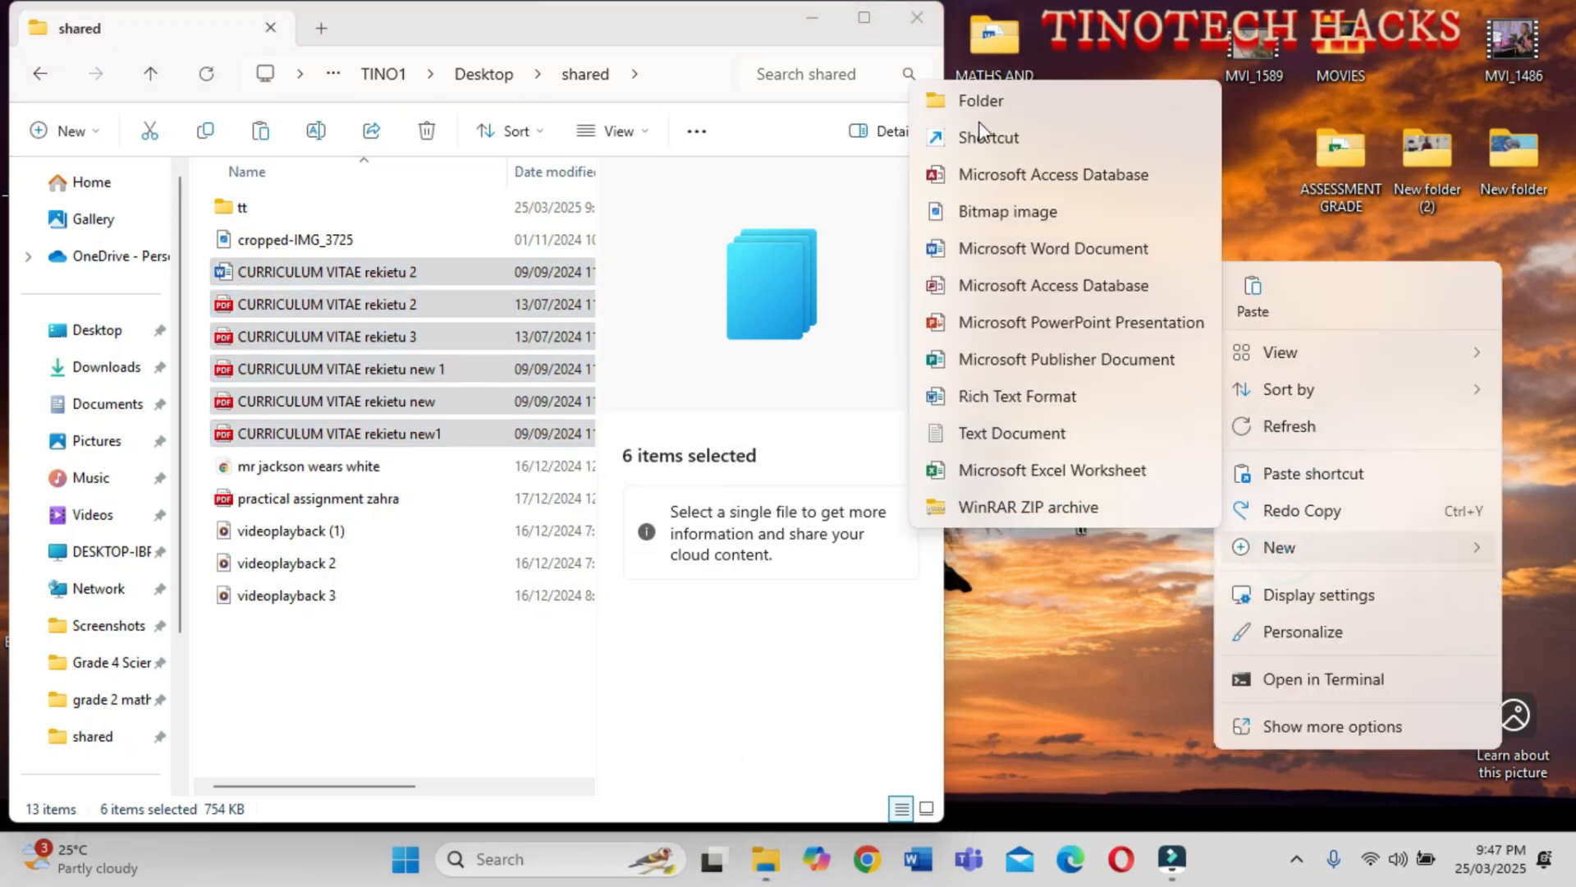
pyautogui.click(980, 100)
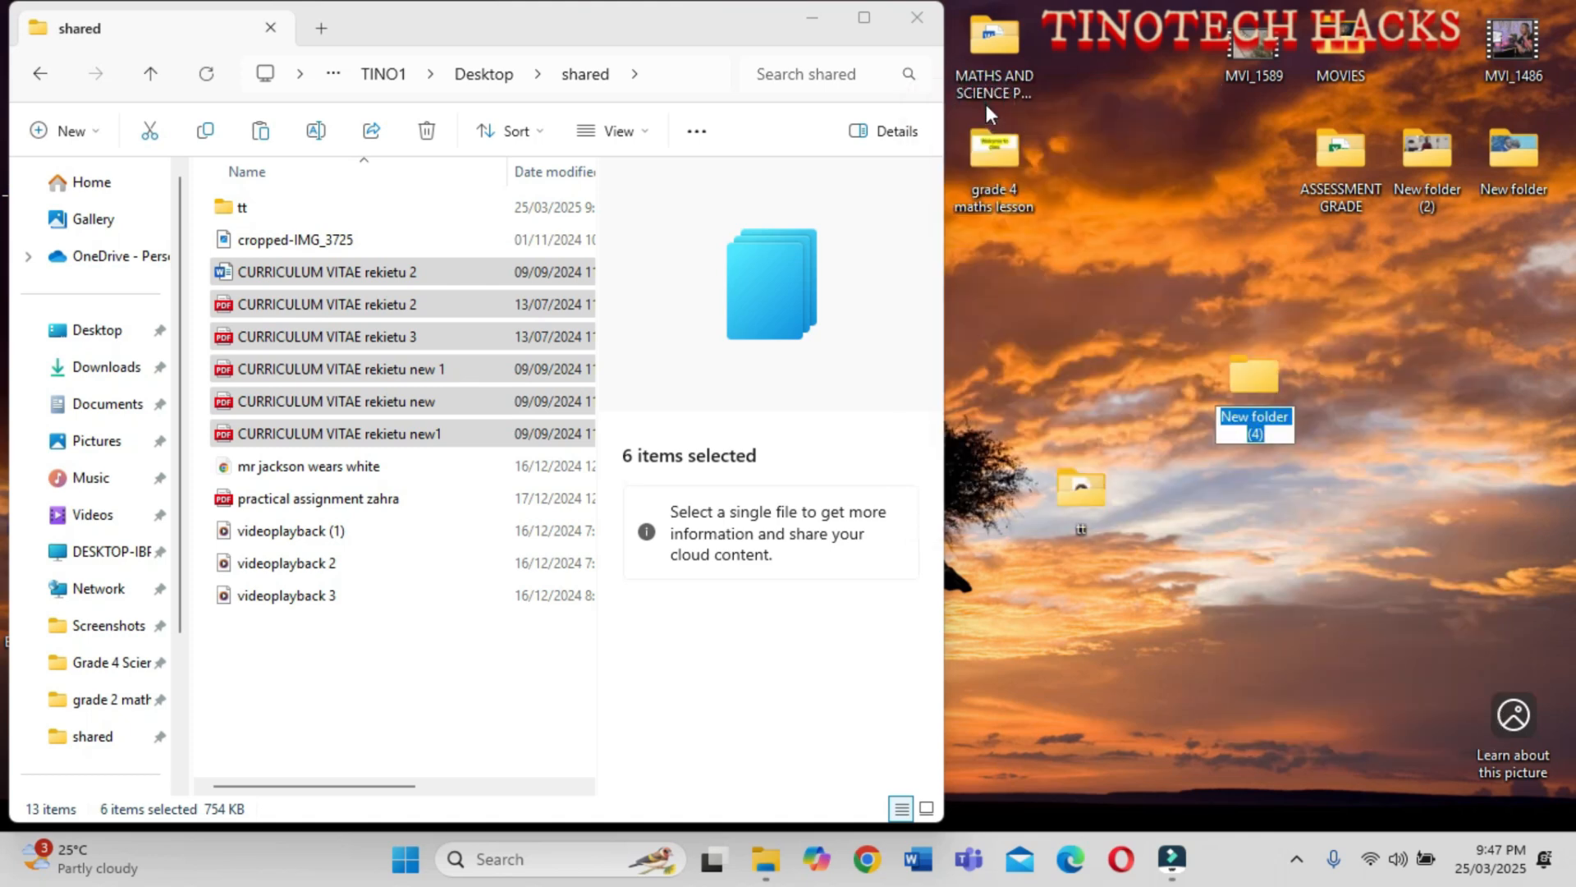
pyautogui.write('NEE TT')
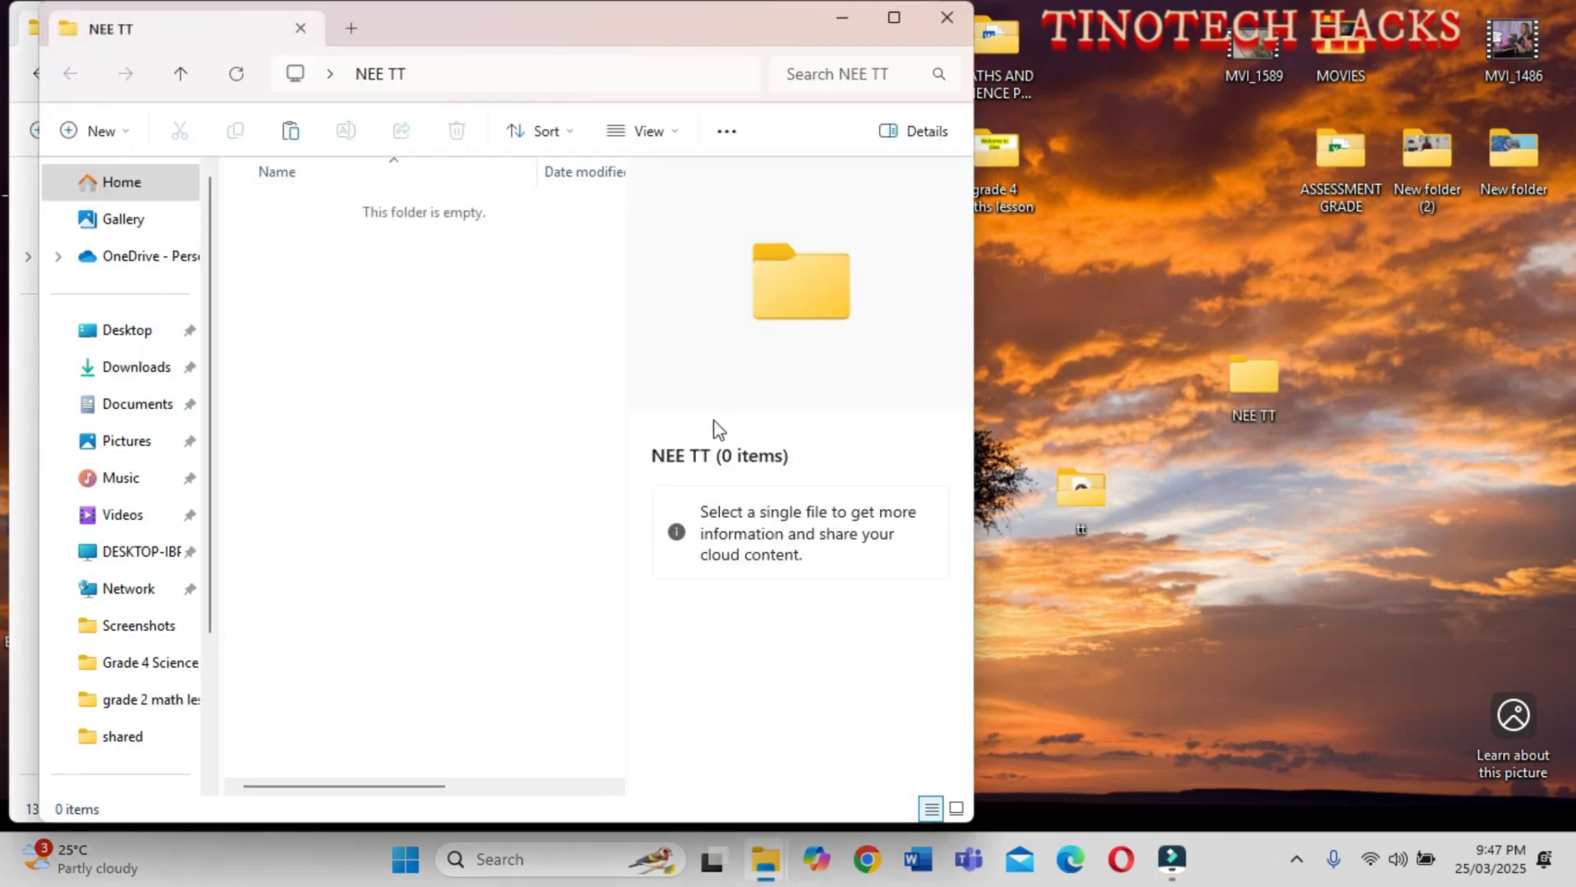
pyautogui.moveTo(834, 209)
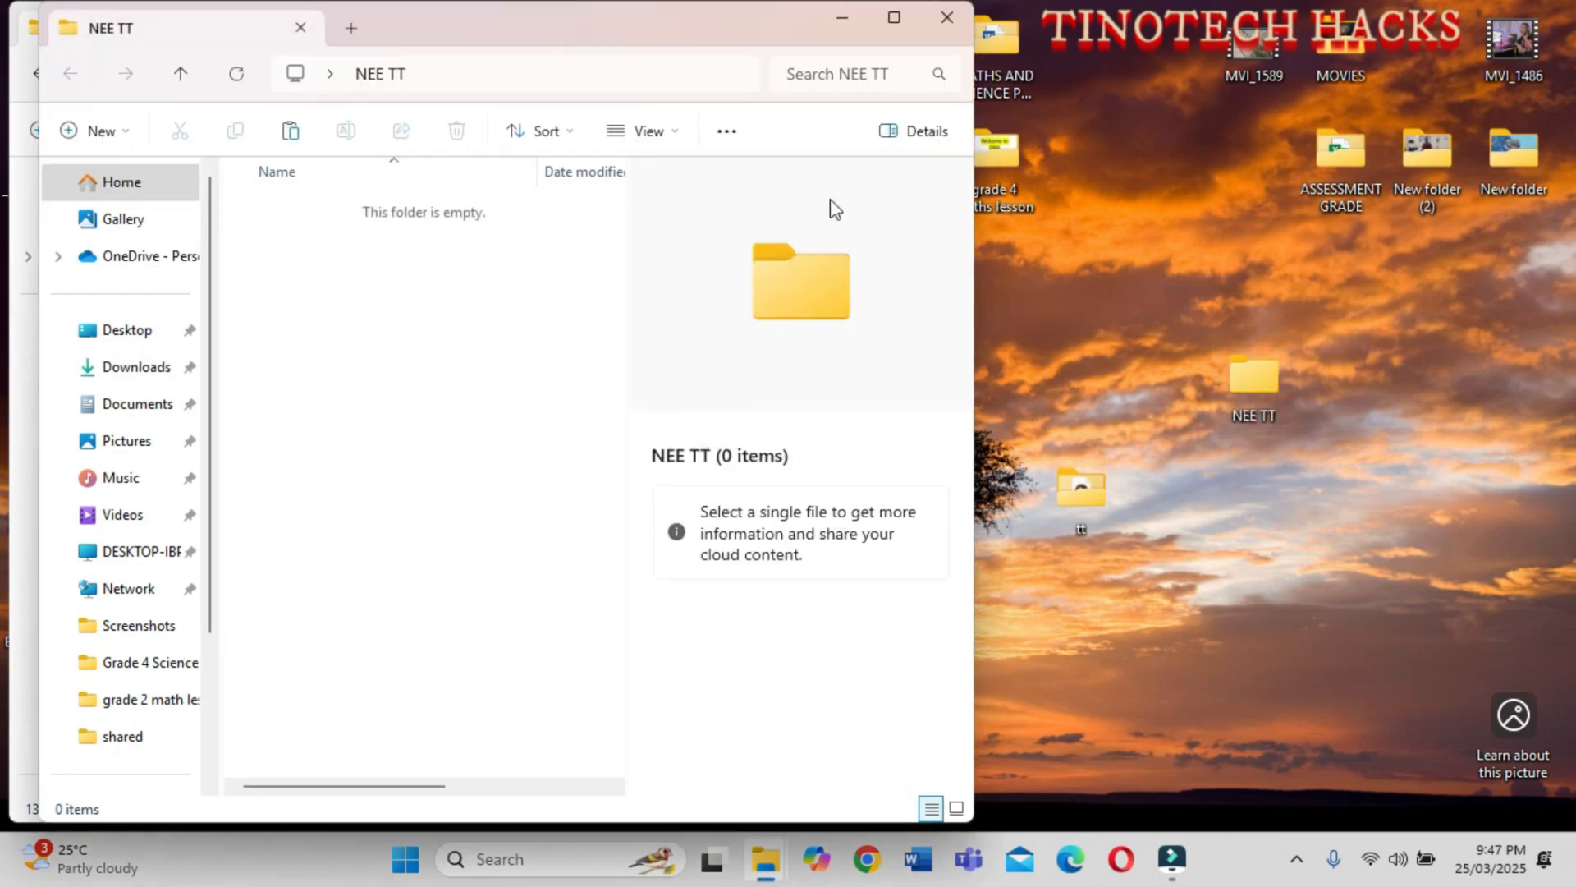
pyautogui.moveTo(425, 305)
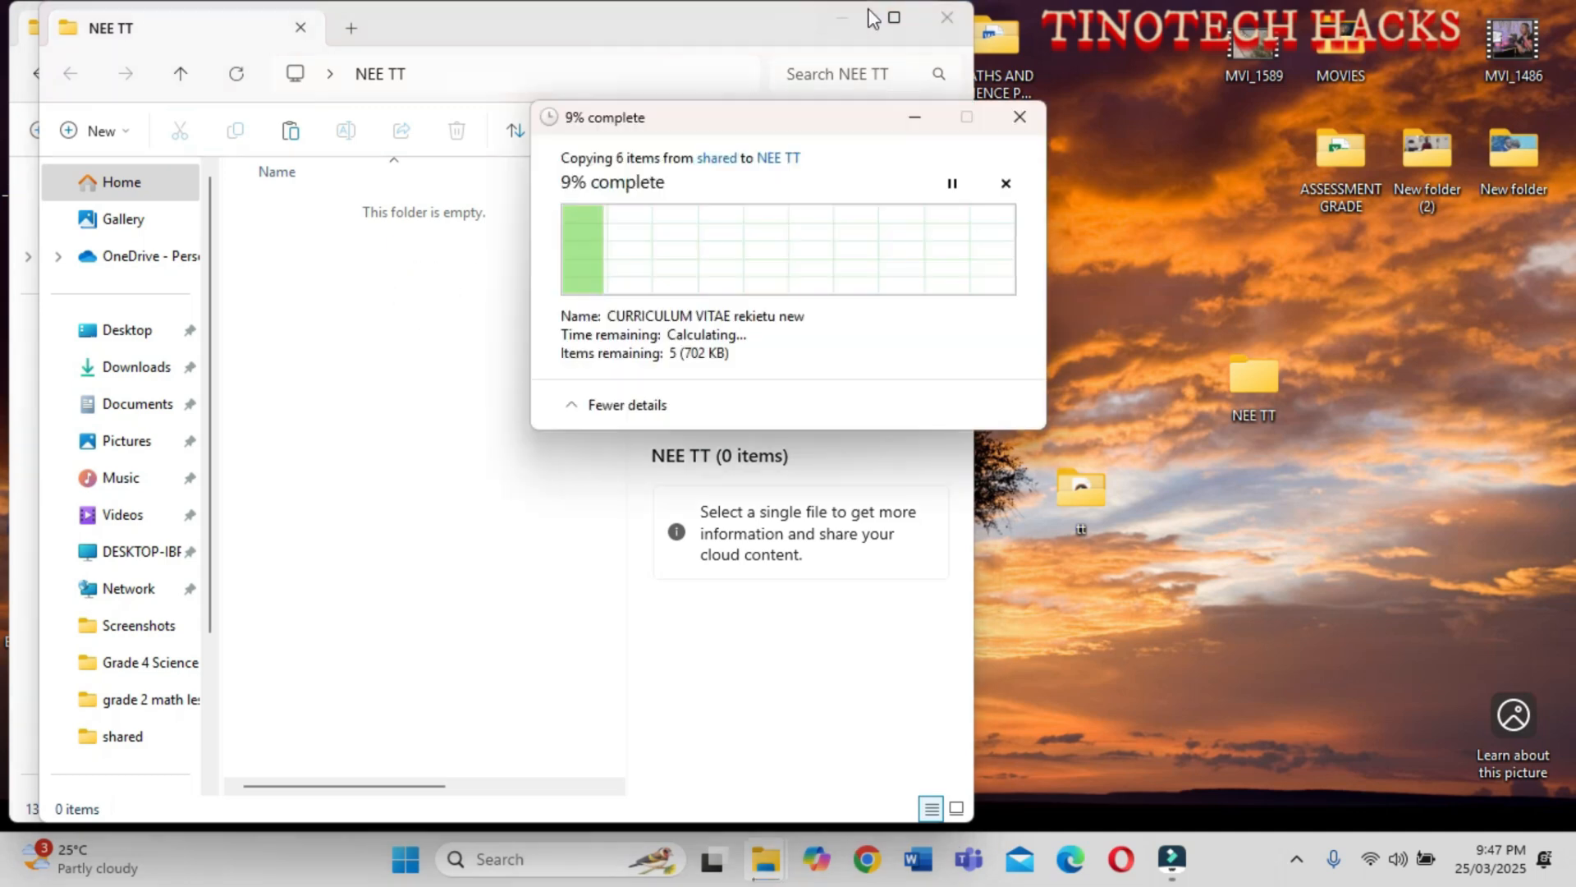
pyautogui.moveTo(891, 18)
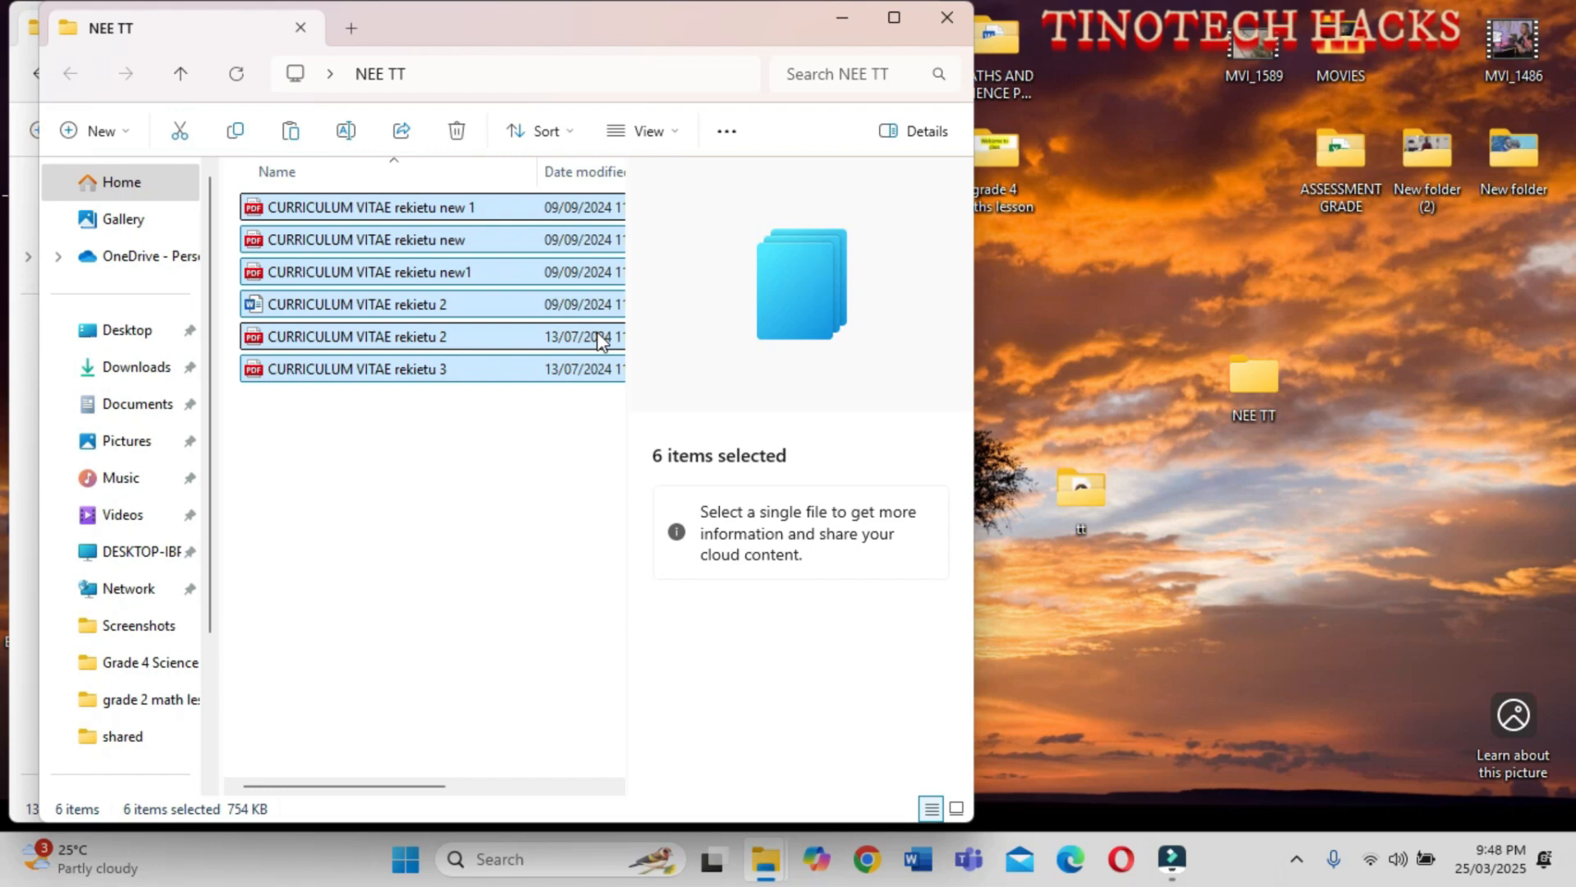
pyautogui.moveTo(946, 20)
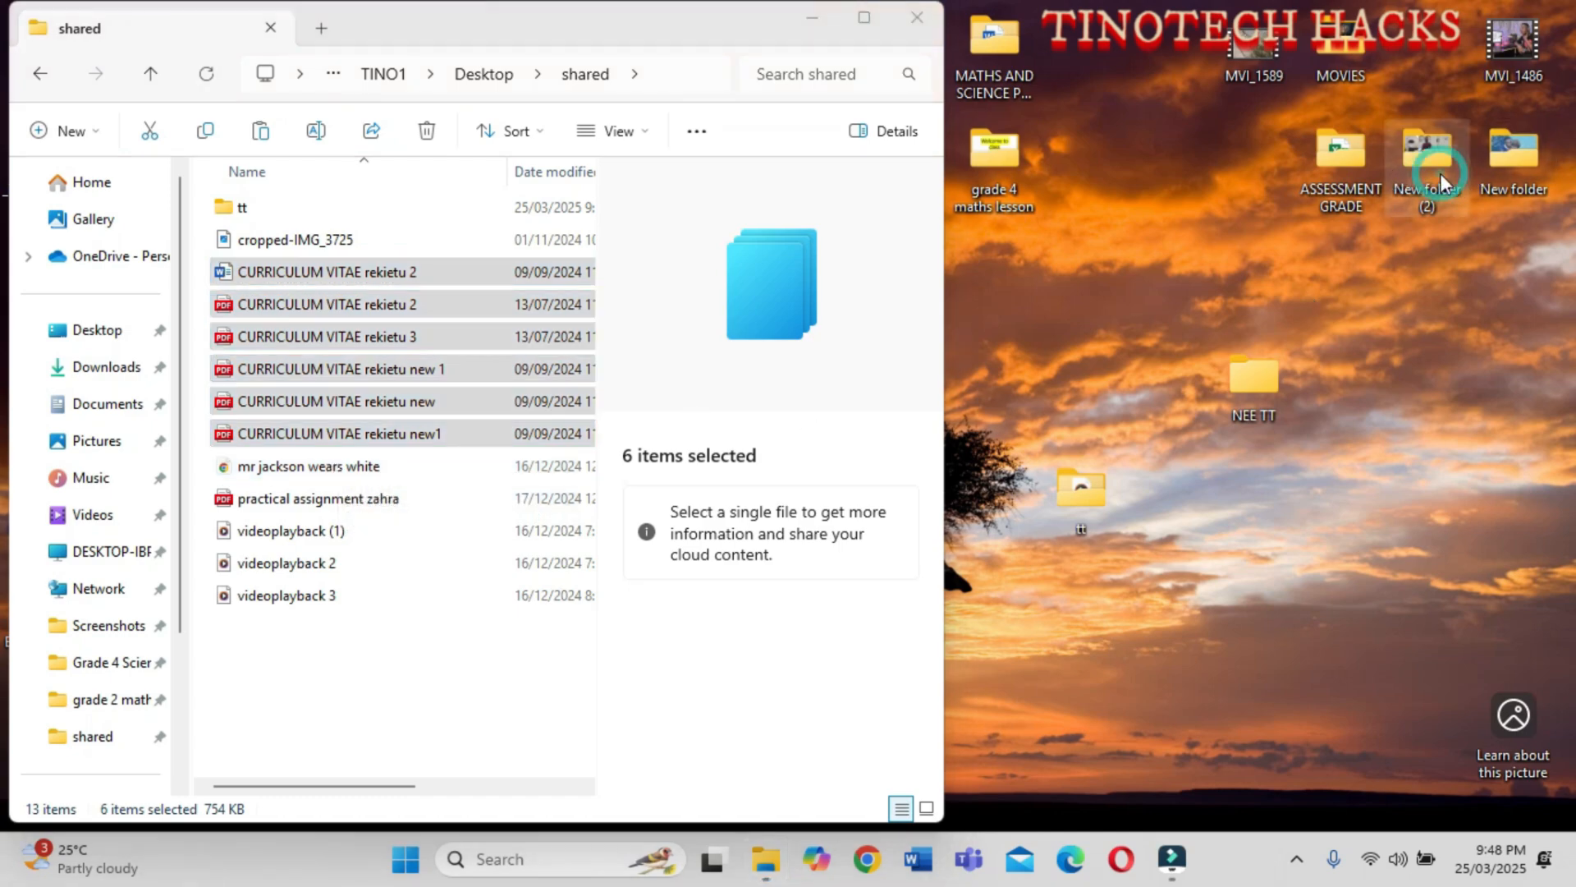
# In New folder (2) on the desktop, select the photo IMG_0028 to copy
pyautogui.doubleClick(1427, 156)
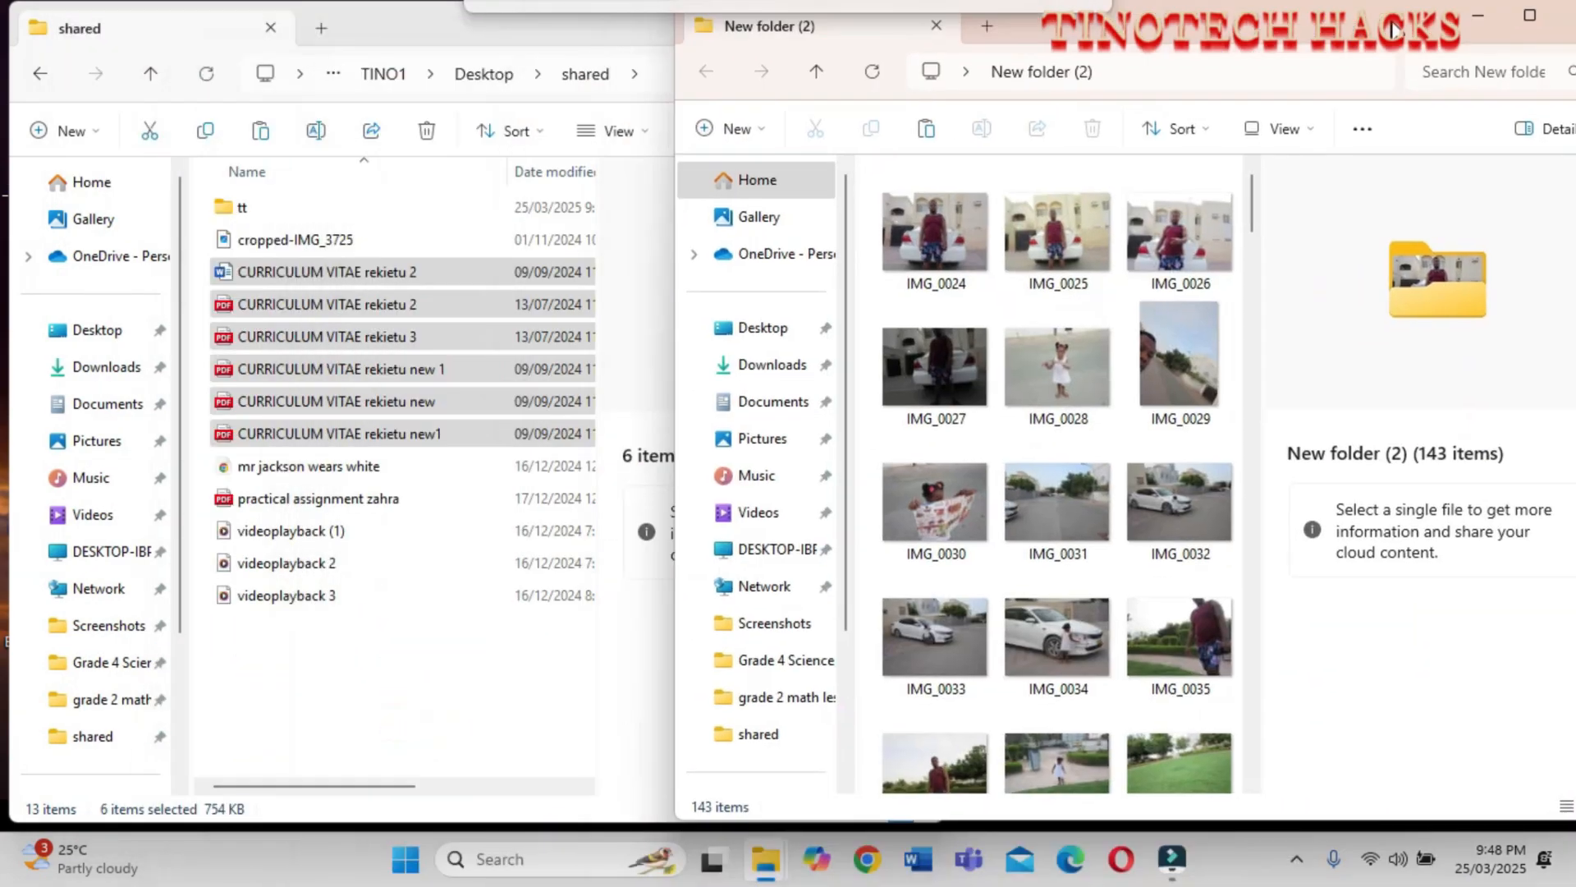
pyautogui.click(1067, 364)
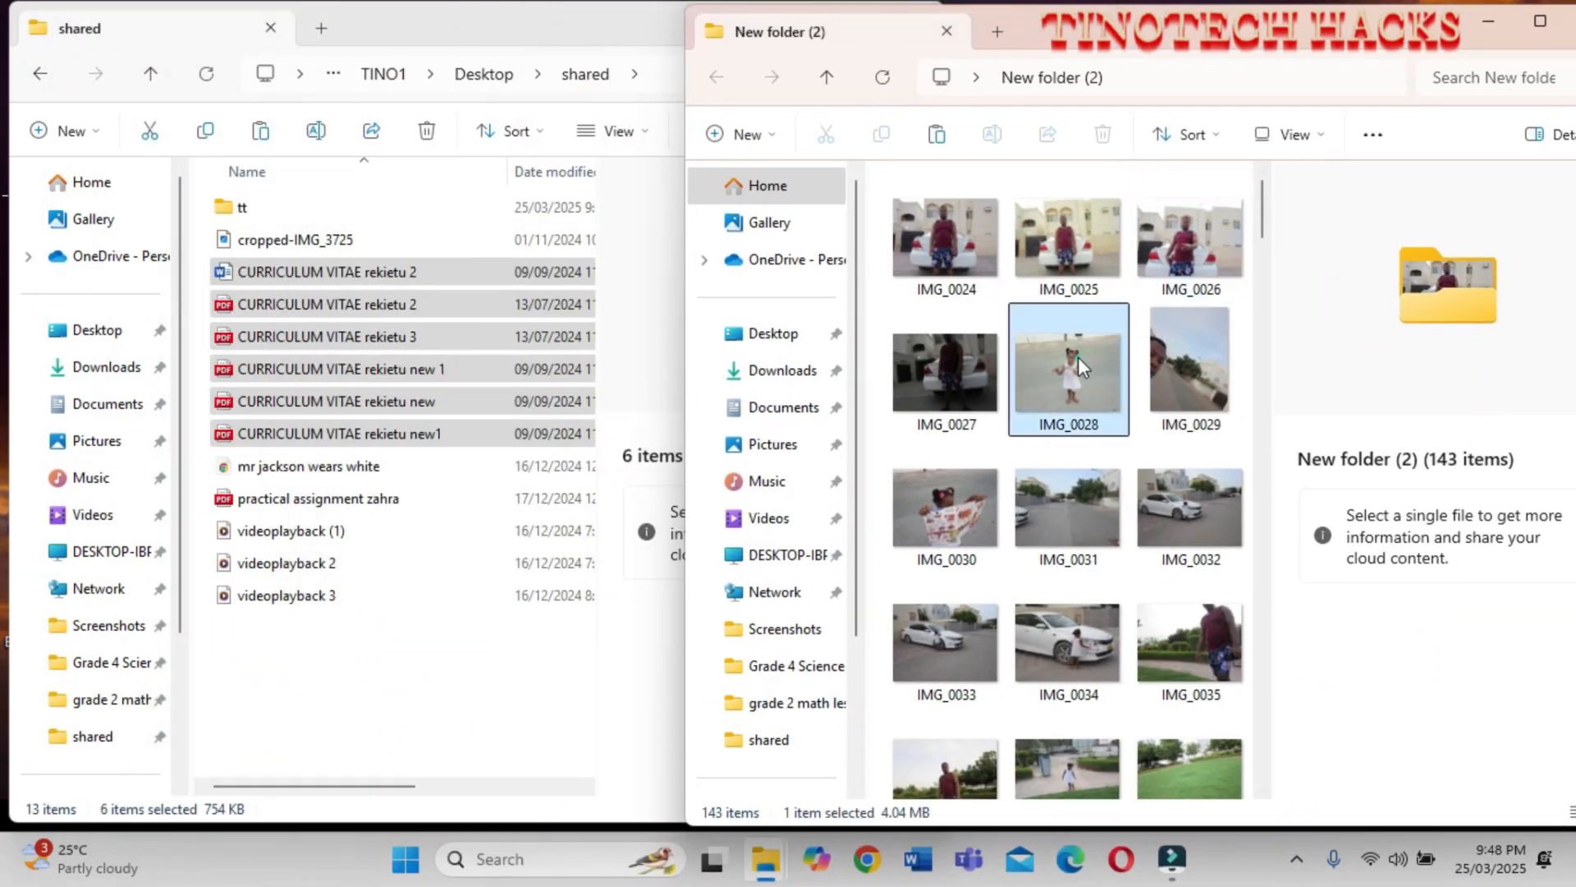
pyautogui.click(1069, 366)
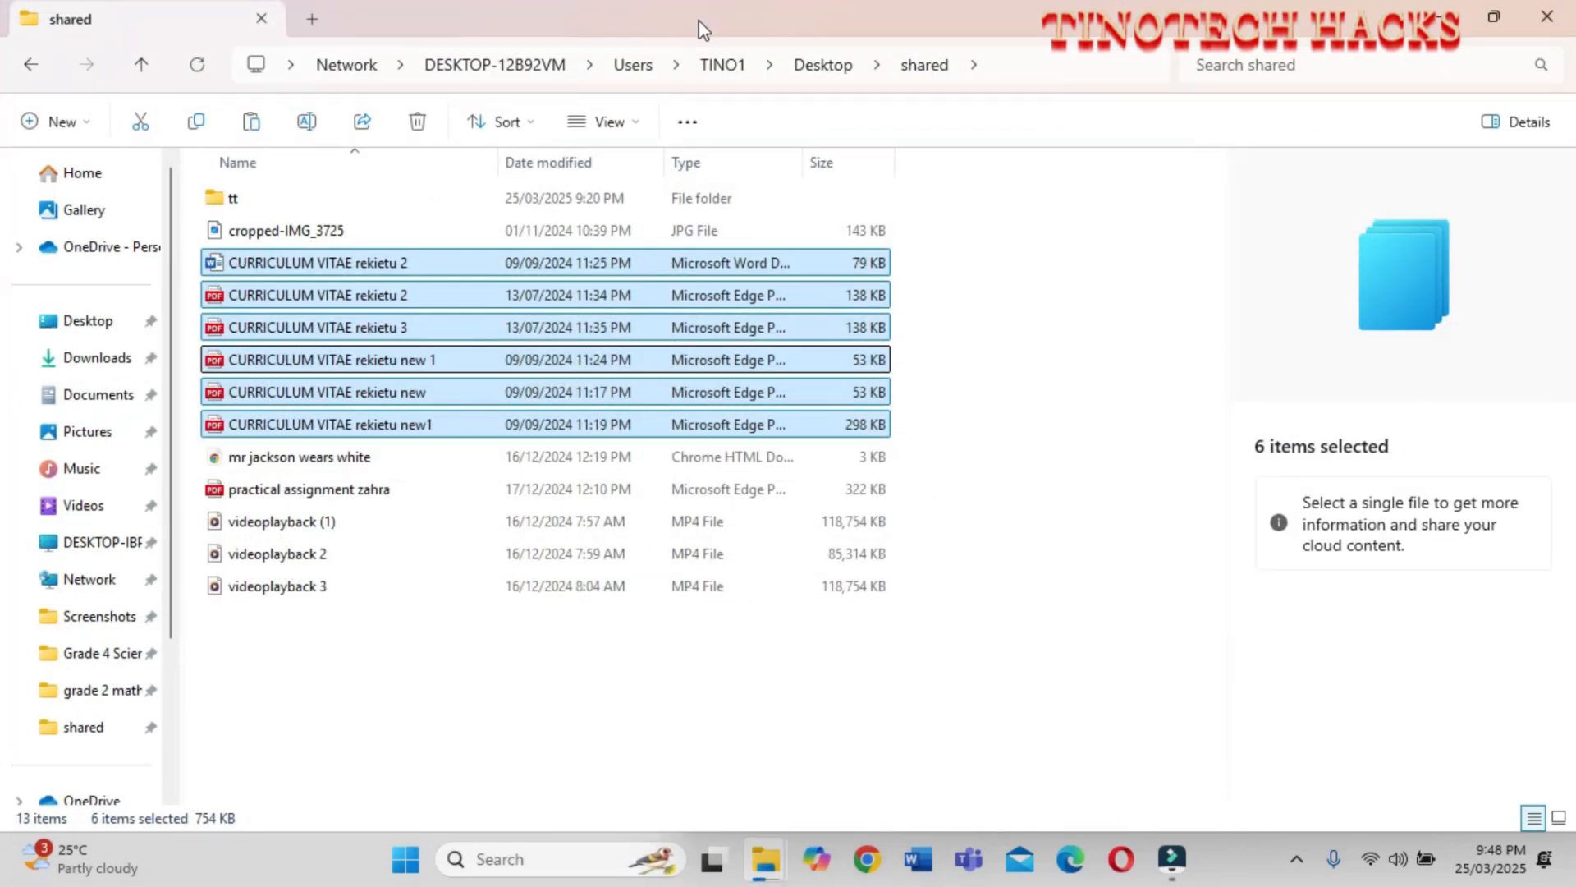
pyautogui.moveTo(465, 189)
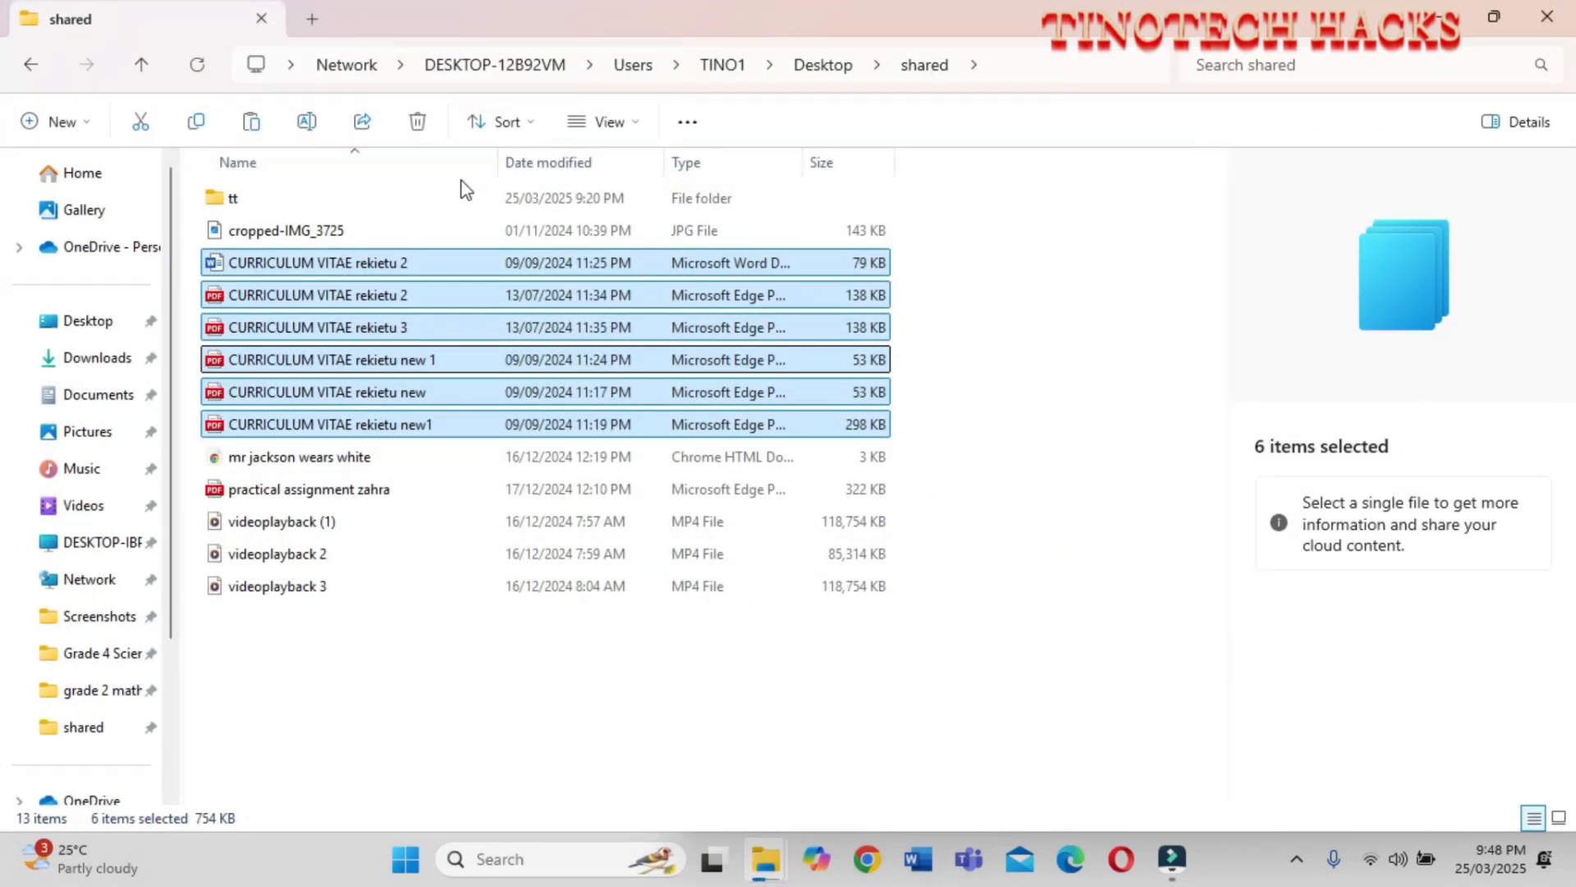
# Paste IMG_0028 into the network shared folder and return to the other PC's desktop
pyautogui.click(285, 230)
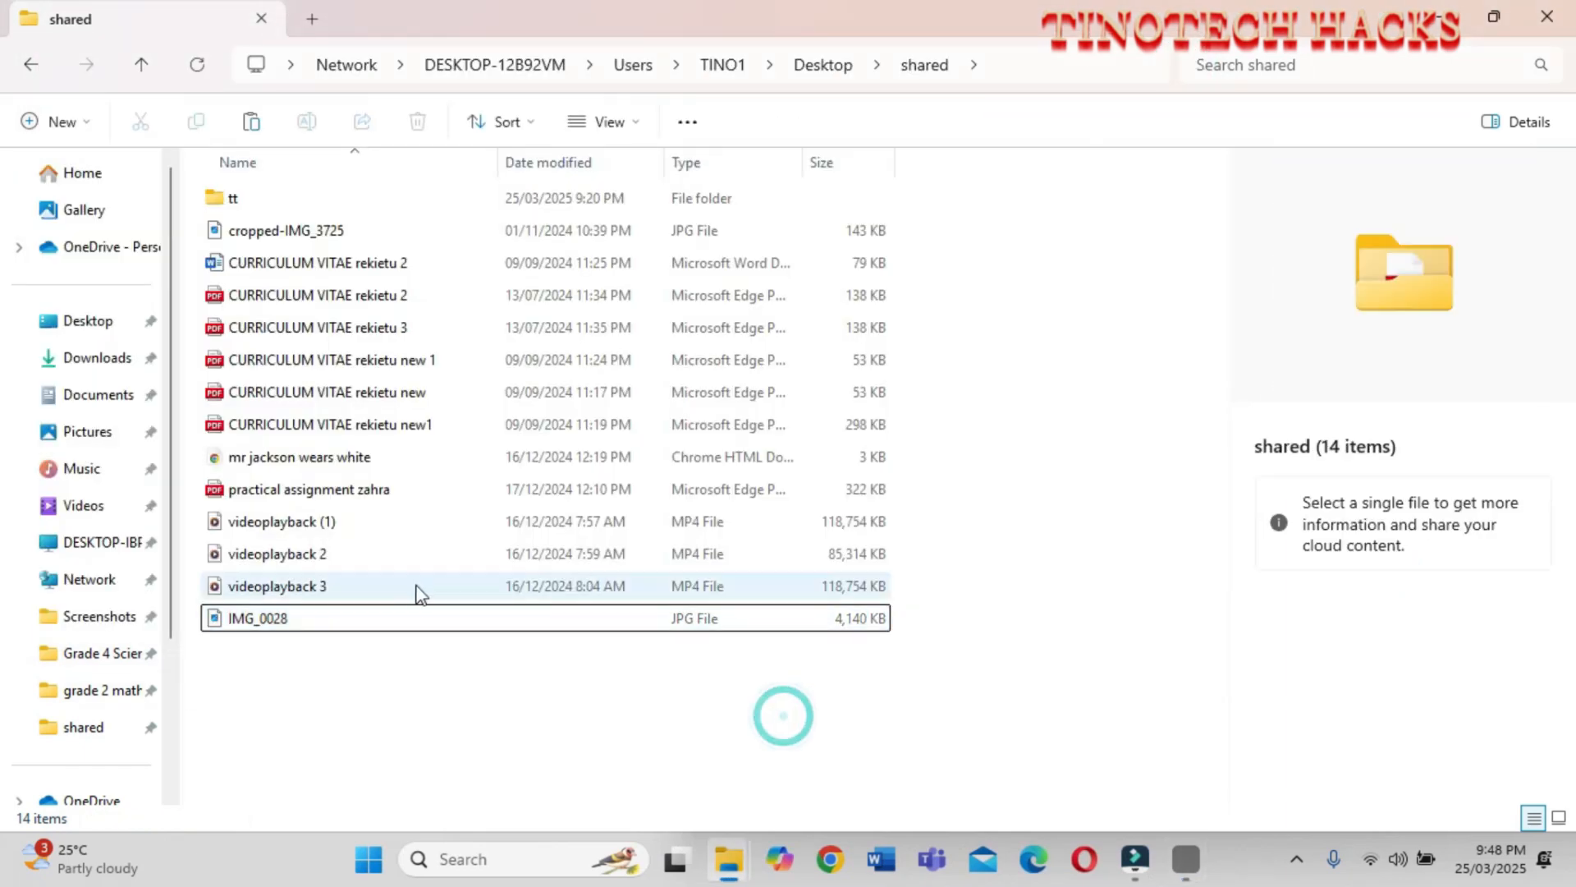
pyautogui.click(258, 618)
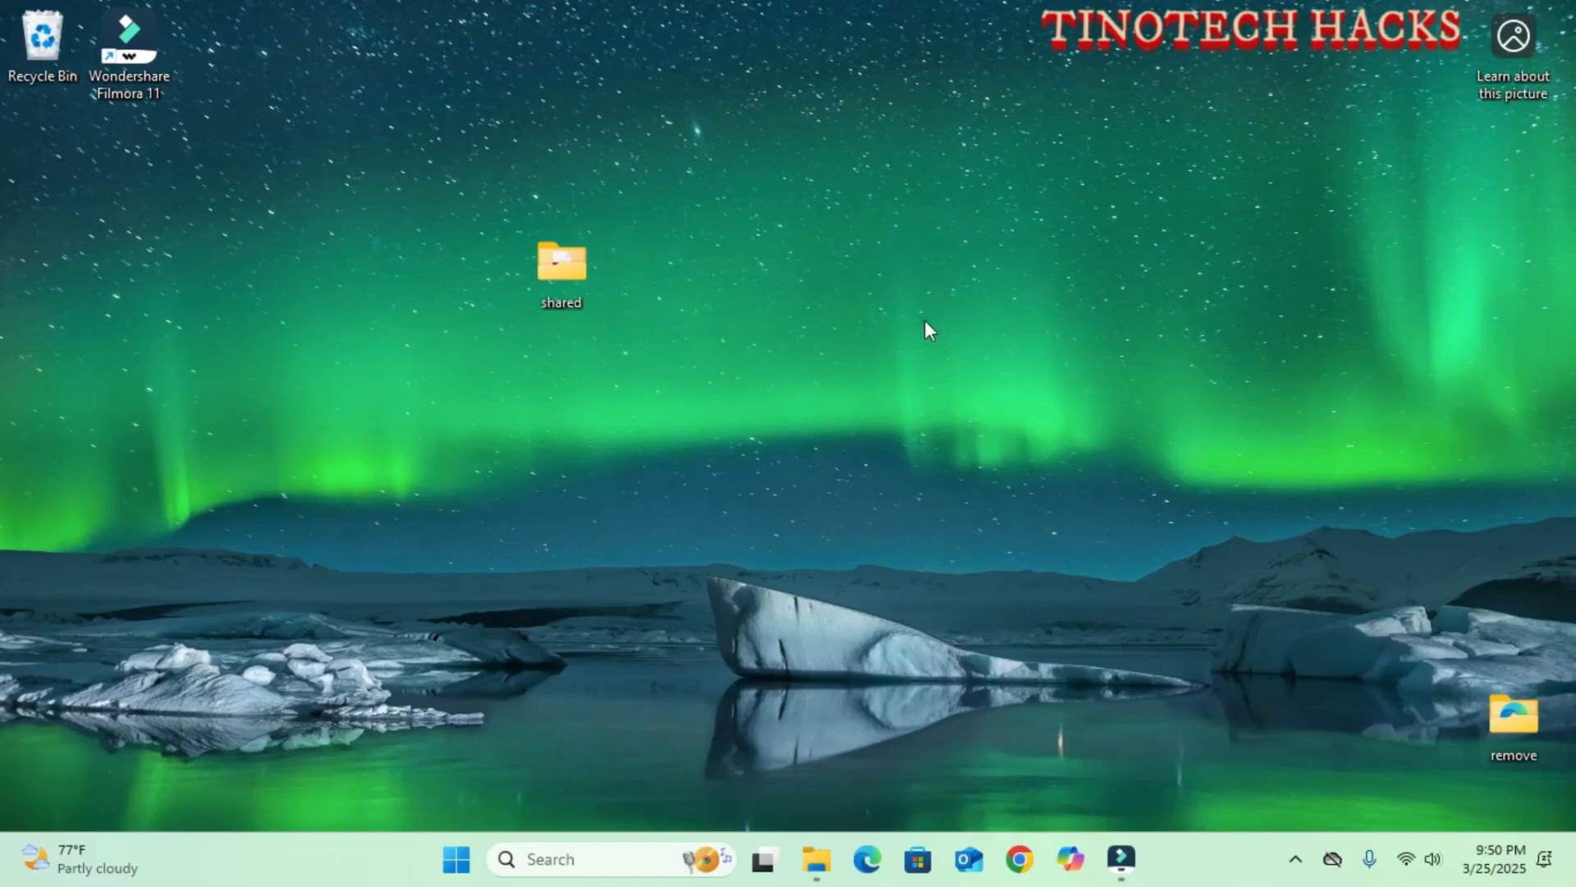
pyautogui.click(560, 263)
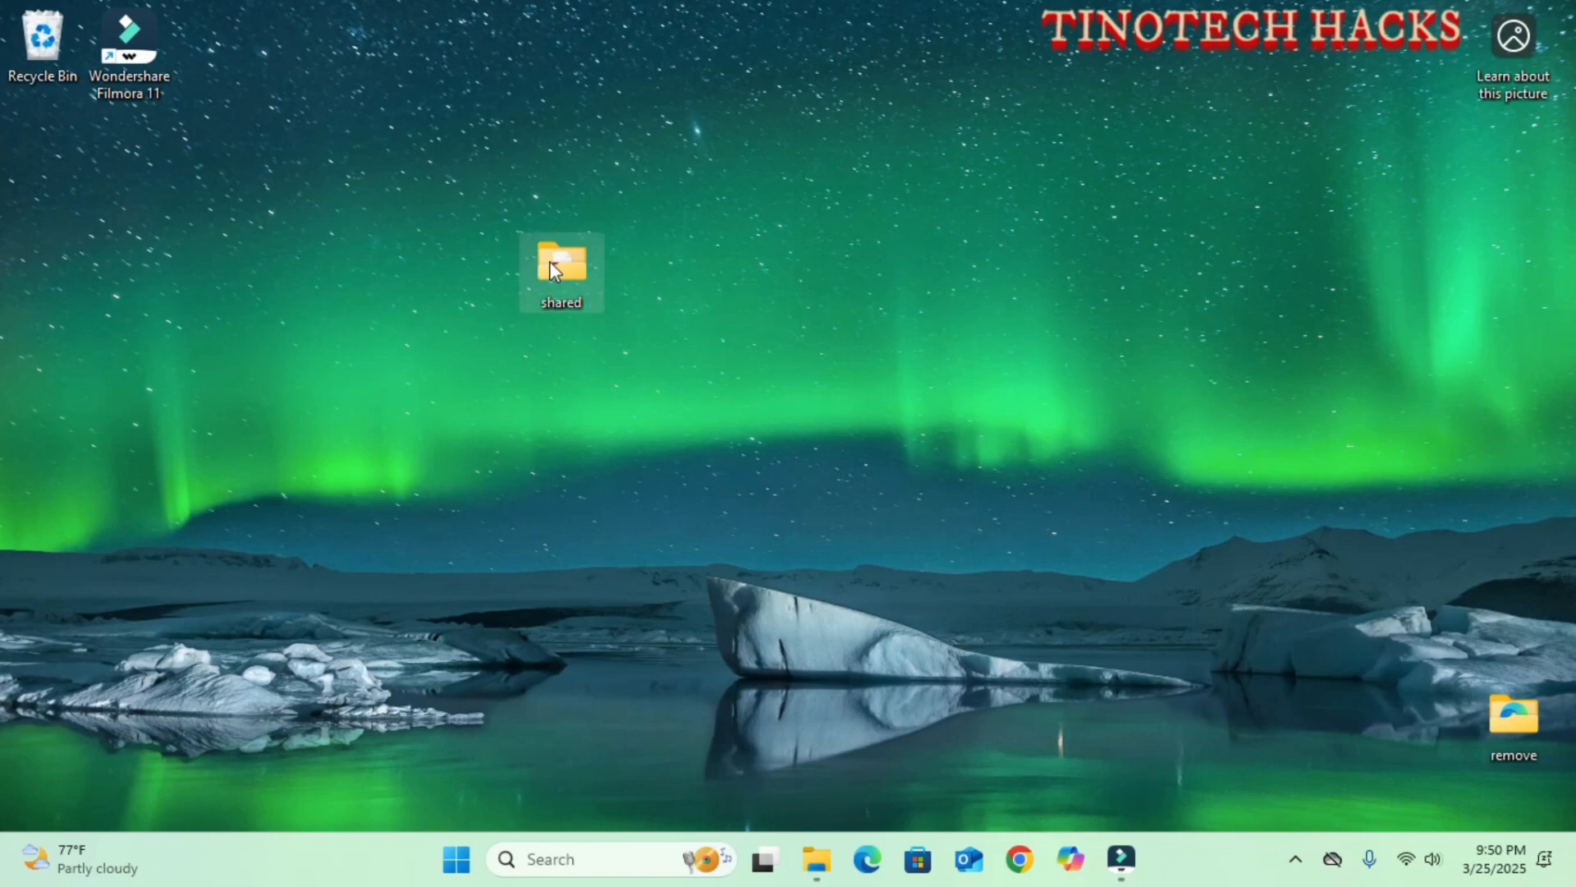
pyautogui.doubleClick(560, 262)
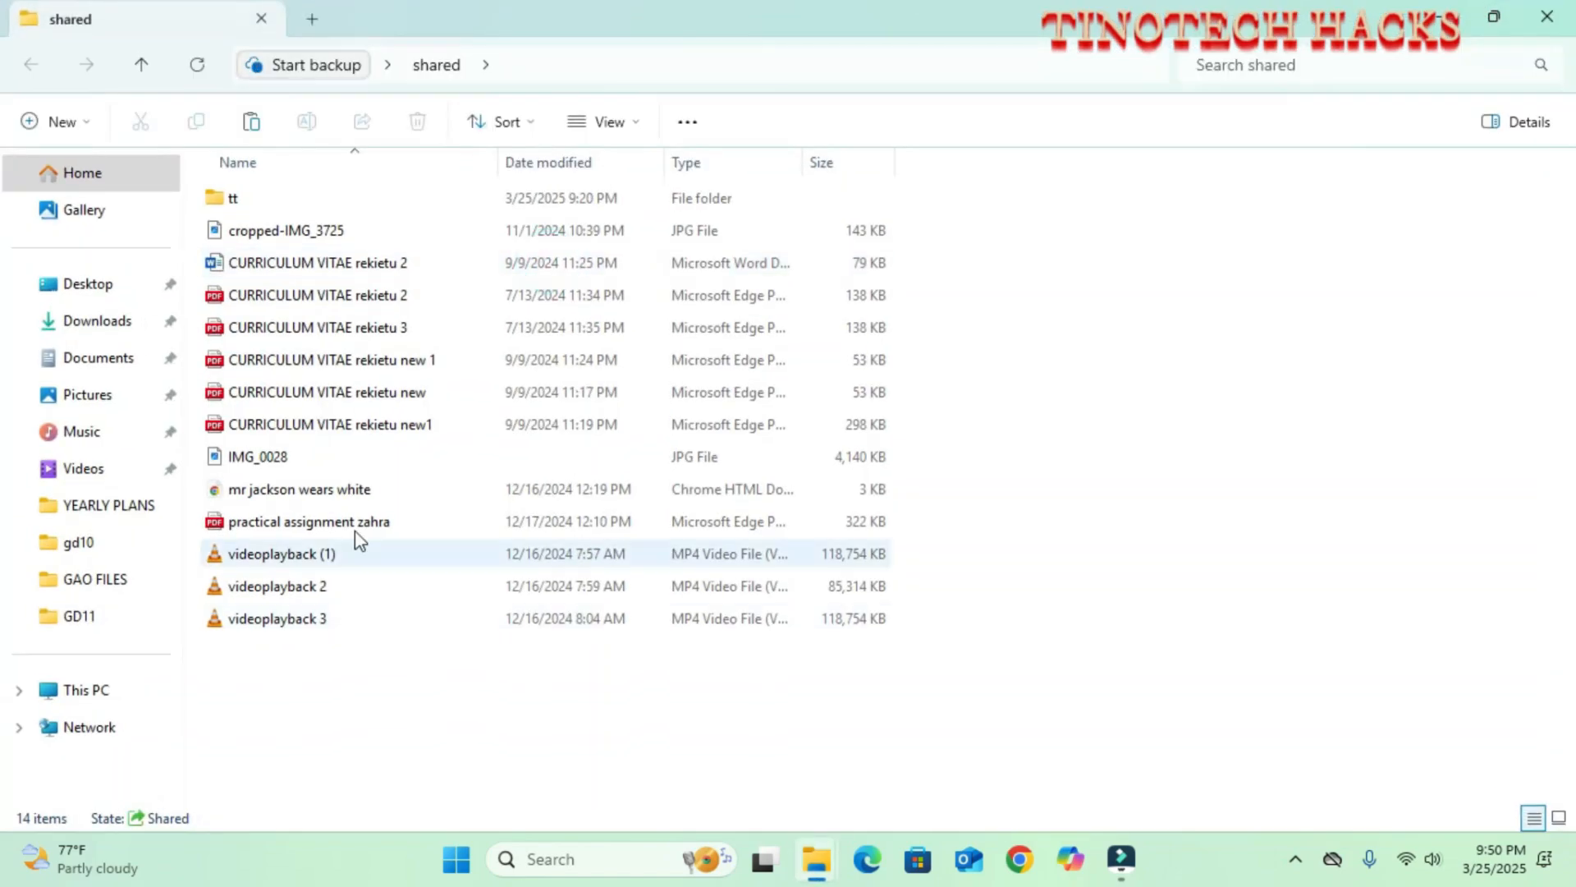
pyautogui.click(286, 230)
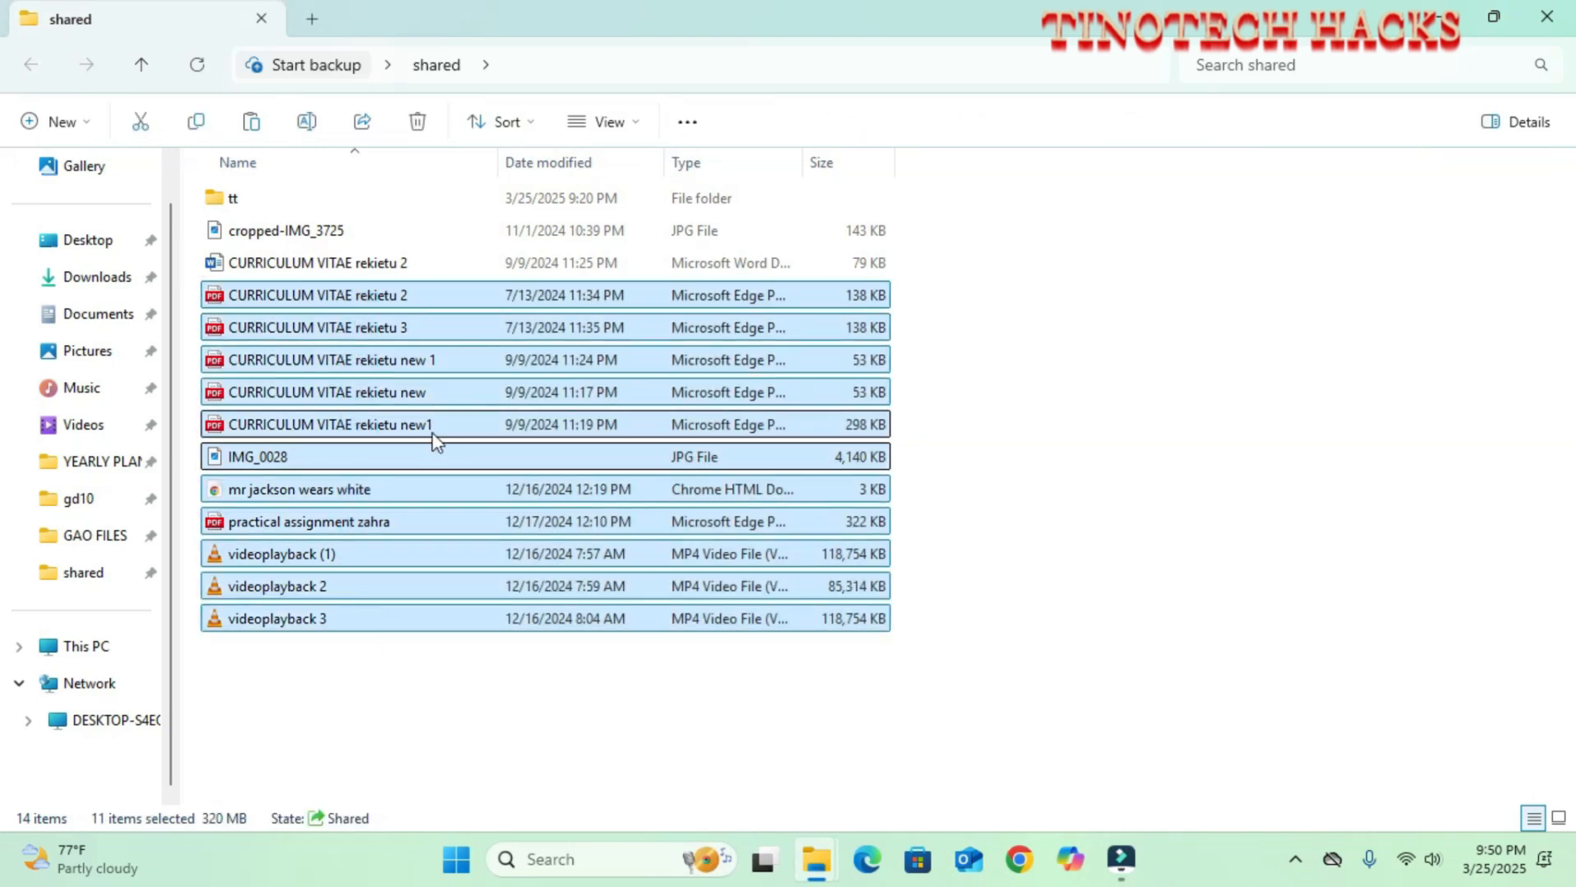
pyautogui.moveTo(859, 458)
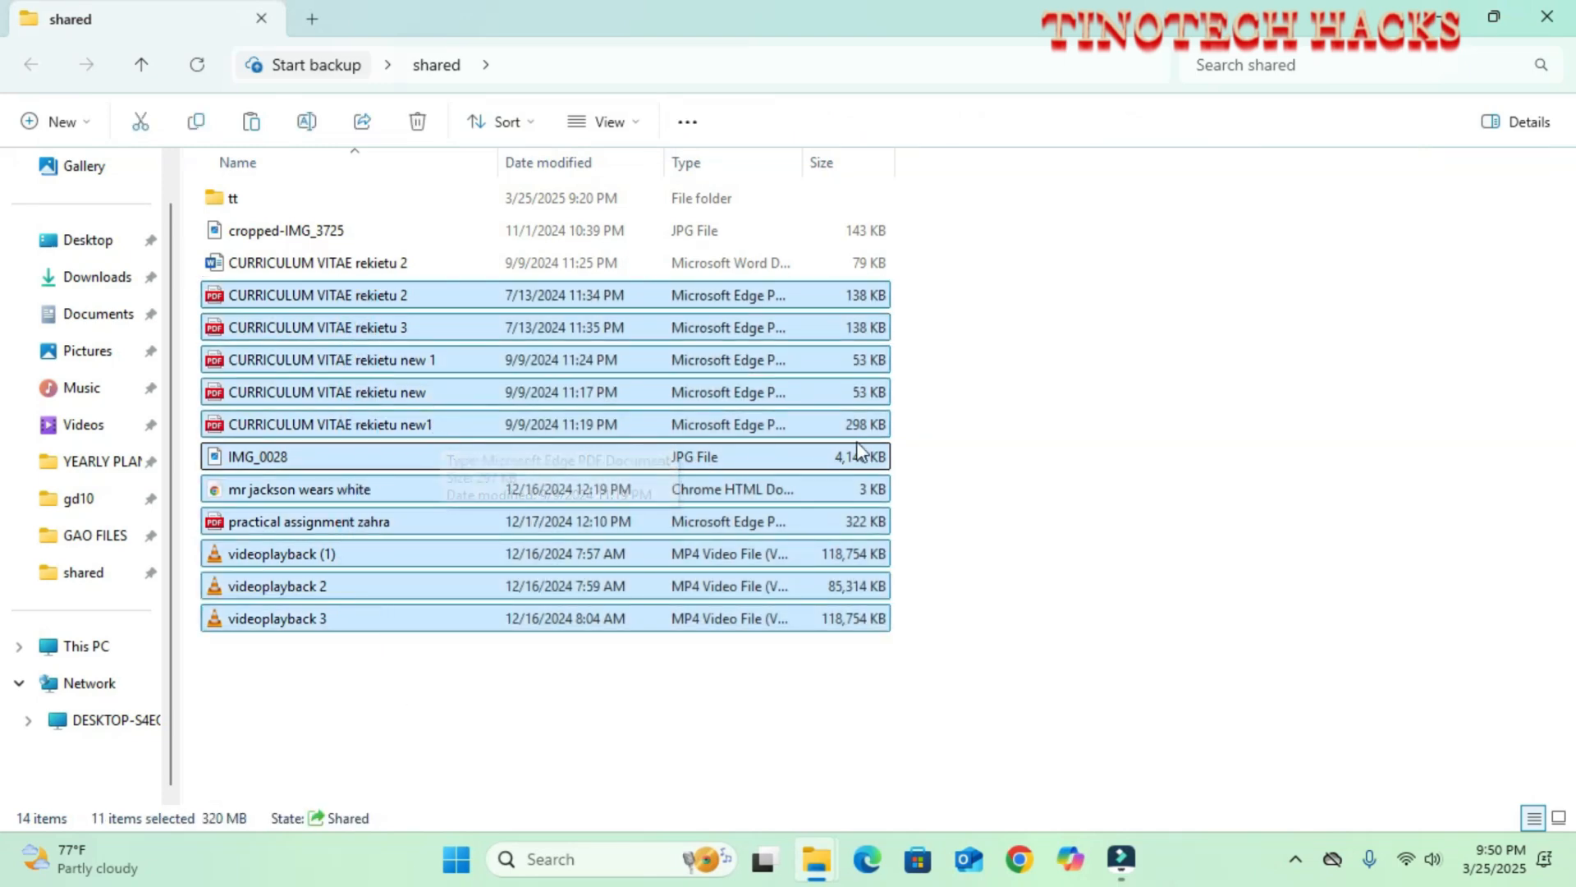
pyautogui.click(258, 456)
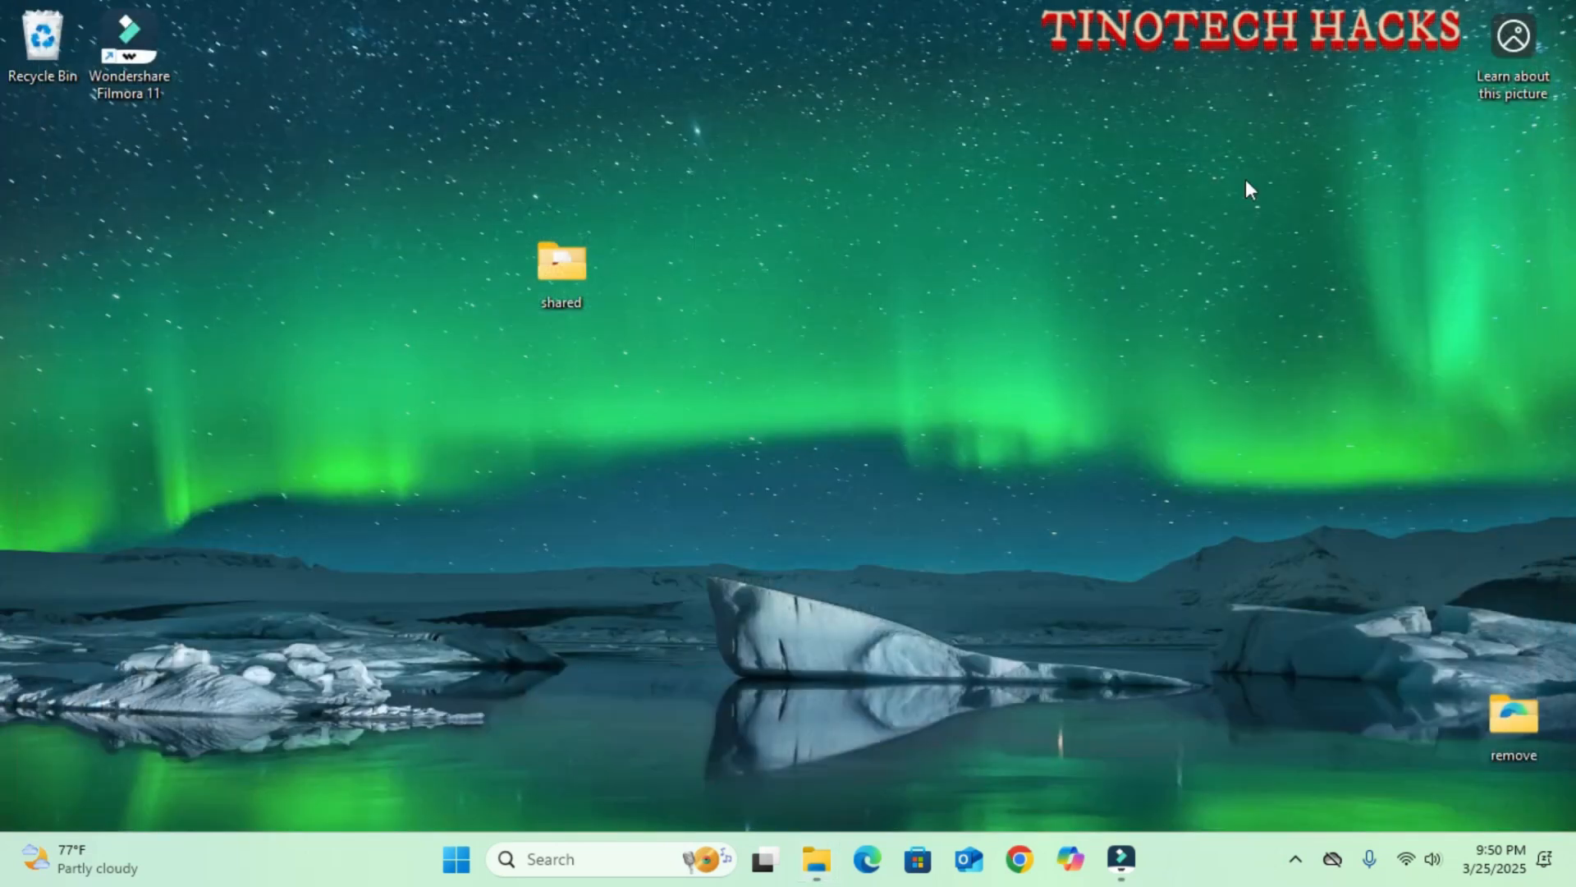
pyautogui.moveTo(652, 364)
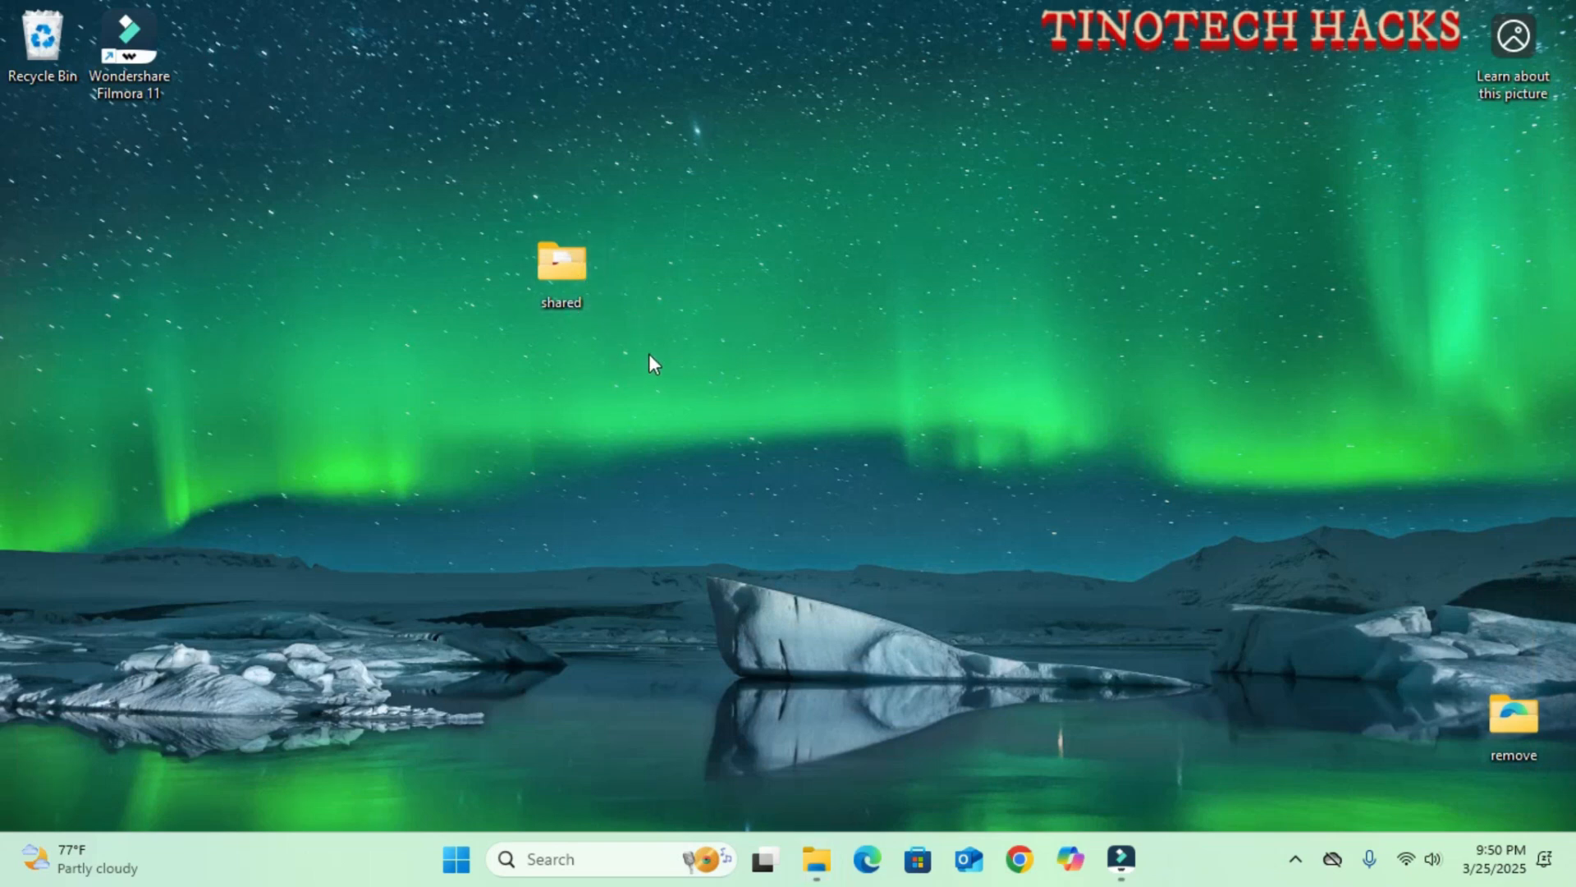
pyautogui.moveTo(653, 351)
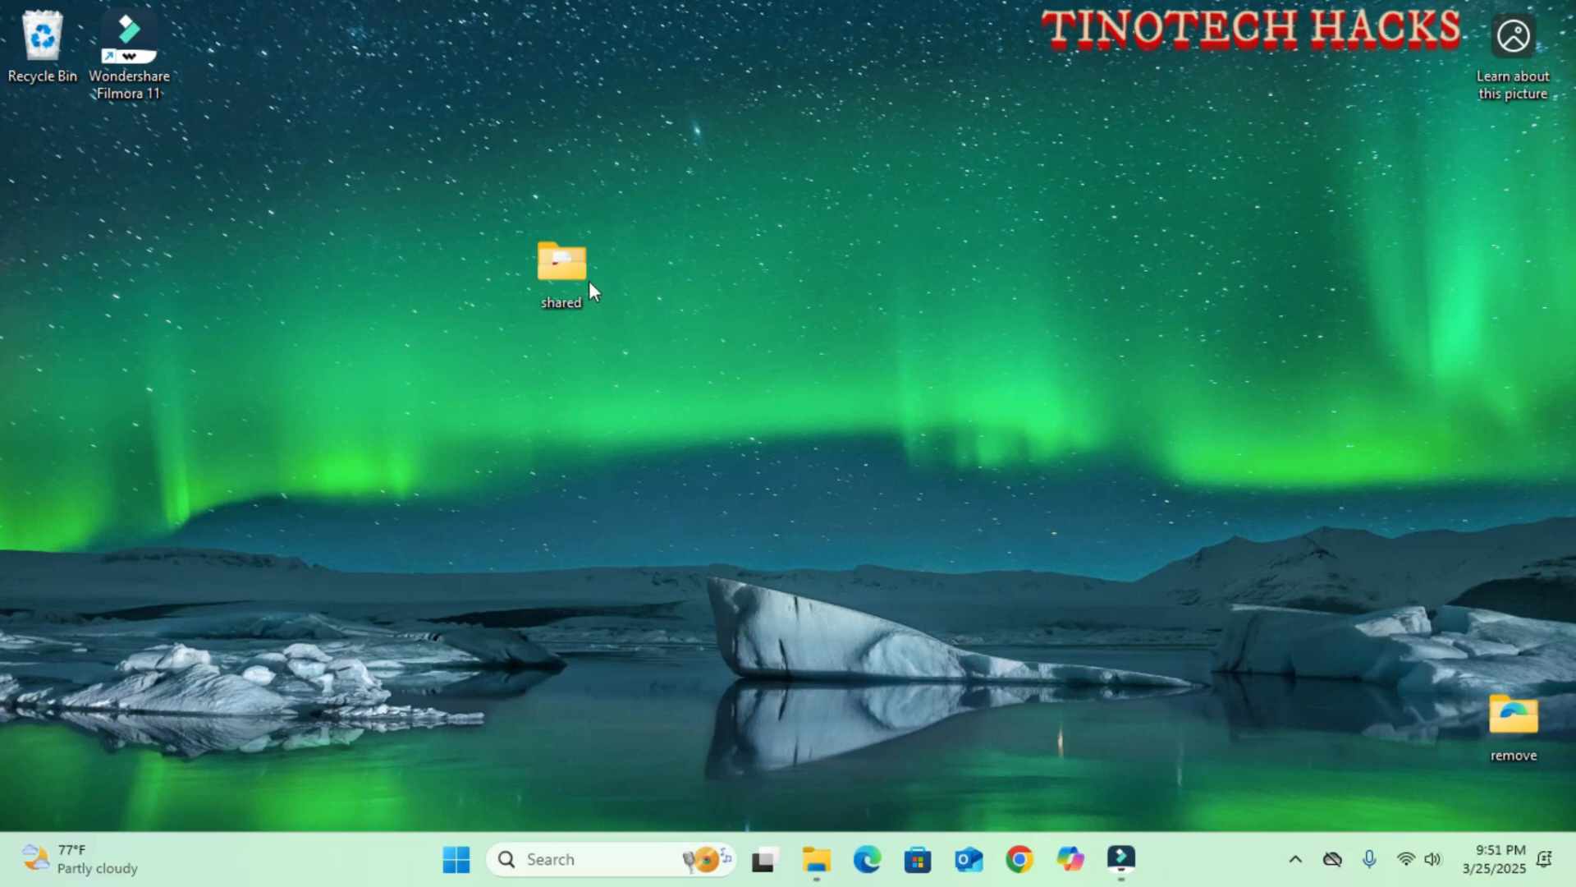
pyautogui.click(562, 263)
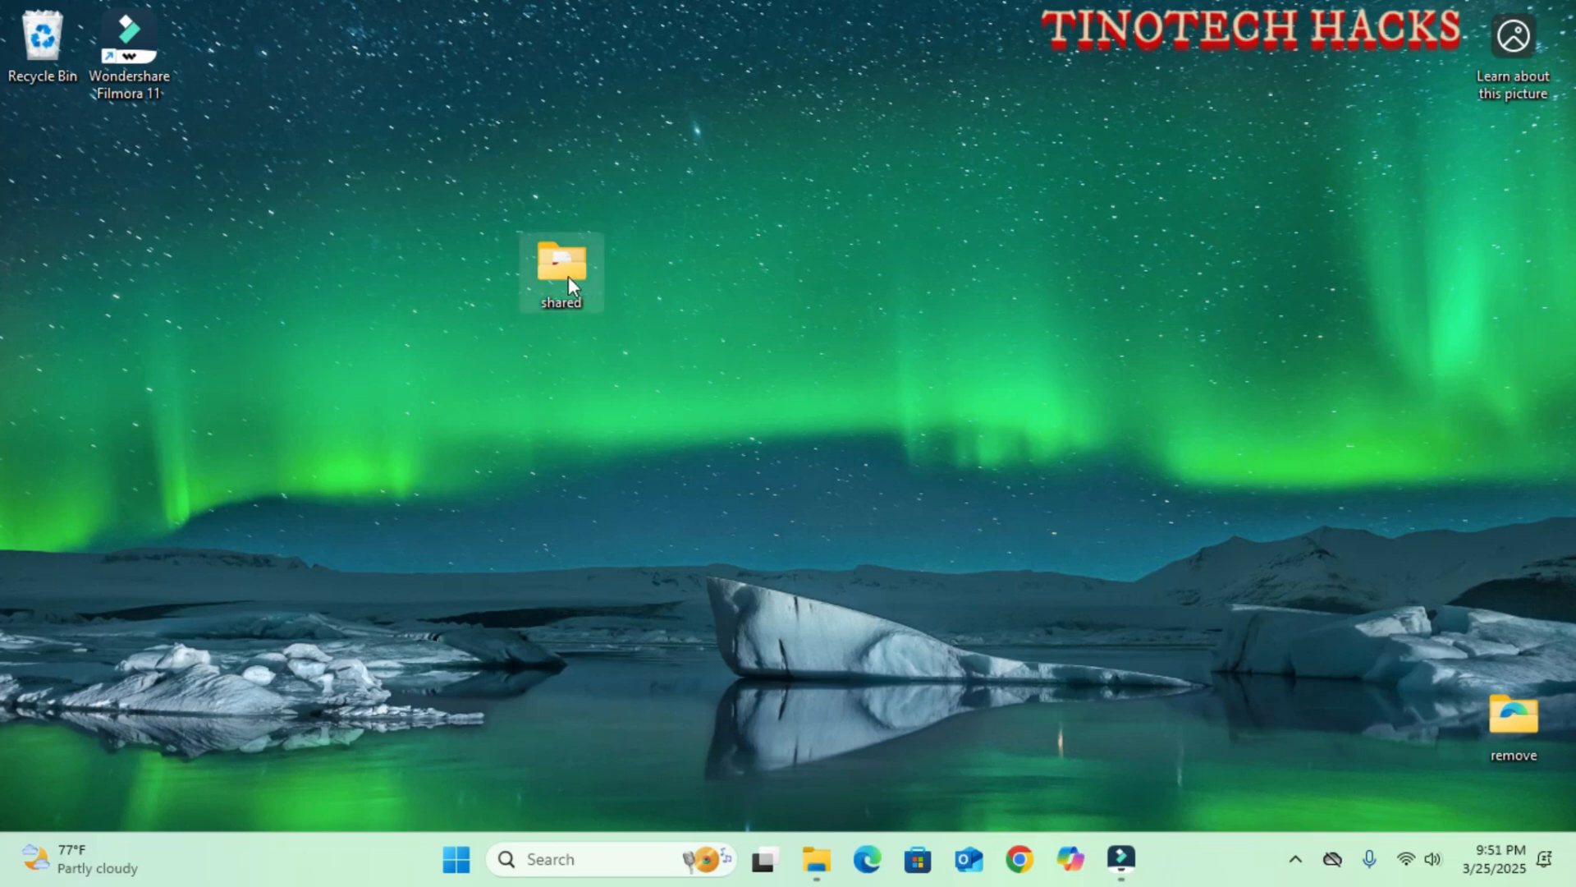
pyautogui.rightClick(562, 266)
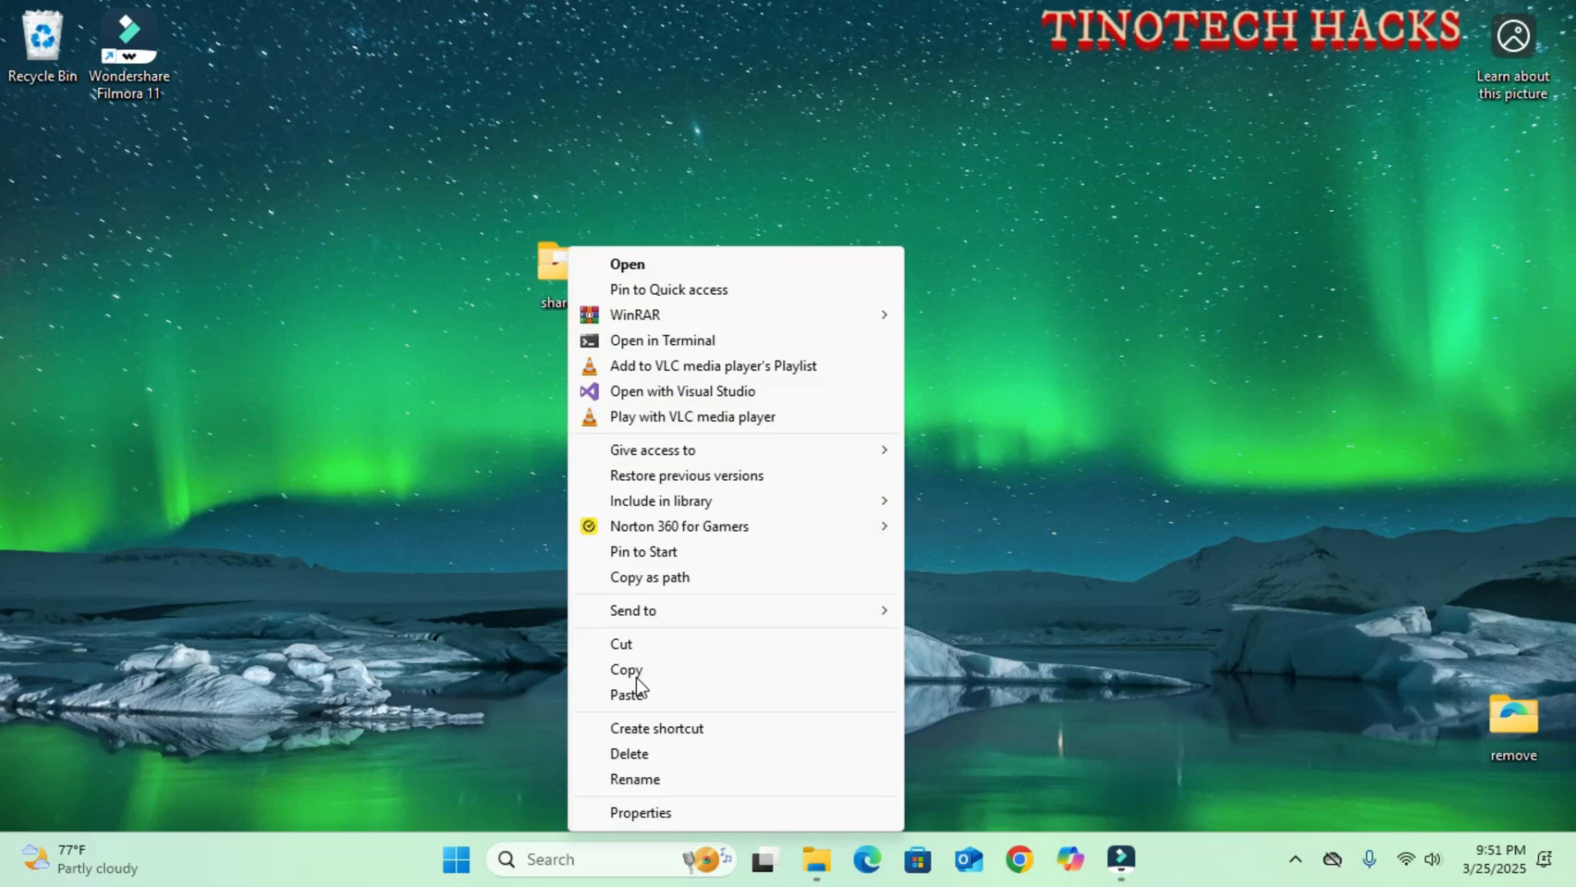
pyautogui.moveTo(652, 449)
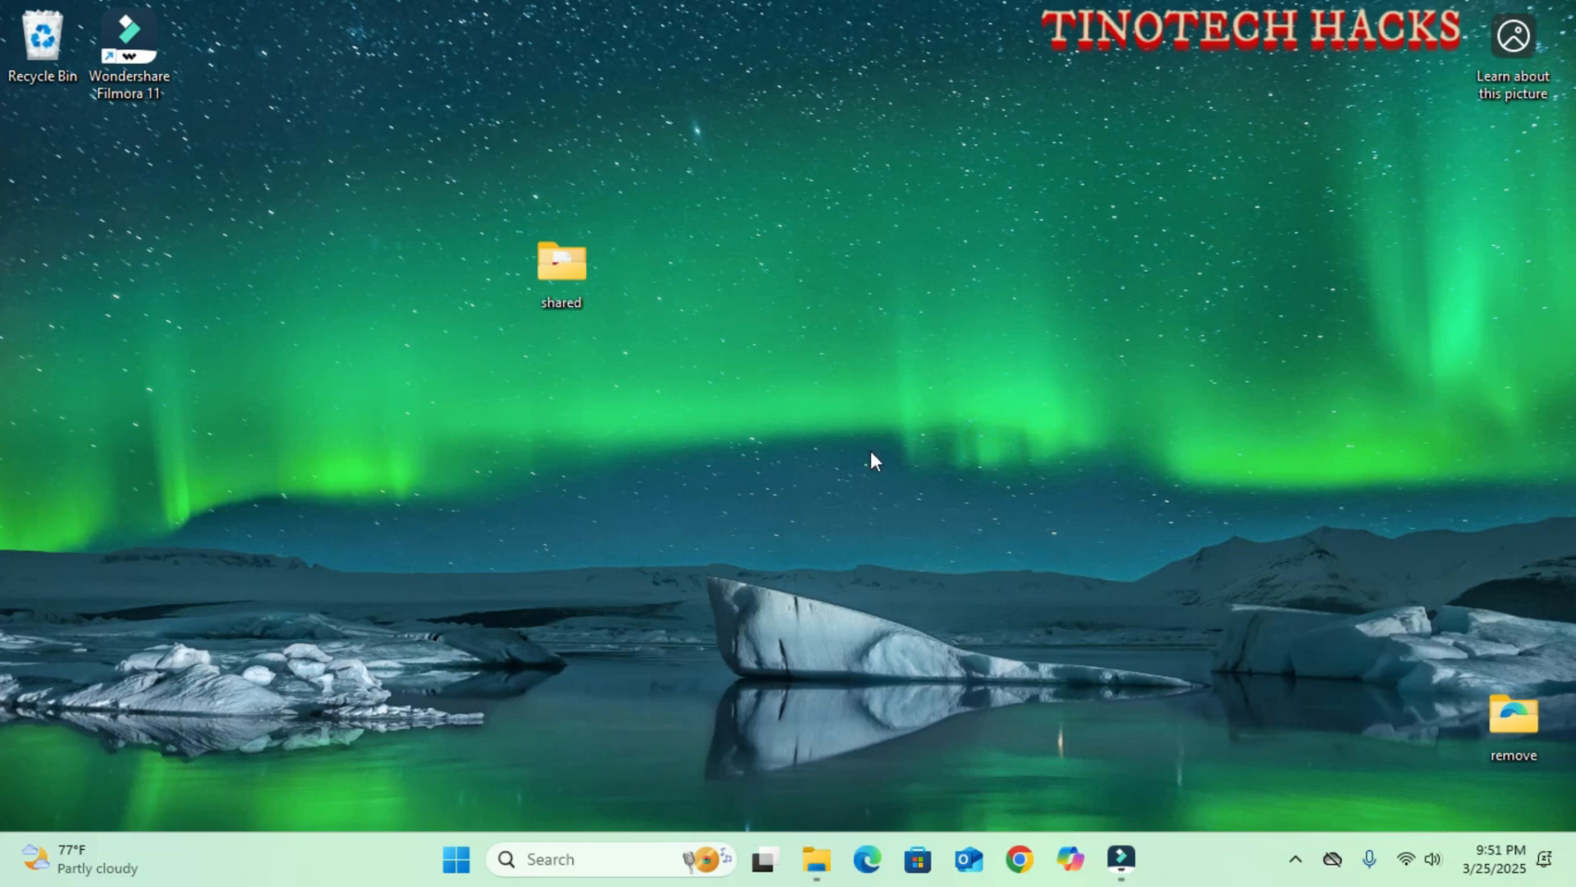
pyautogui.moveTo(621, 271)
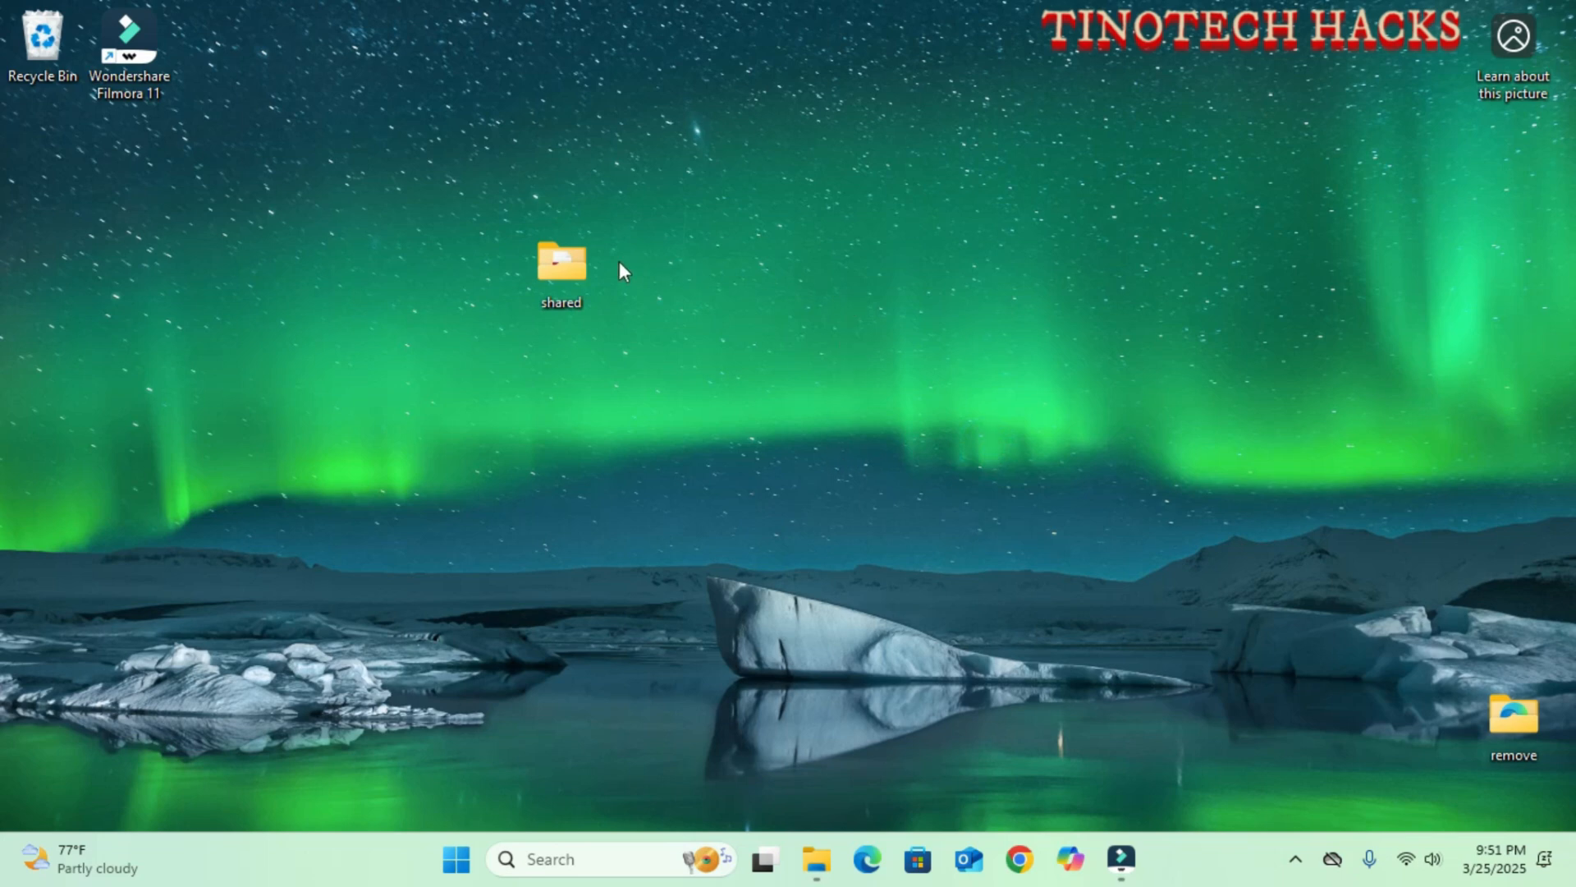
pyautogui.click(562, 263)
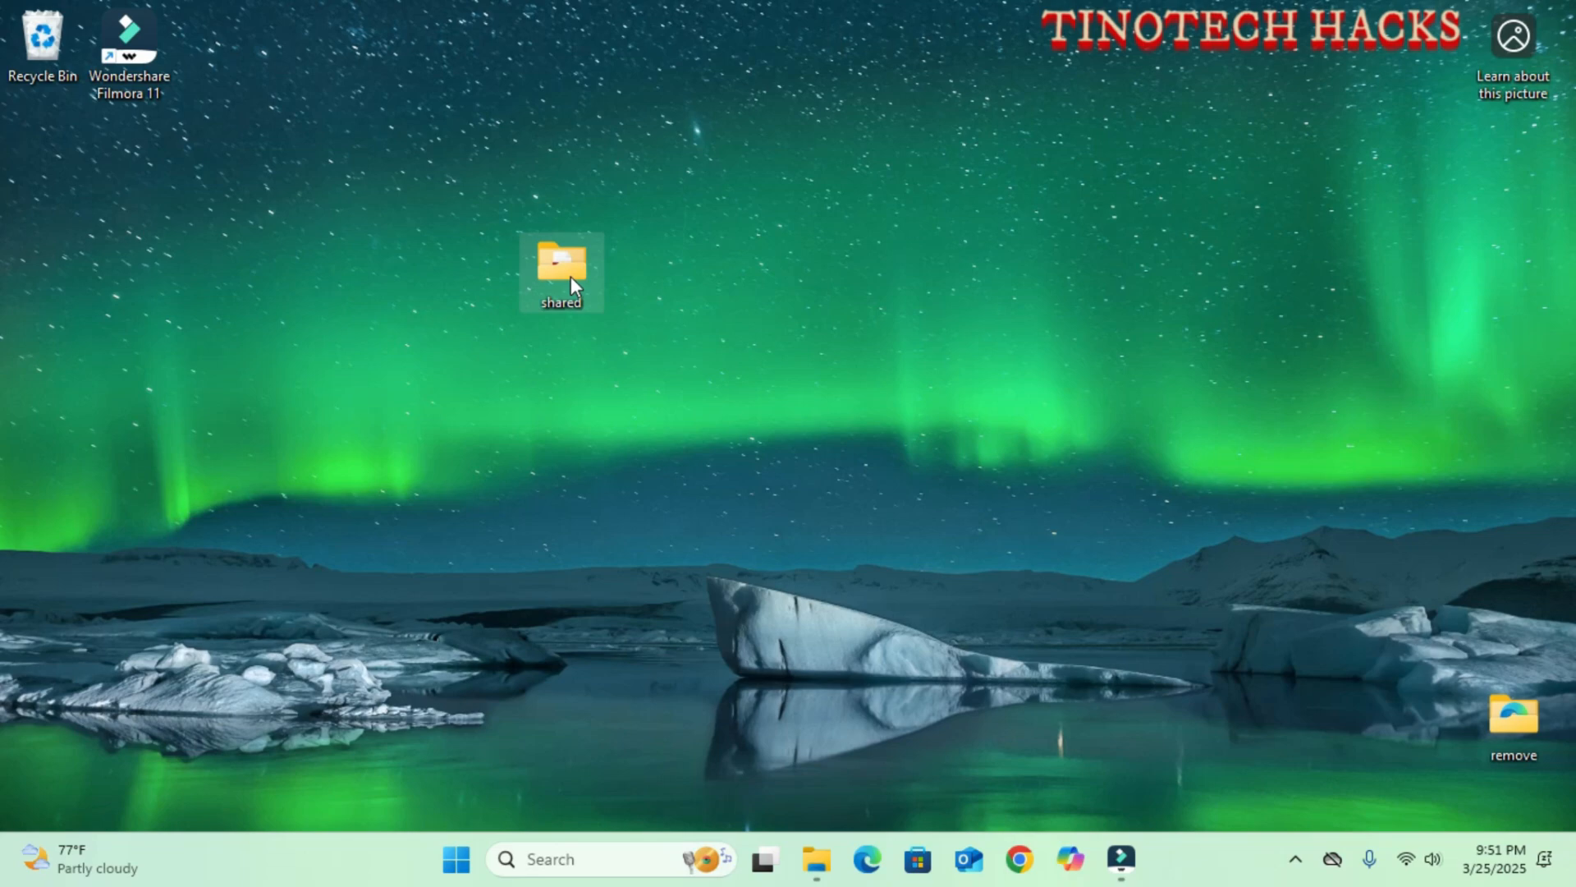
pyautogui.doubleClick(562, 263)
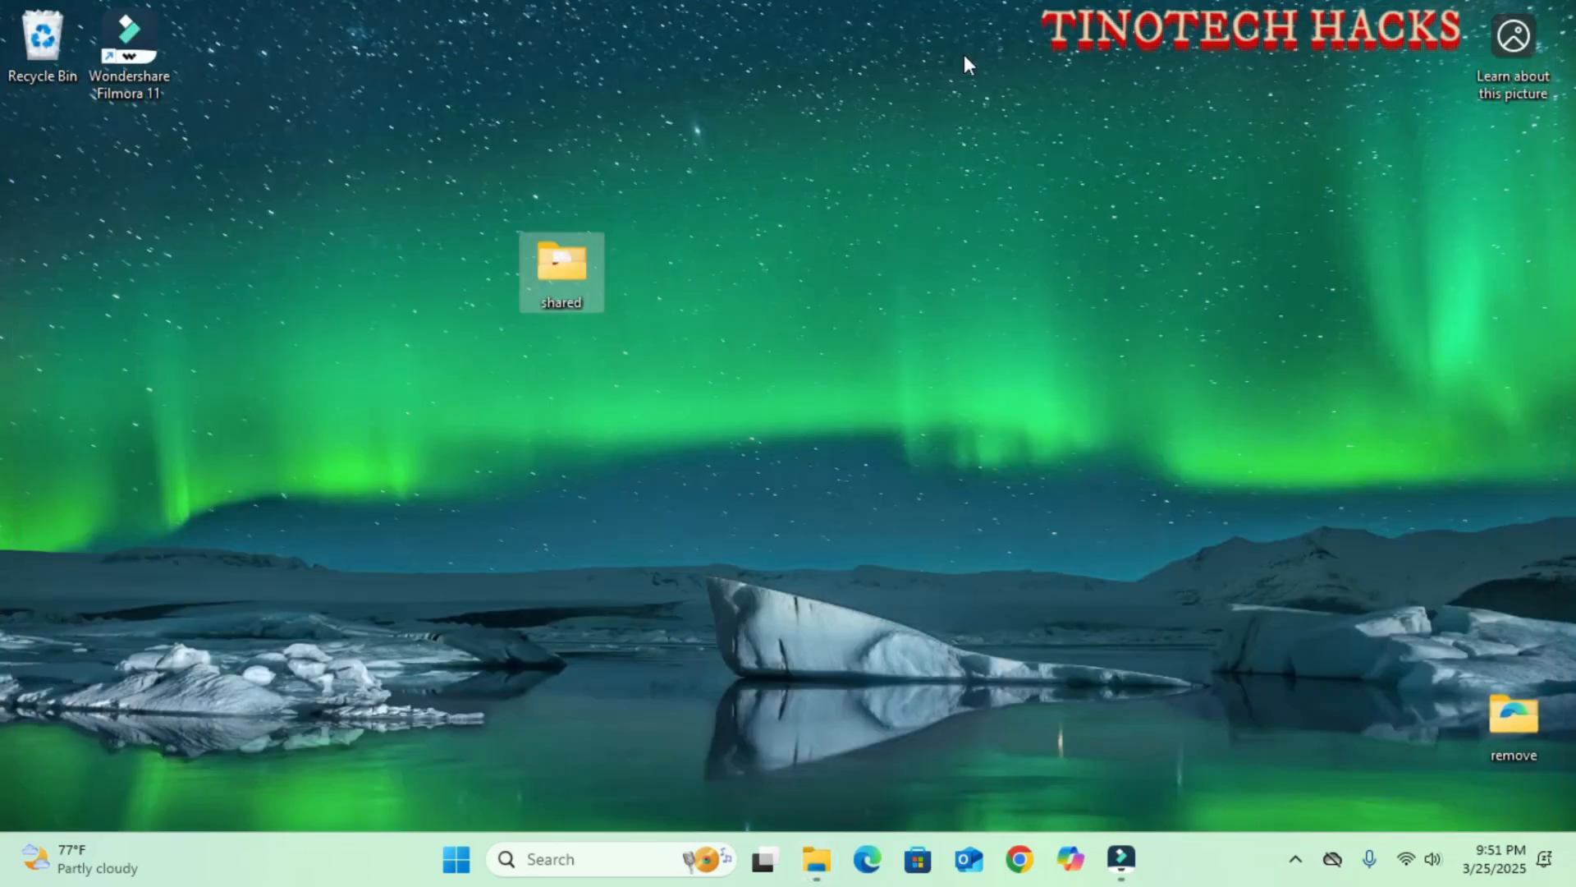
pyautogui.moveTo(848, 215)
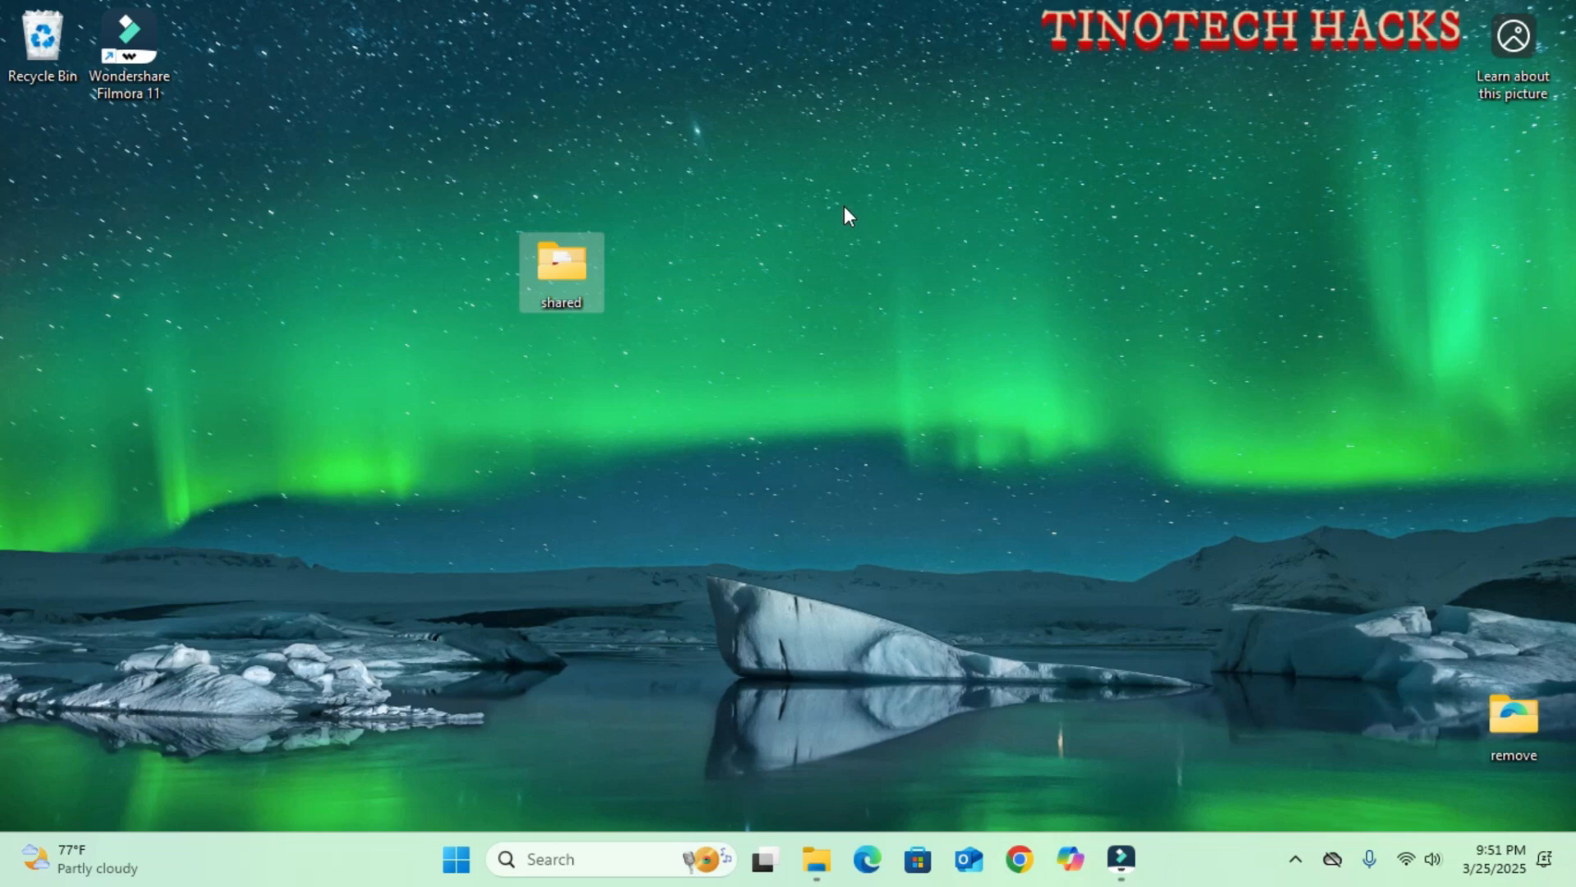